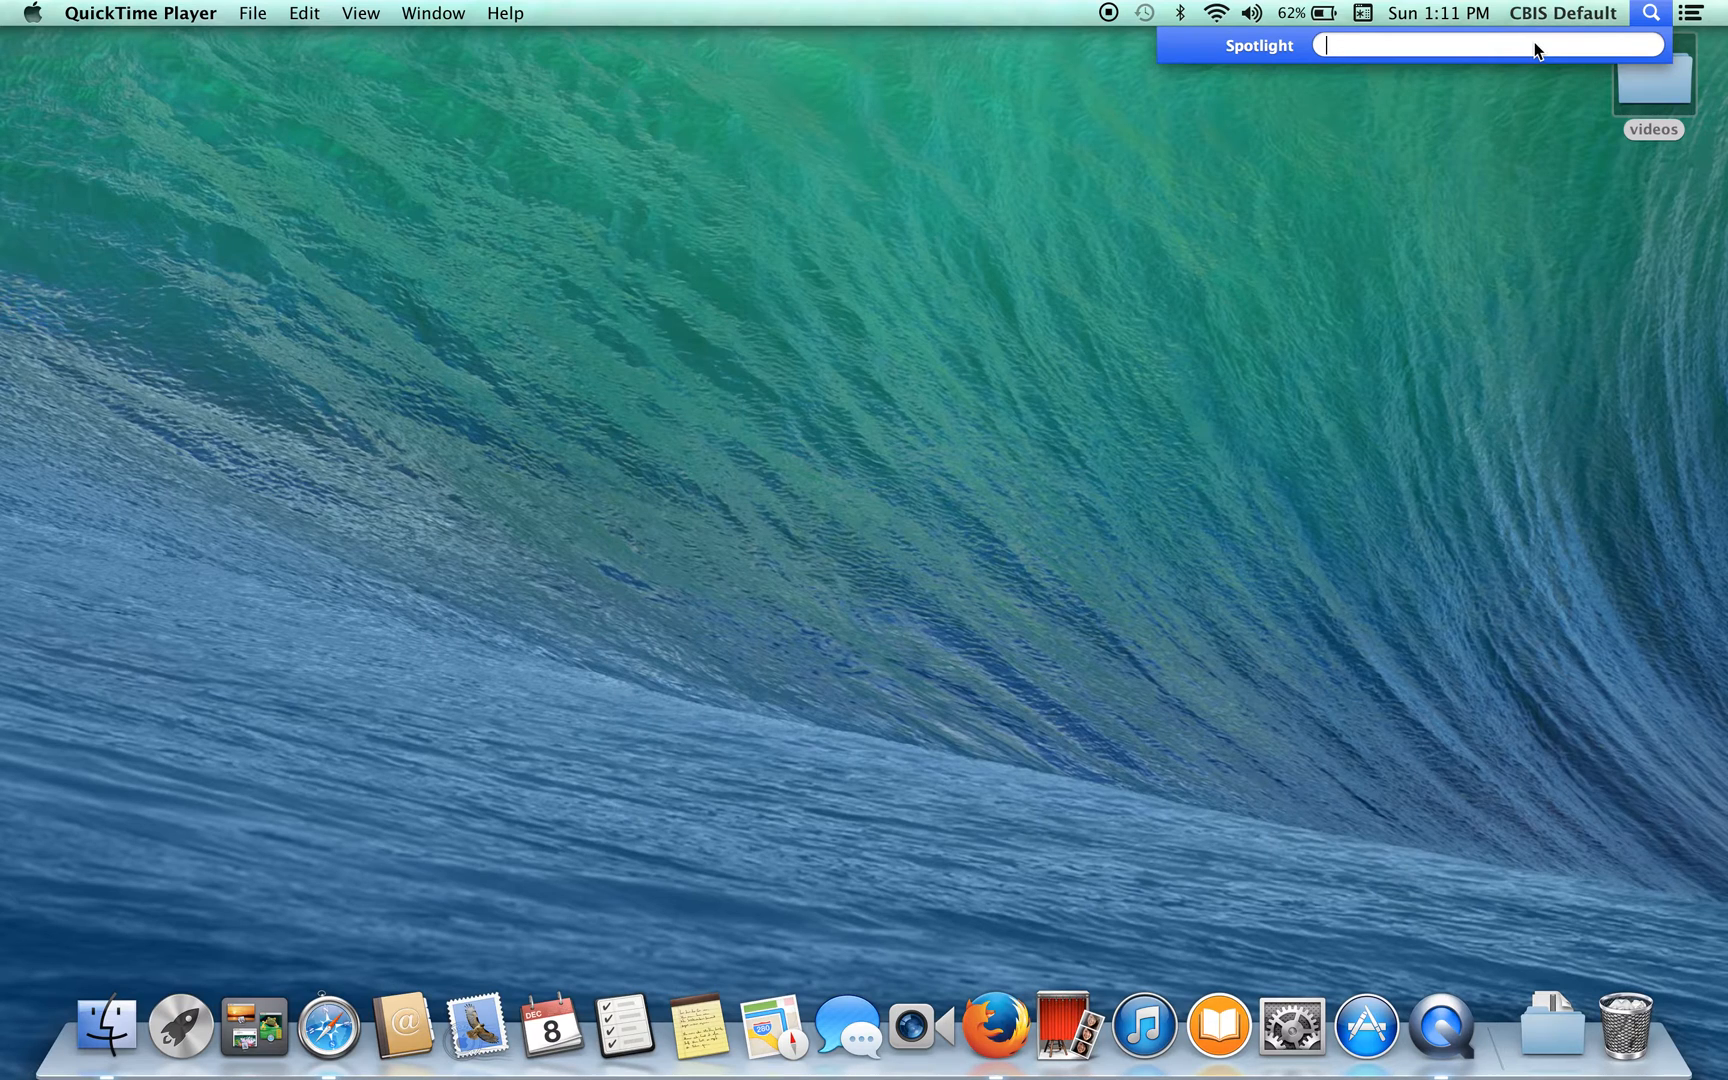
Launch Disk Utility from a Spotlight search for 'disk' and select the Macintosh HD volume
text(disk)
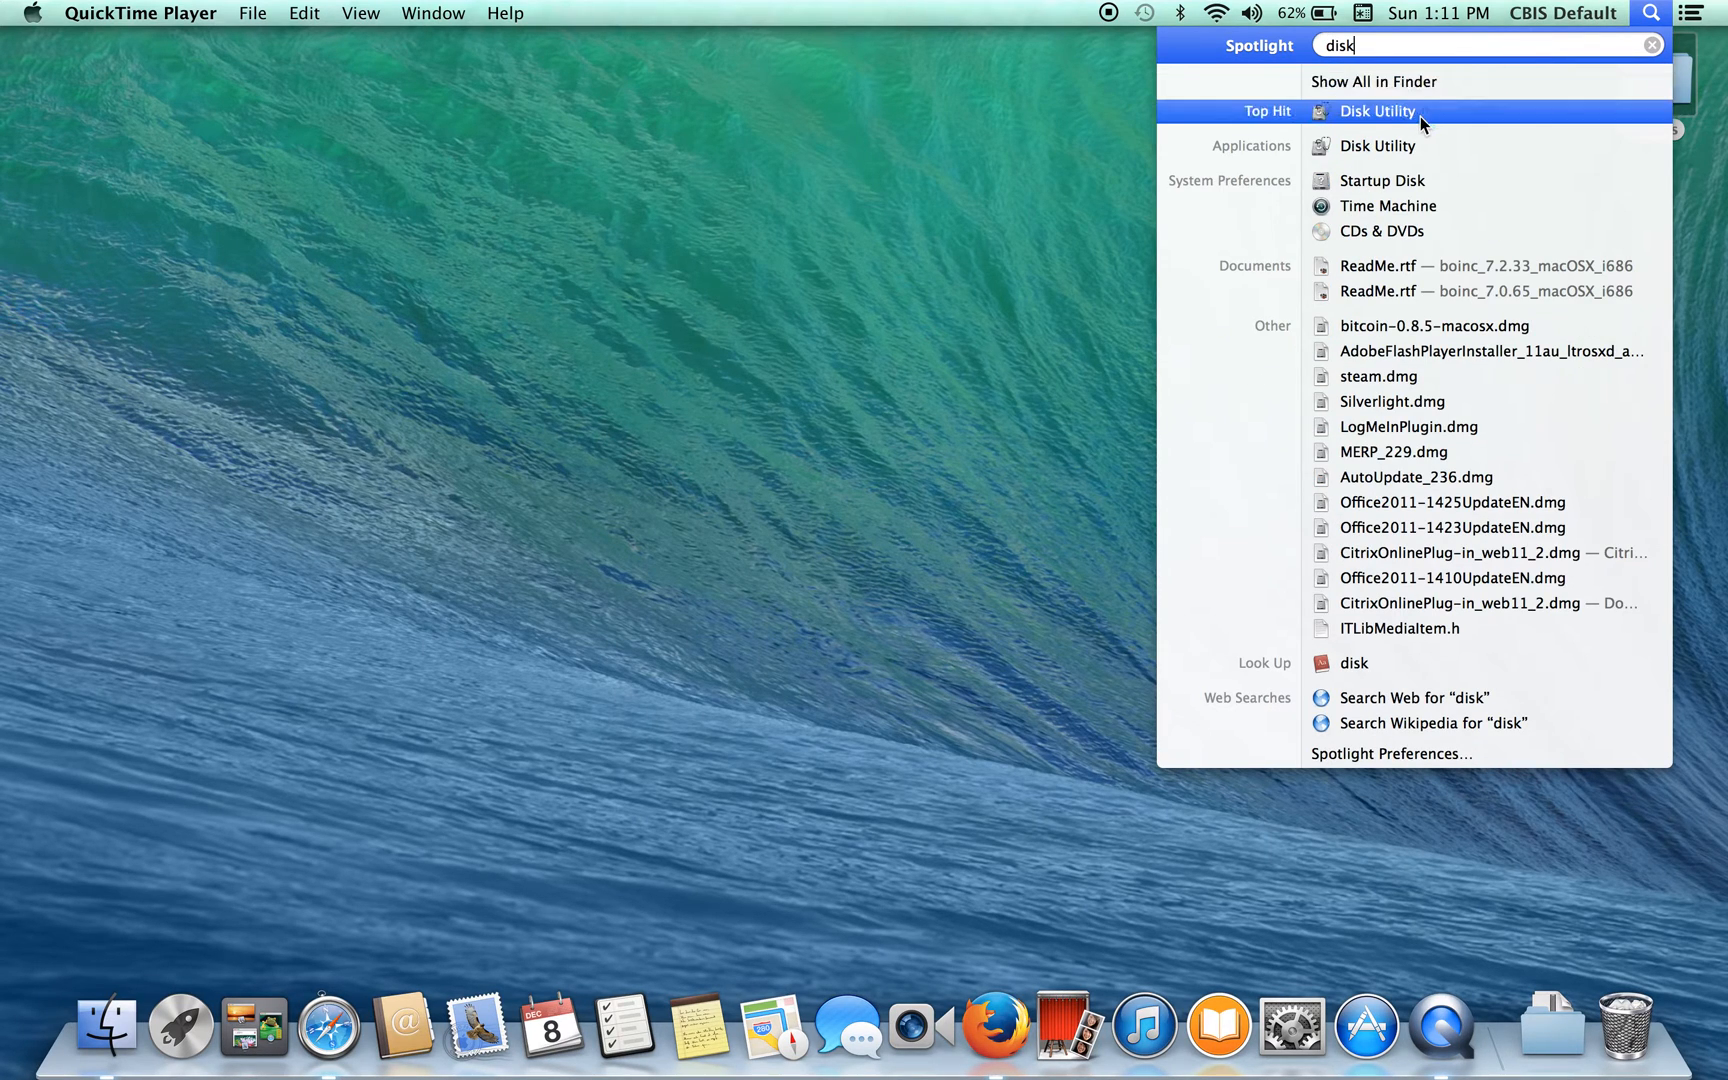
click(1375, 110)
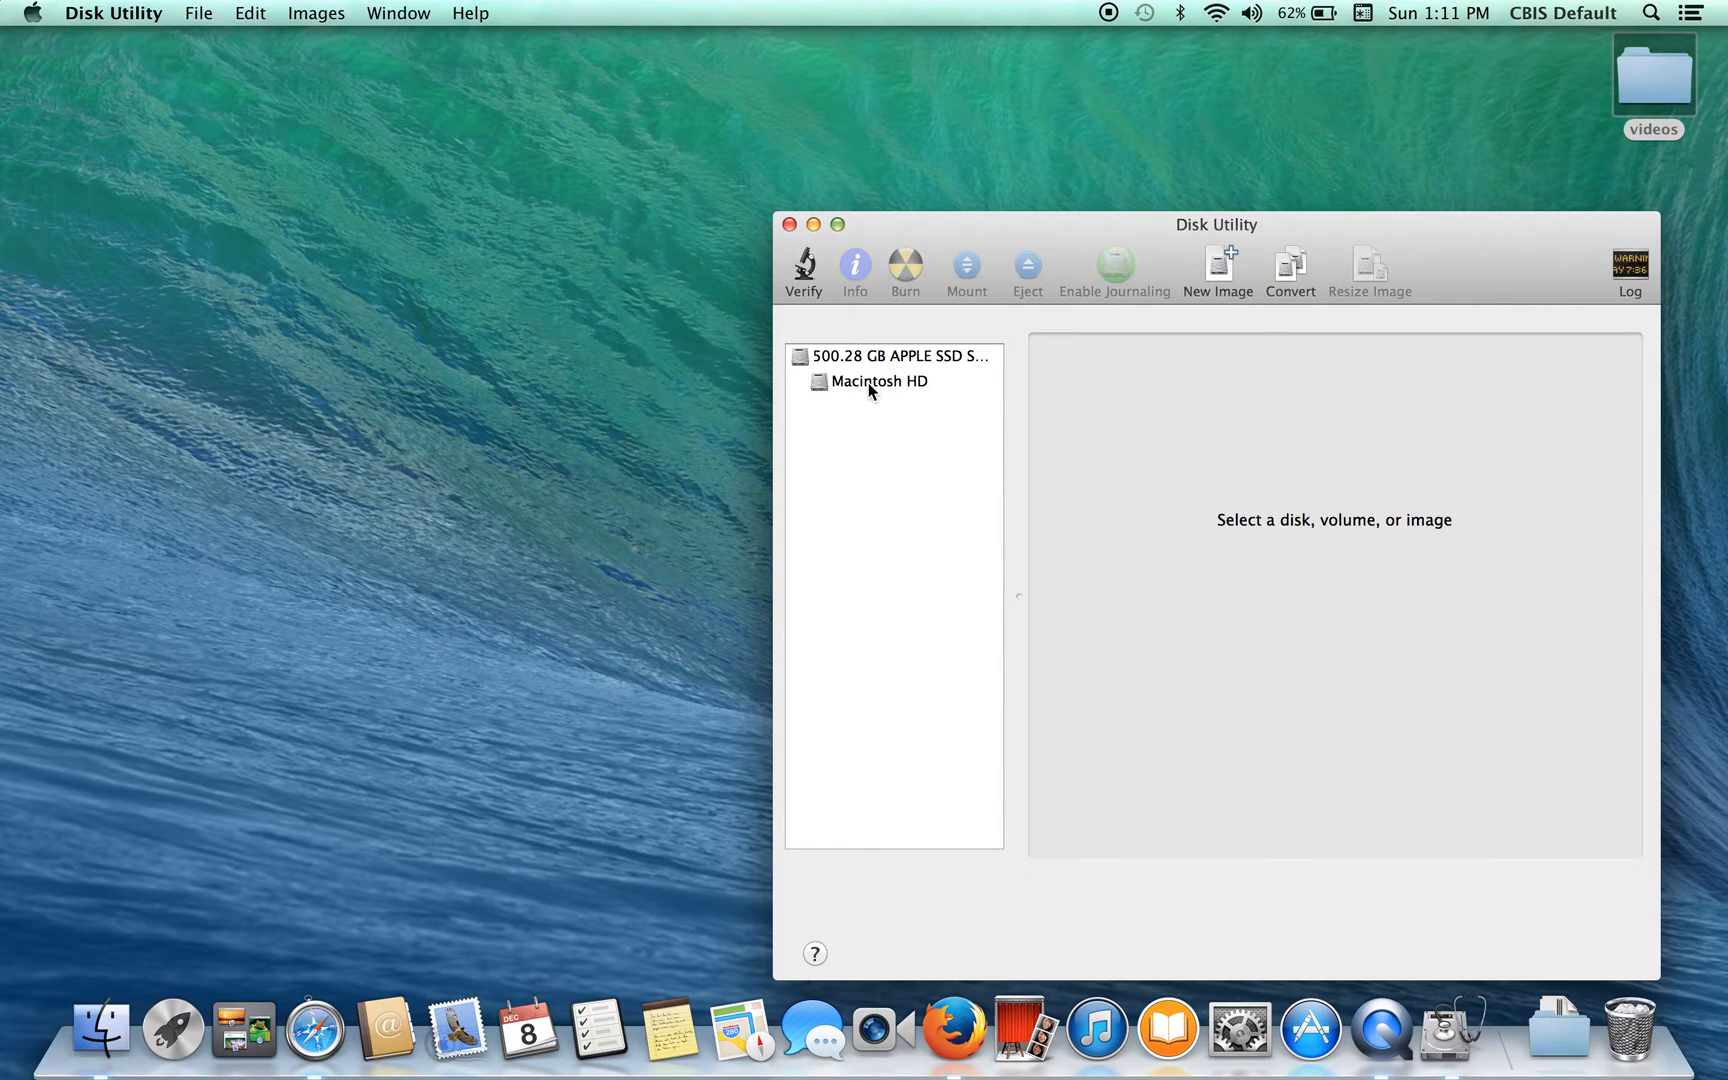
click(878, 380)
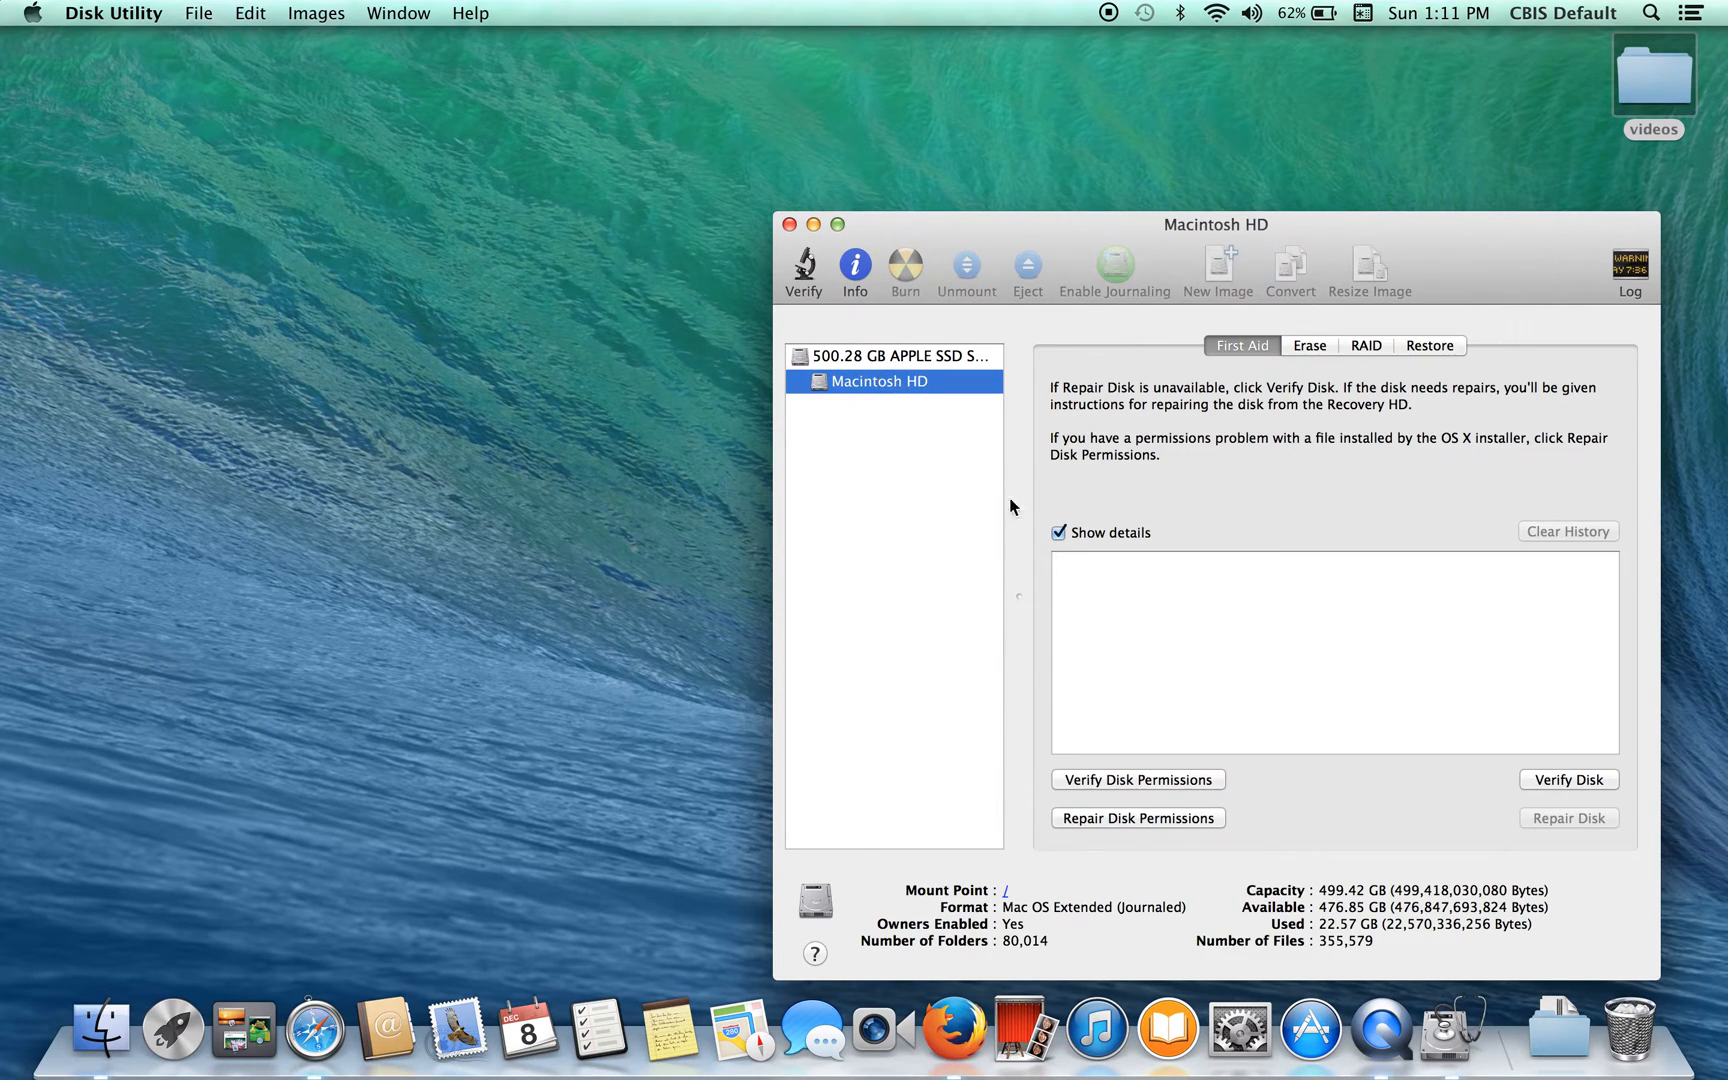
mouse_move(1132, 730)
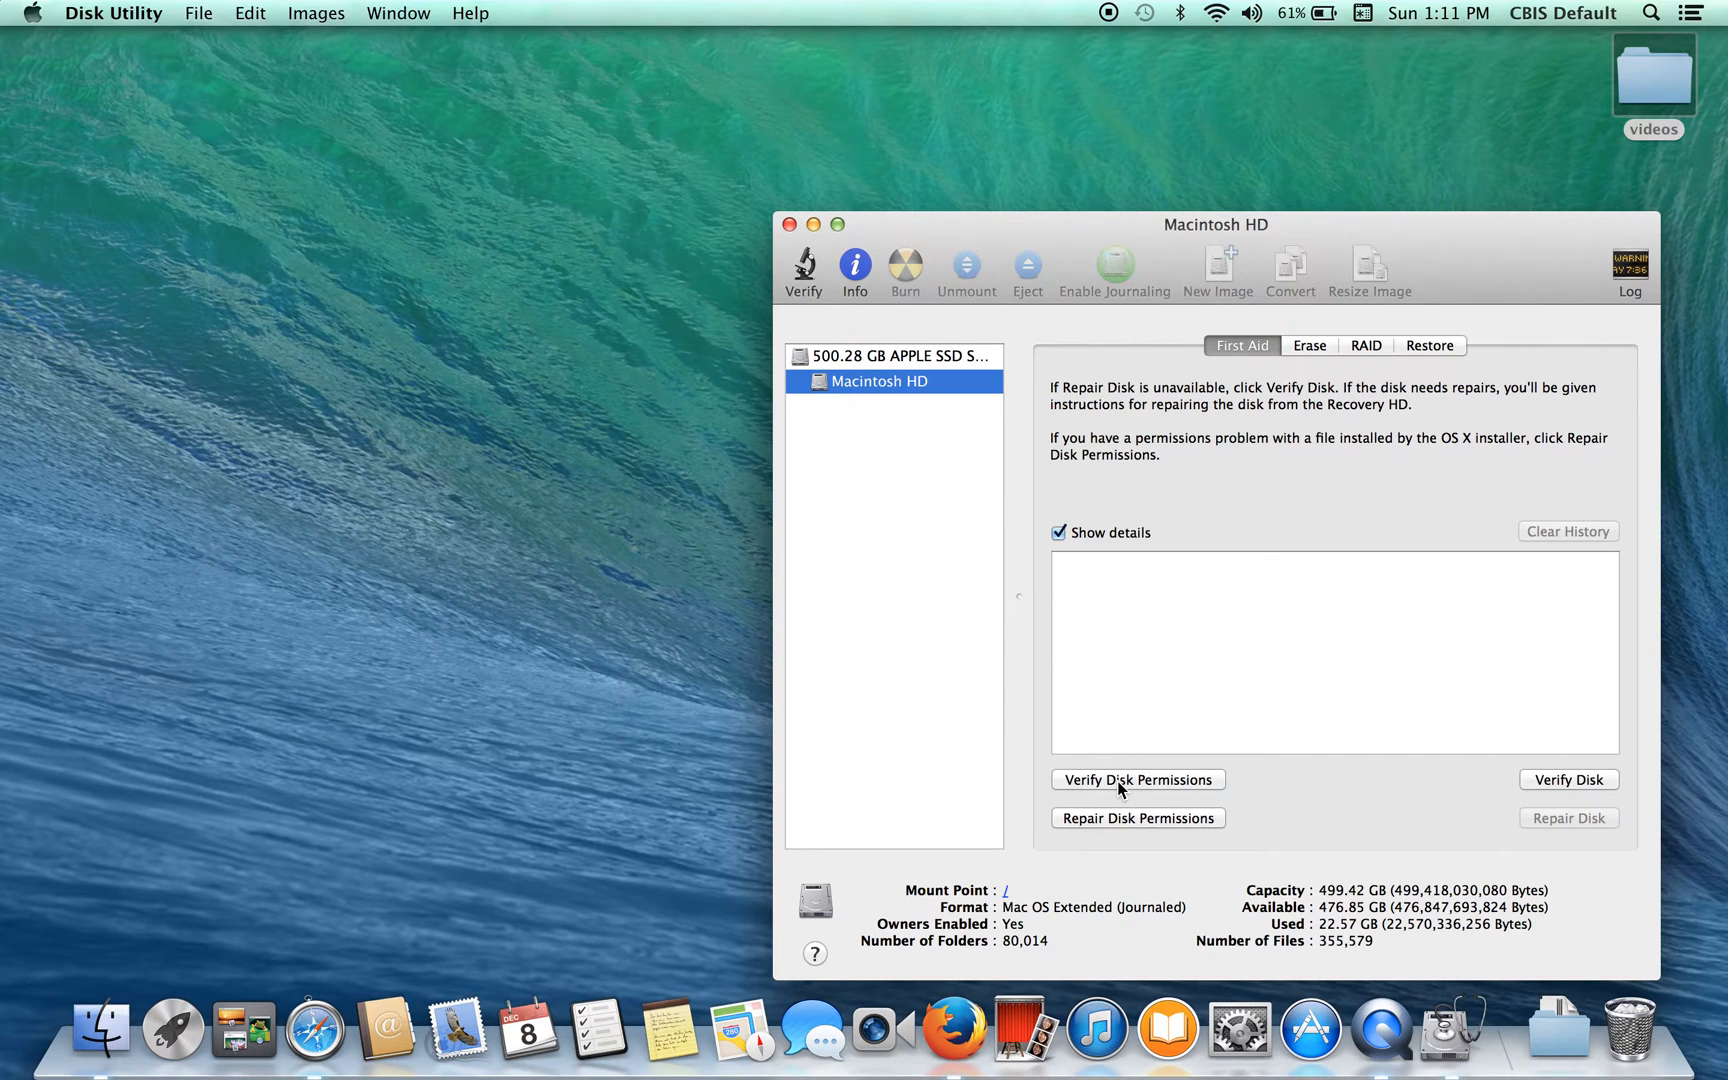
Start Verify Disk Permissions for Macintosh HD and let it run
click(1137, 779)
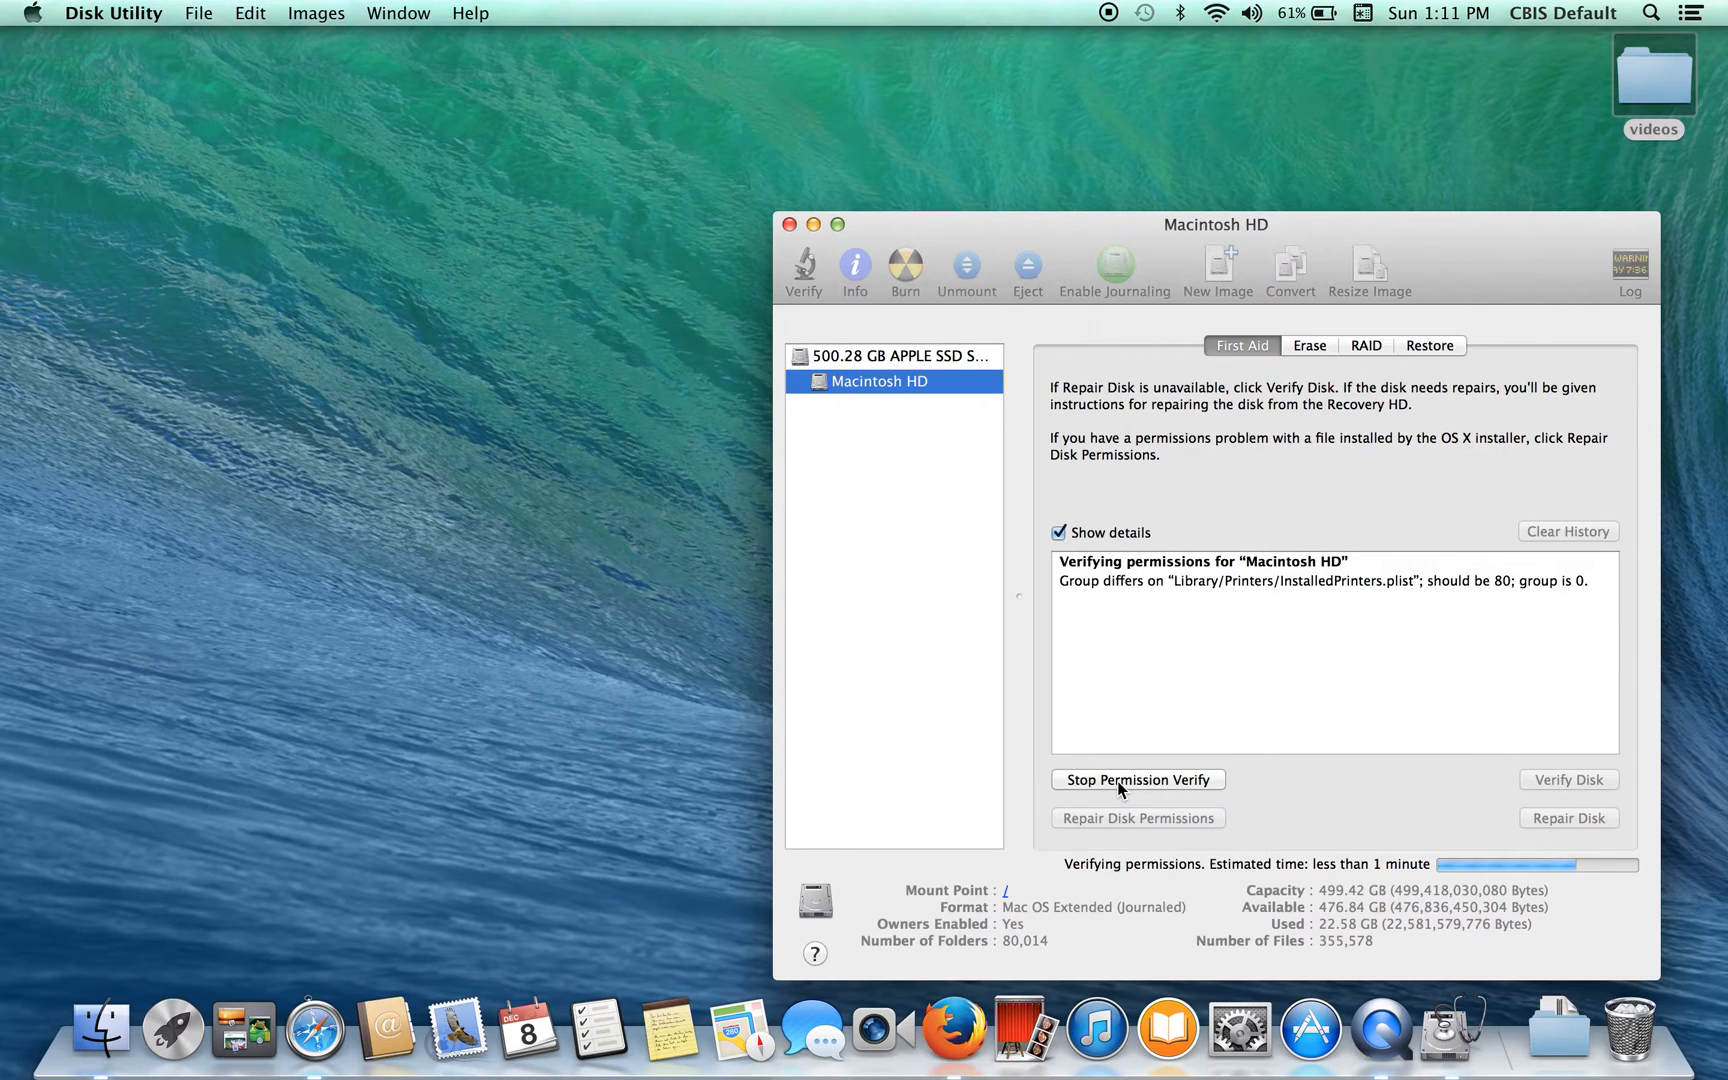
mouse_move(1495, 997)
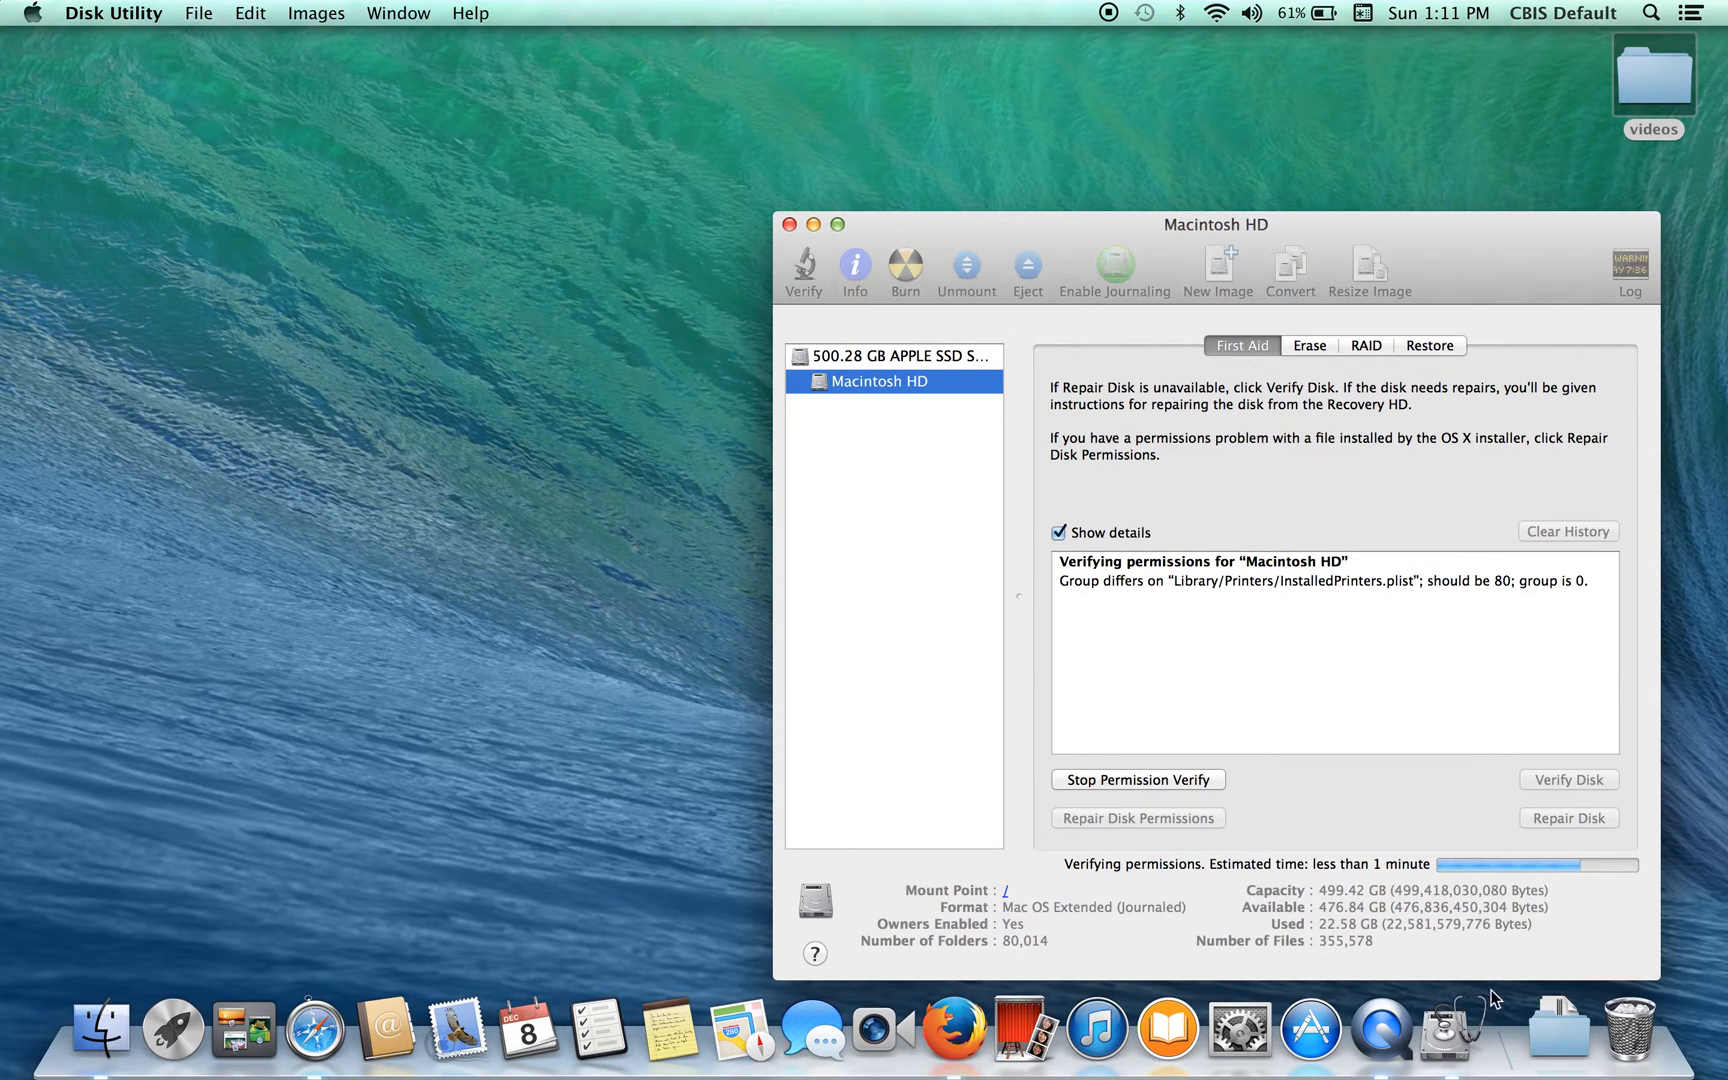
mouse_move(1401, 889)
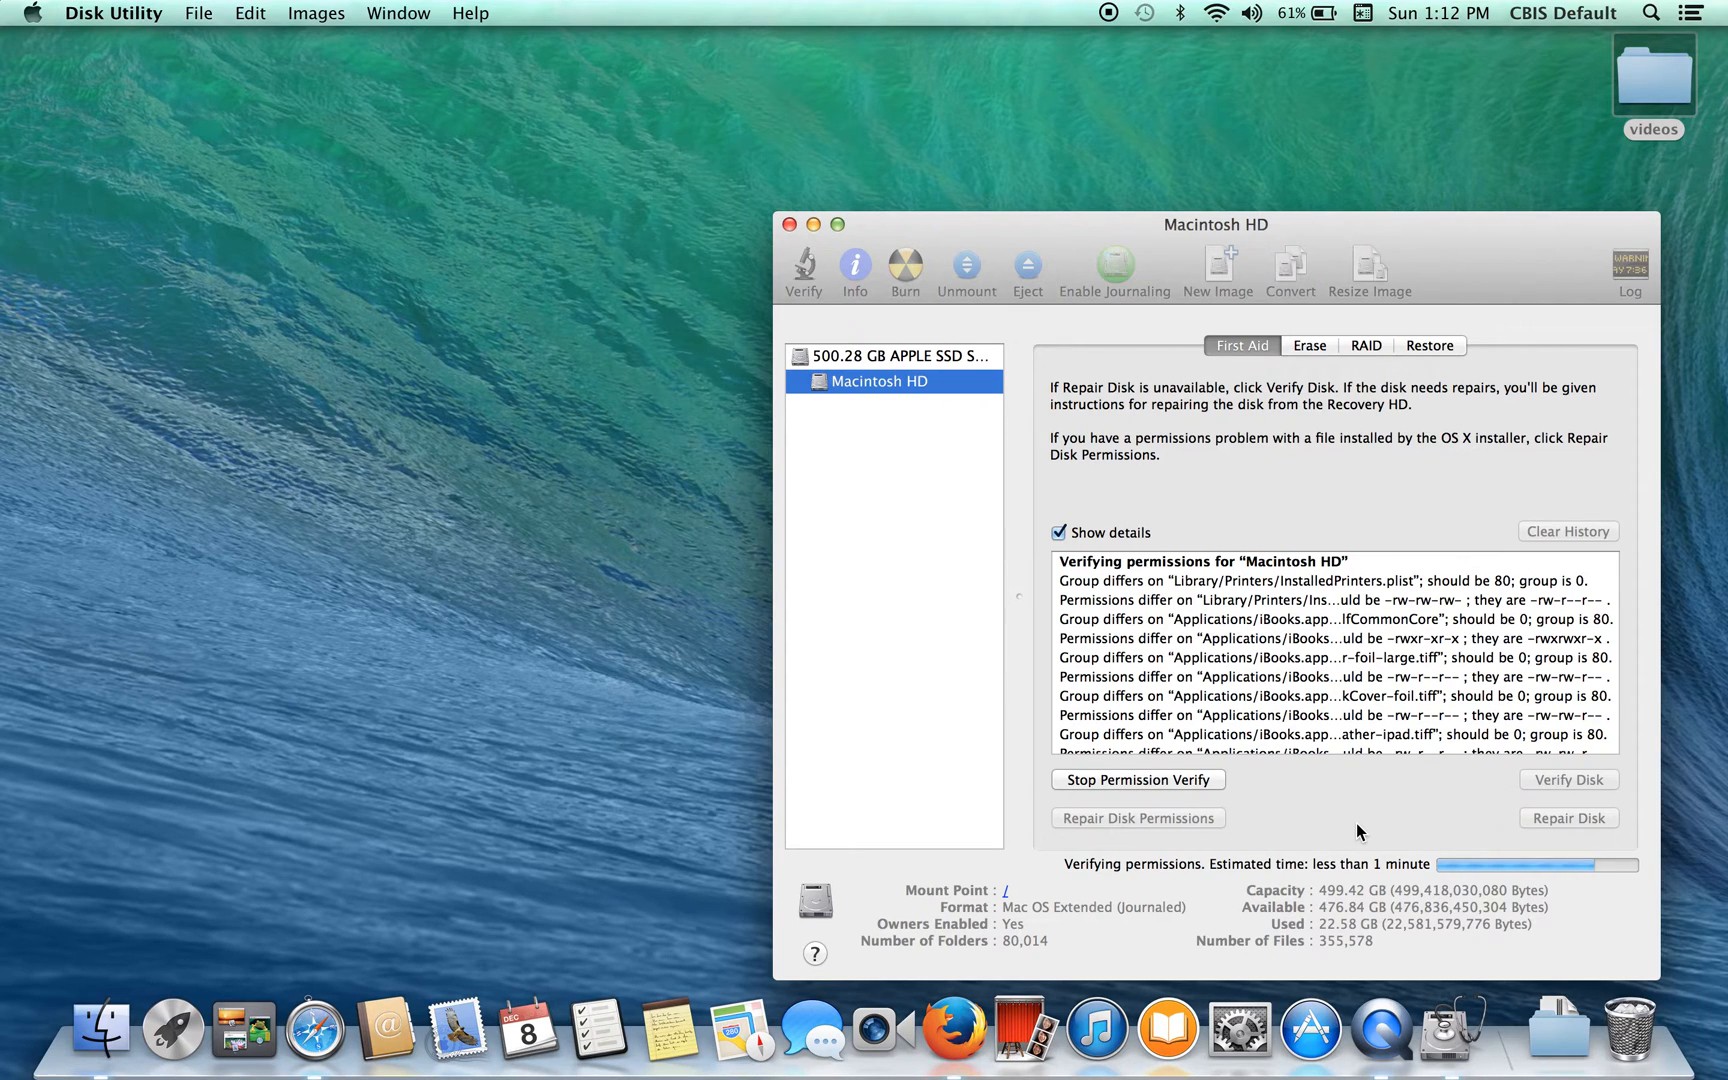
mouse_move(1290, 683)
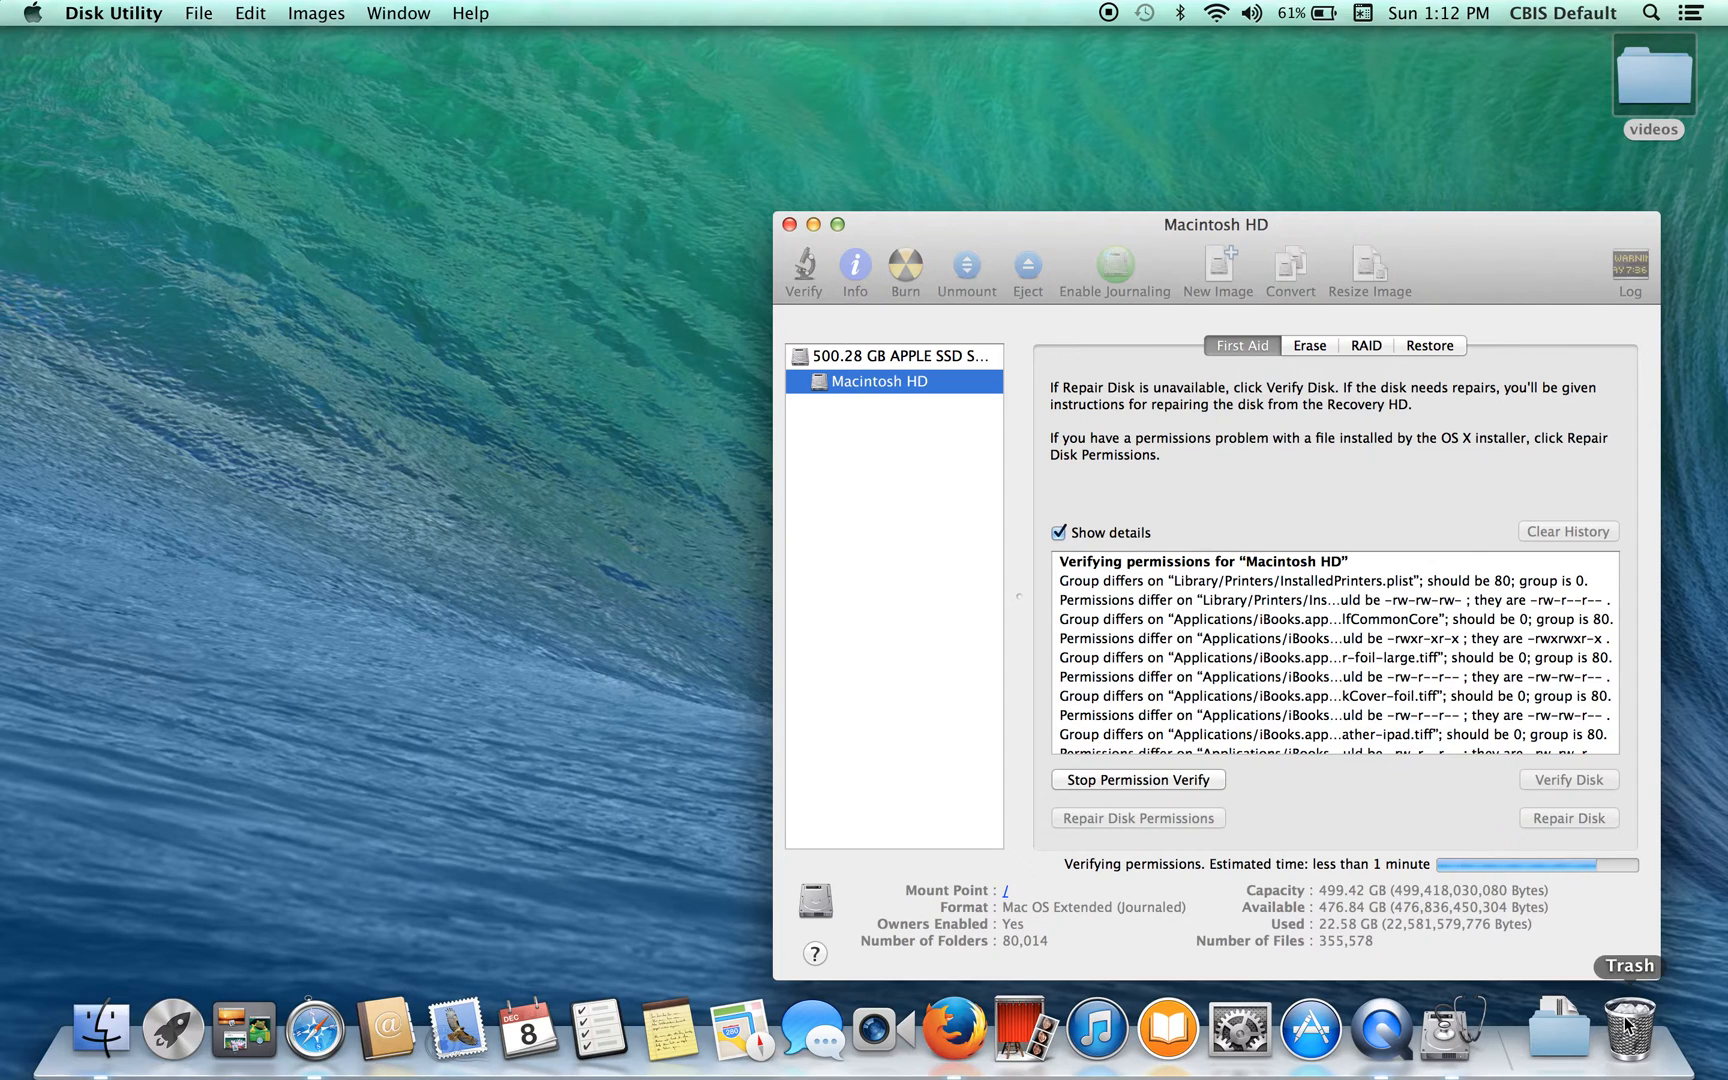
View the Trash contents, then Empty Trash and confirm erasing the six screenshots
click(1629, 1026)
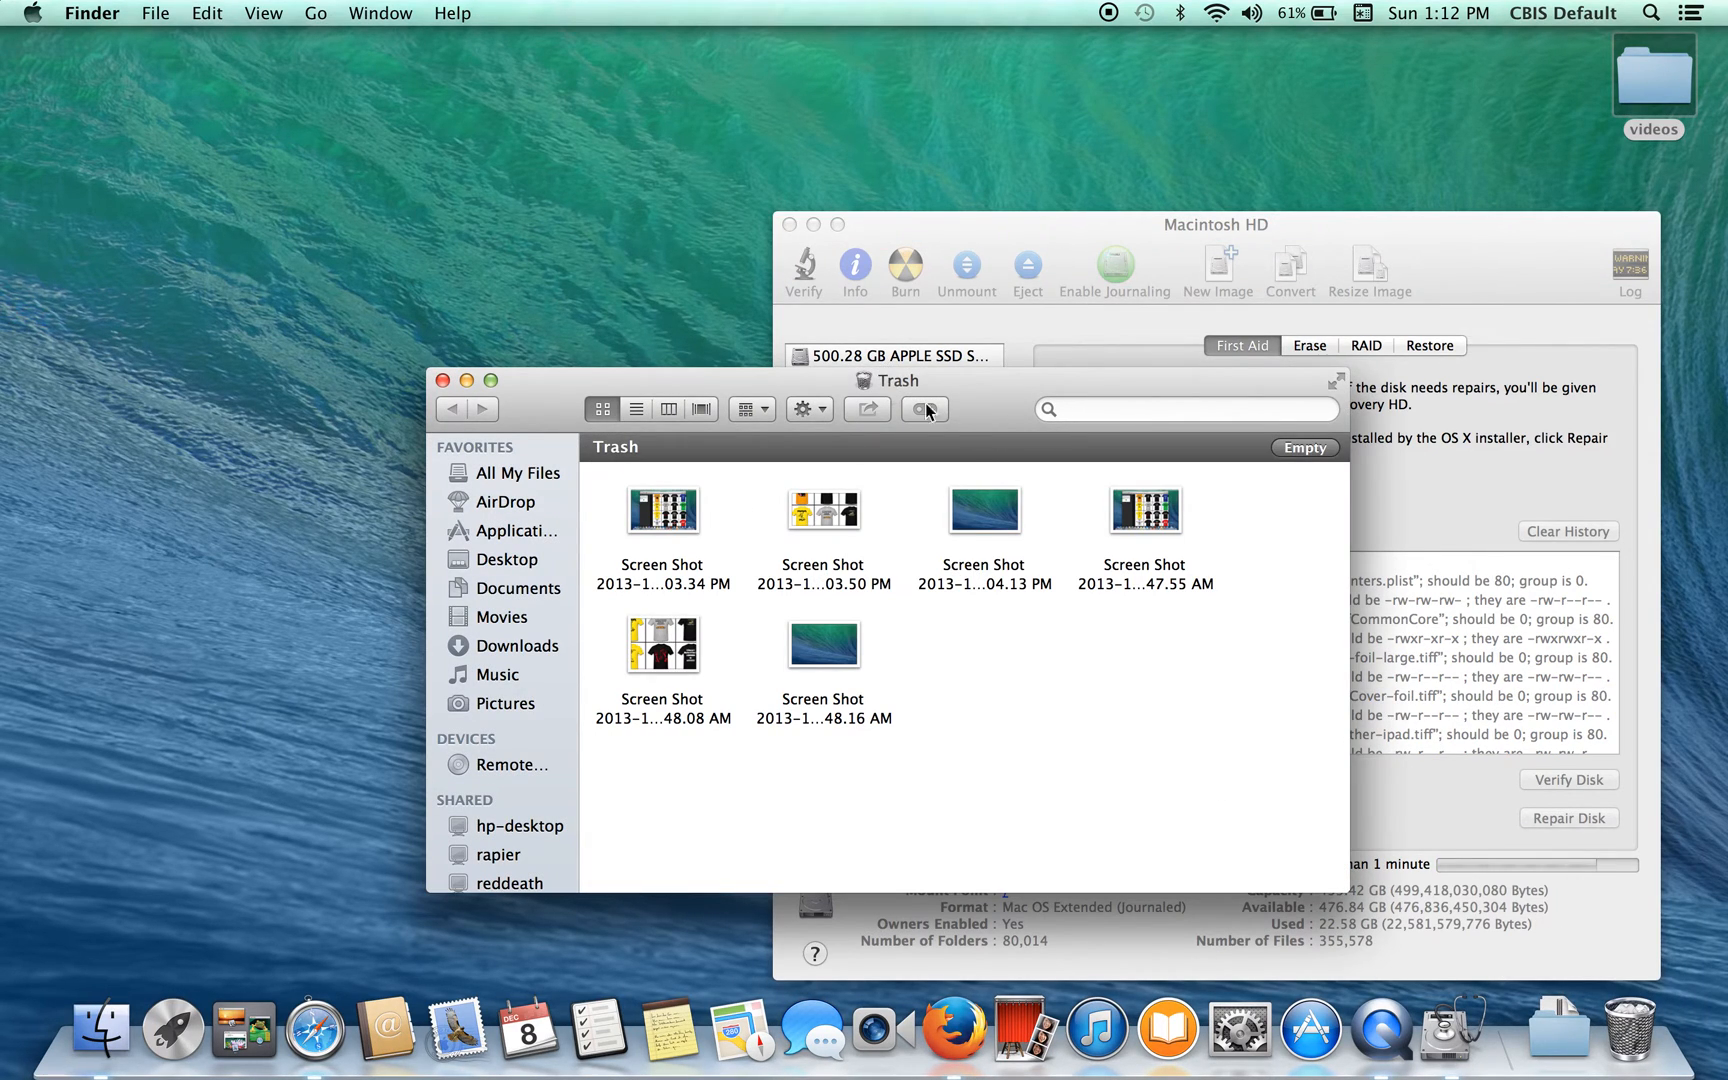
mouse_move(703, 433)
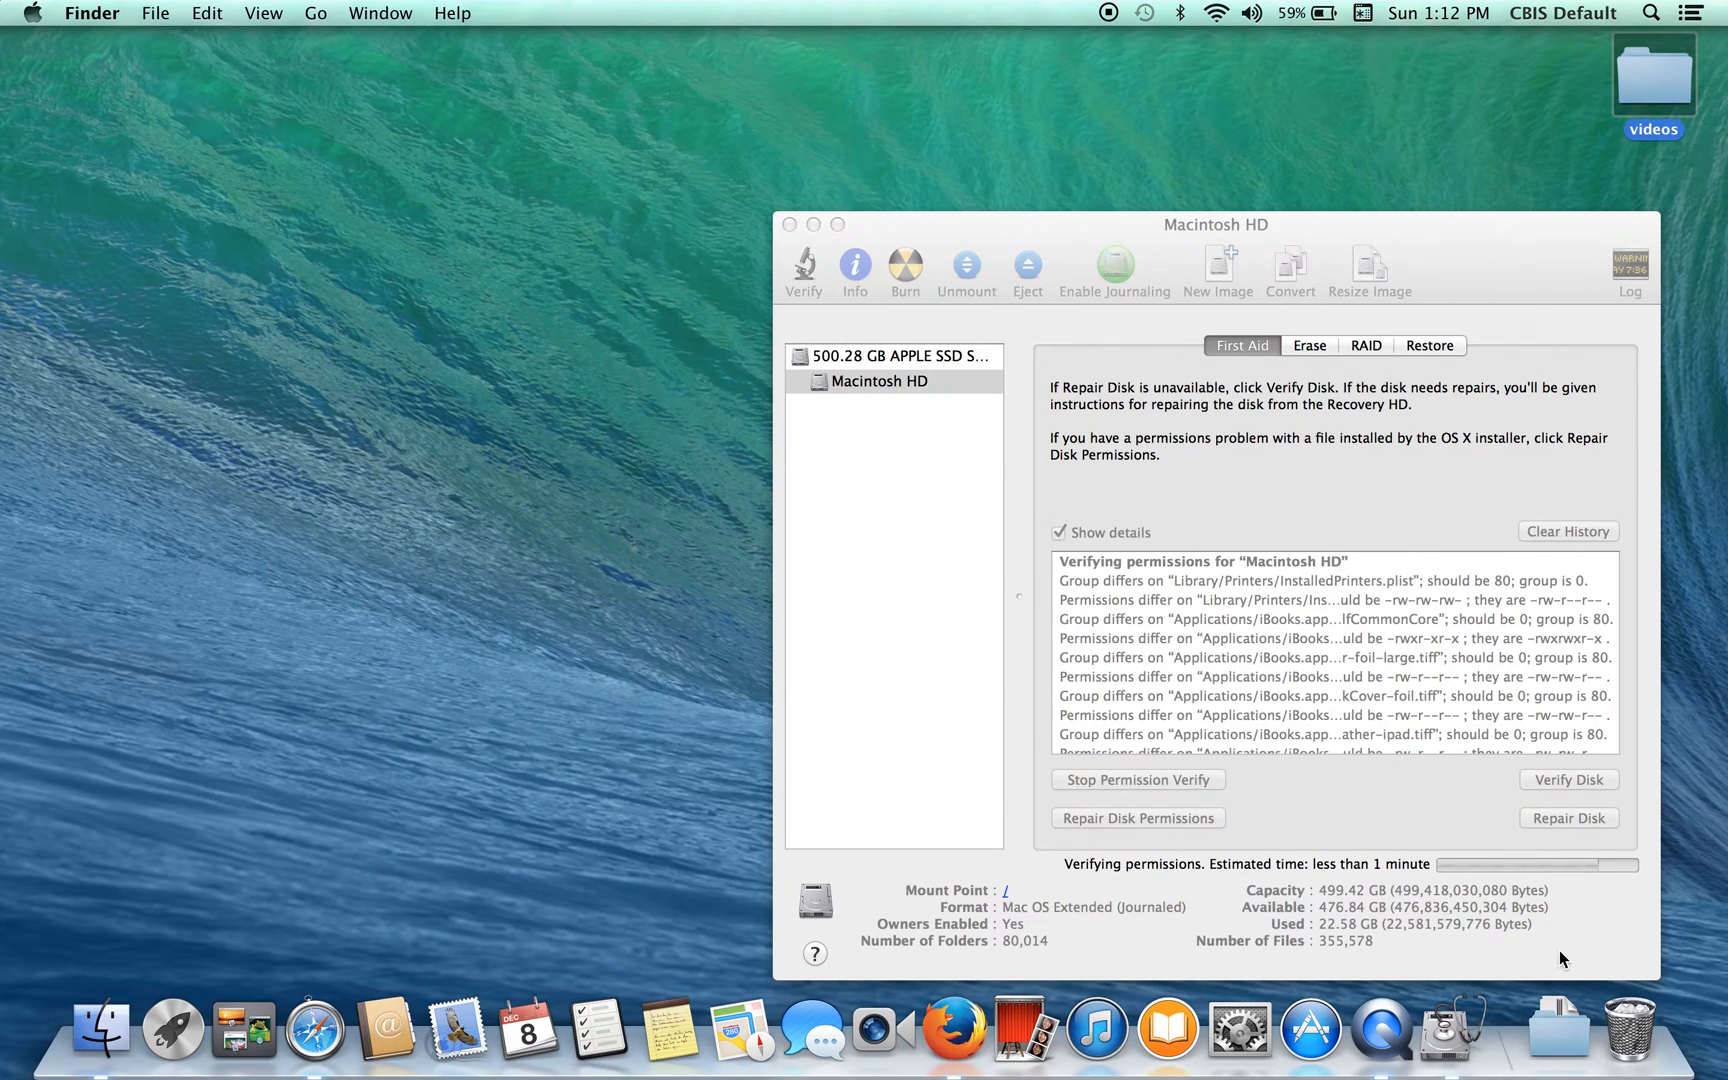
right_click(1630, 1030)
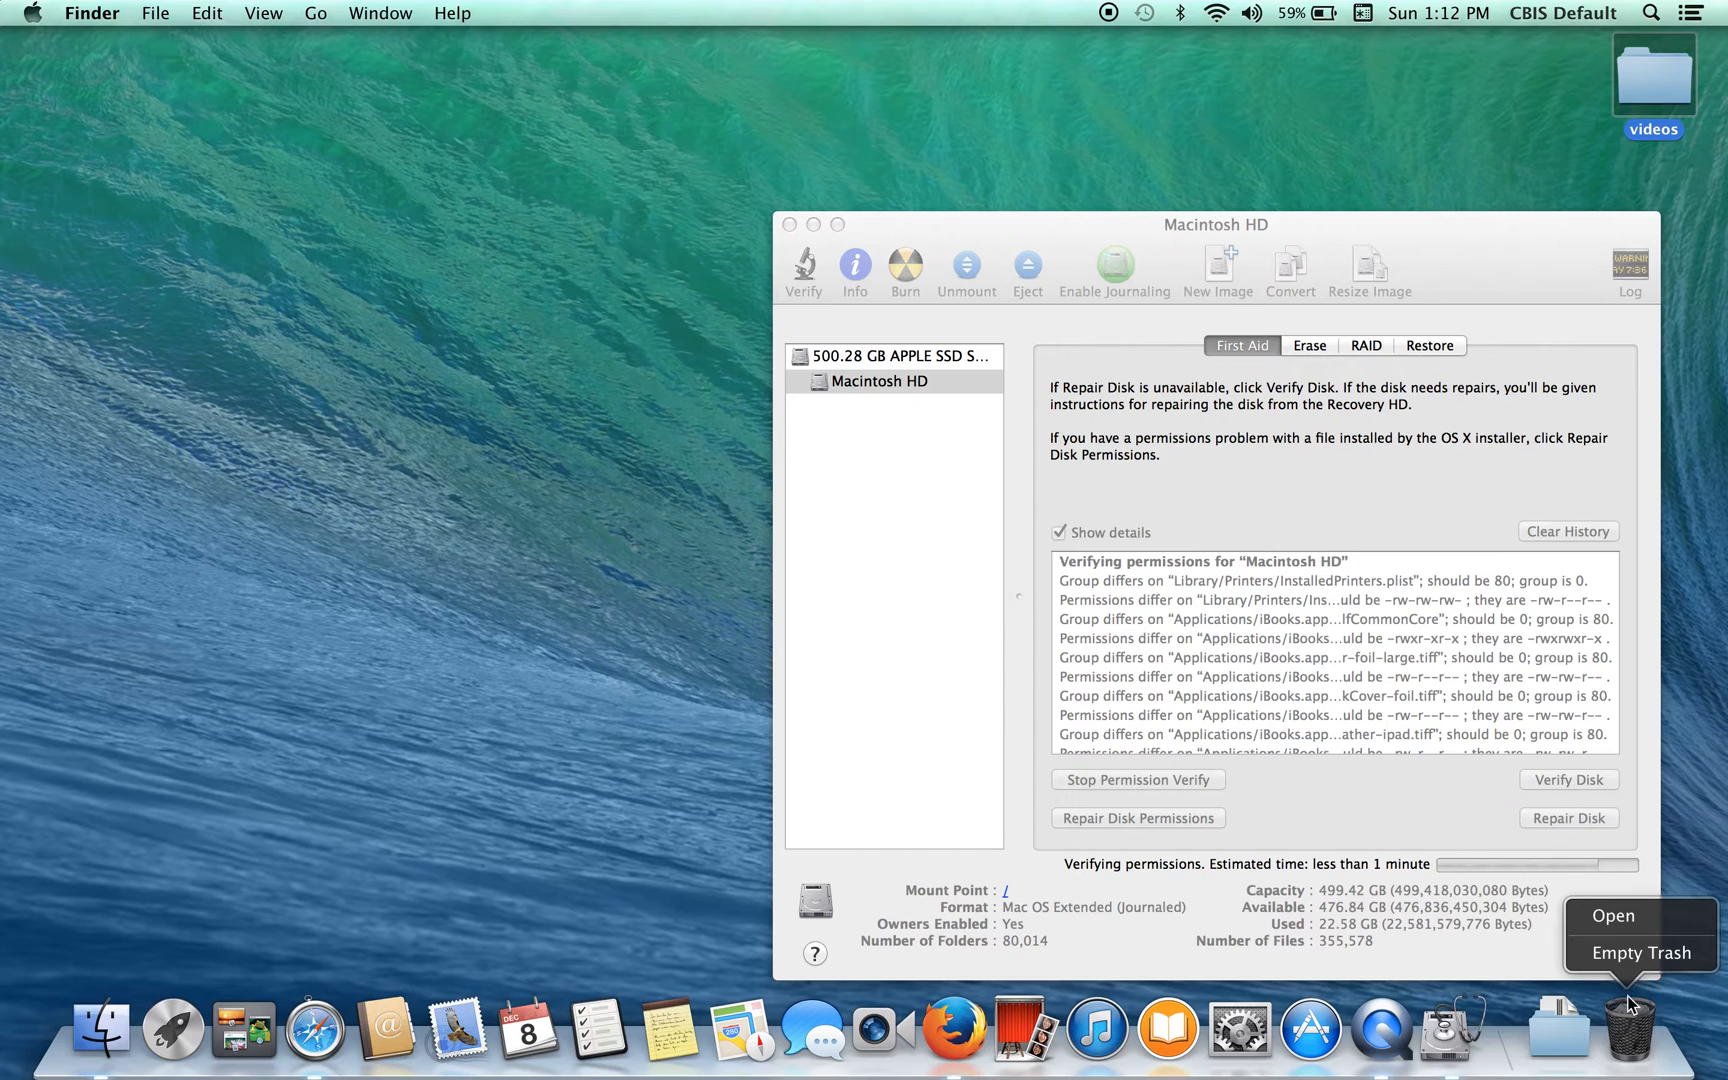
click(1641, 952)
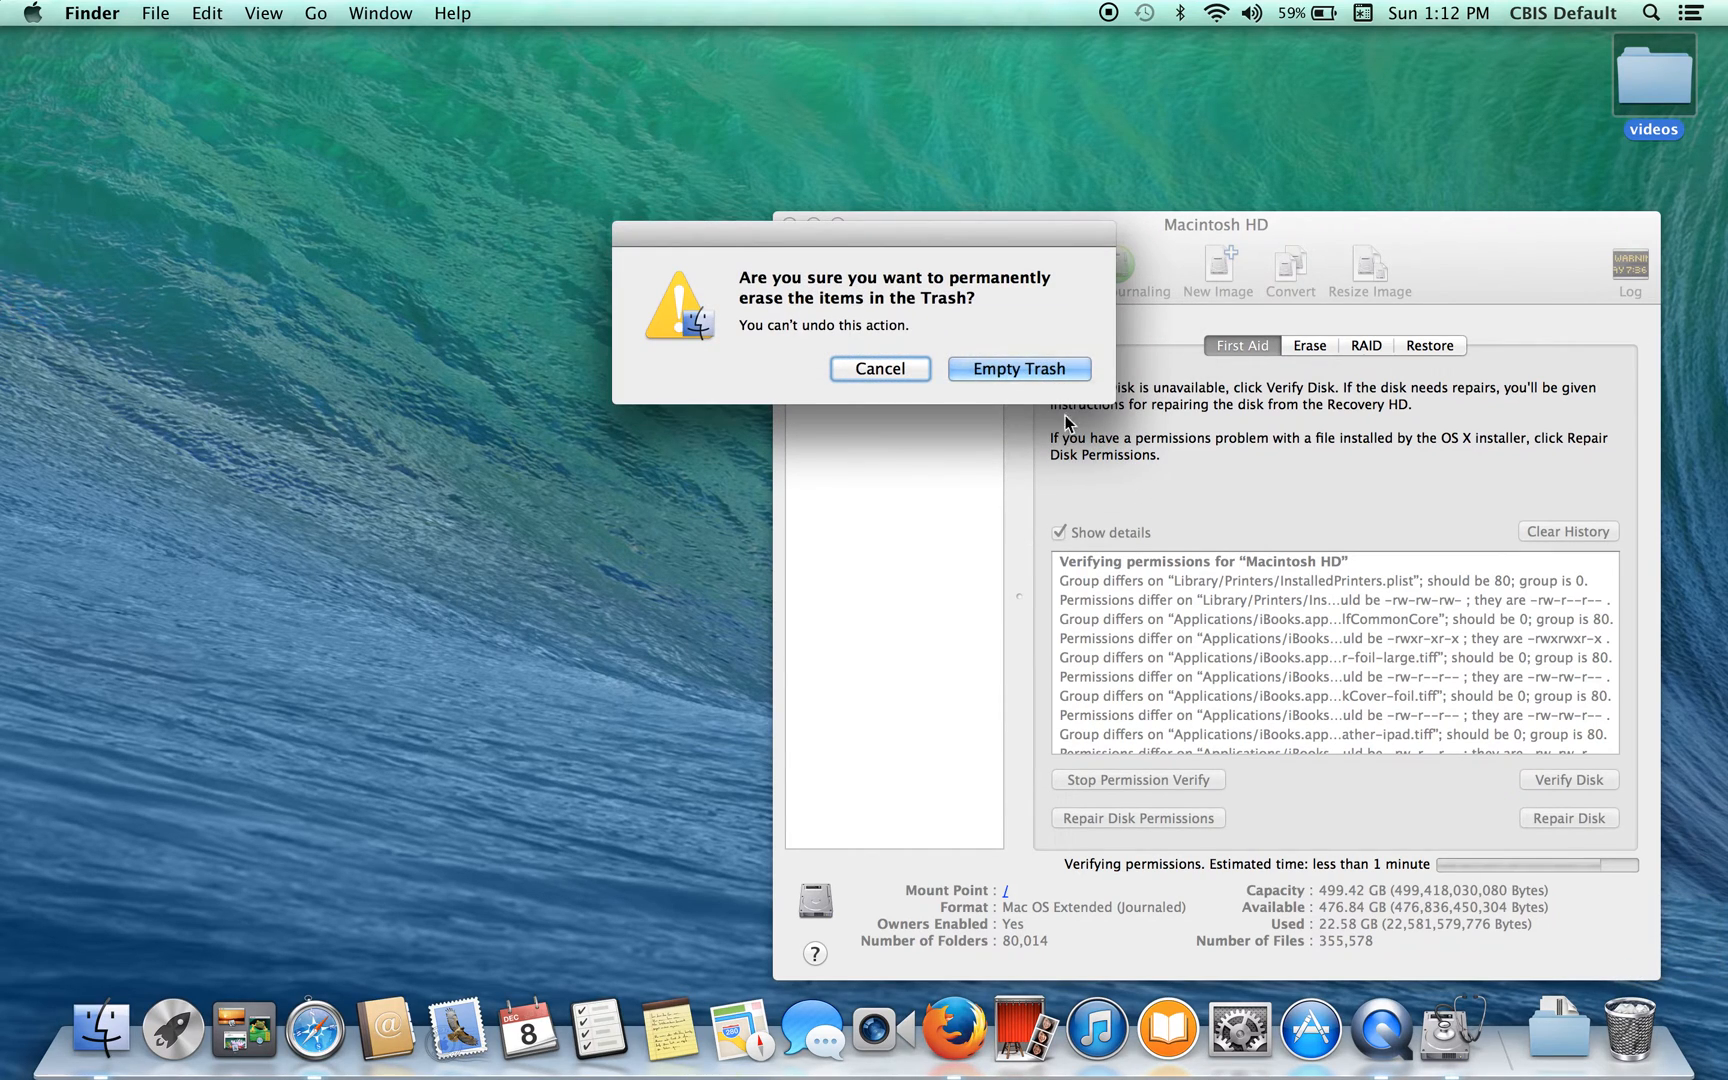
click(1016, 368)
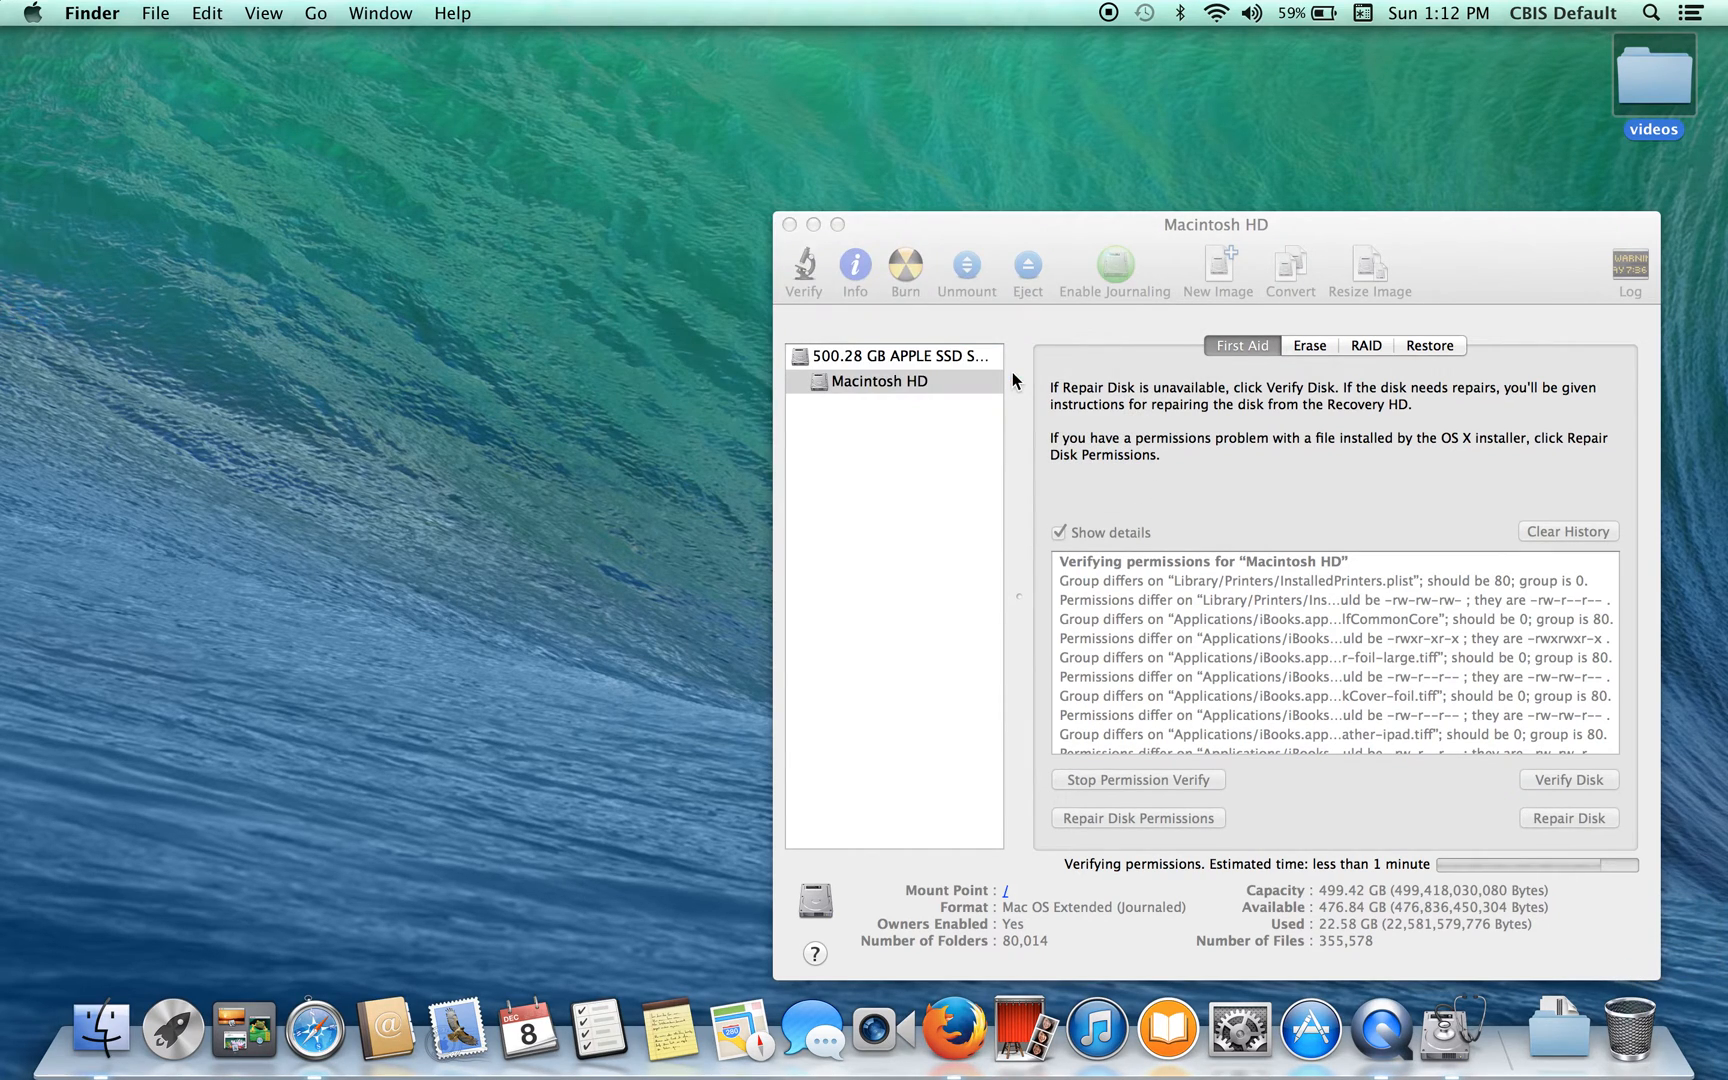
mouse_move(1216, 455)
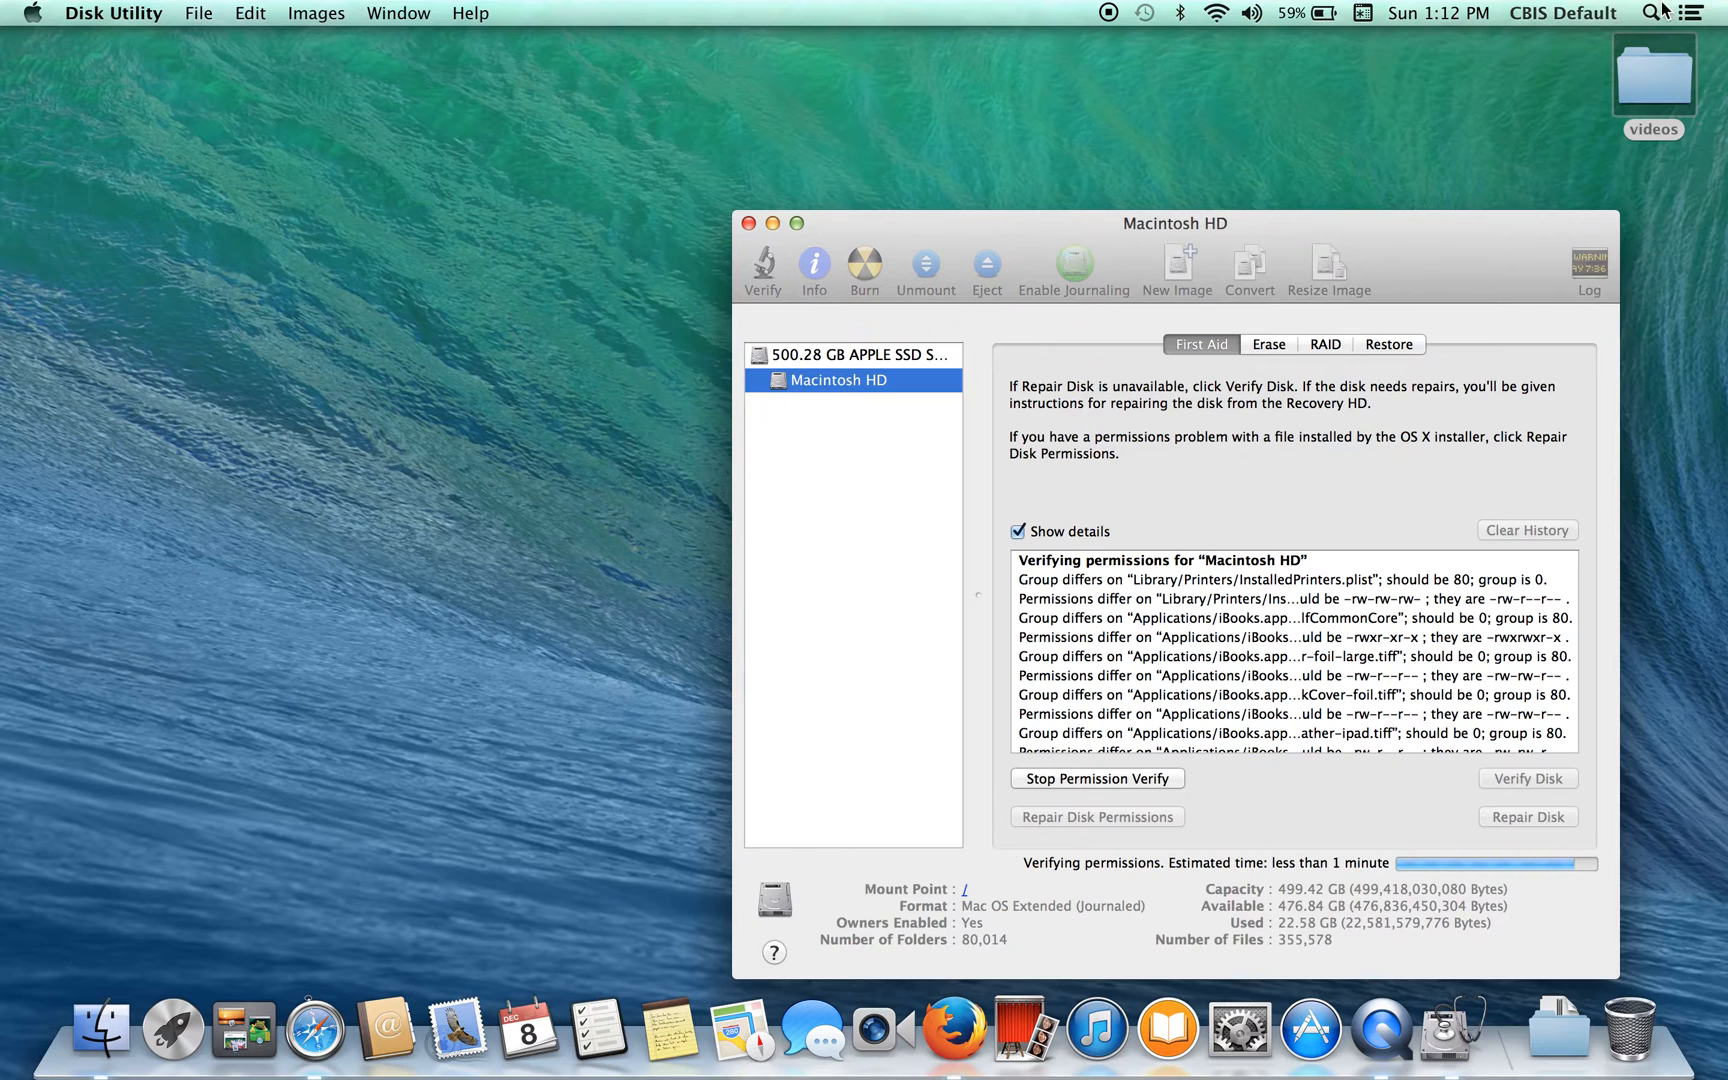
Launch Bluetooth File Exchange via a Spotlight search for 'blue' and view the Bluetooth pane
text(b)
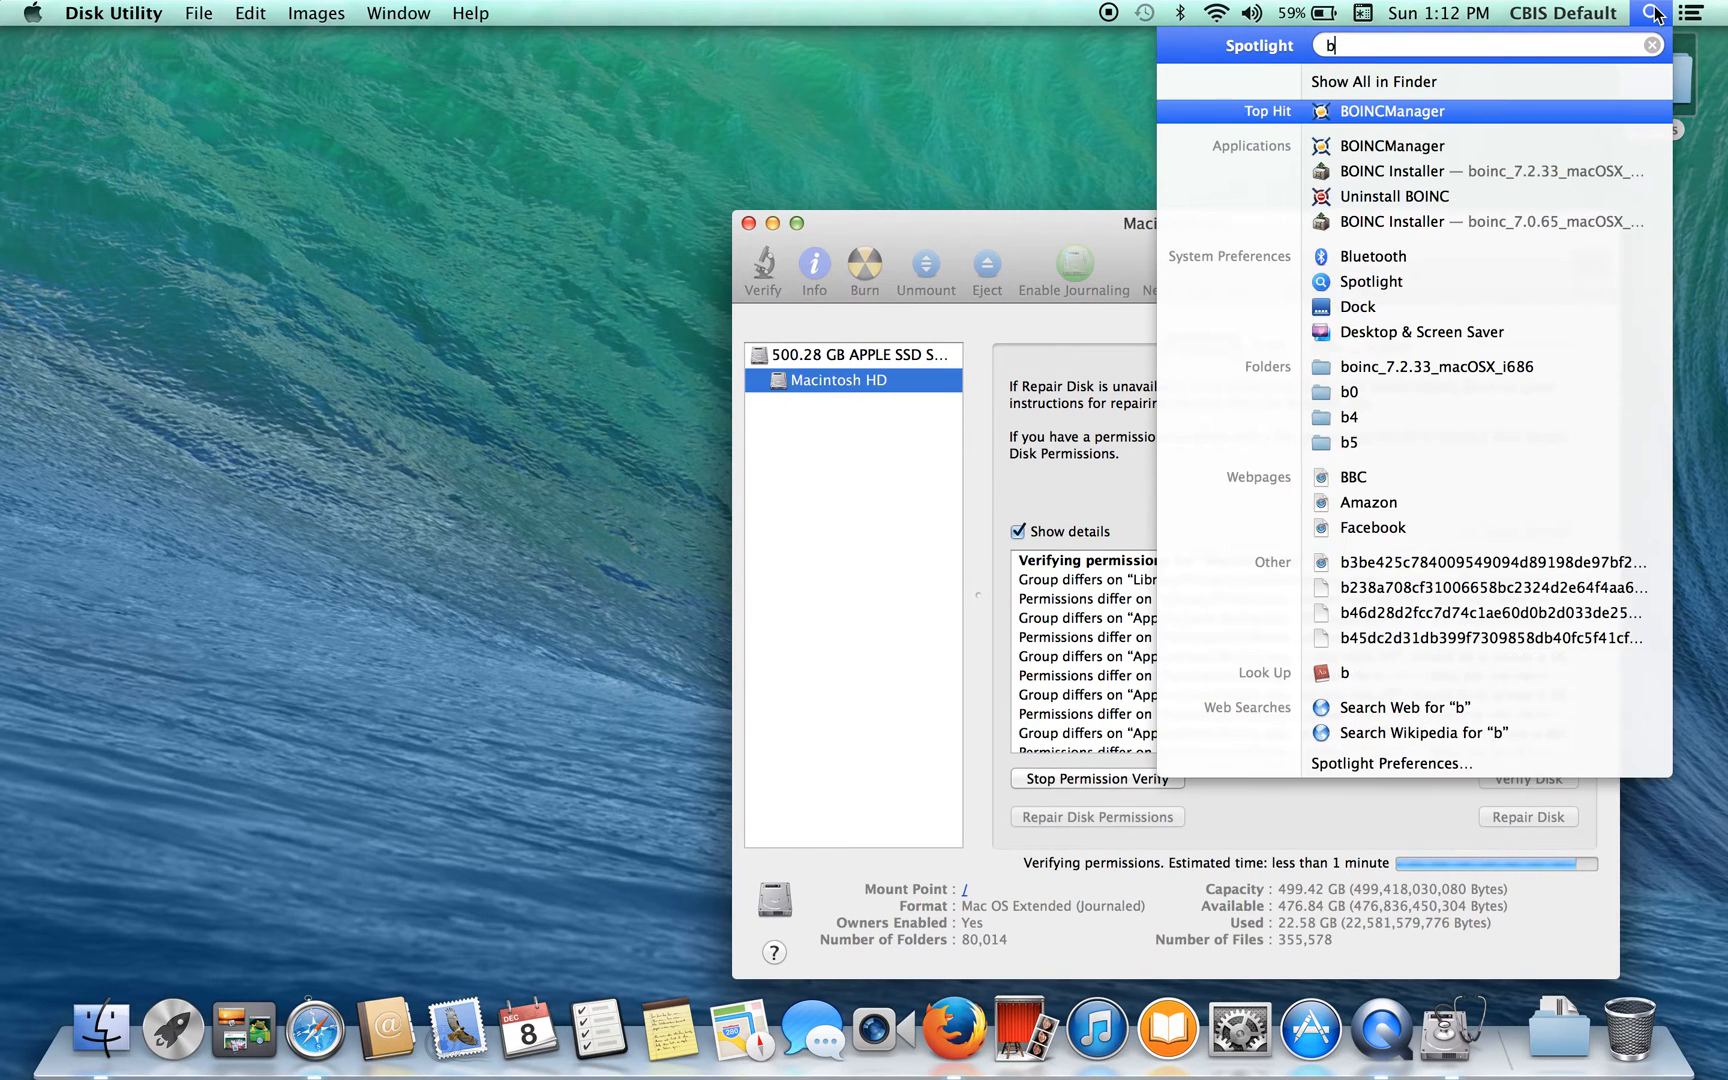
text(lue)
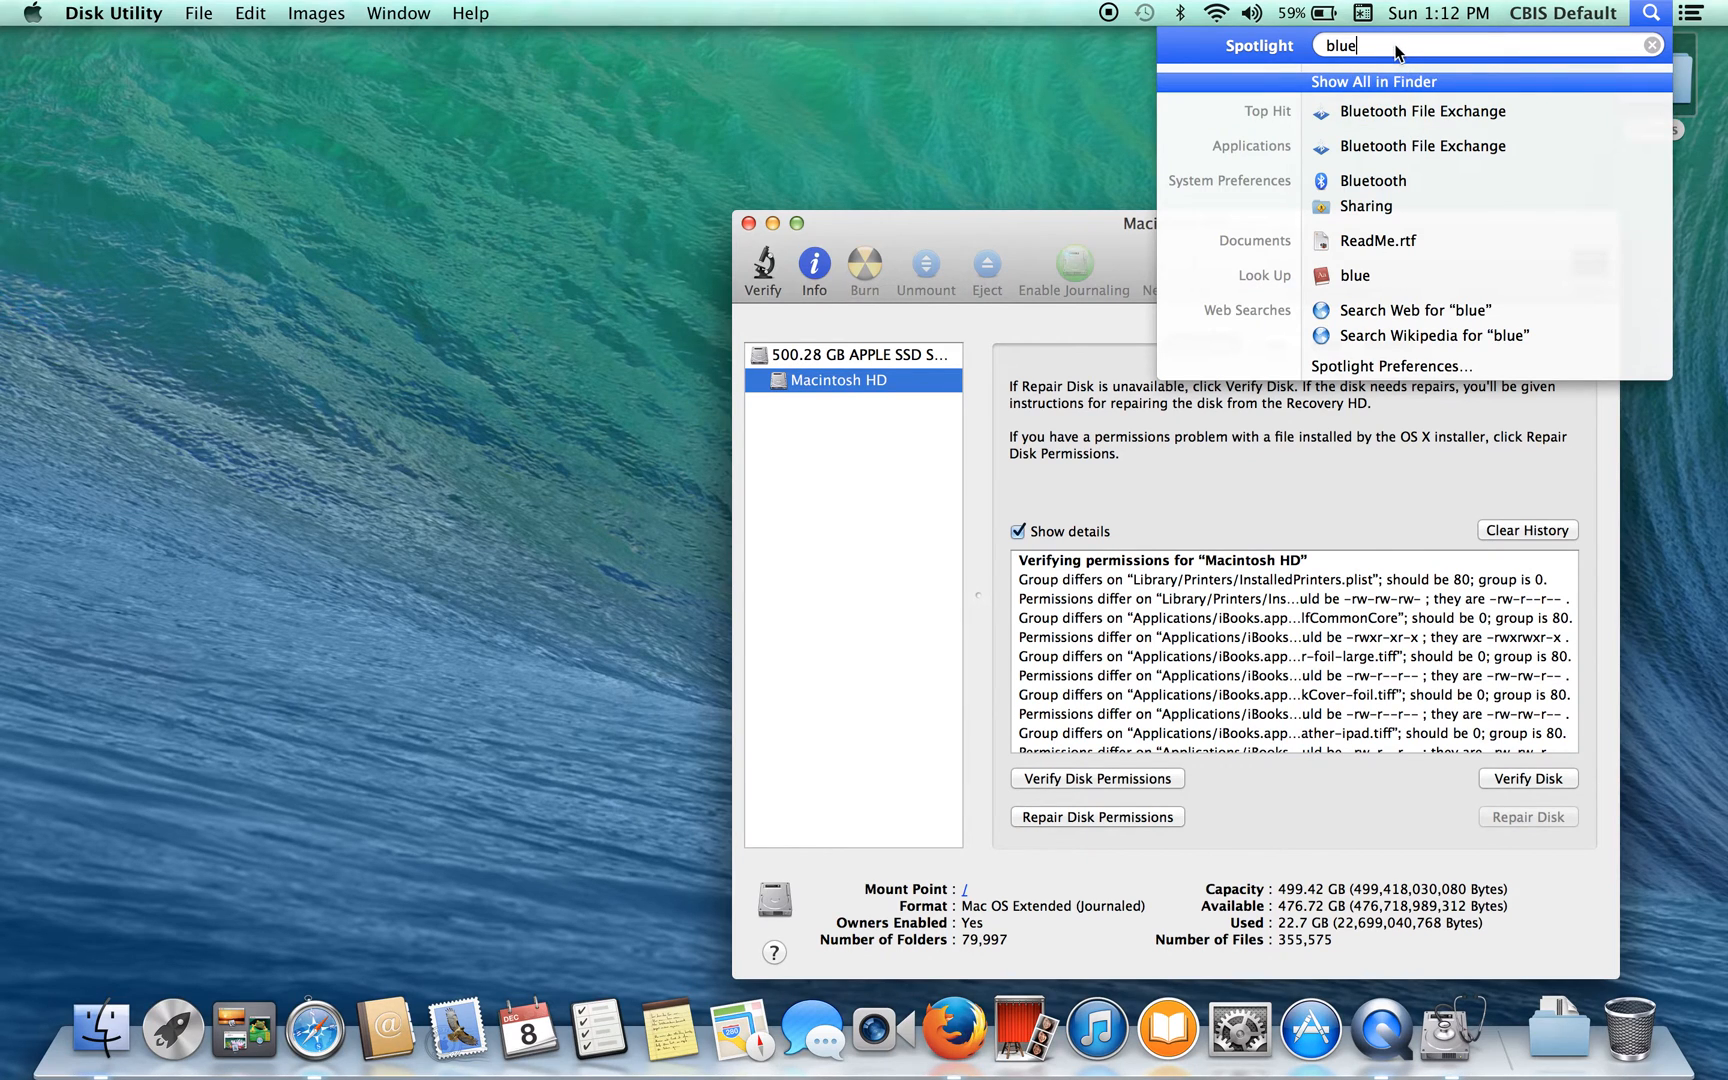
mouse_move(1422, 111)
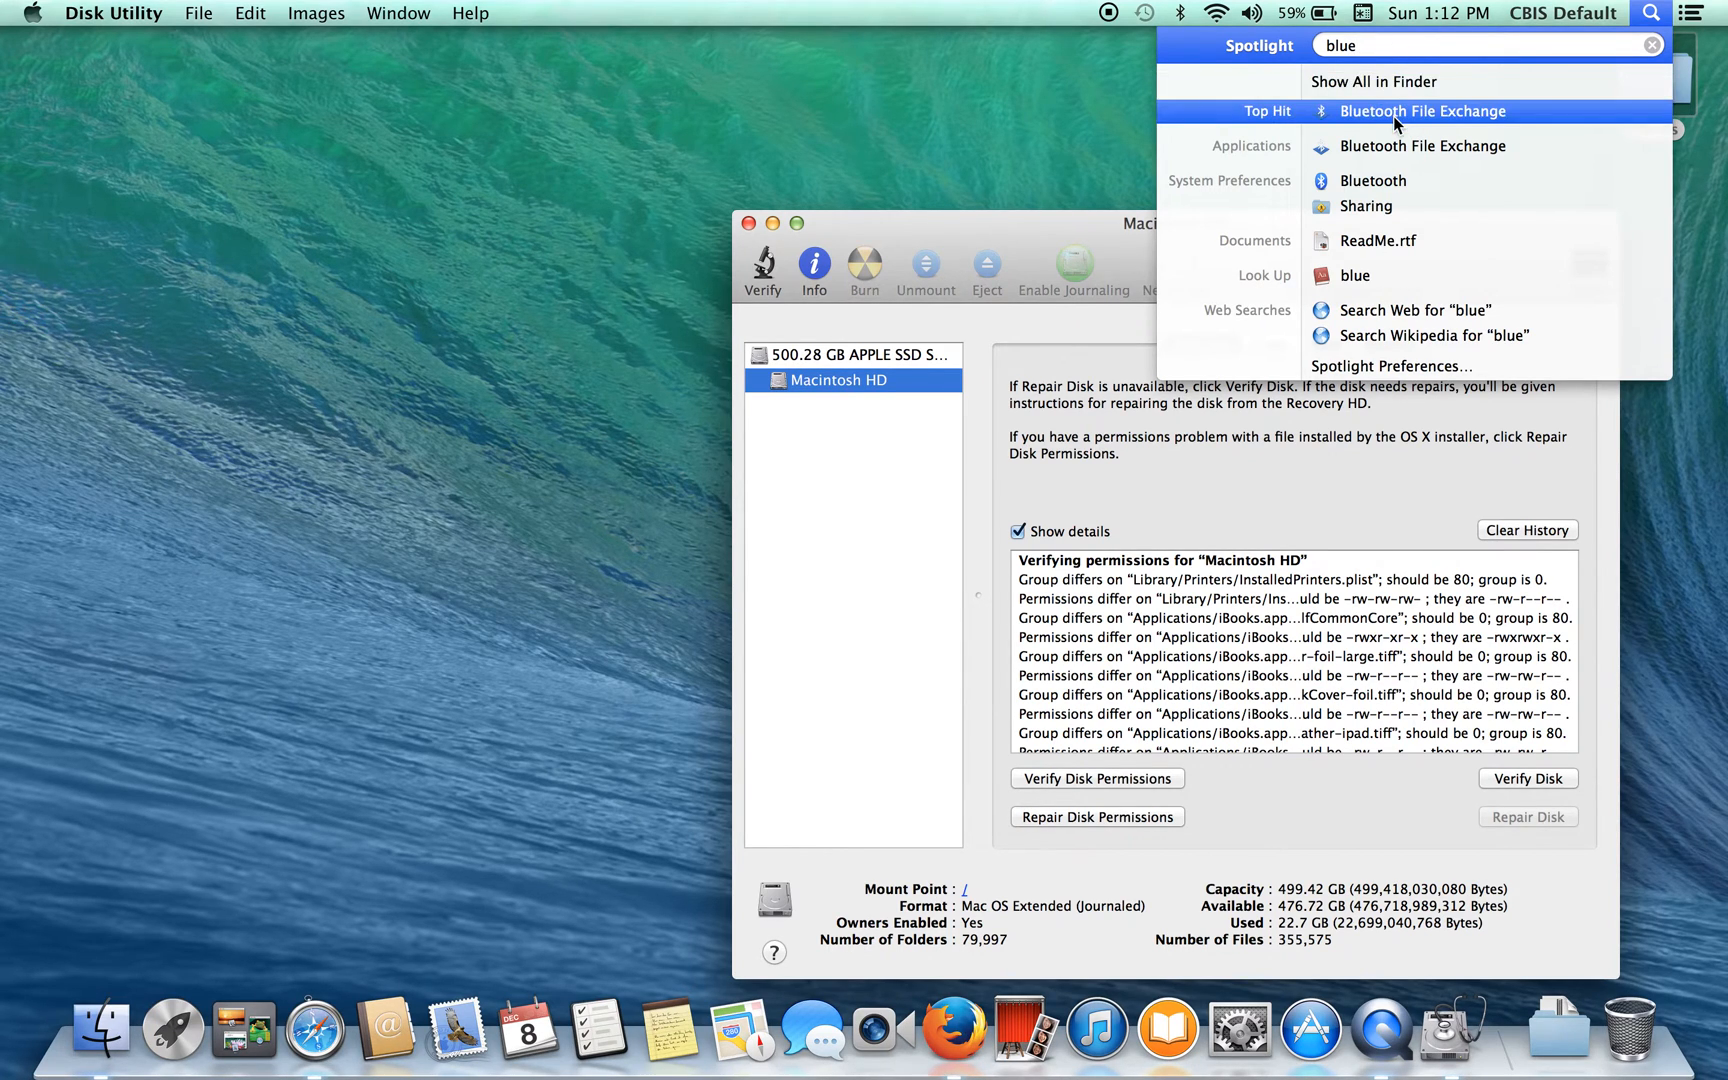
click(1422, 110)
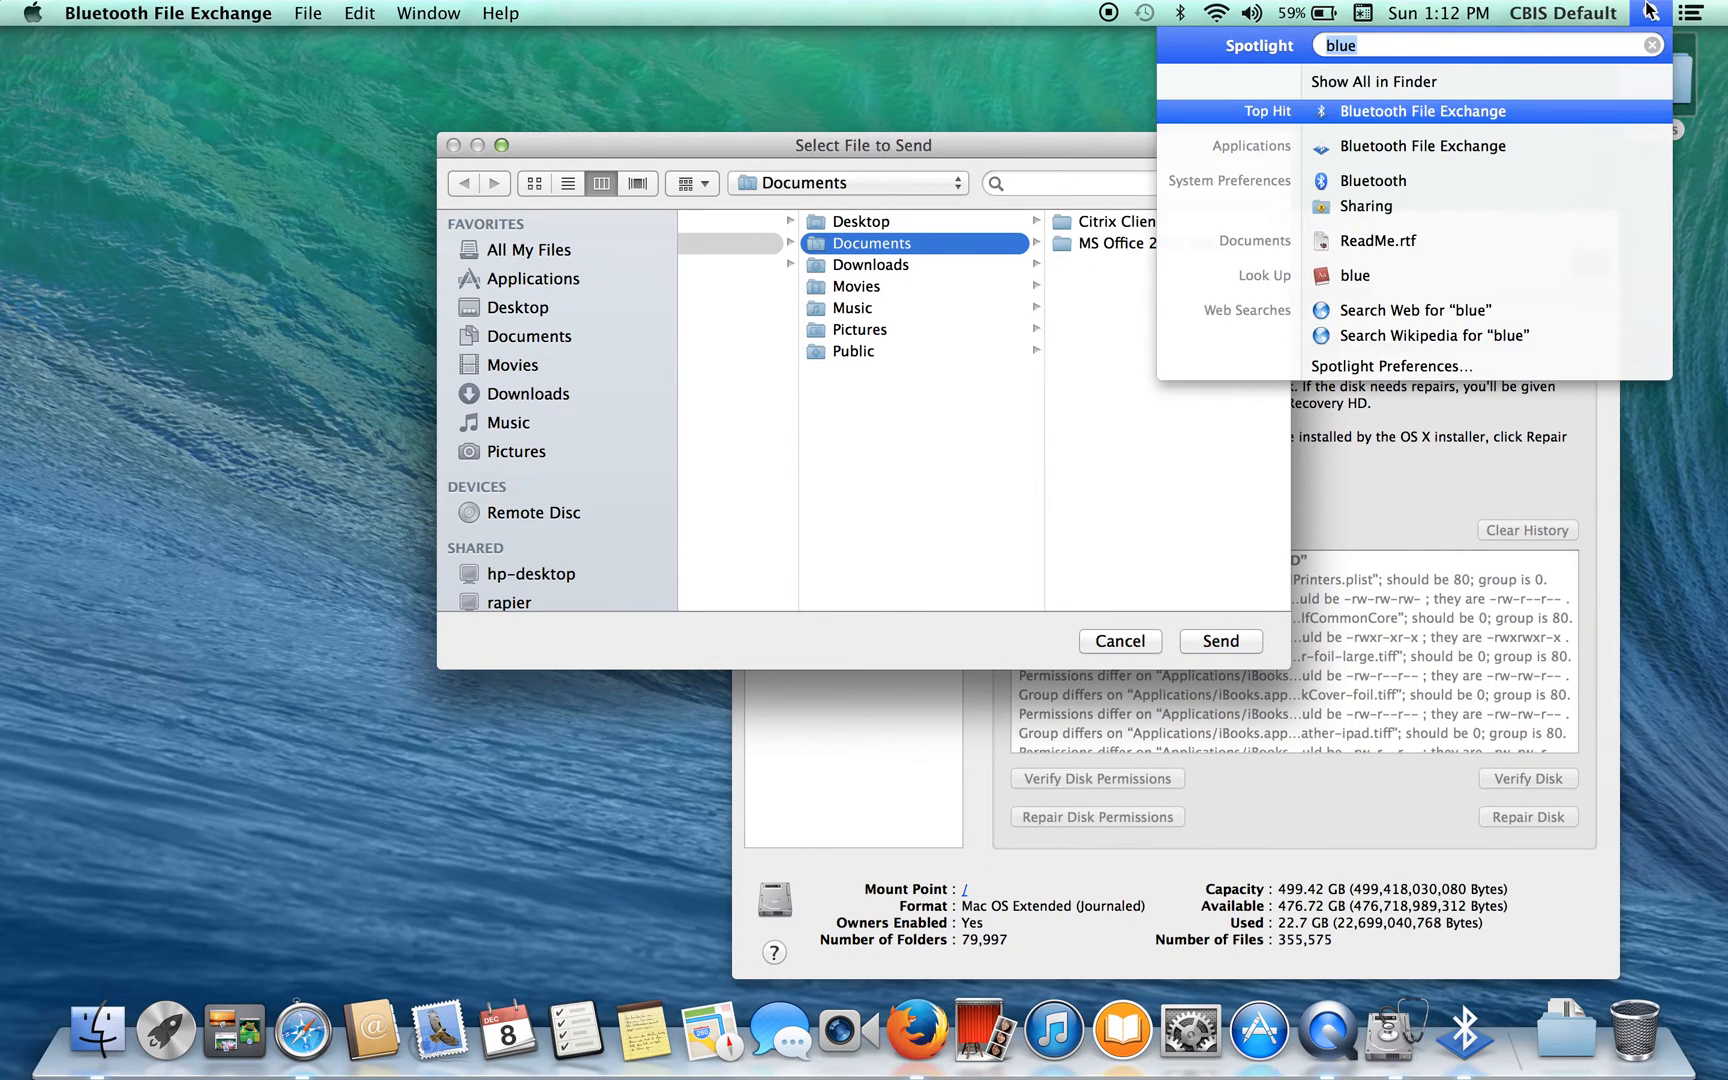
mouse_move(1372, 181)
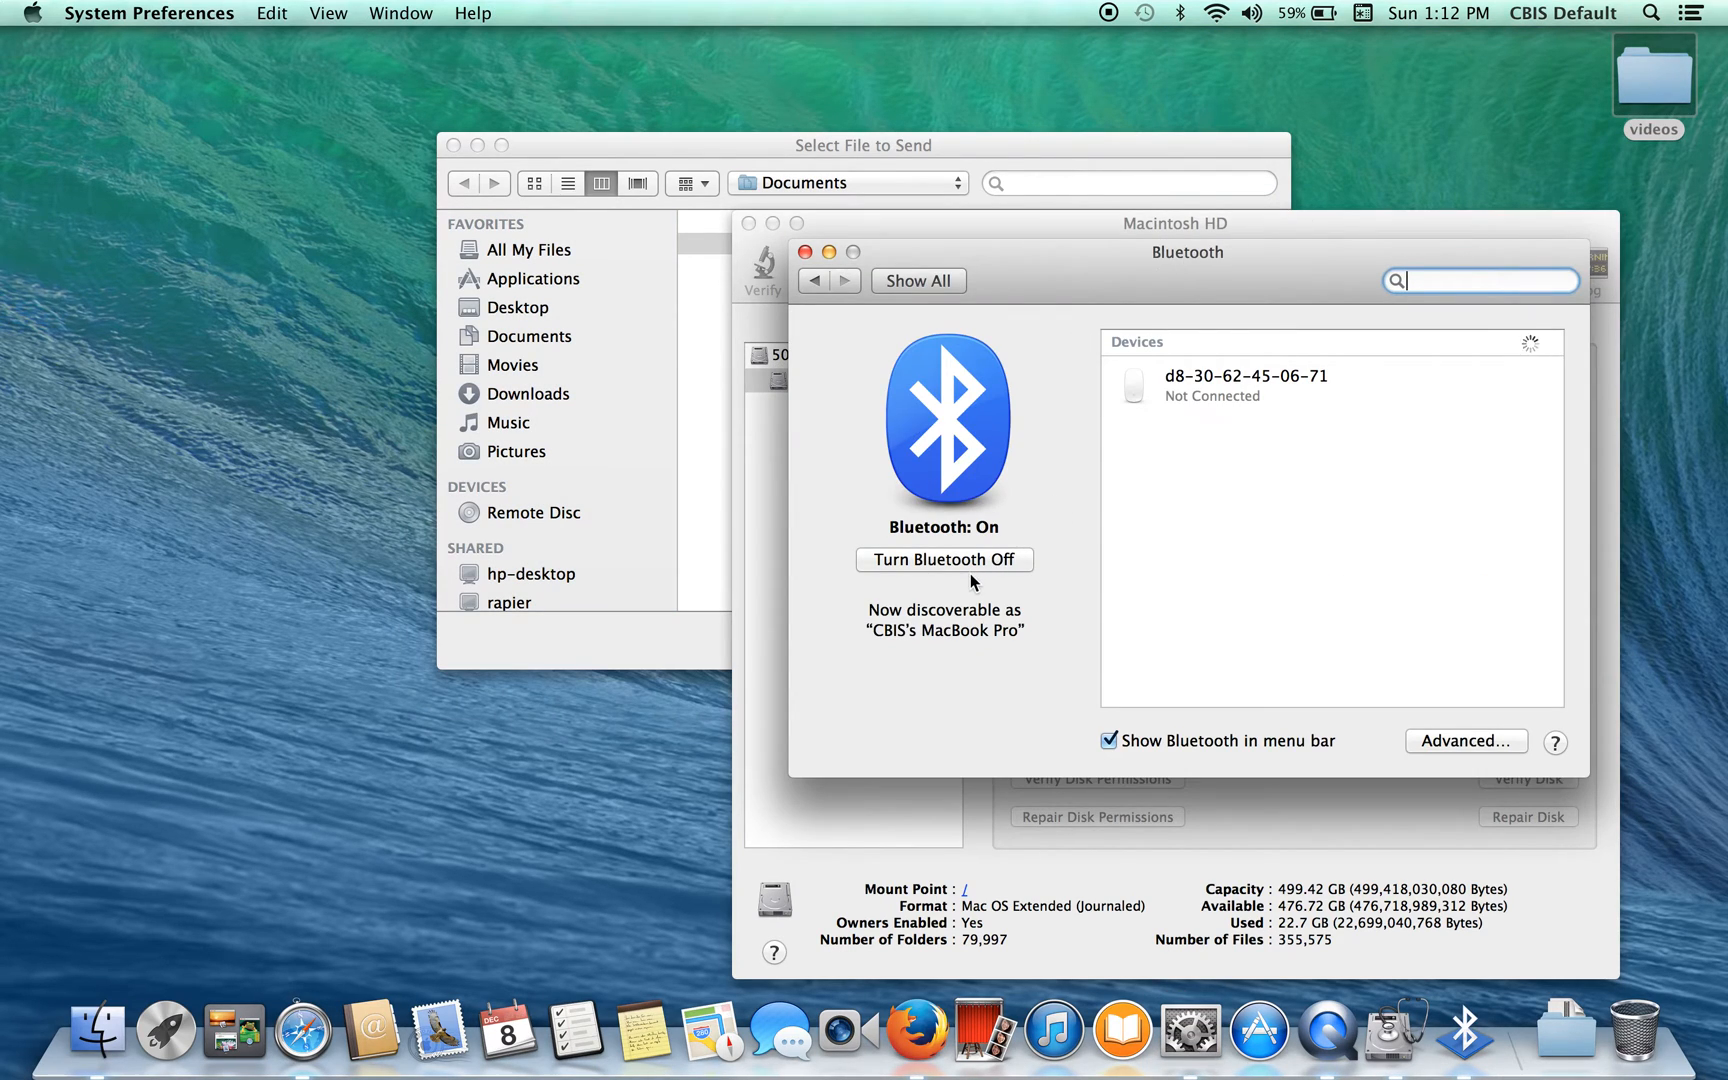
mouse_move(1093, 424)
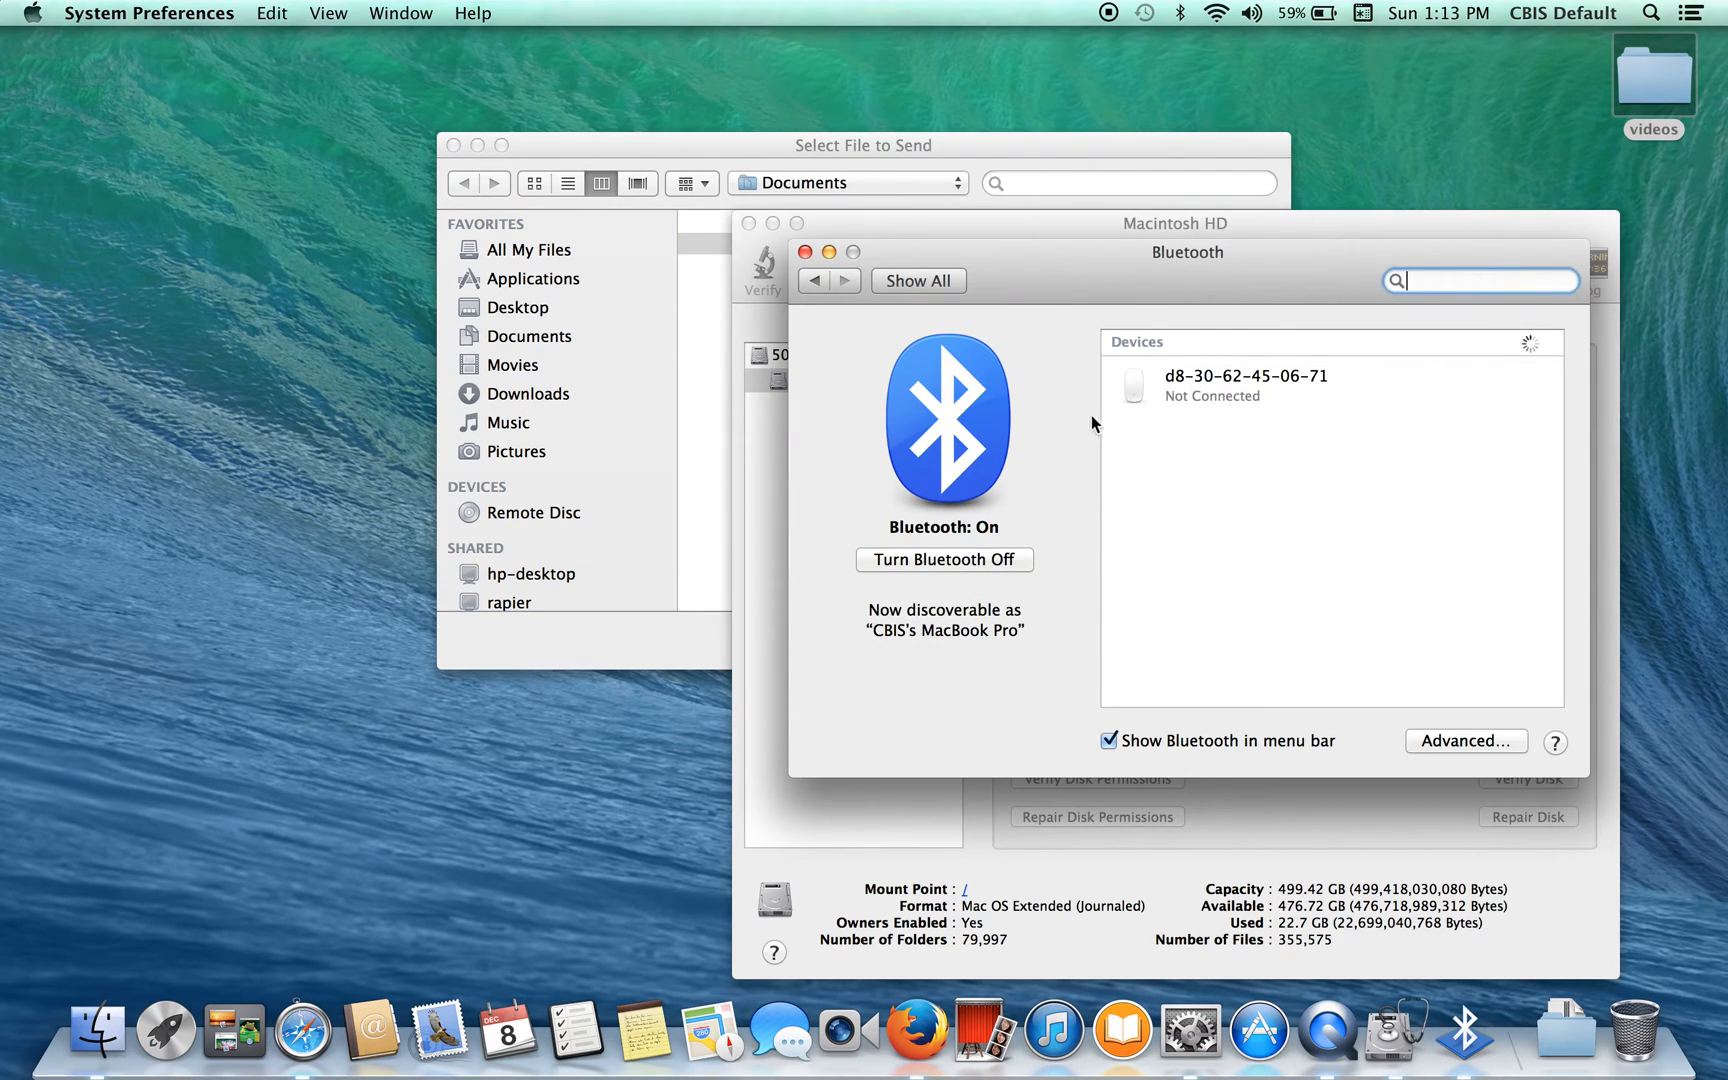
click(943, 560)
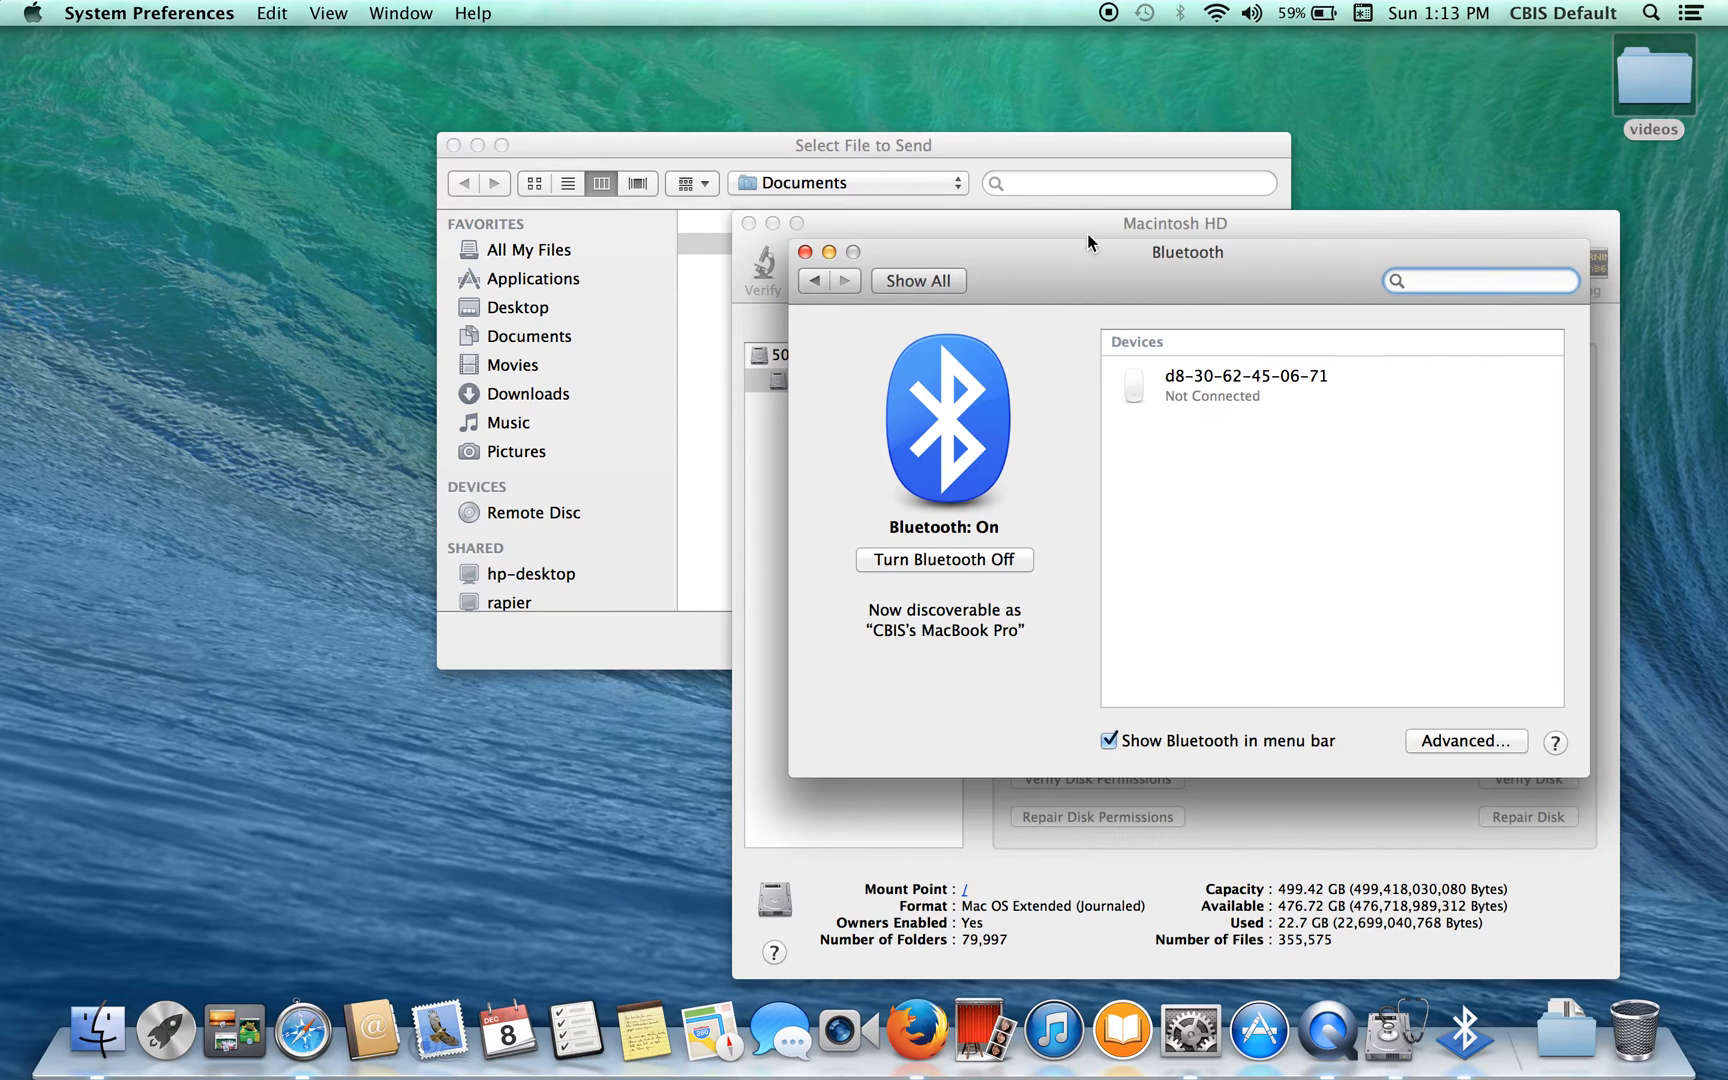
click(943, 559)
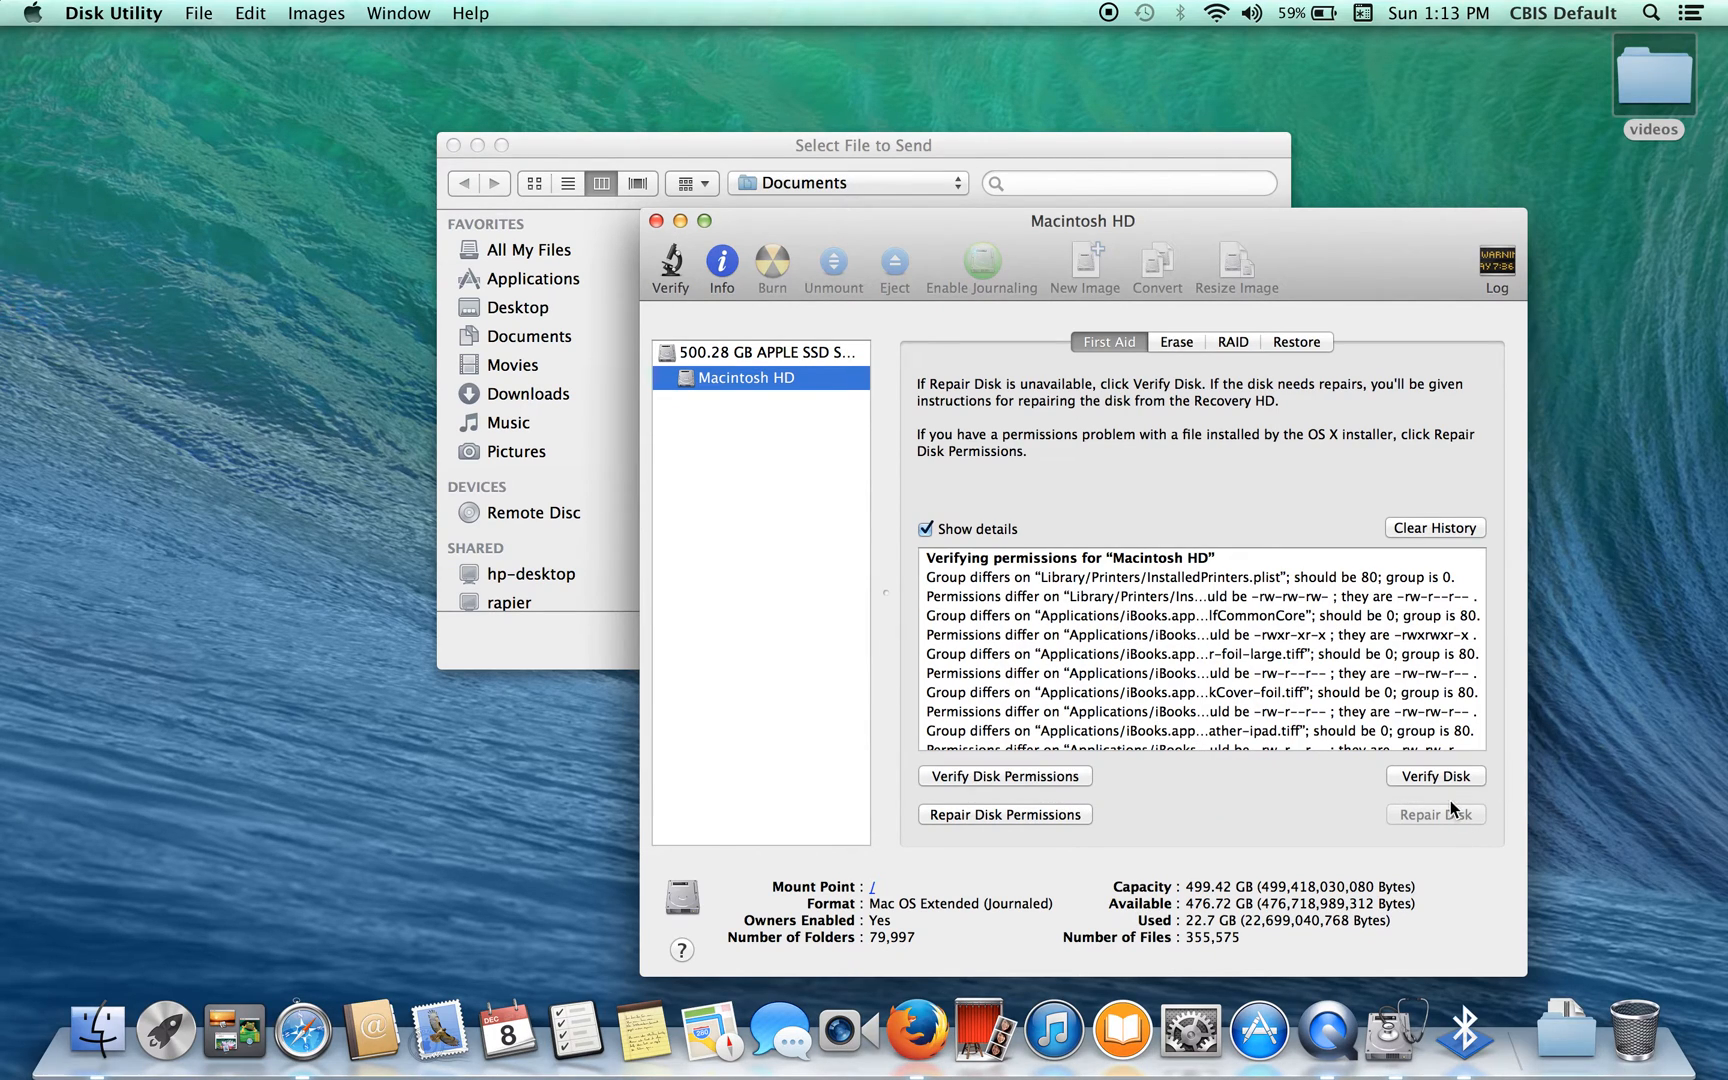
mouse_move(1003, 813)
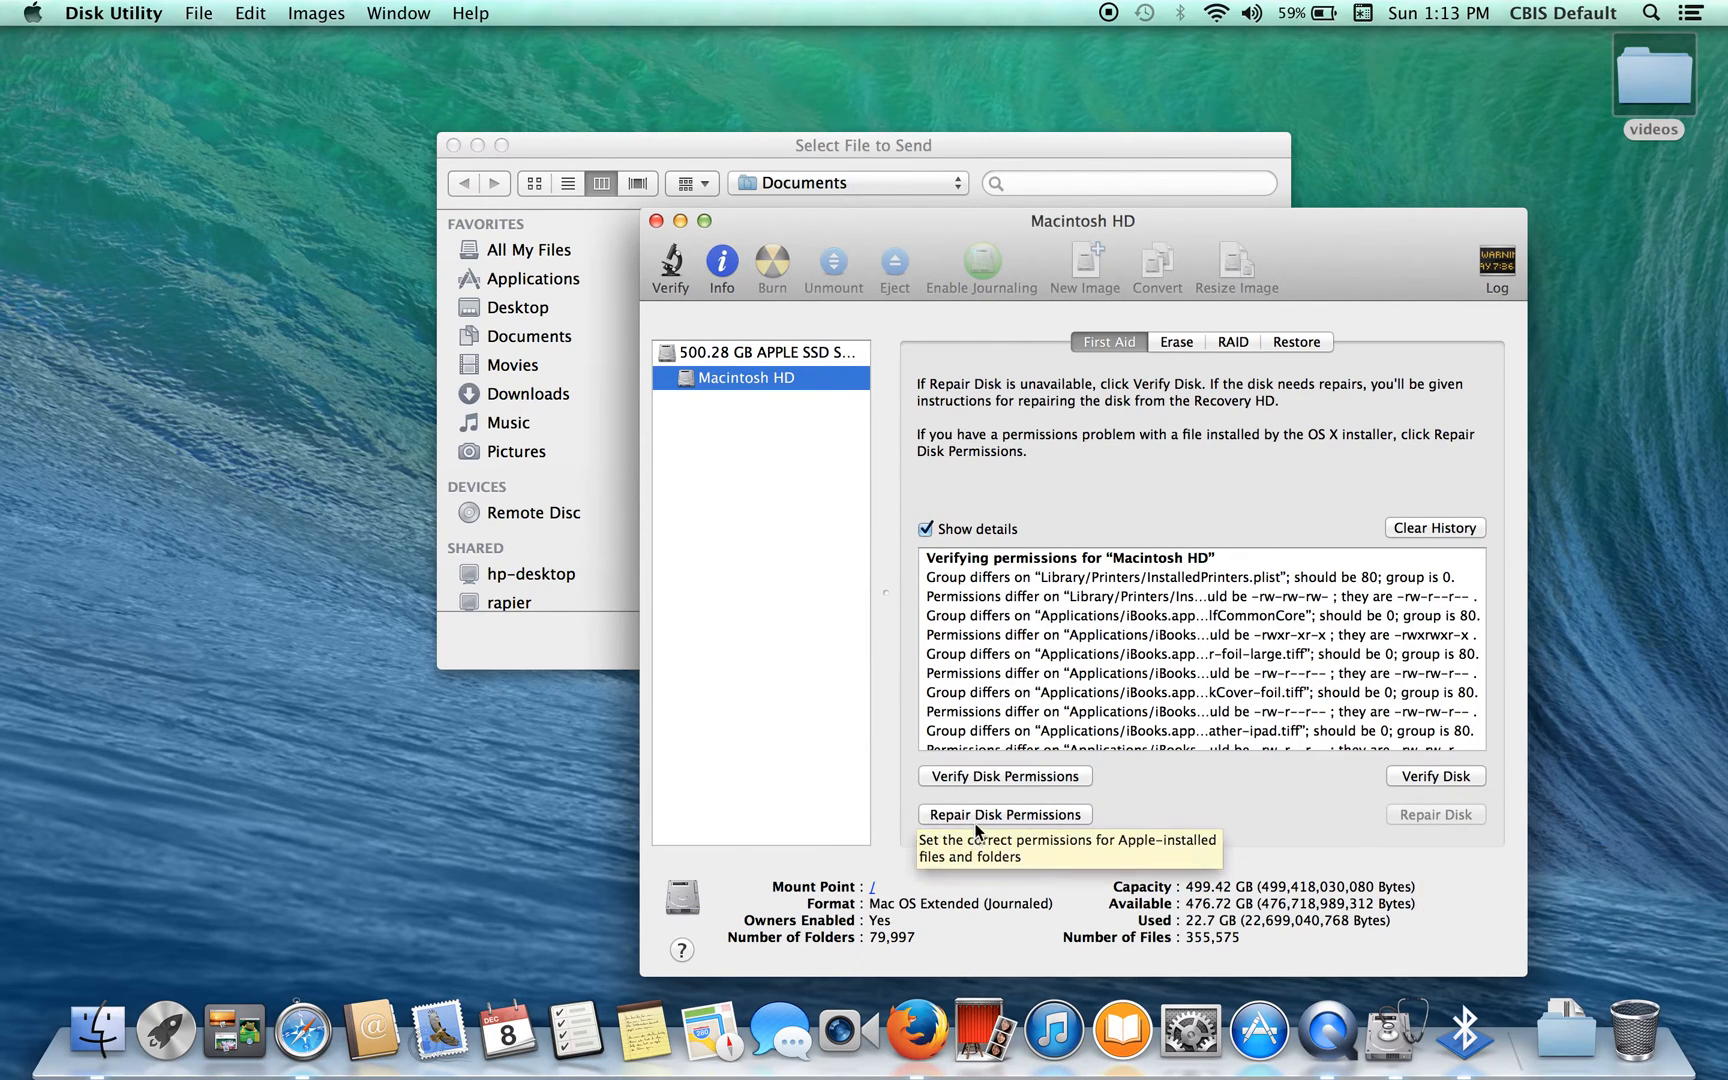
mouse_move(1302, 722)
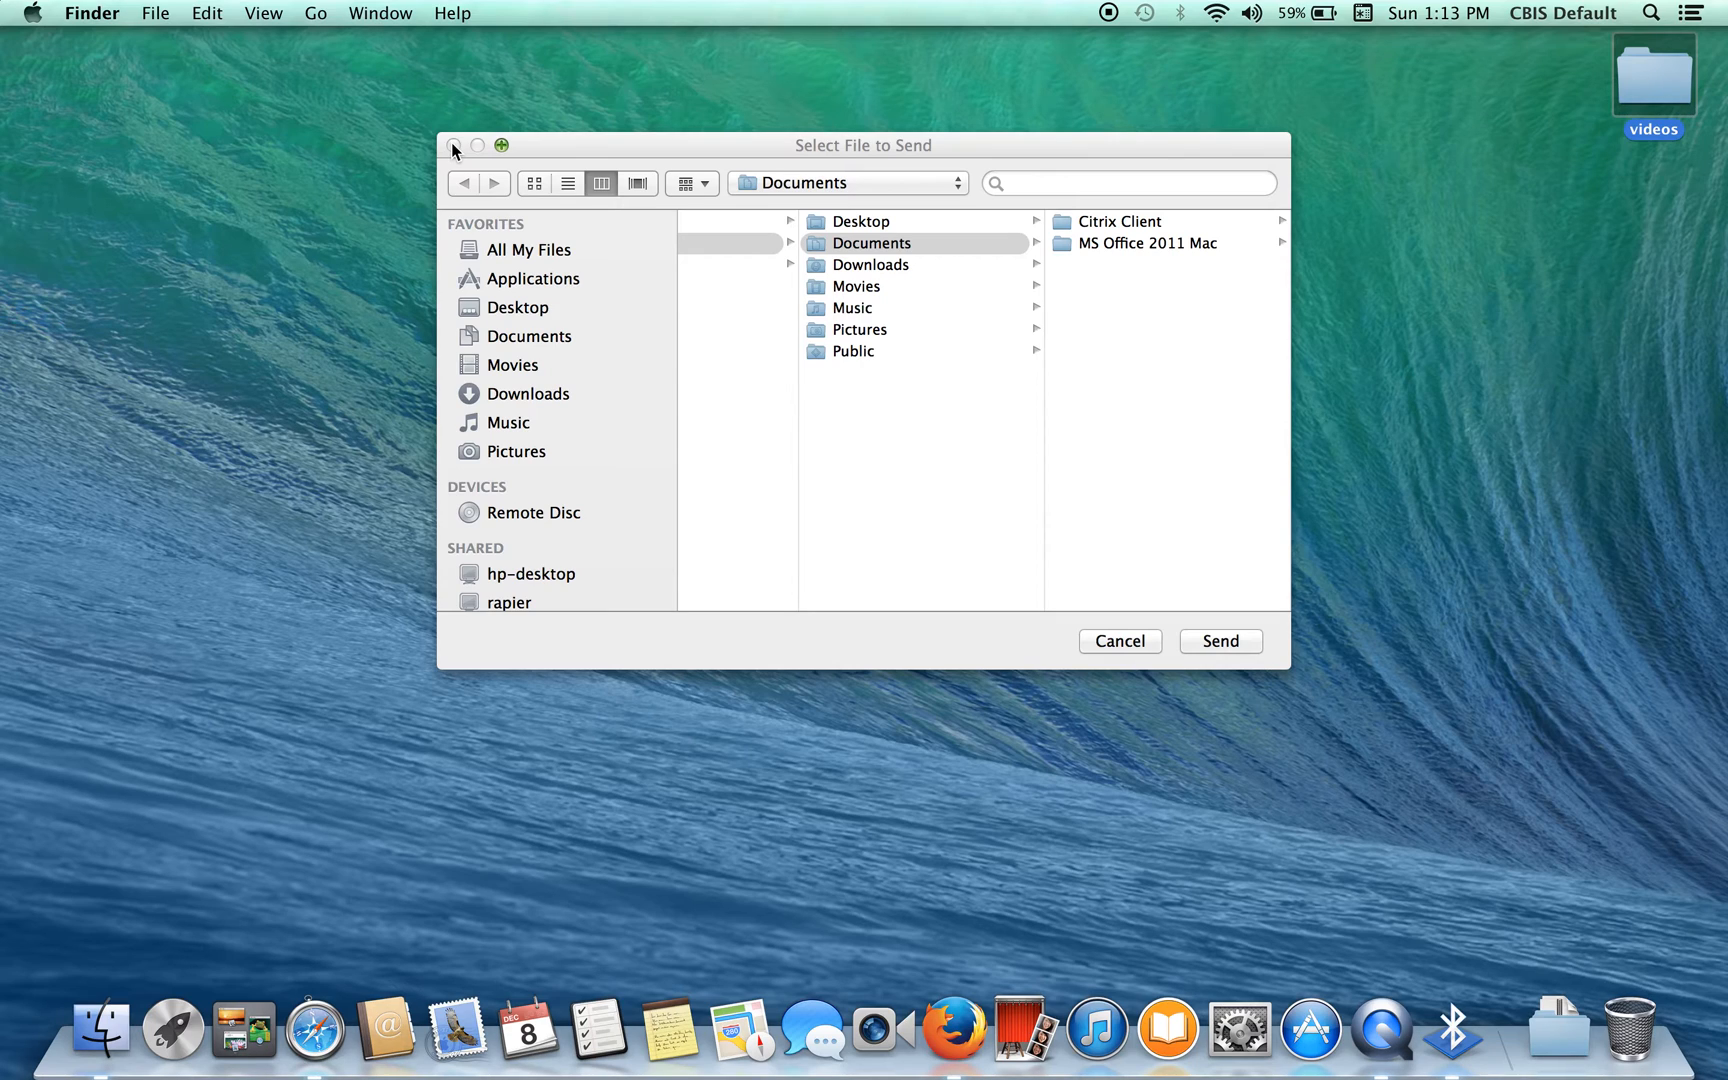
mouse_move(521, 168)
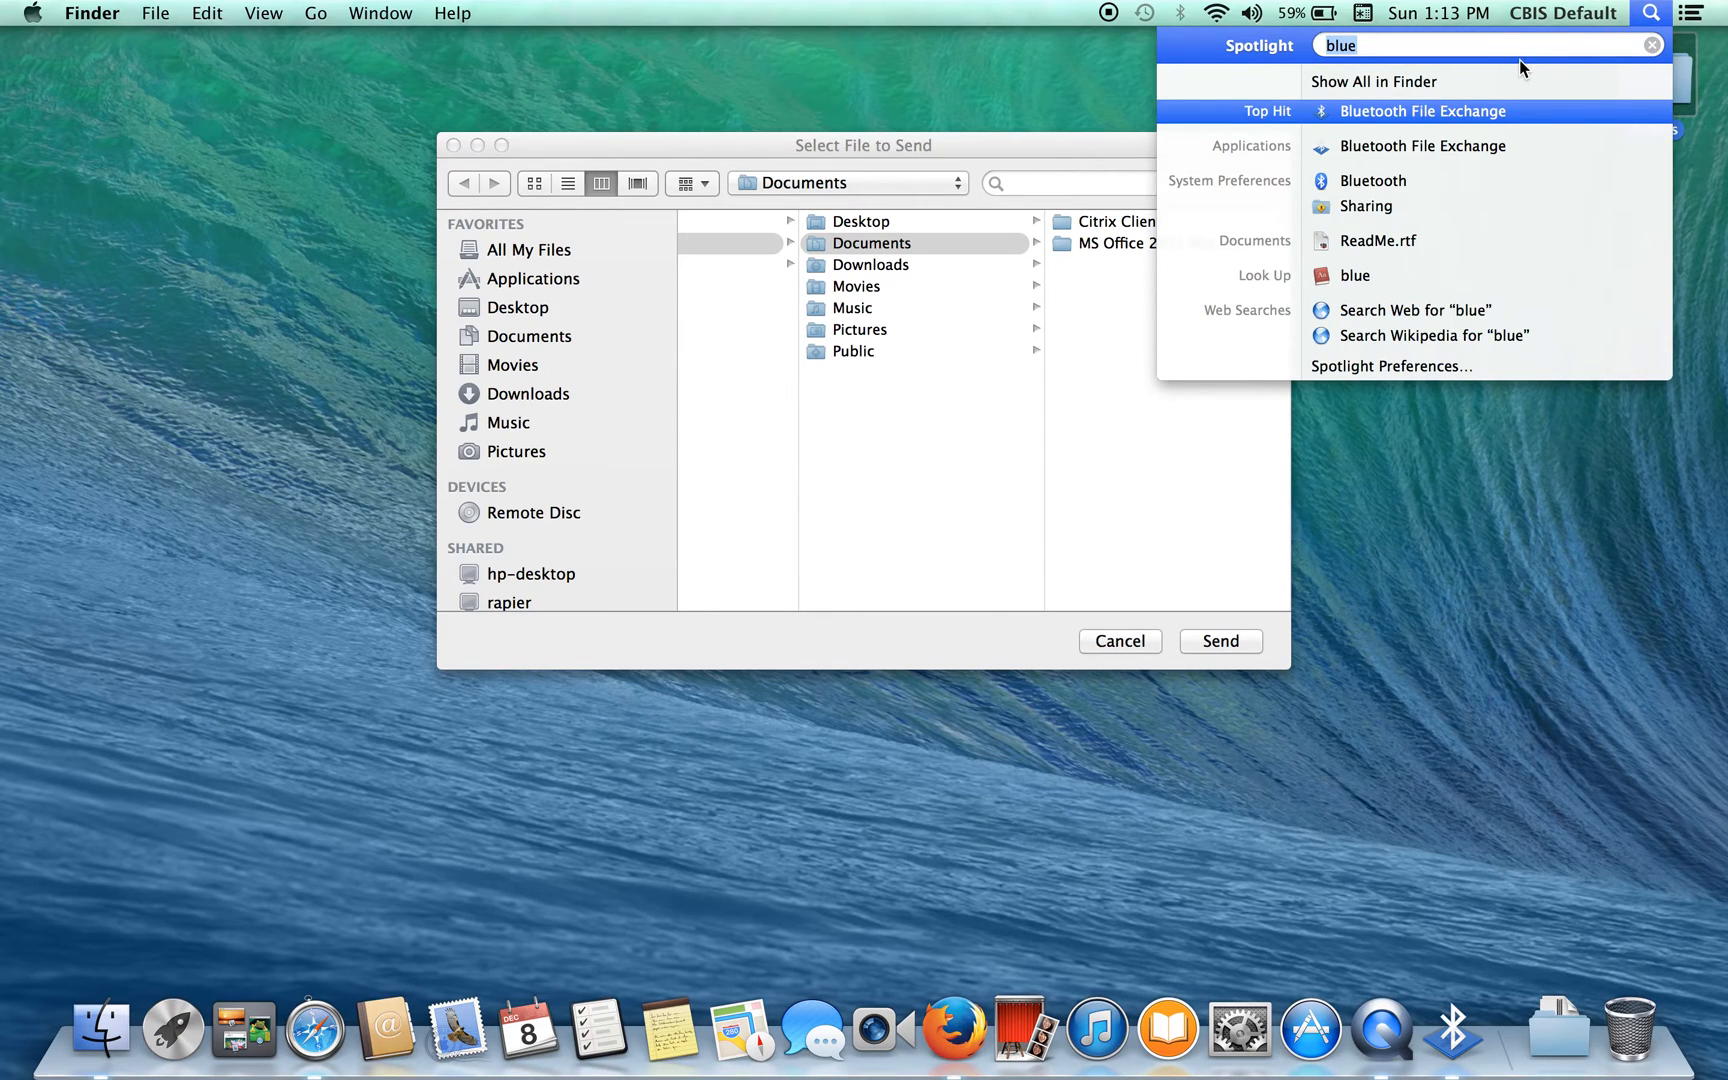
Open Sharing via Spotlight, view the Internet Sharing details, and clear the computer name field
text(sharing)
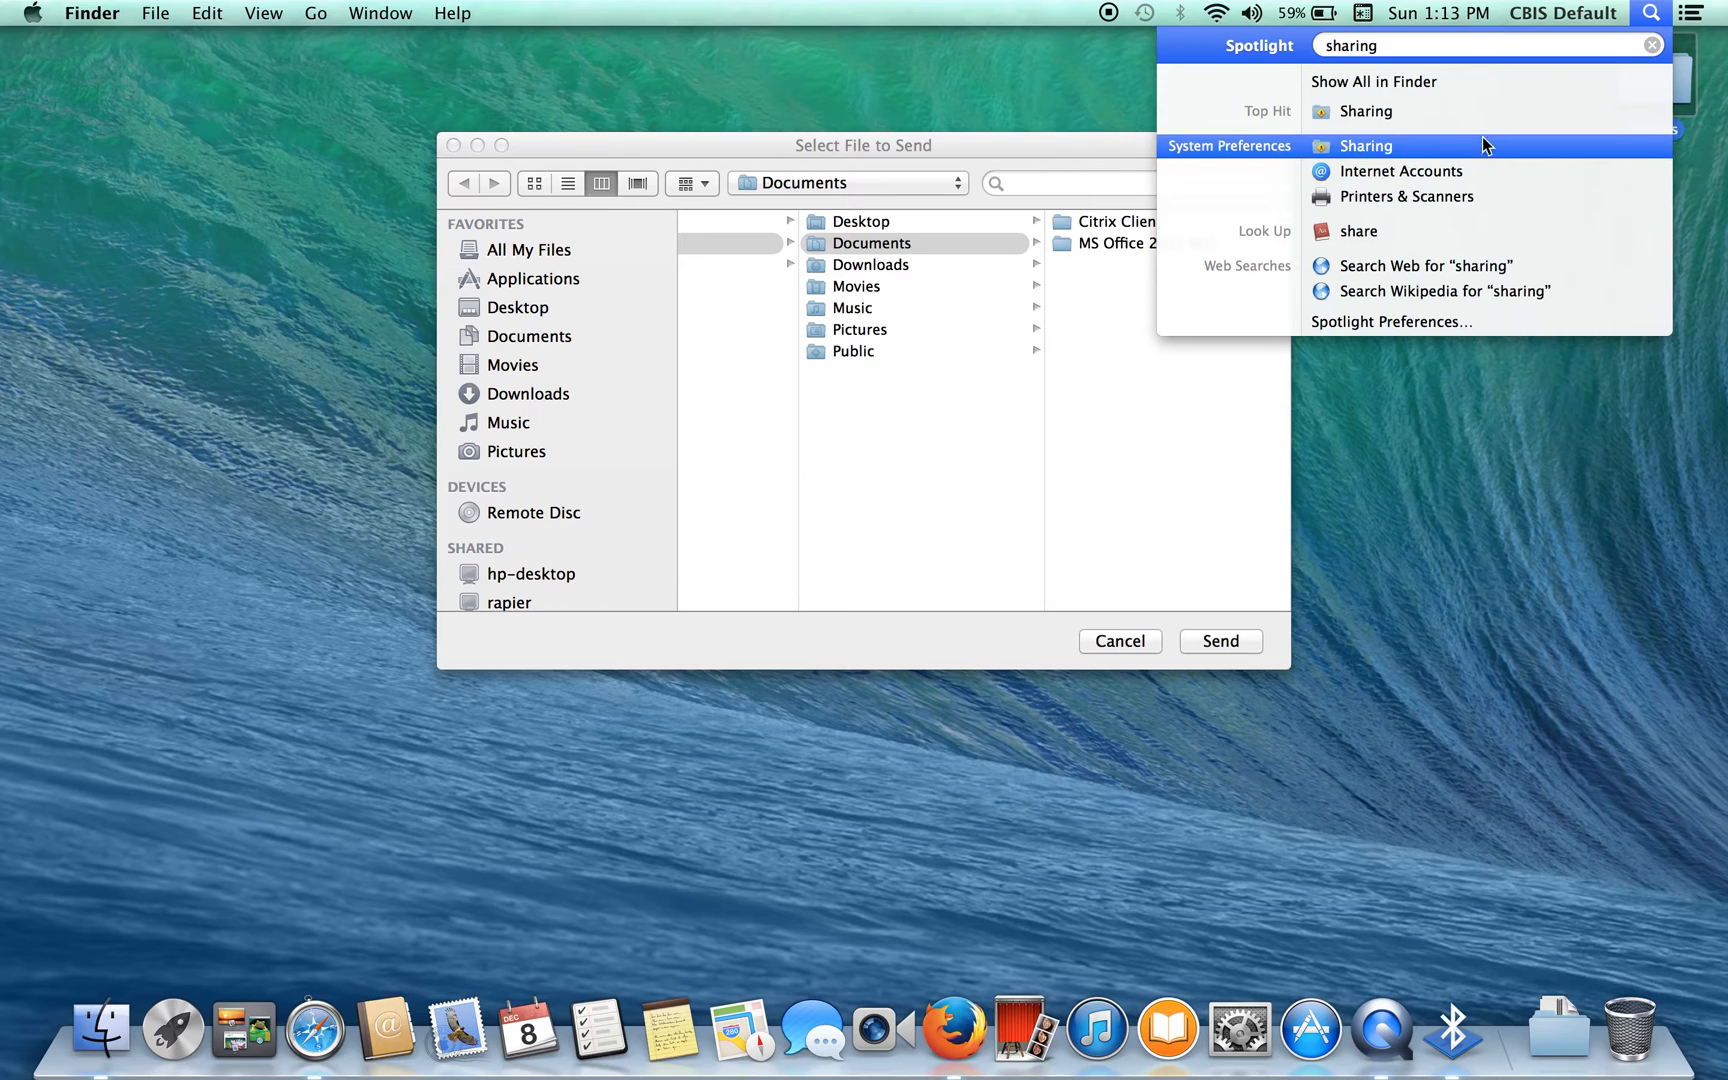
click(1367, 145)
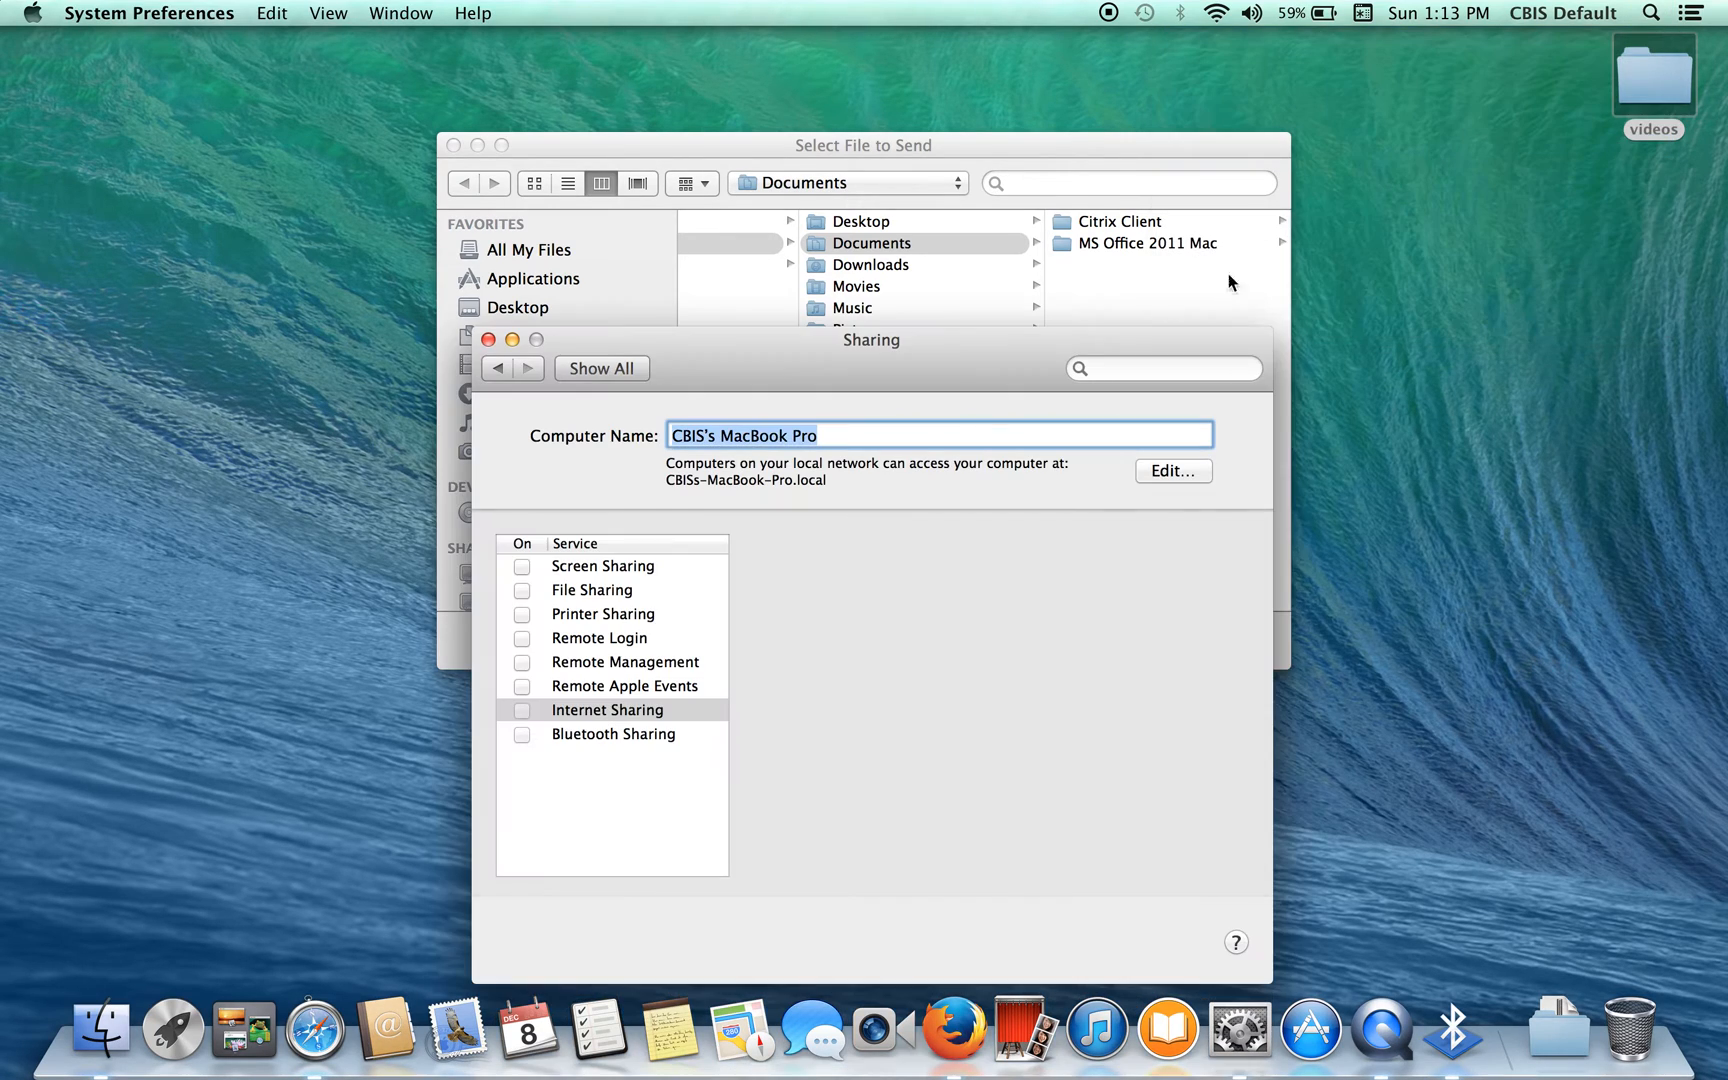
click(606, 710)
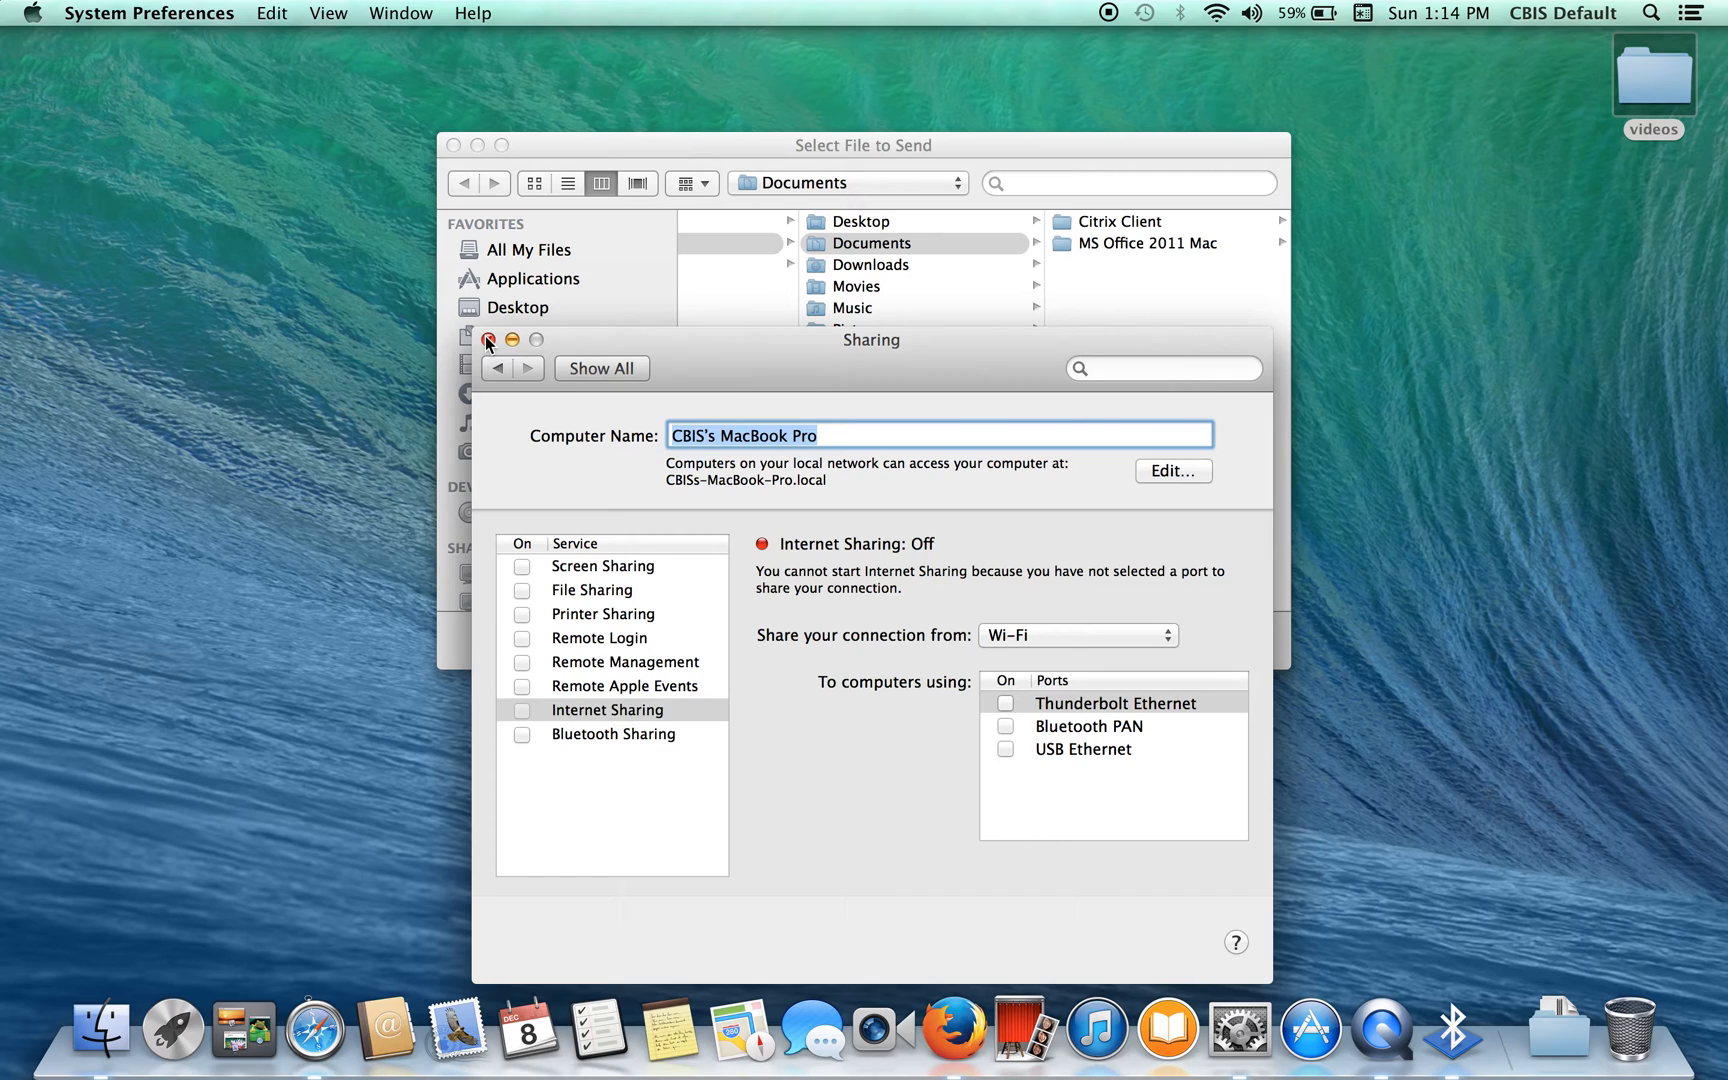
key(Delete)
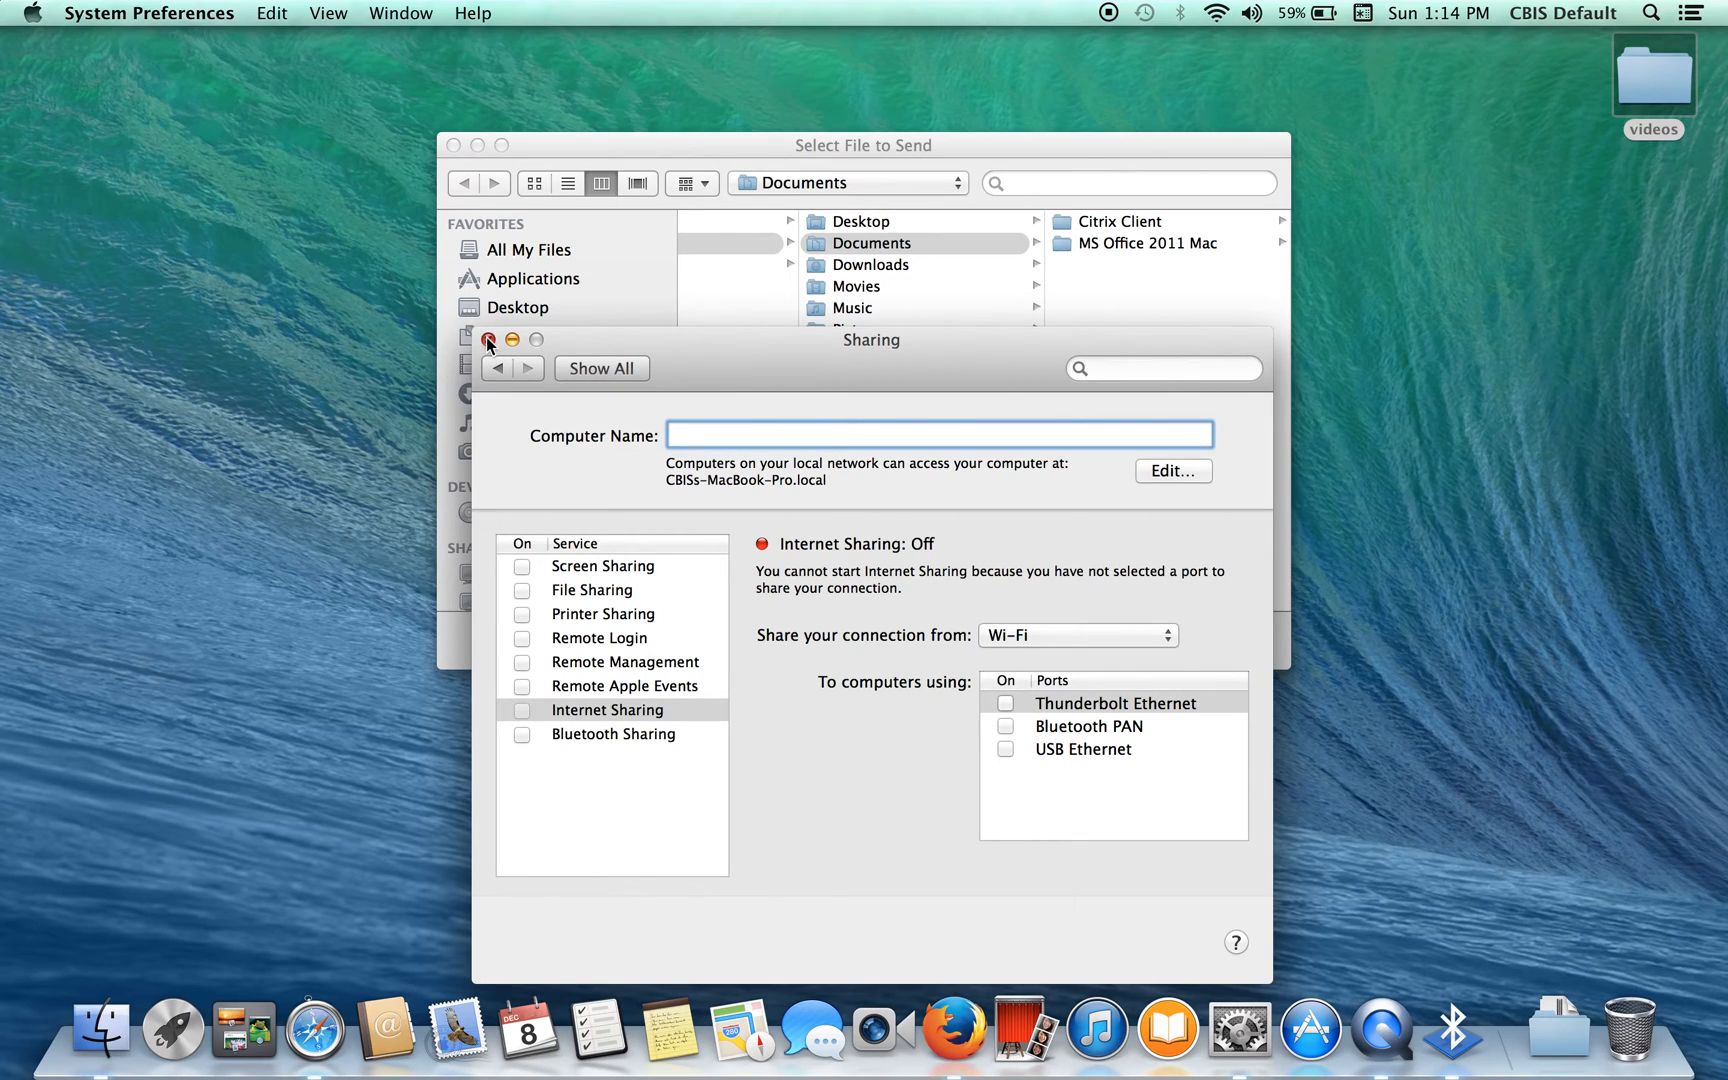
Close the Sharing window and the Select File to Send dialog
click(487, 341)
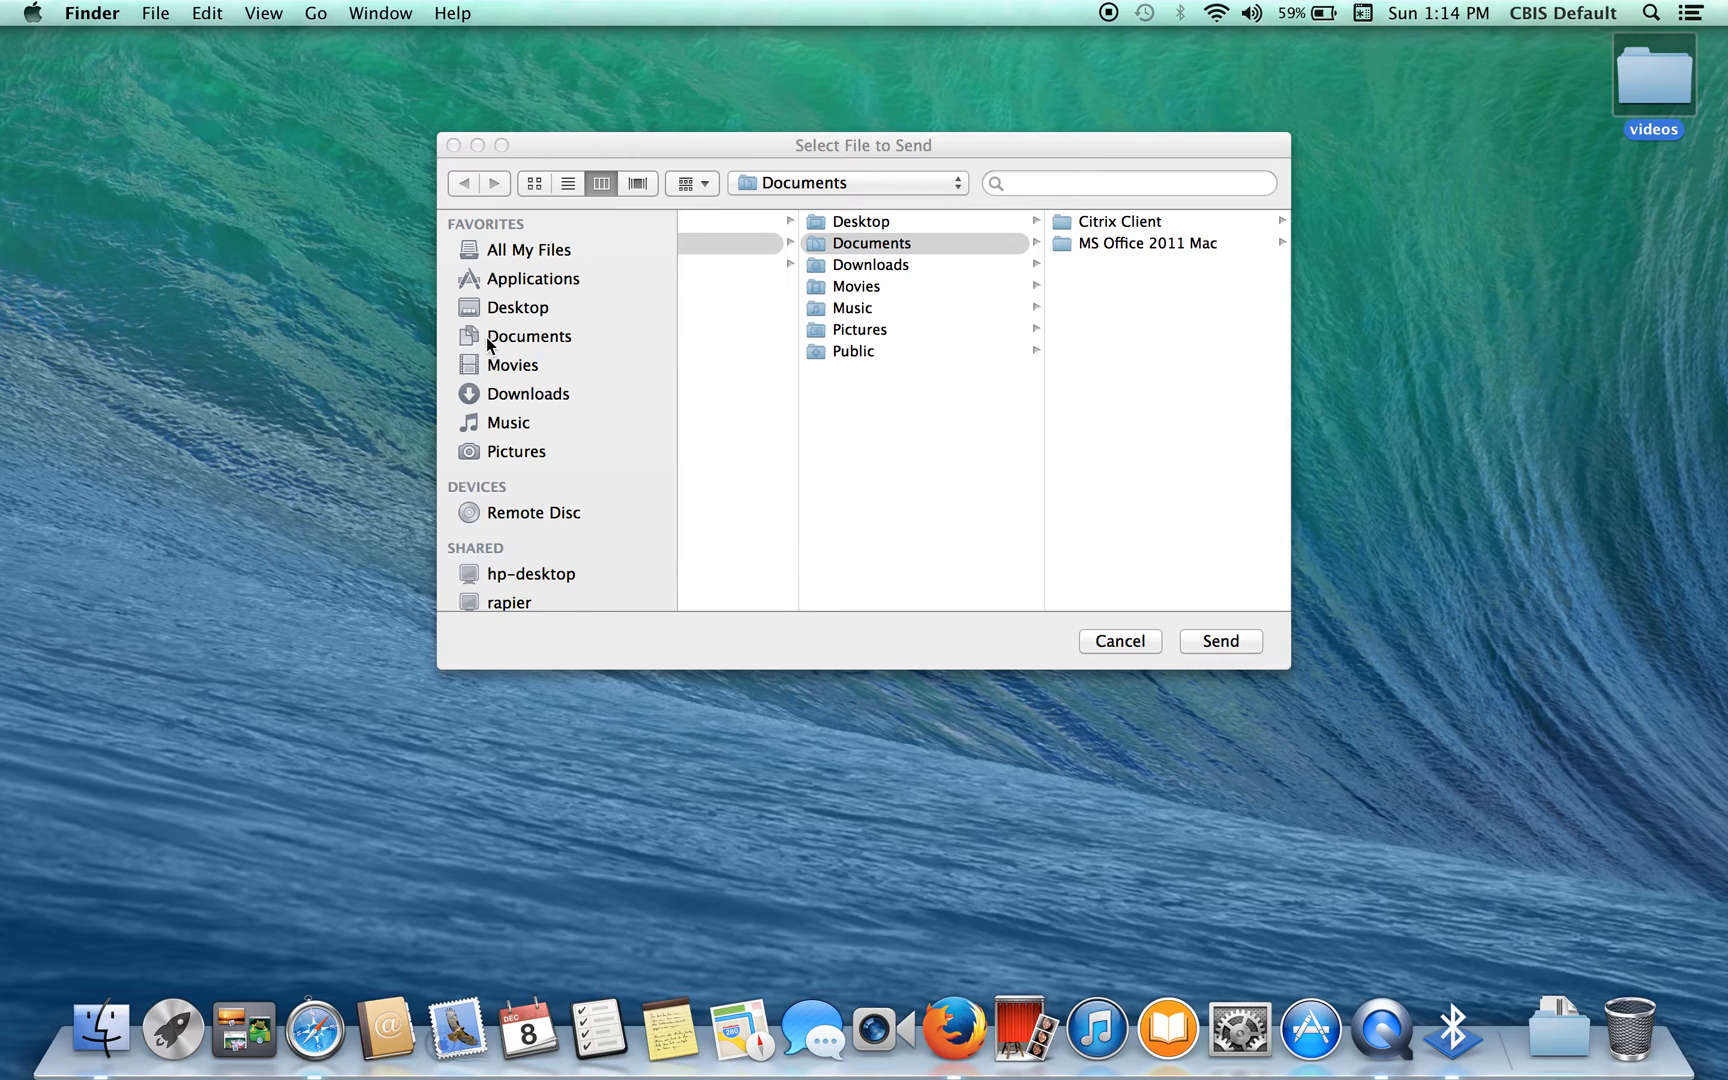
mouse_move(780, 739)
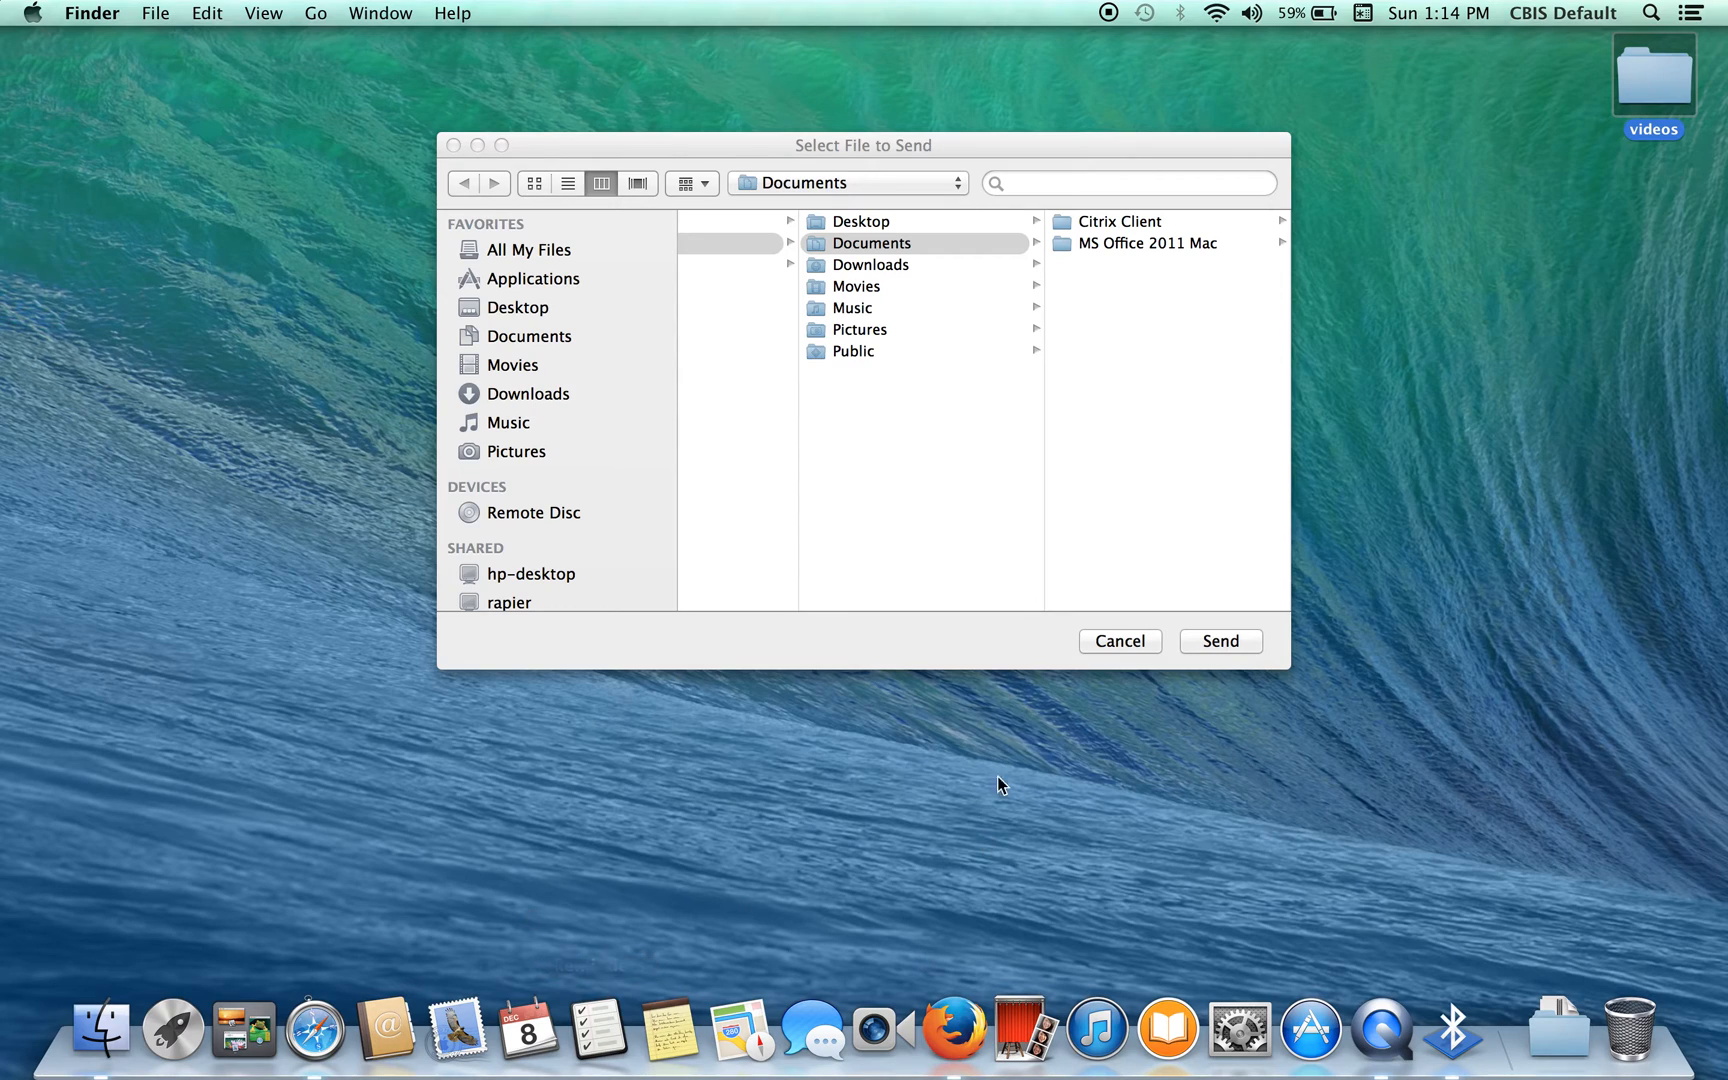
mouse_move(457, 155)
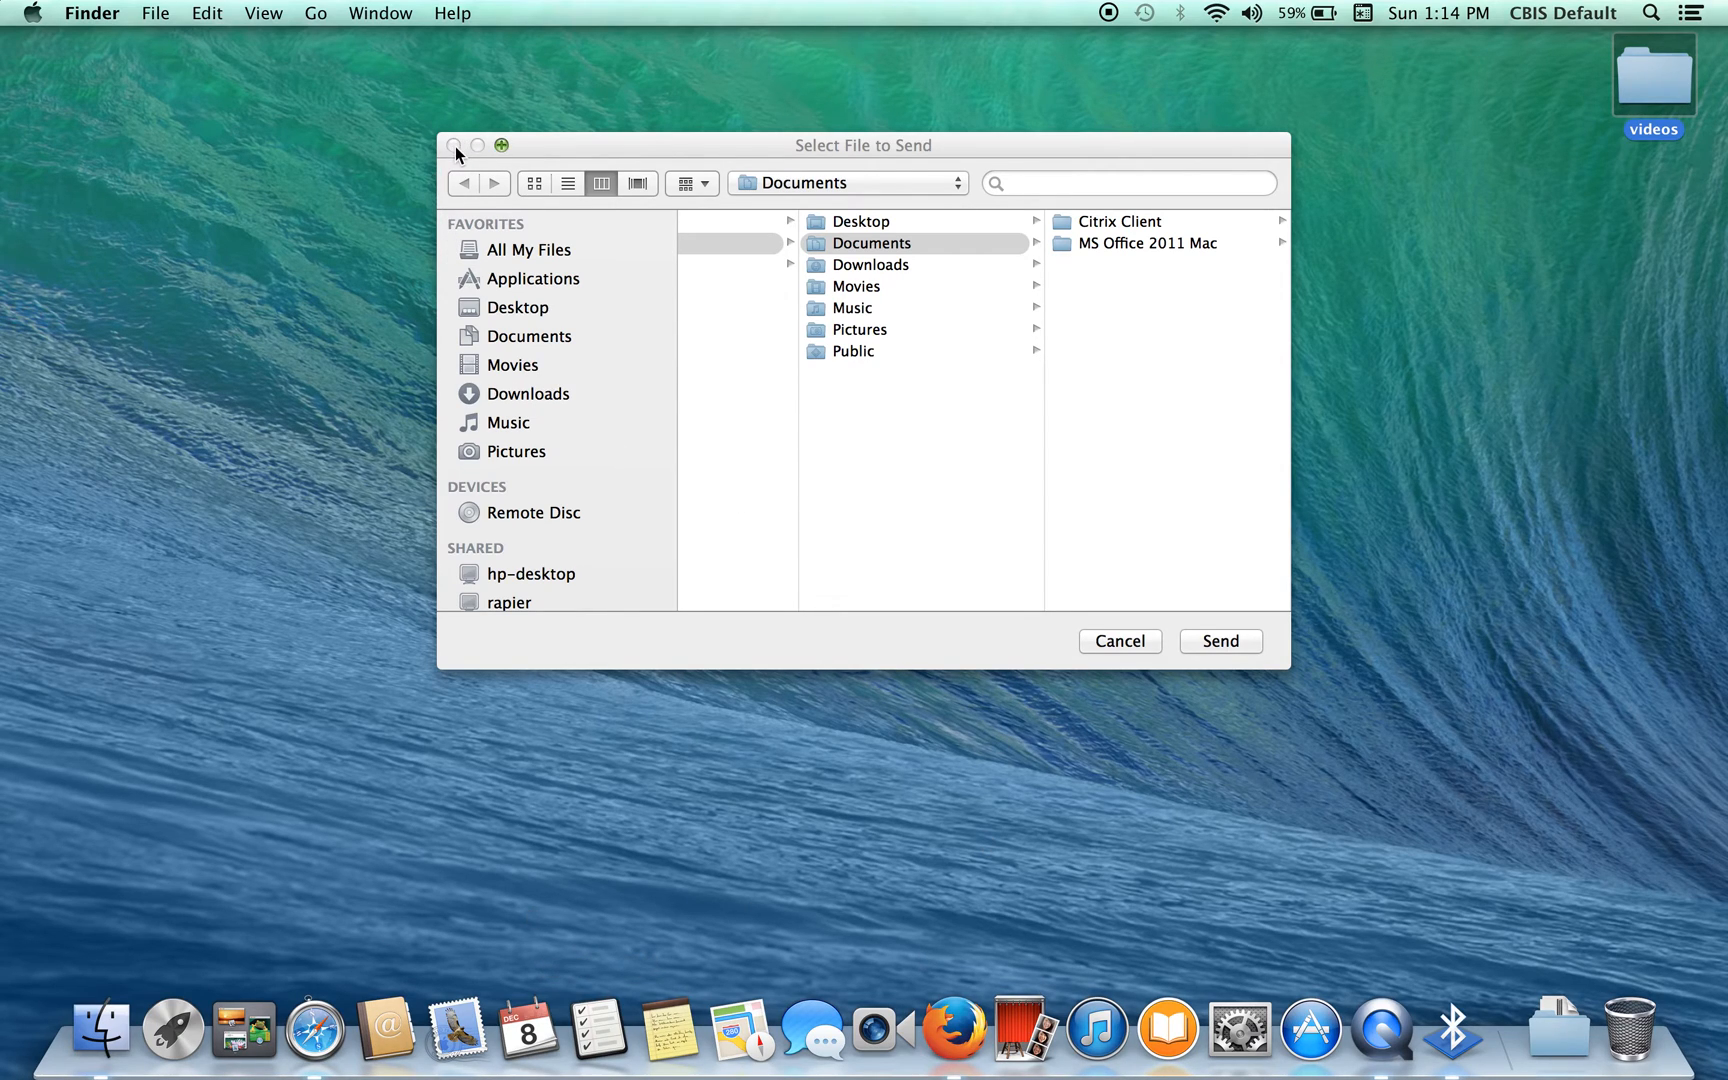
click(1119, 640)
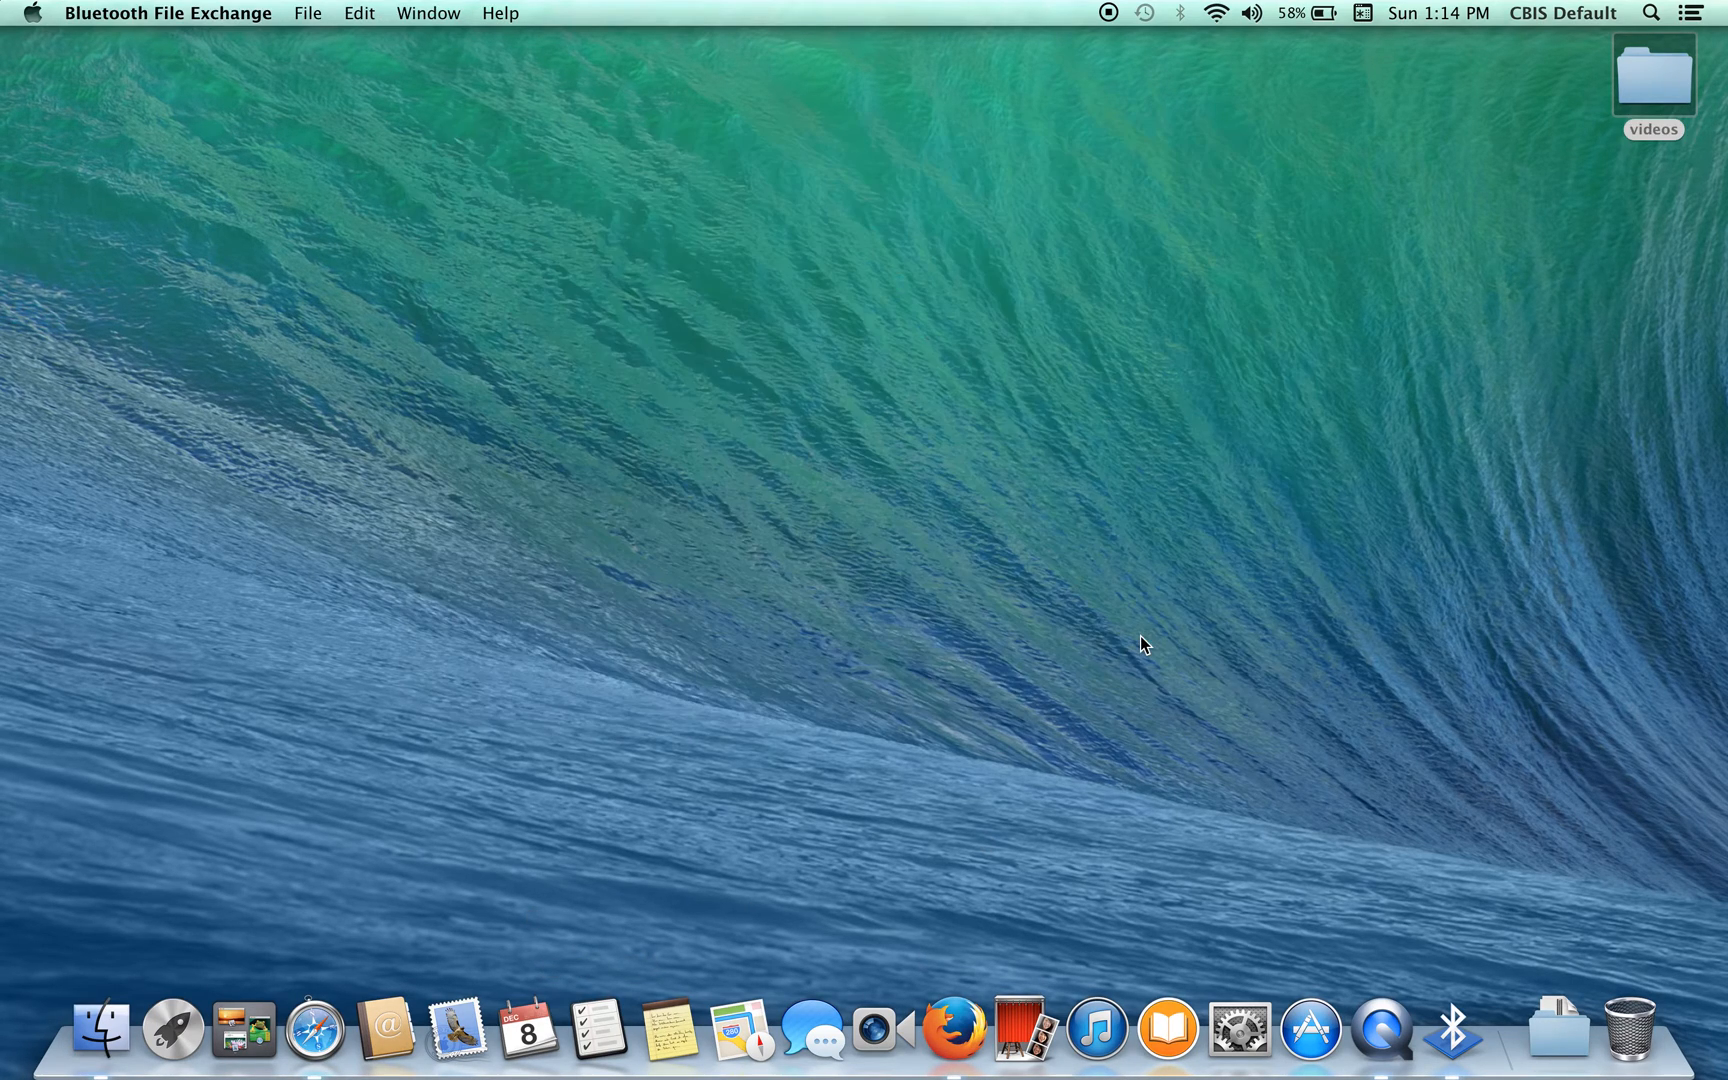
mouse_move(1136, 665)
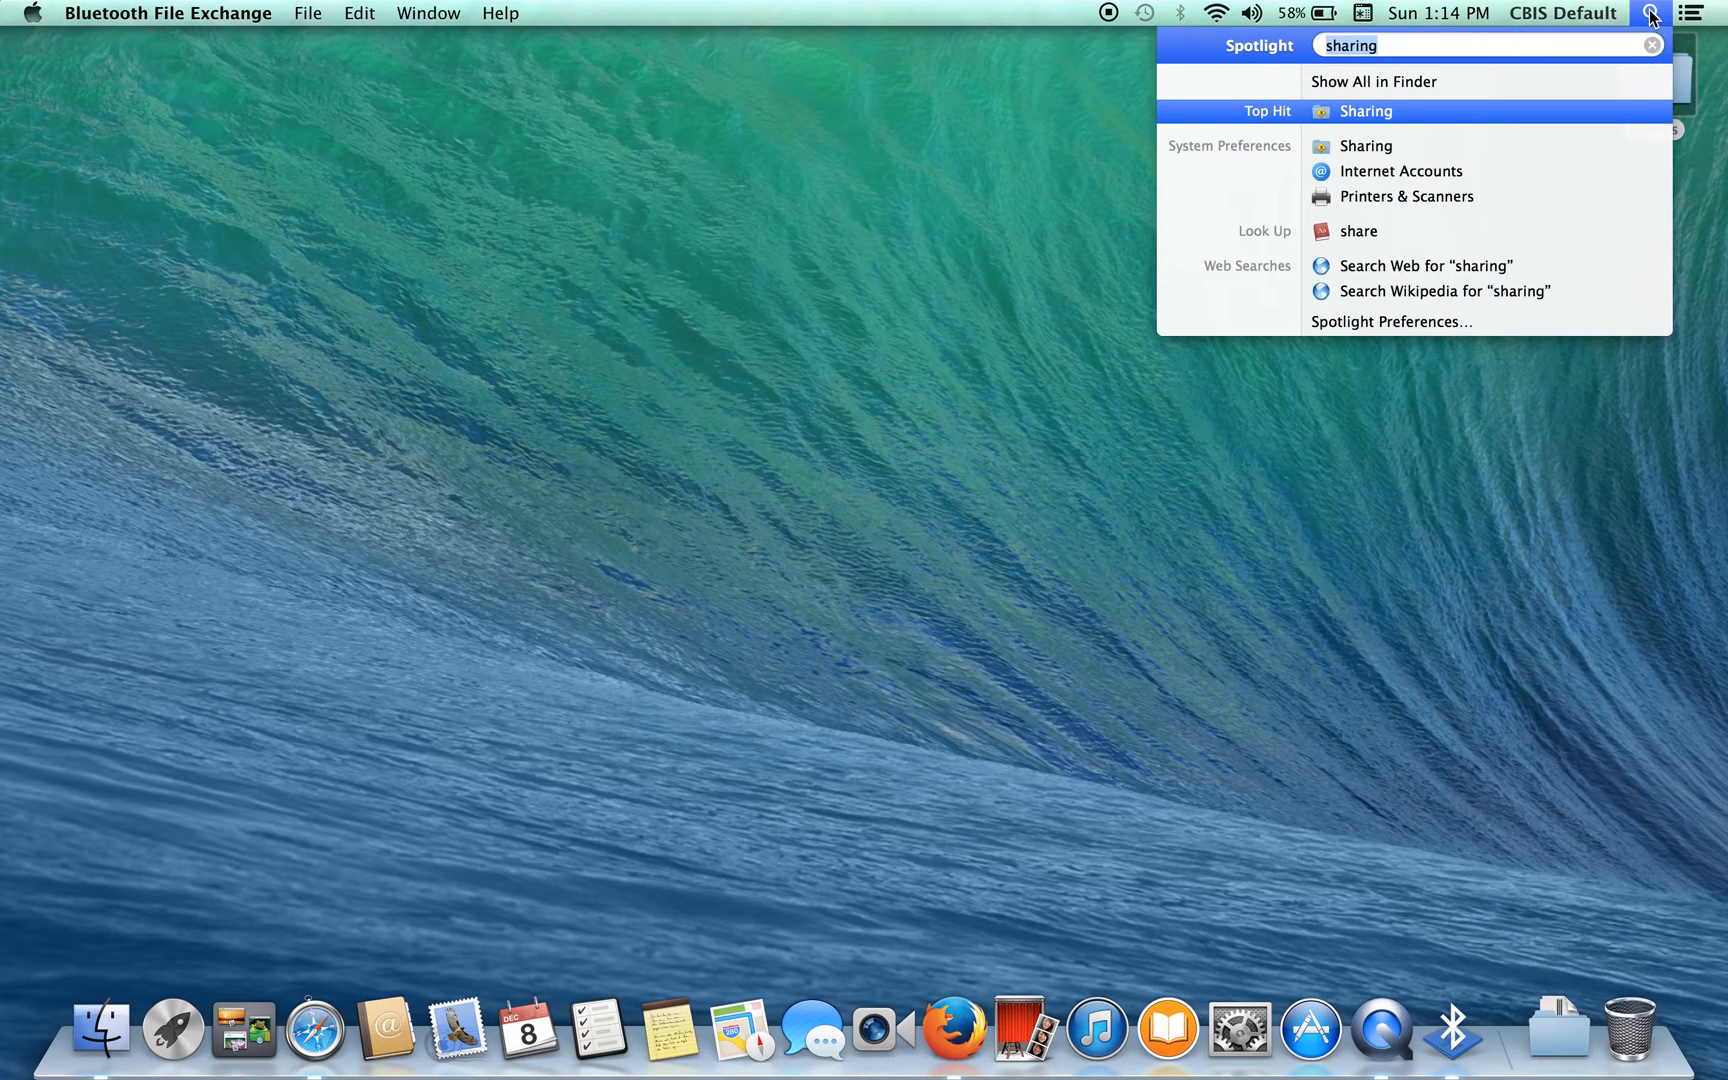
Launch System Preferences from a Spotlight search for 'syst' and open the Dock pane
text(syst)
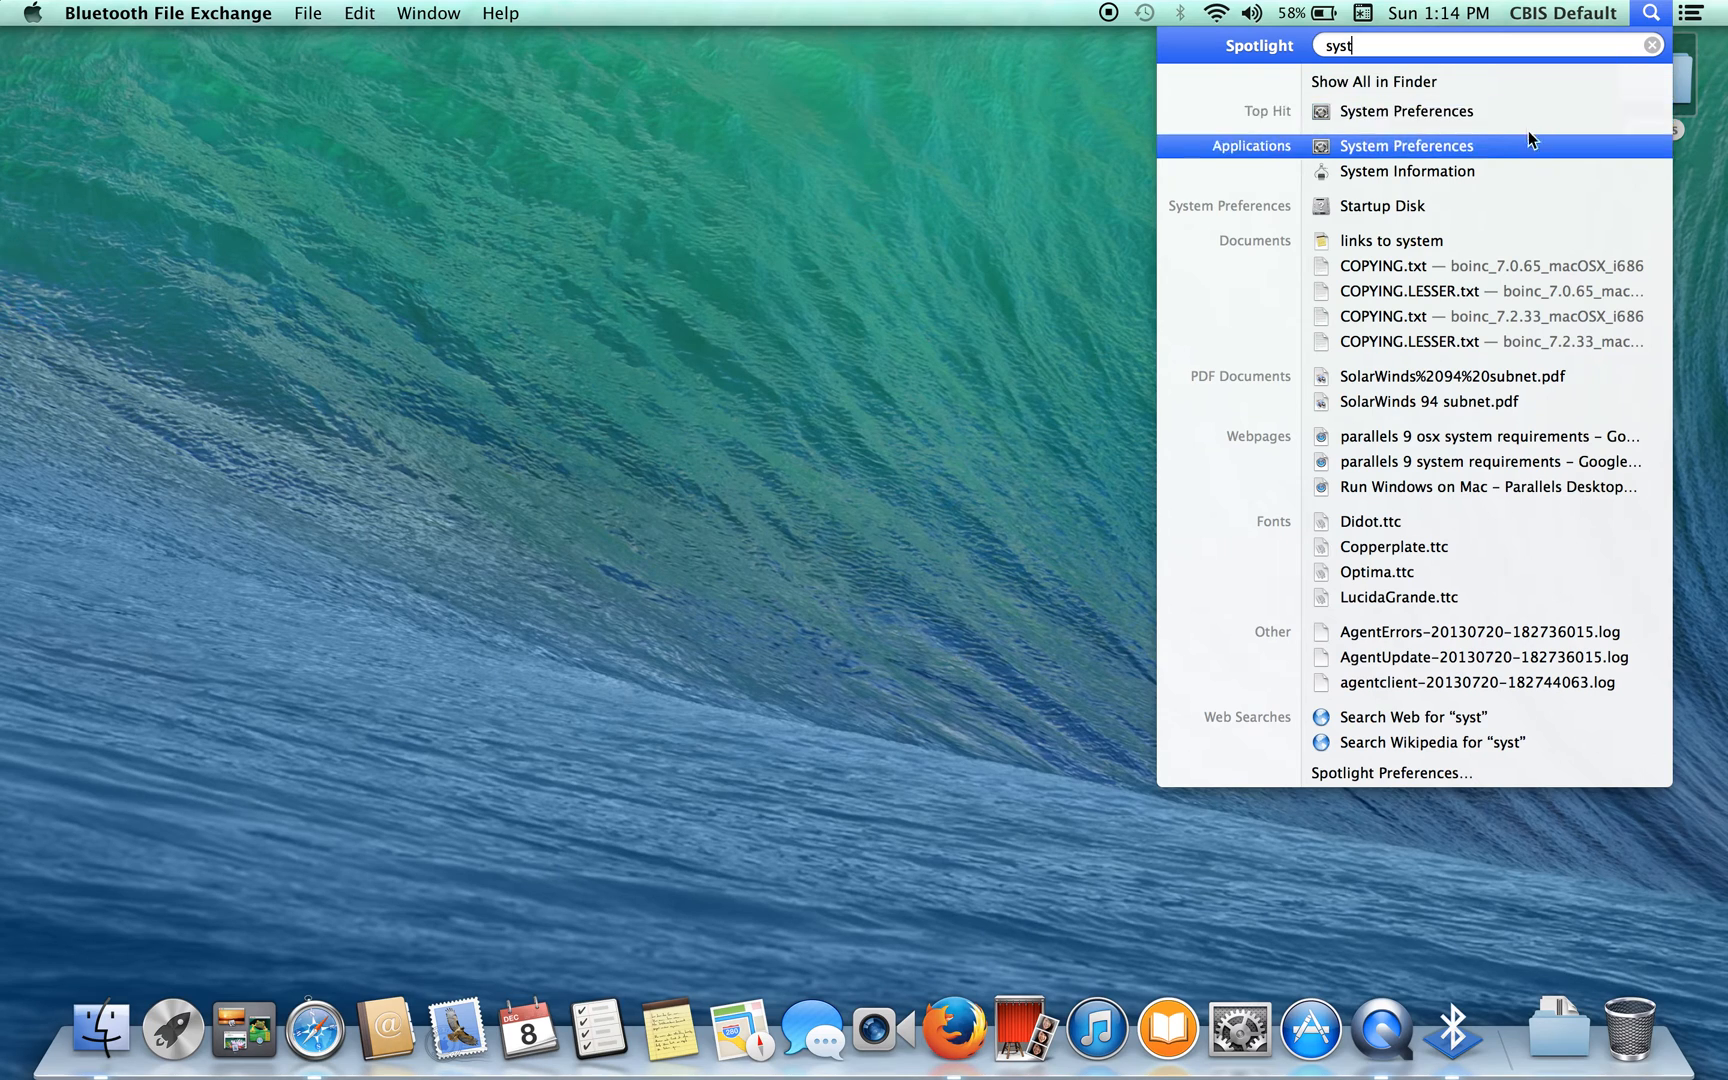
click(1405, 145)
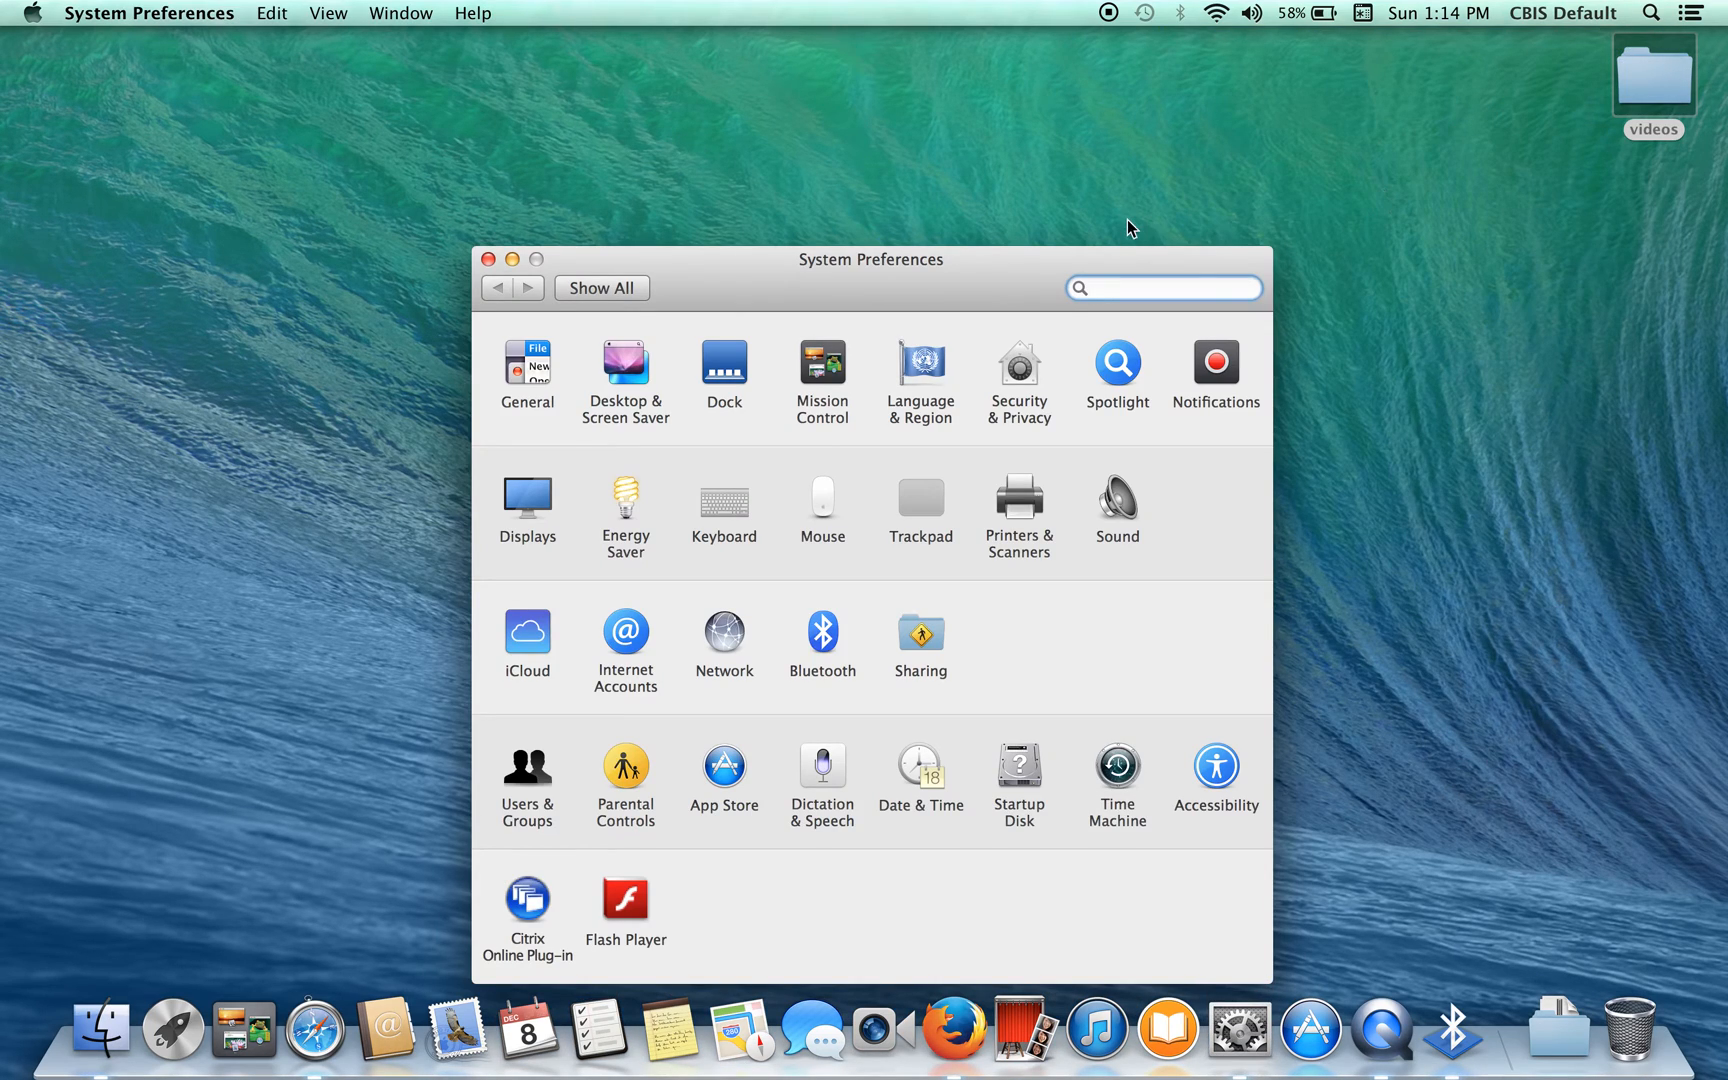
mouse_move(1012, 321)
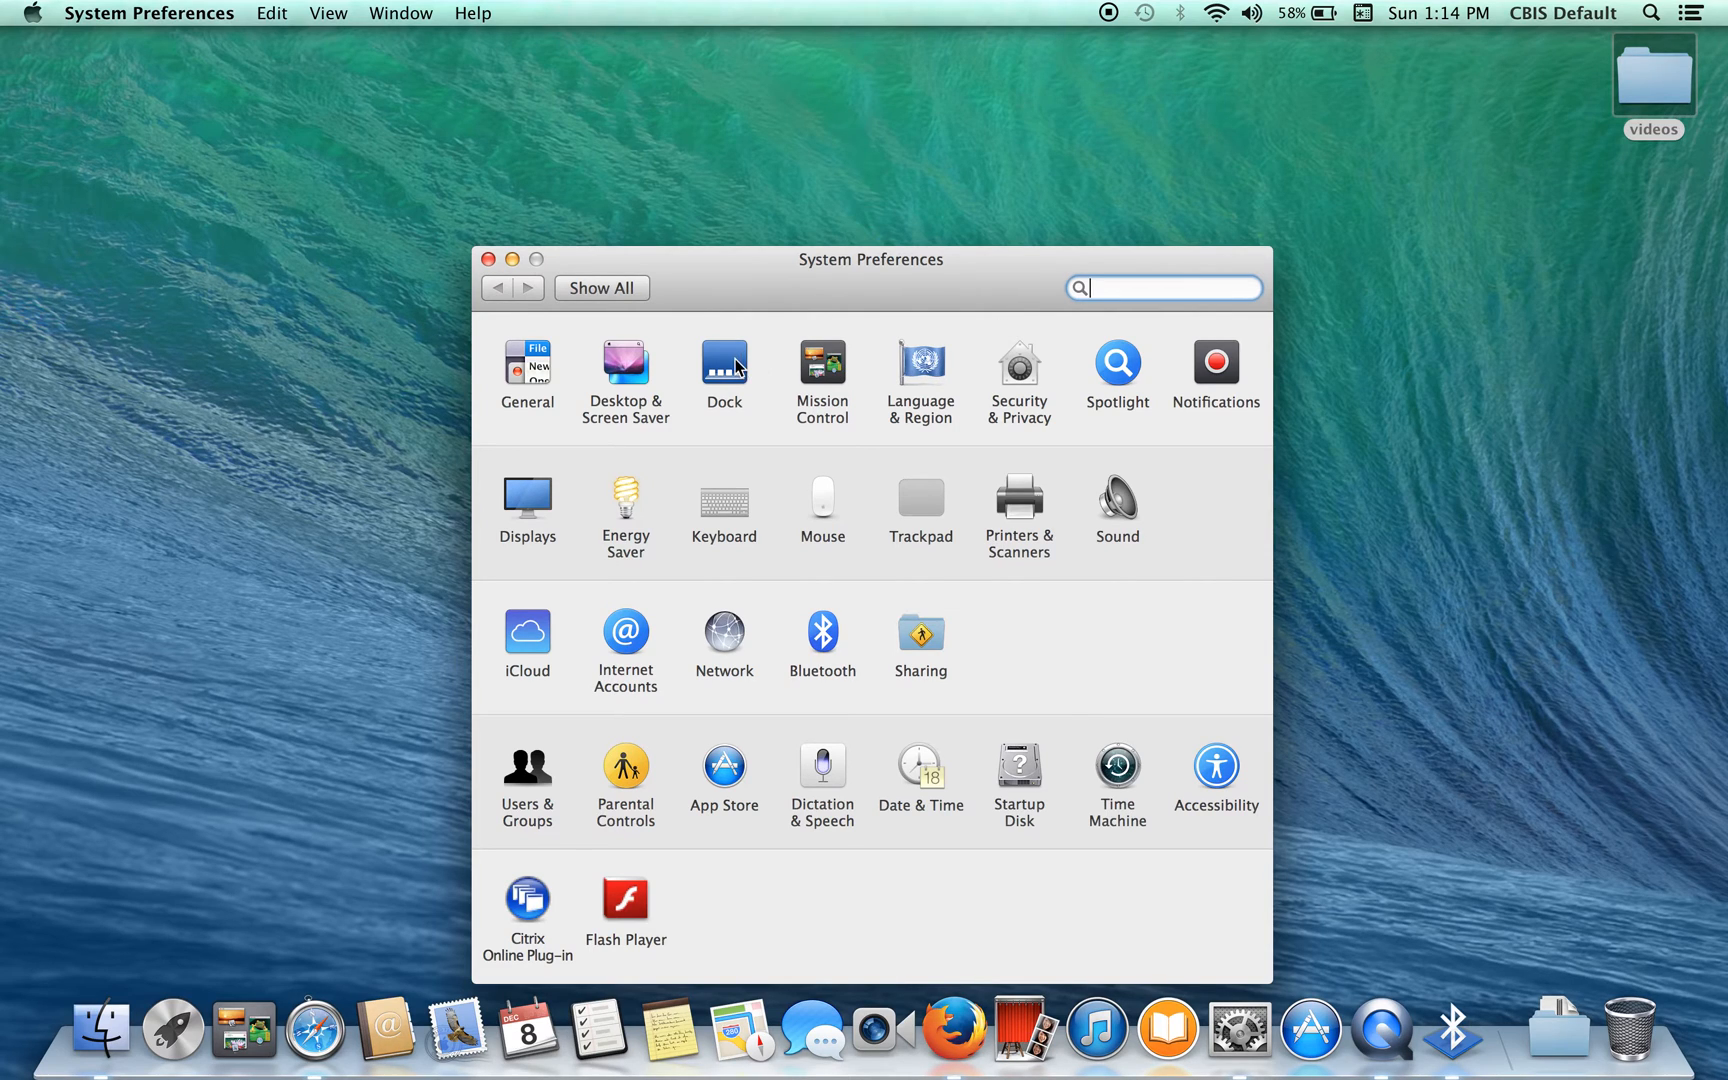
click(723, 360)
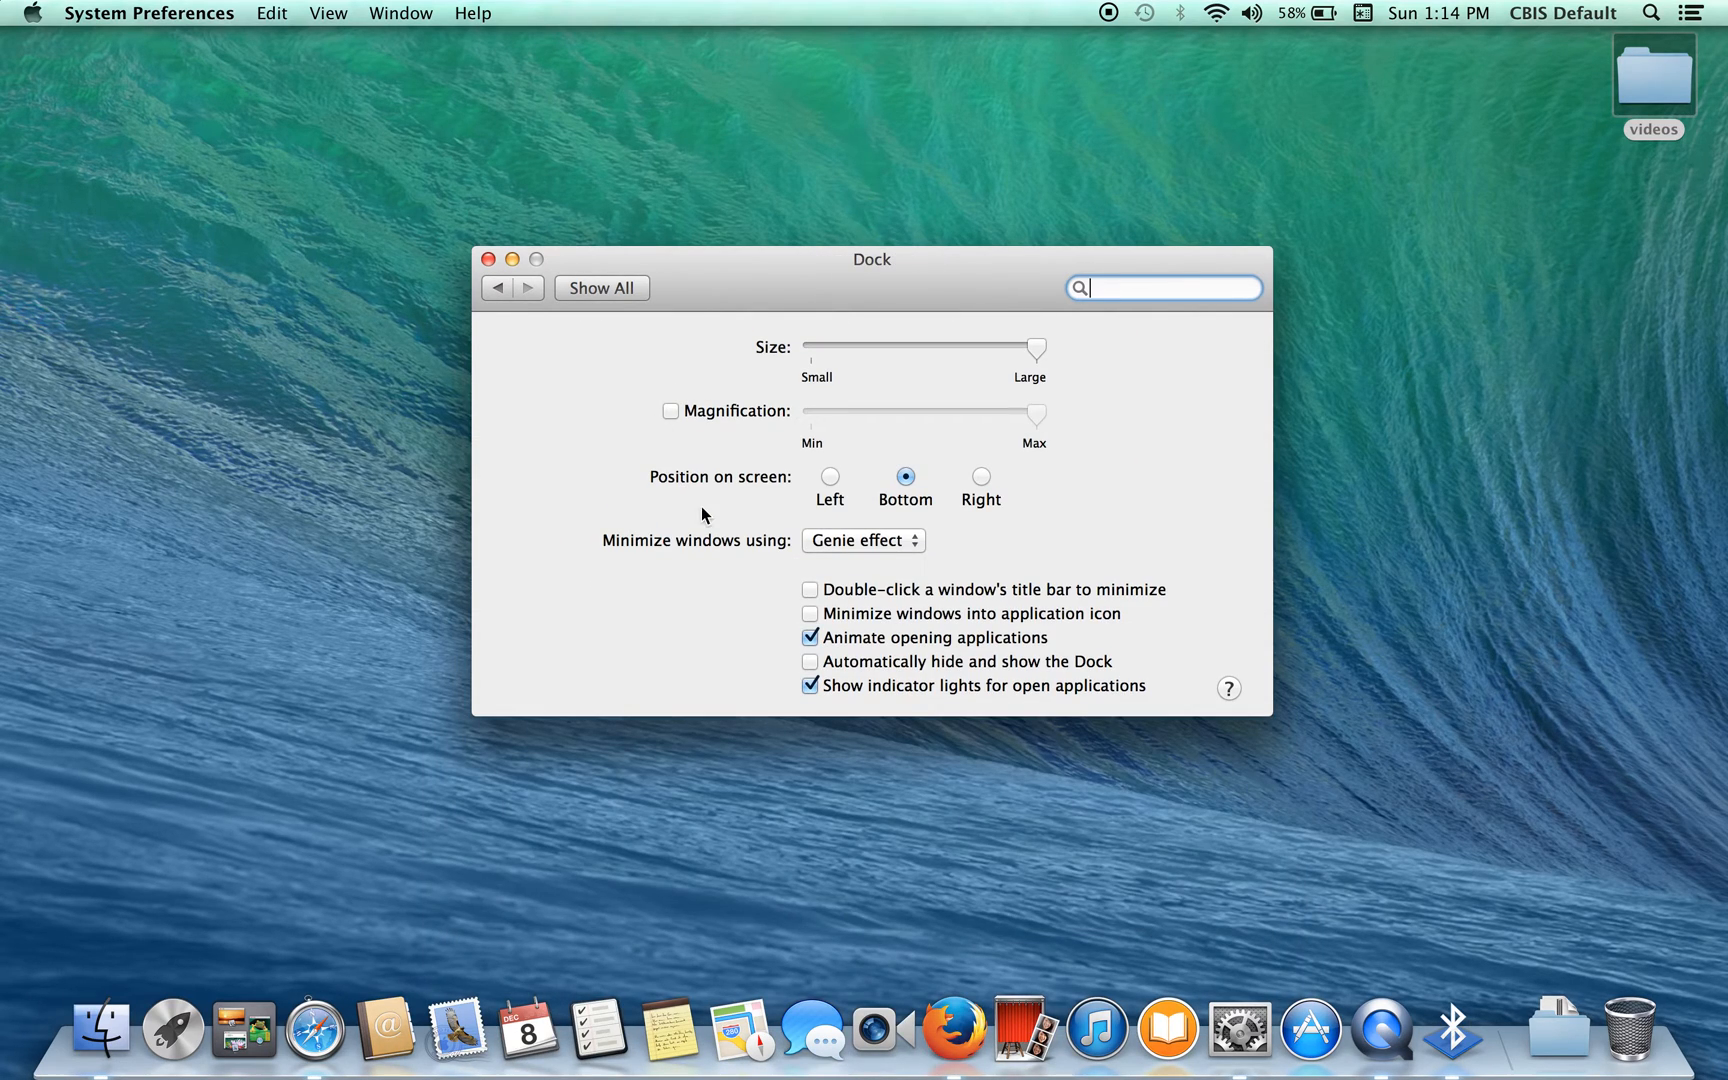
Uncheck 'Animate opening applications', set minimize effect to Scale, and close the window
click(810, 637)
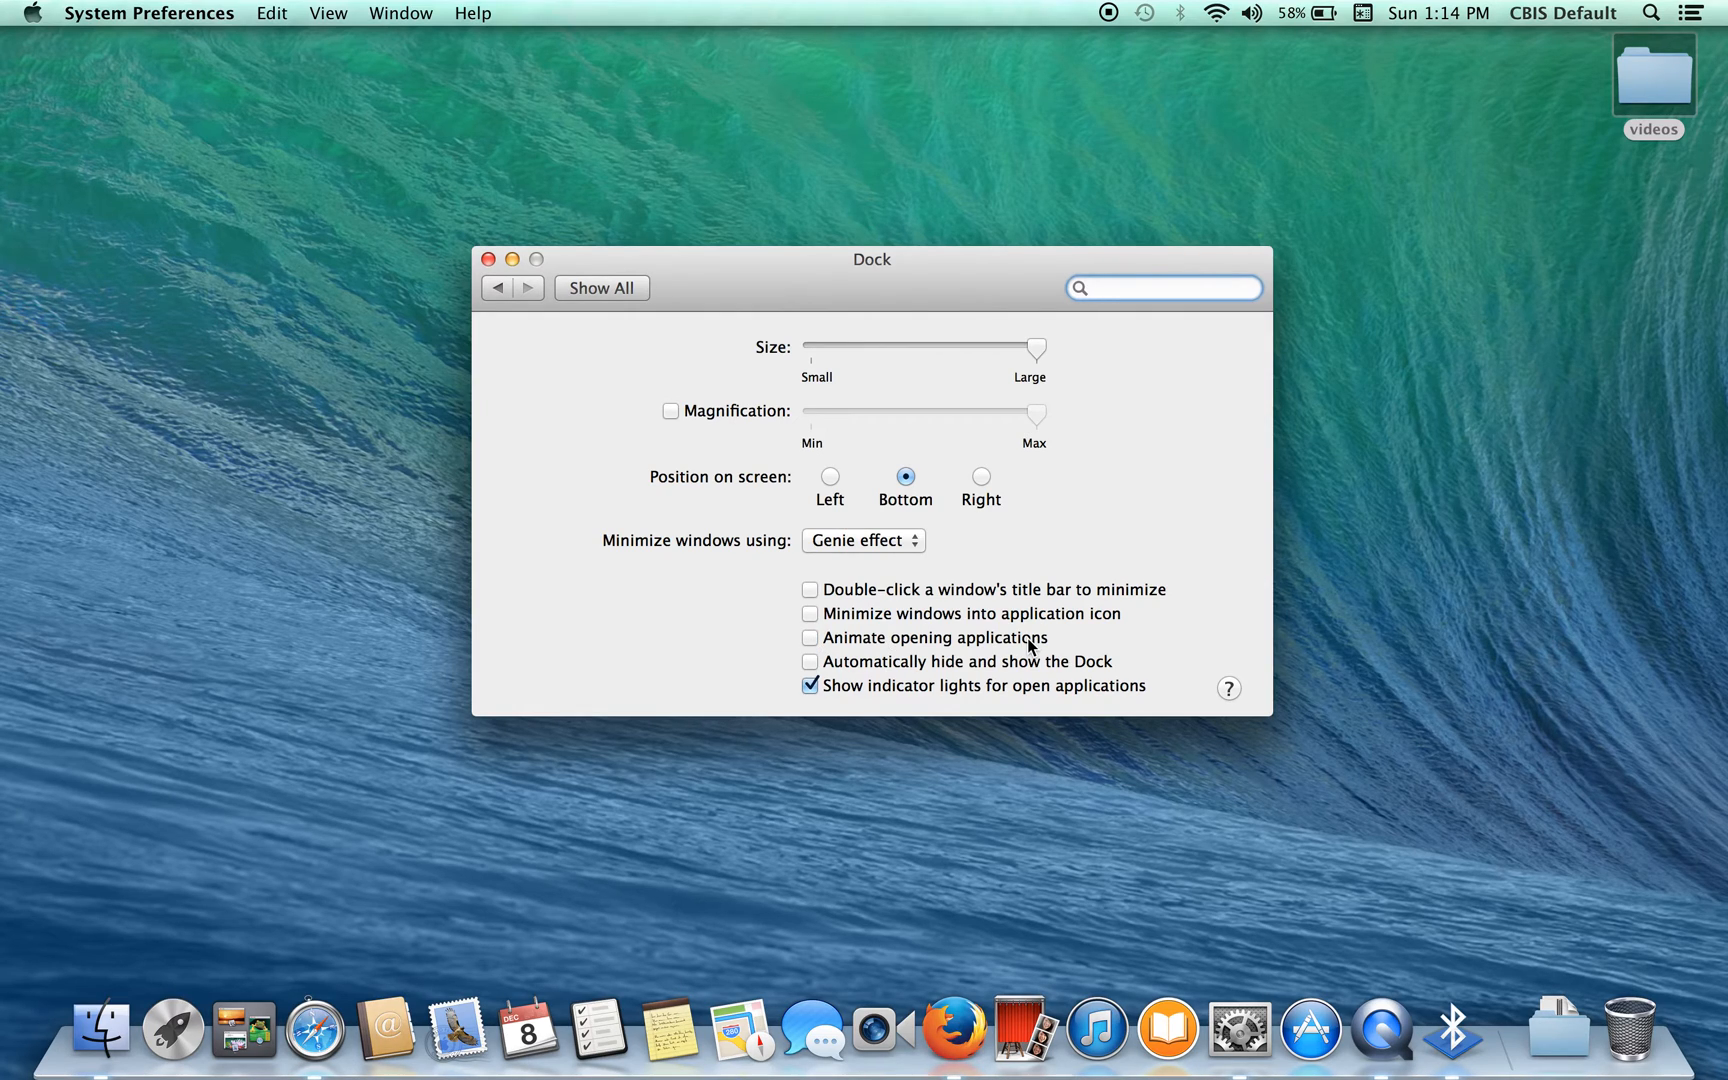
click(1163, 288)
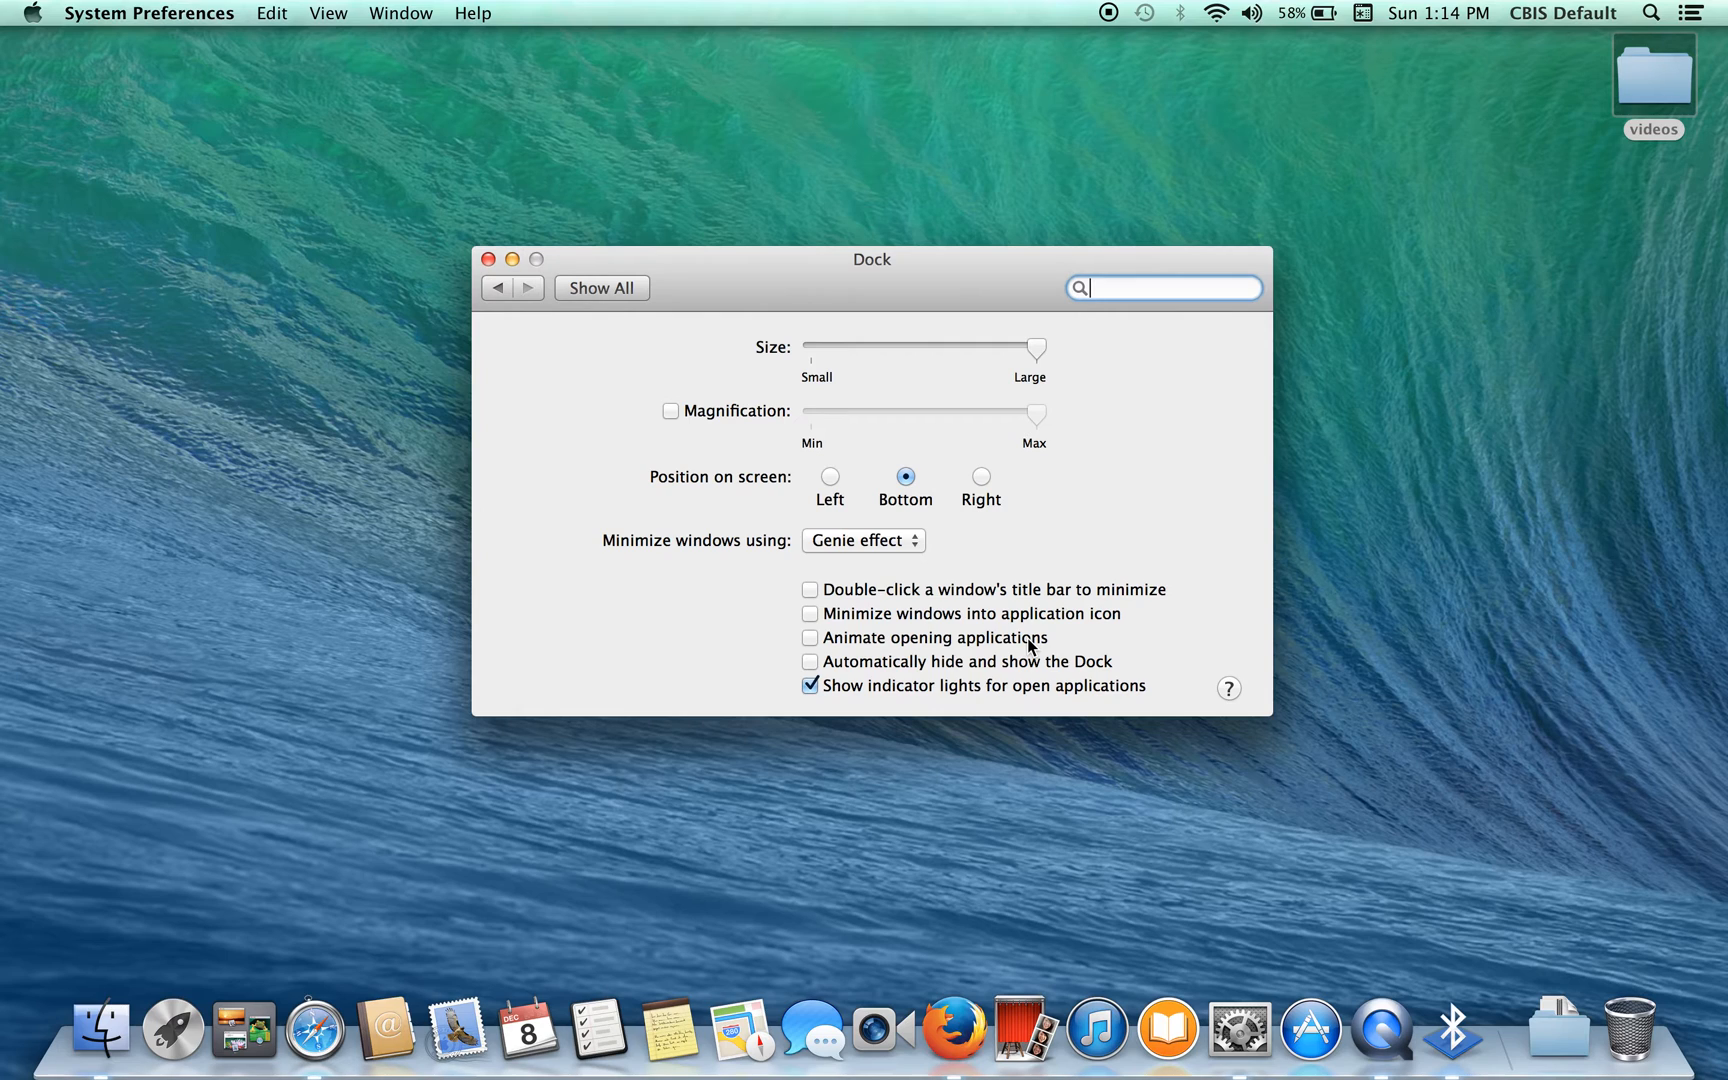
mouse_move(890, 554)
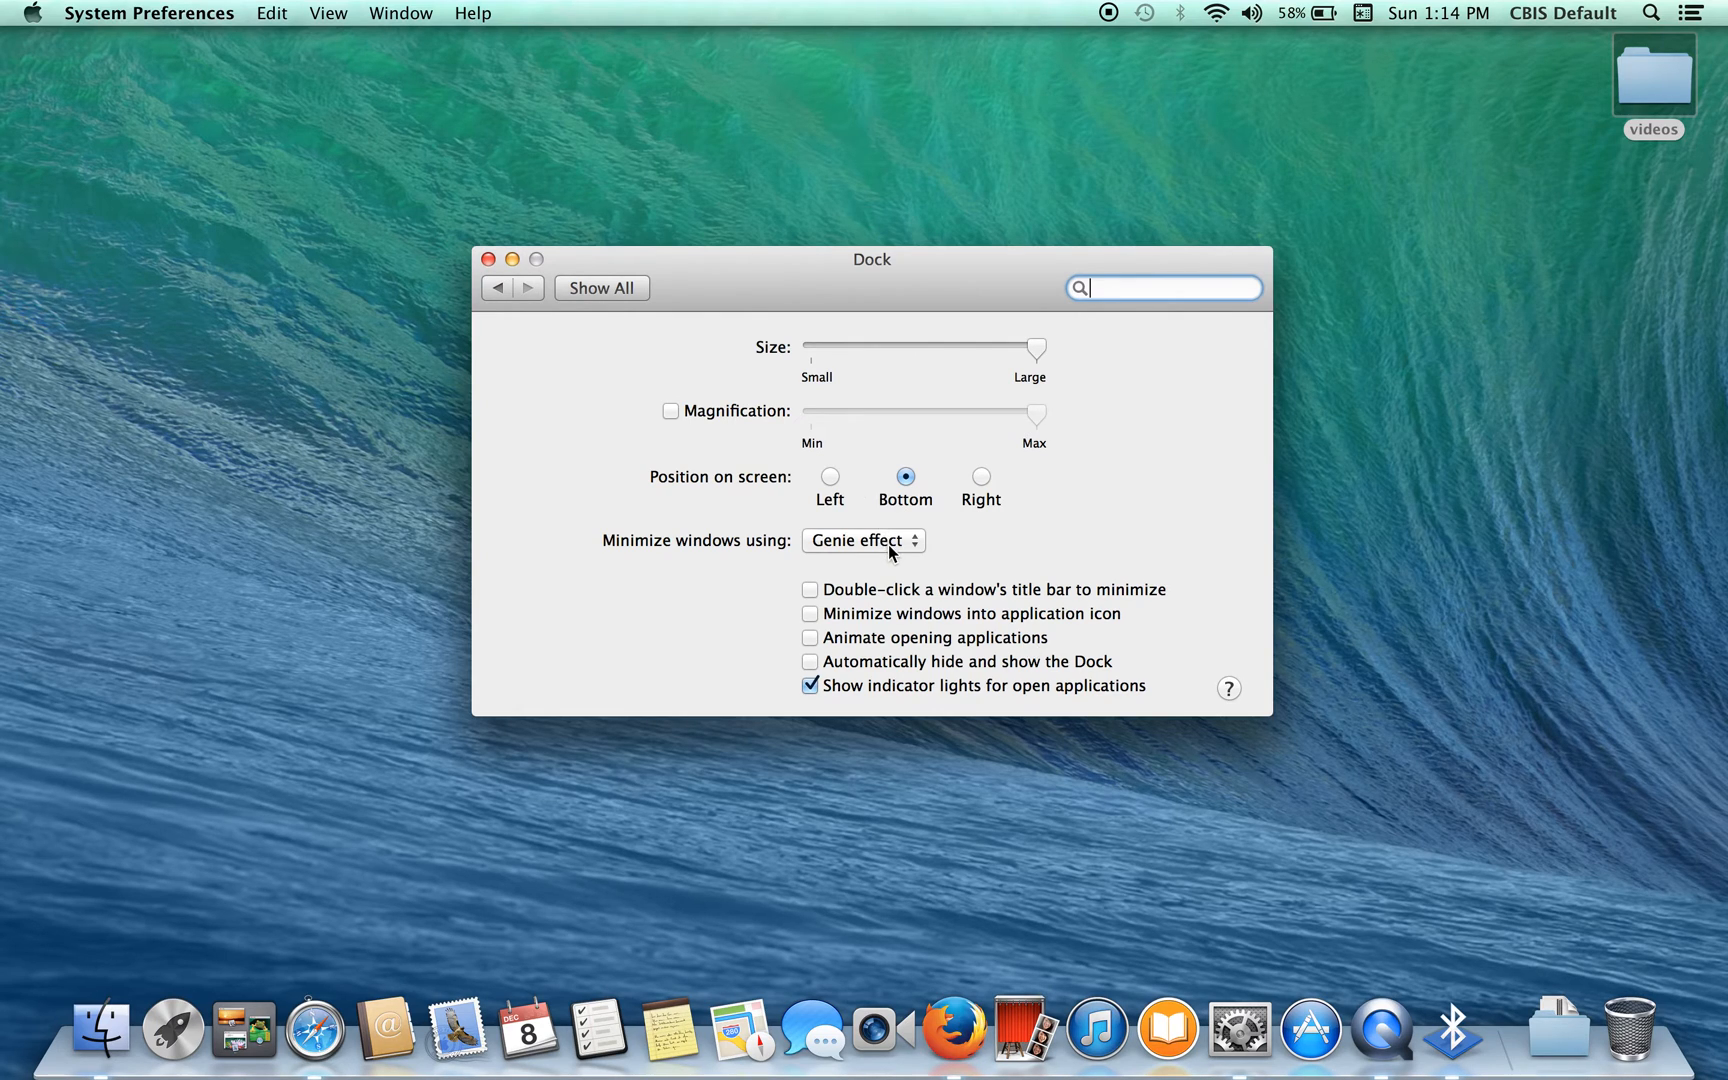
click(862, 540)
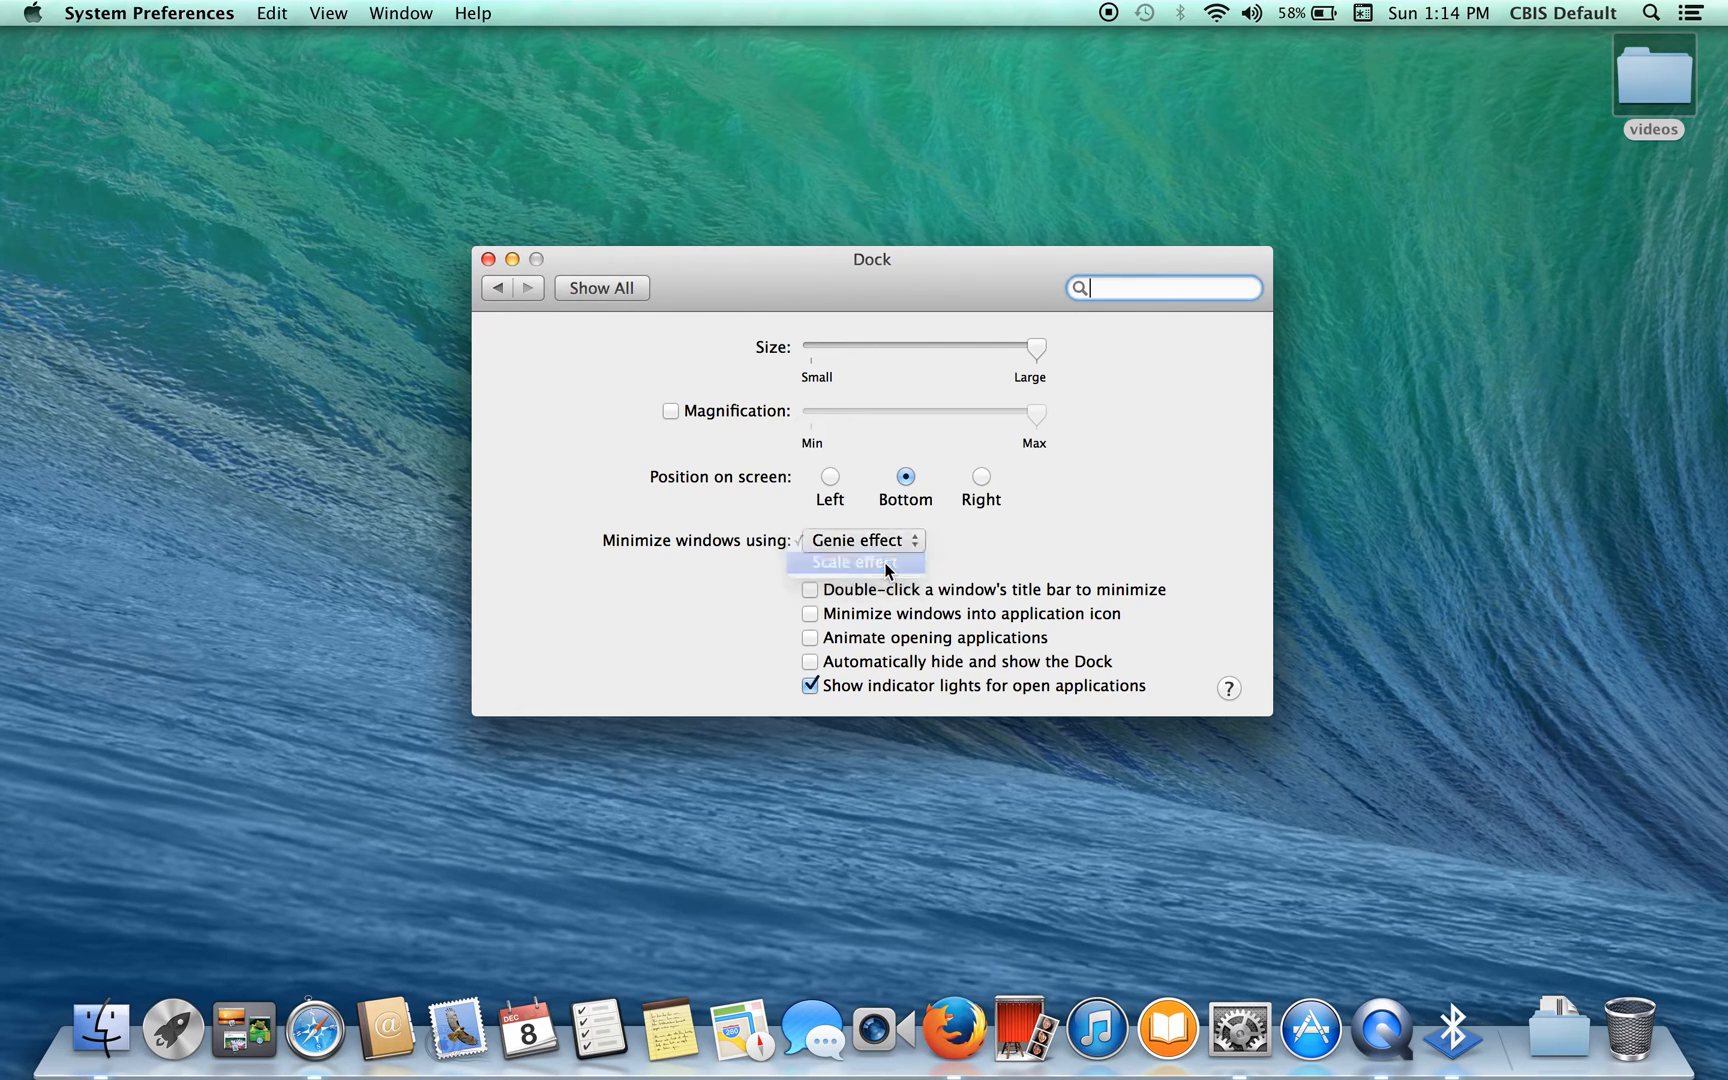
click(854, 562)
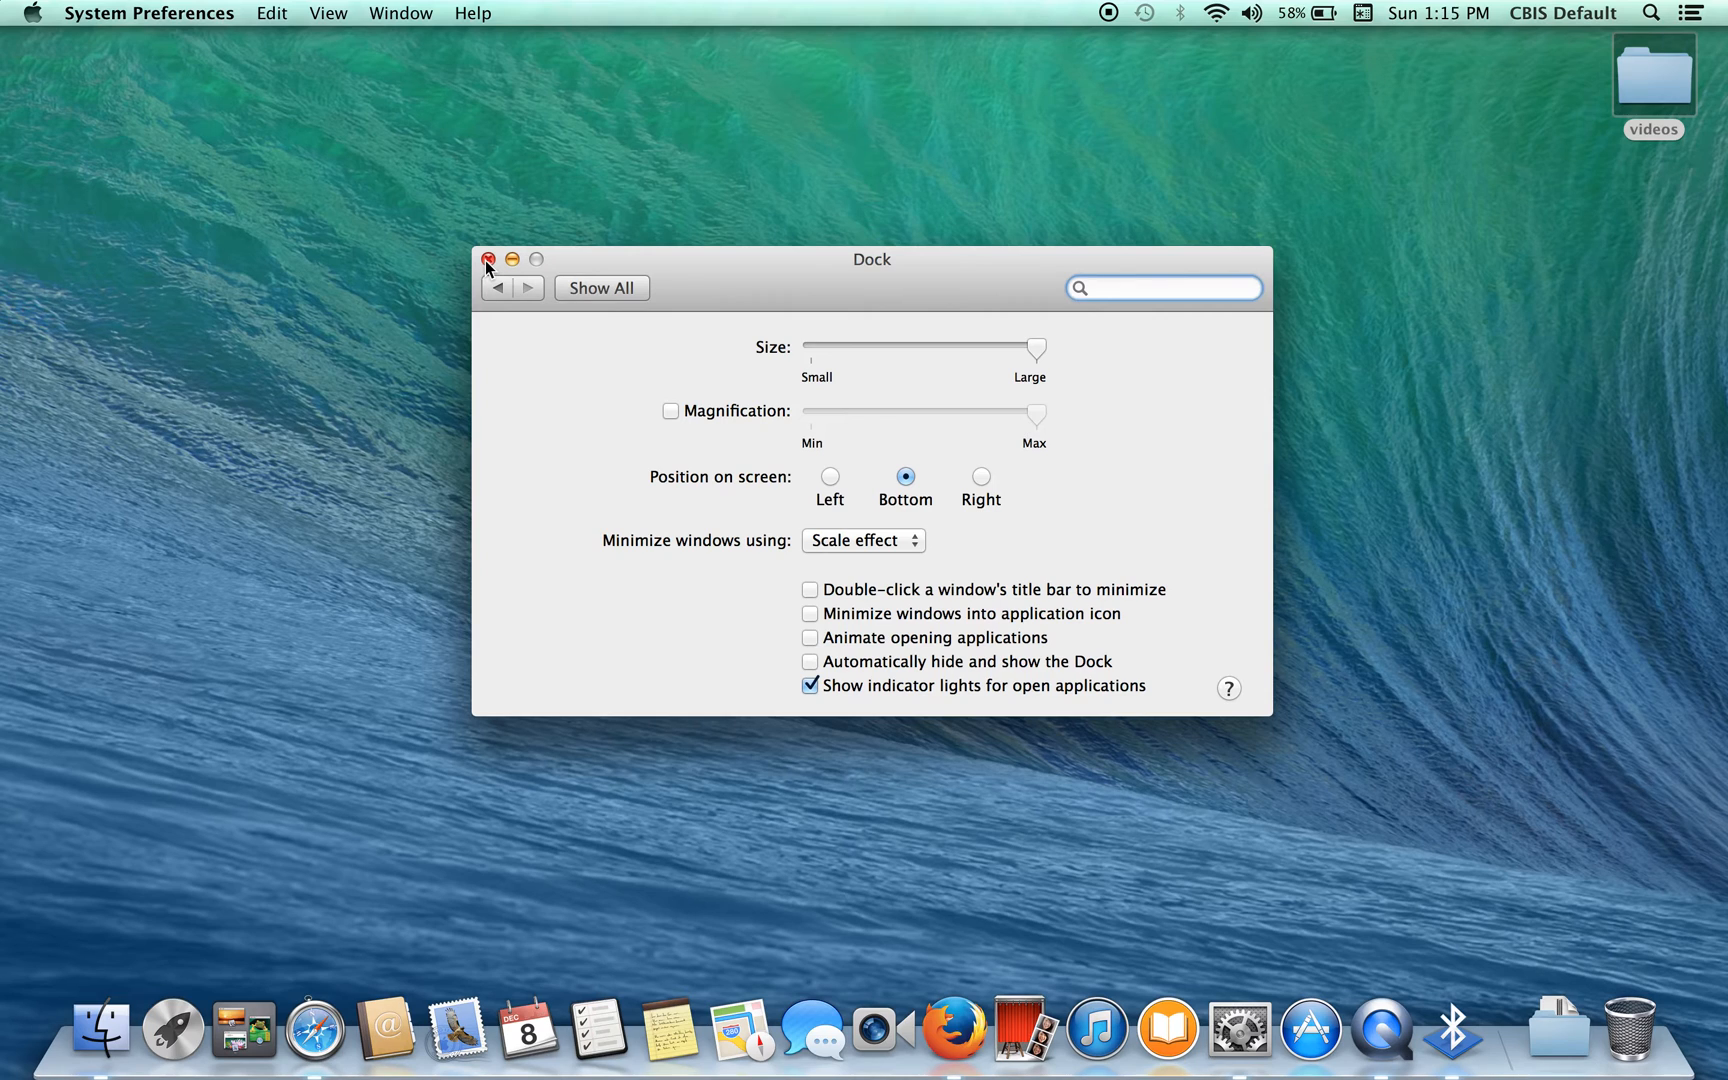
click(486, 259)
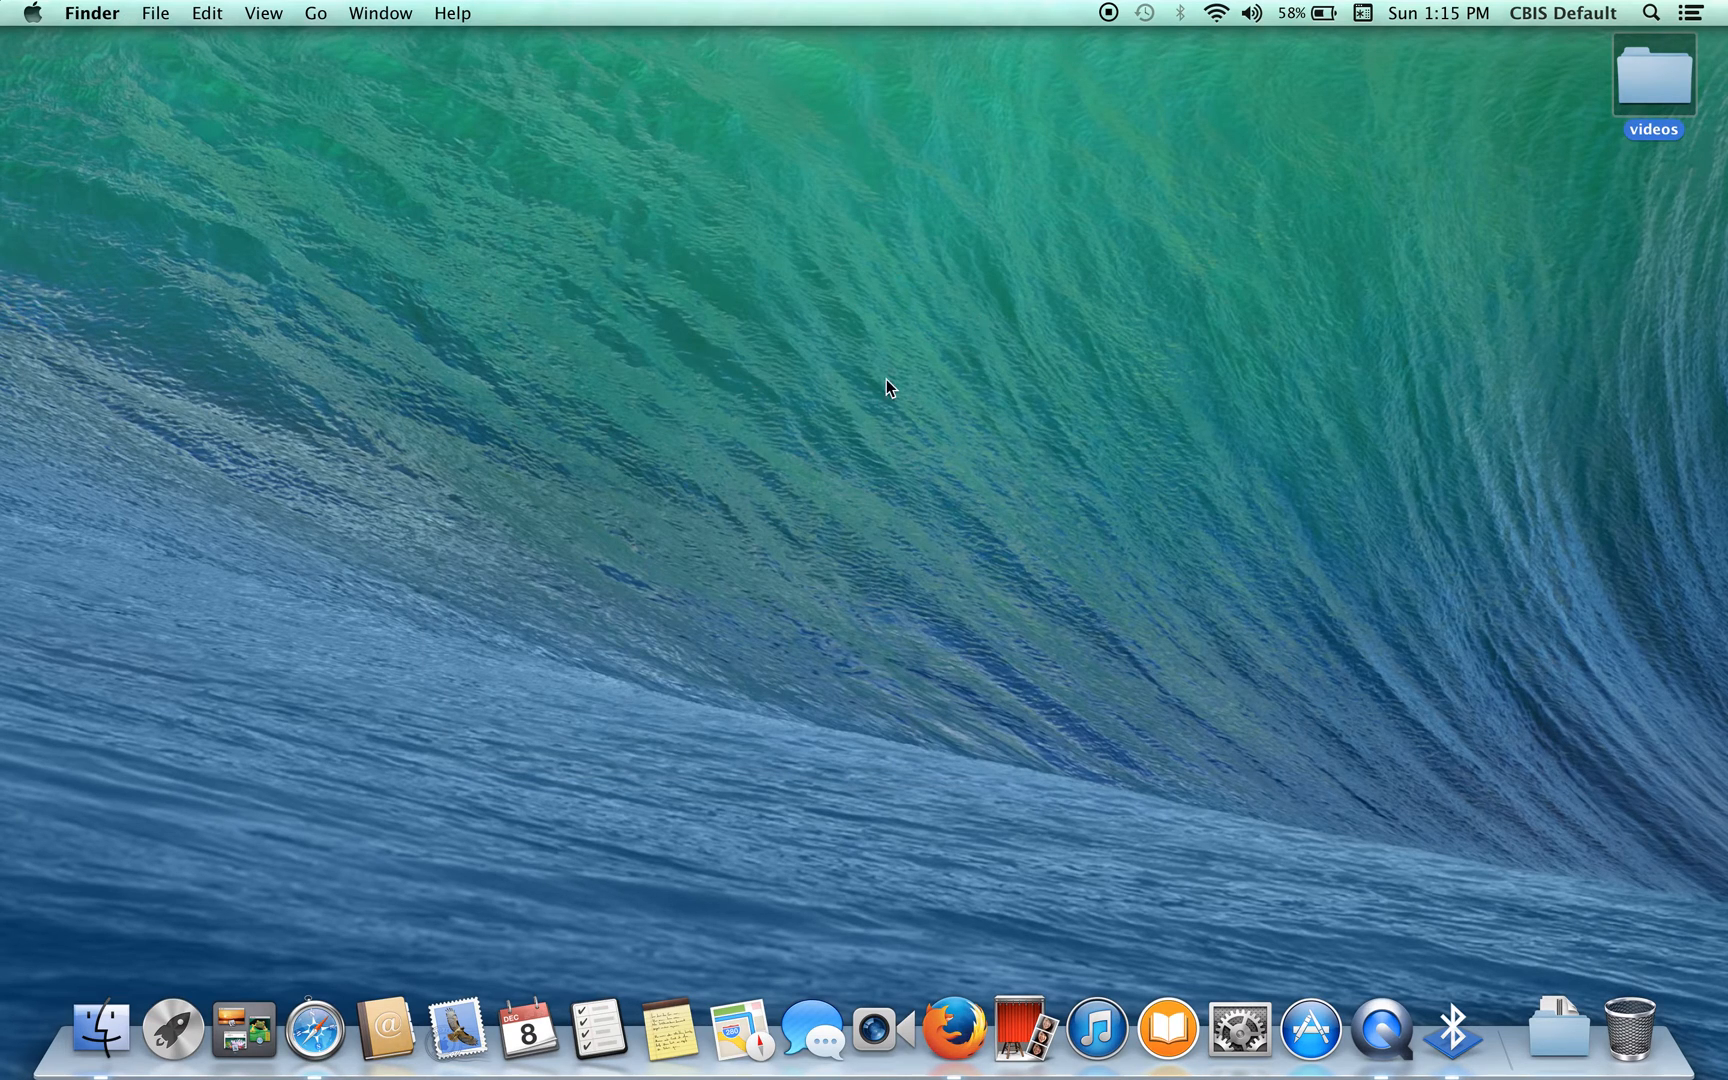
mouse_move(1124, 465)
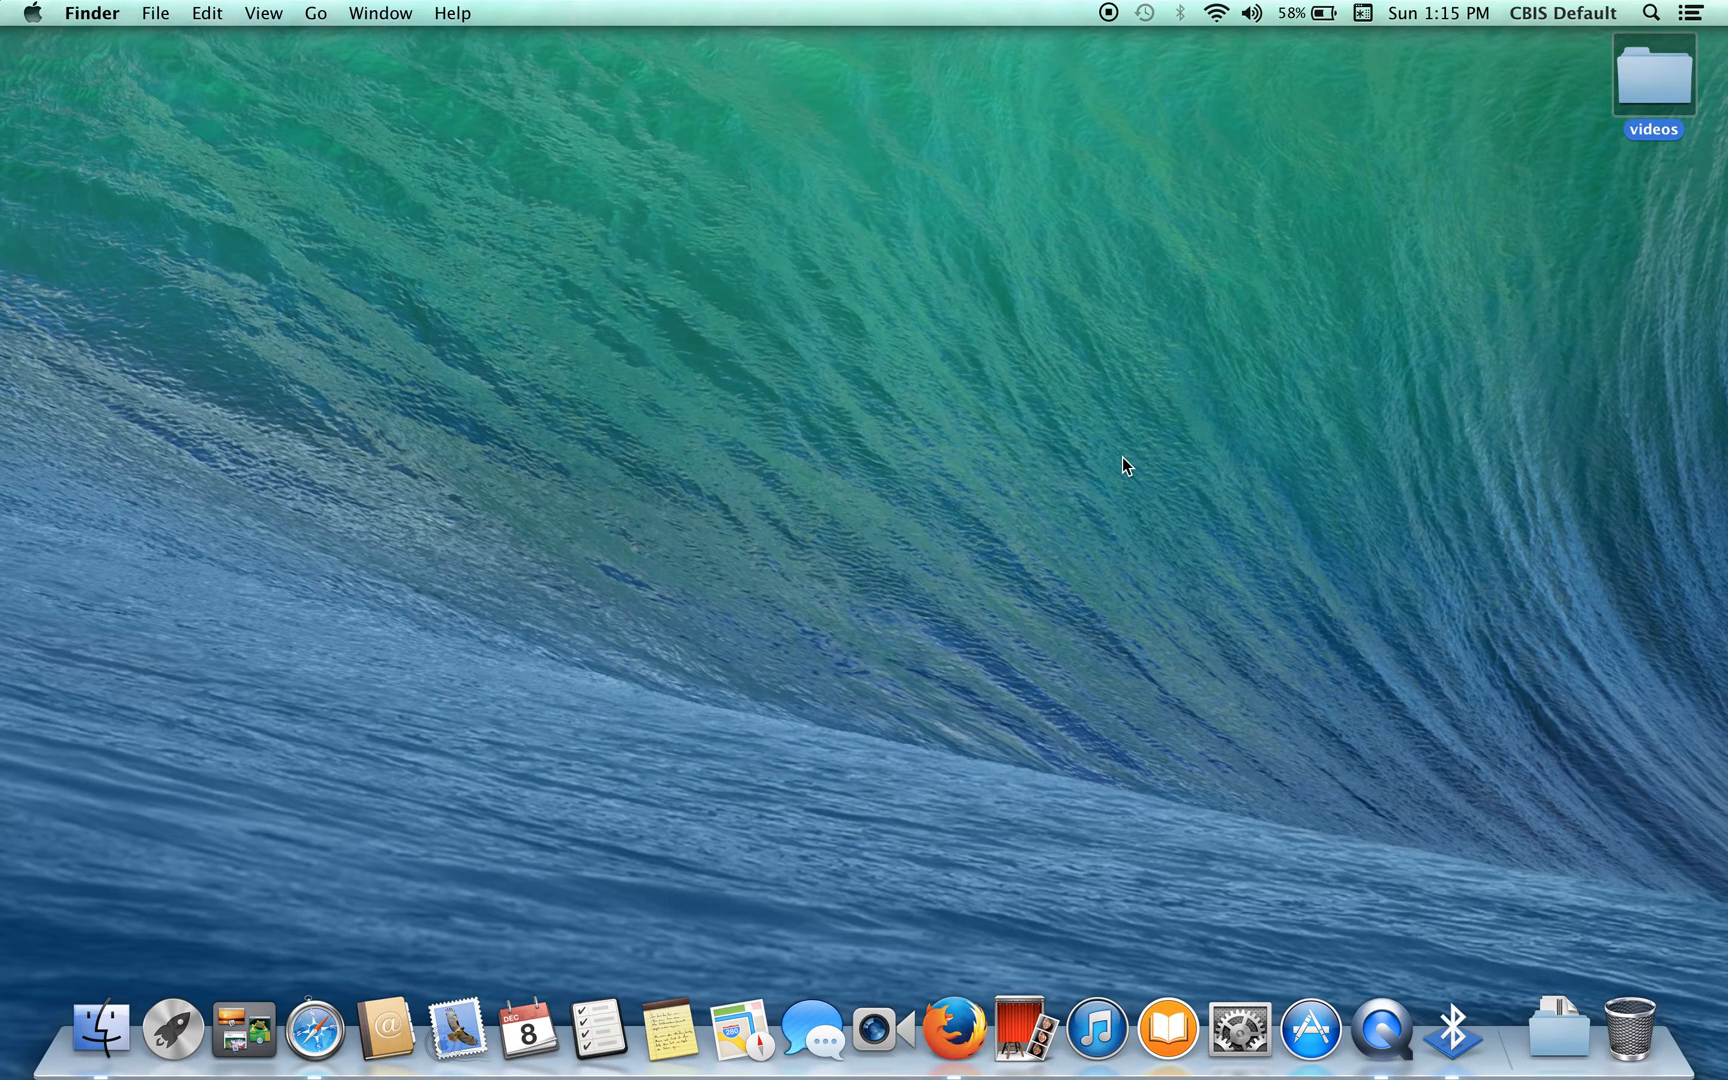
mouse_move(849, 446)
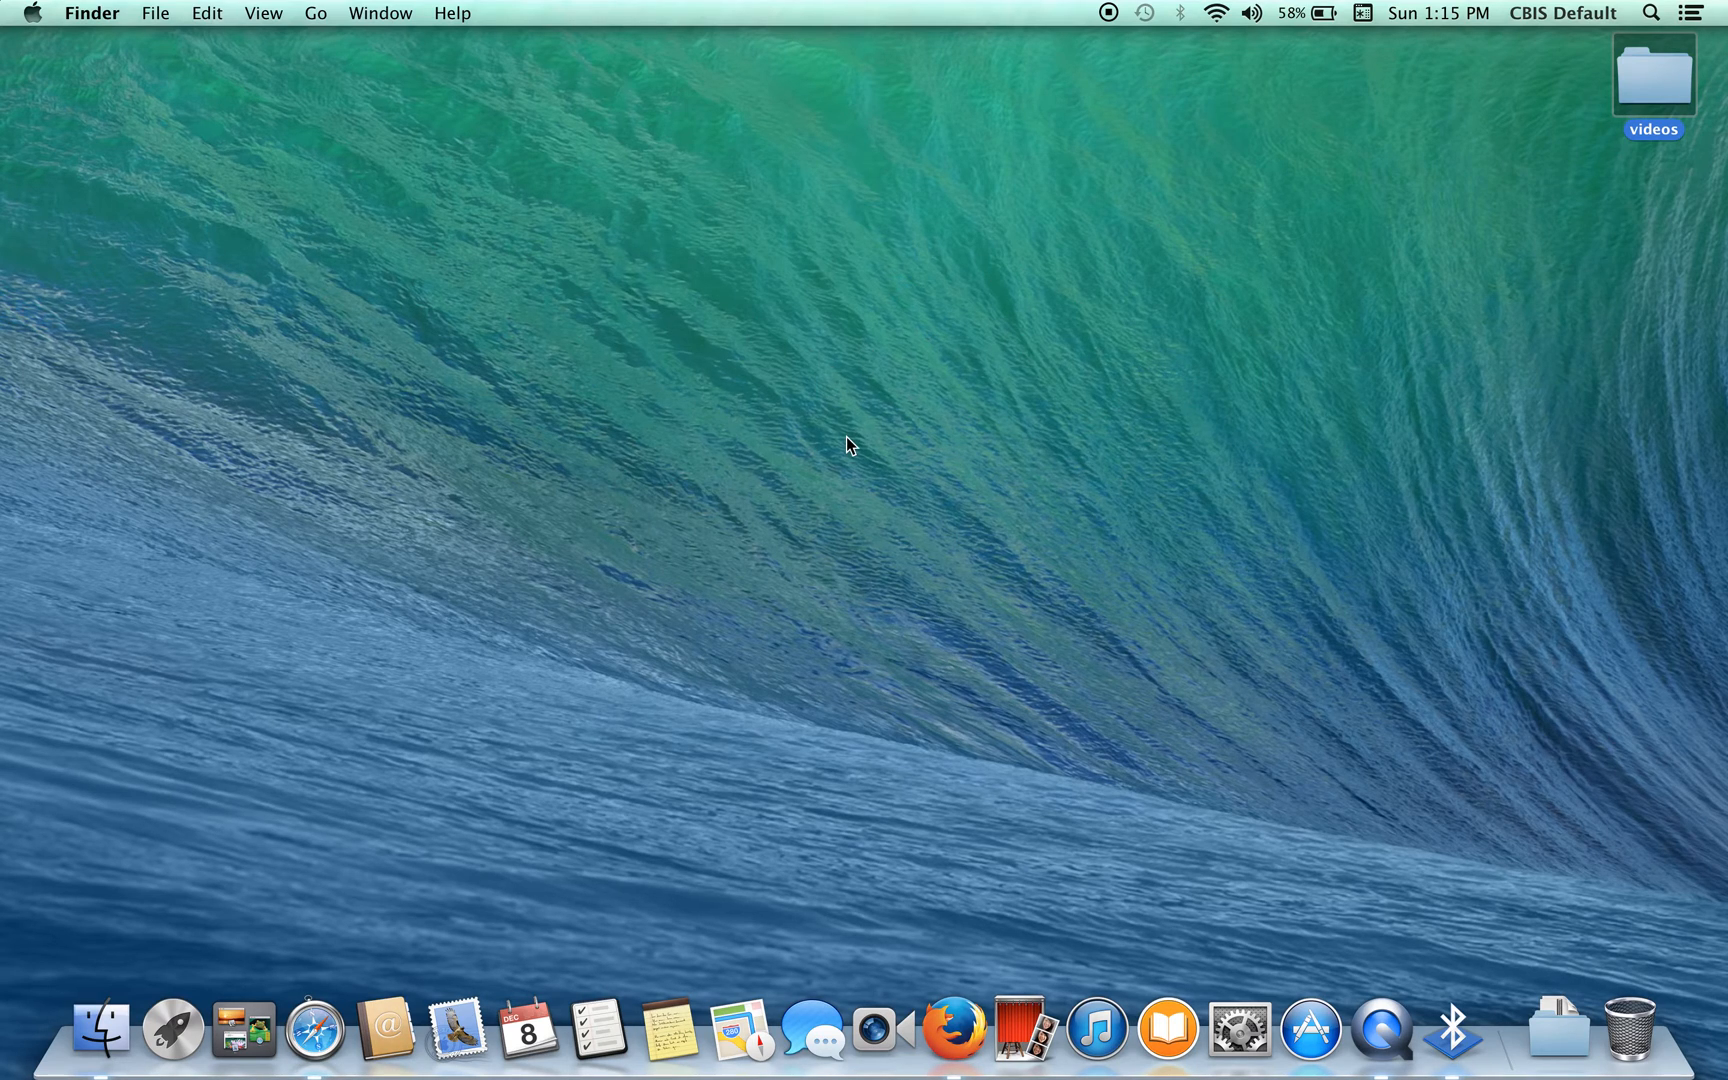
mouse_move(1650, 15)
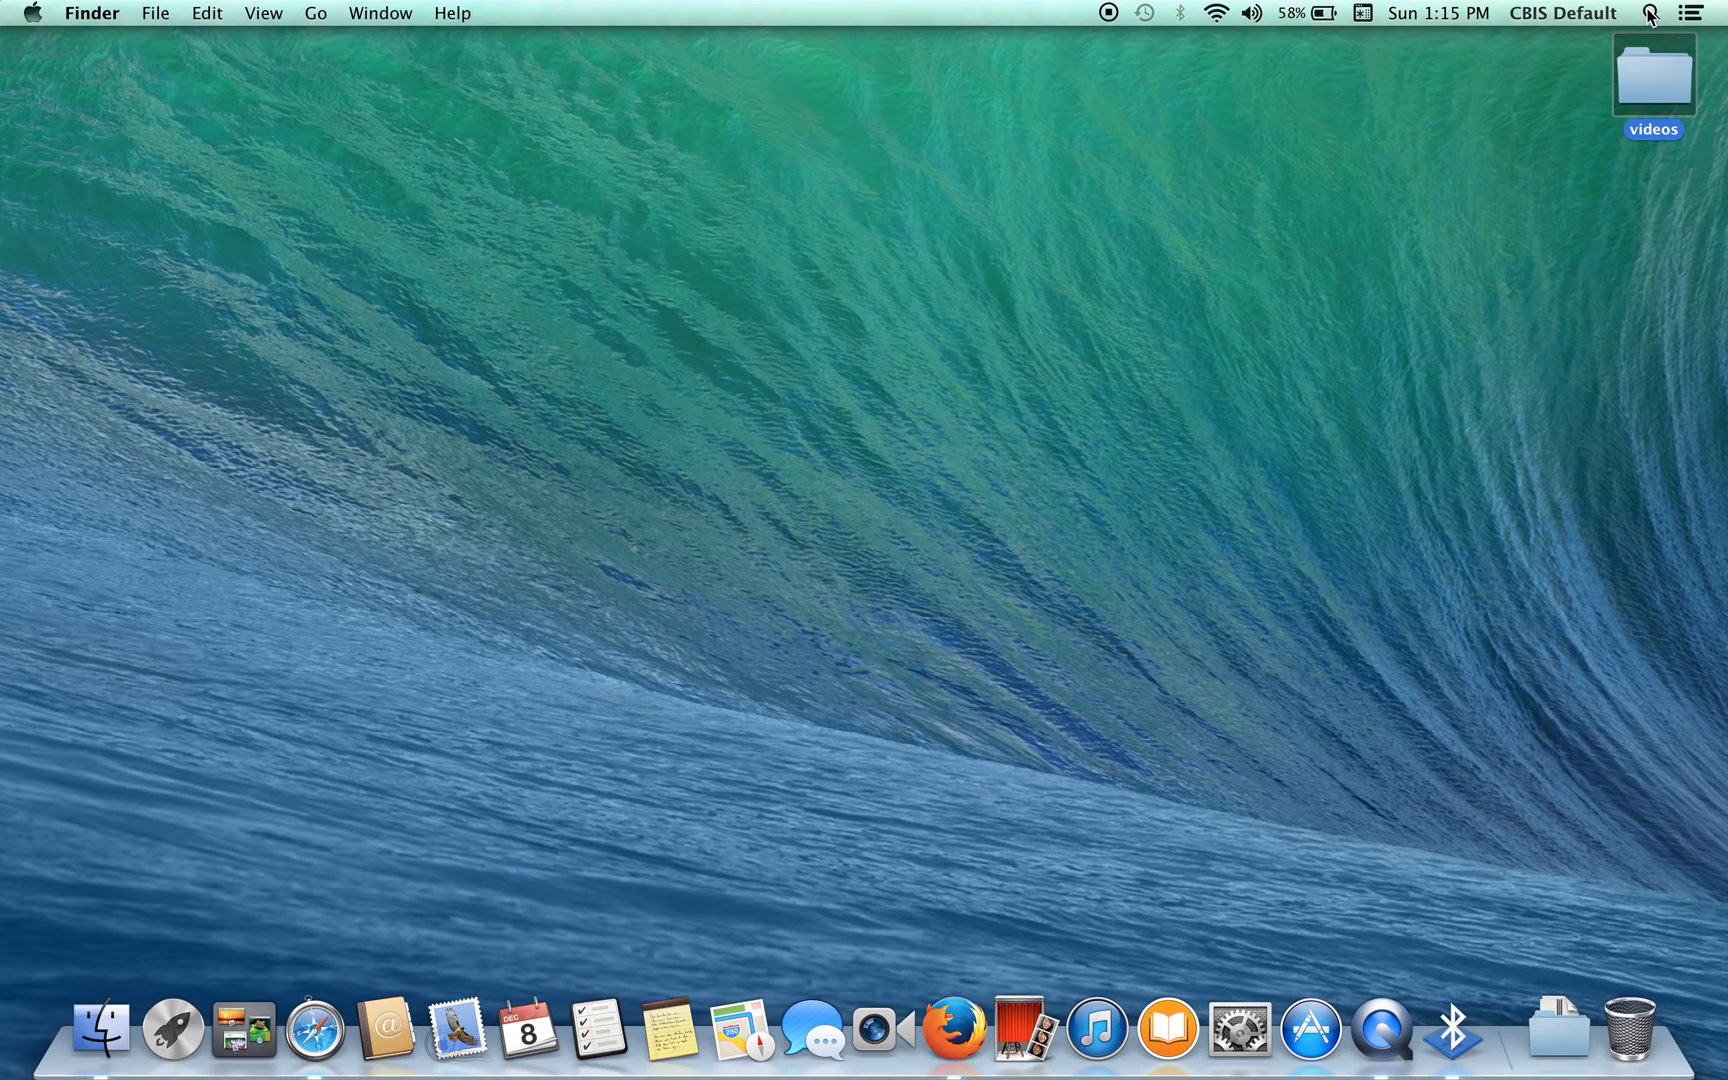
Search Spotlight for 'screen' and open Desktop & Screen Saver preferences
text(syst)
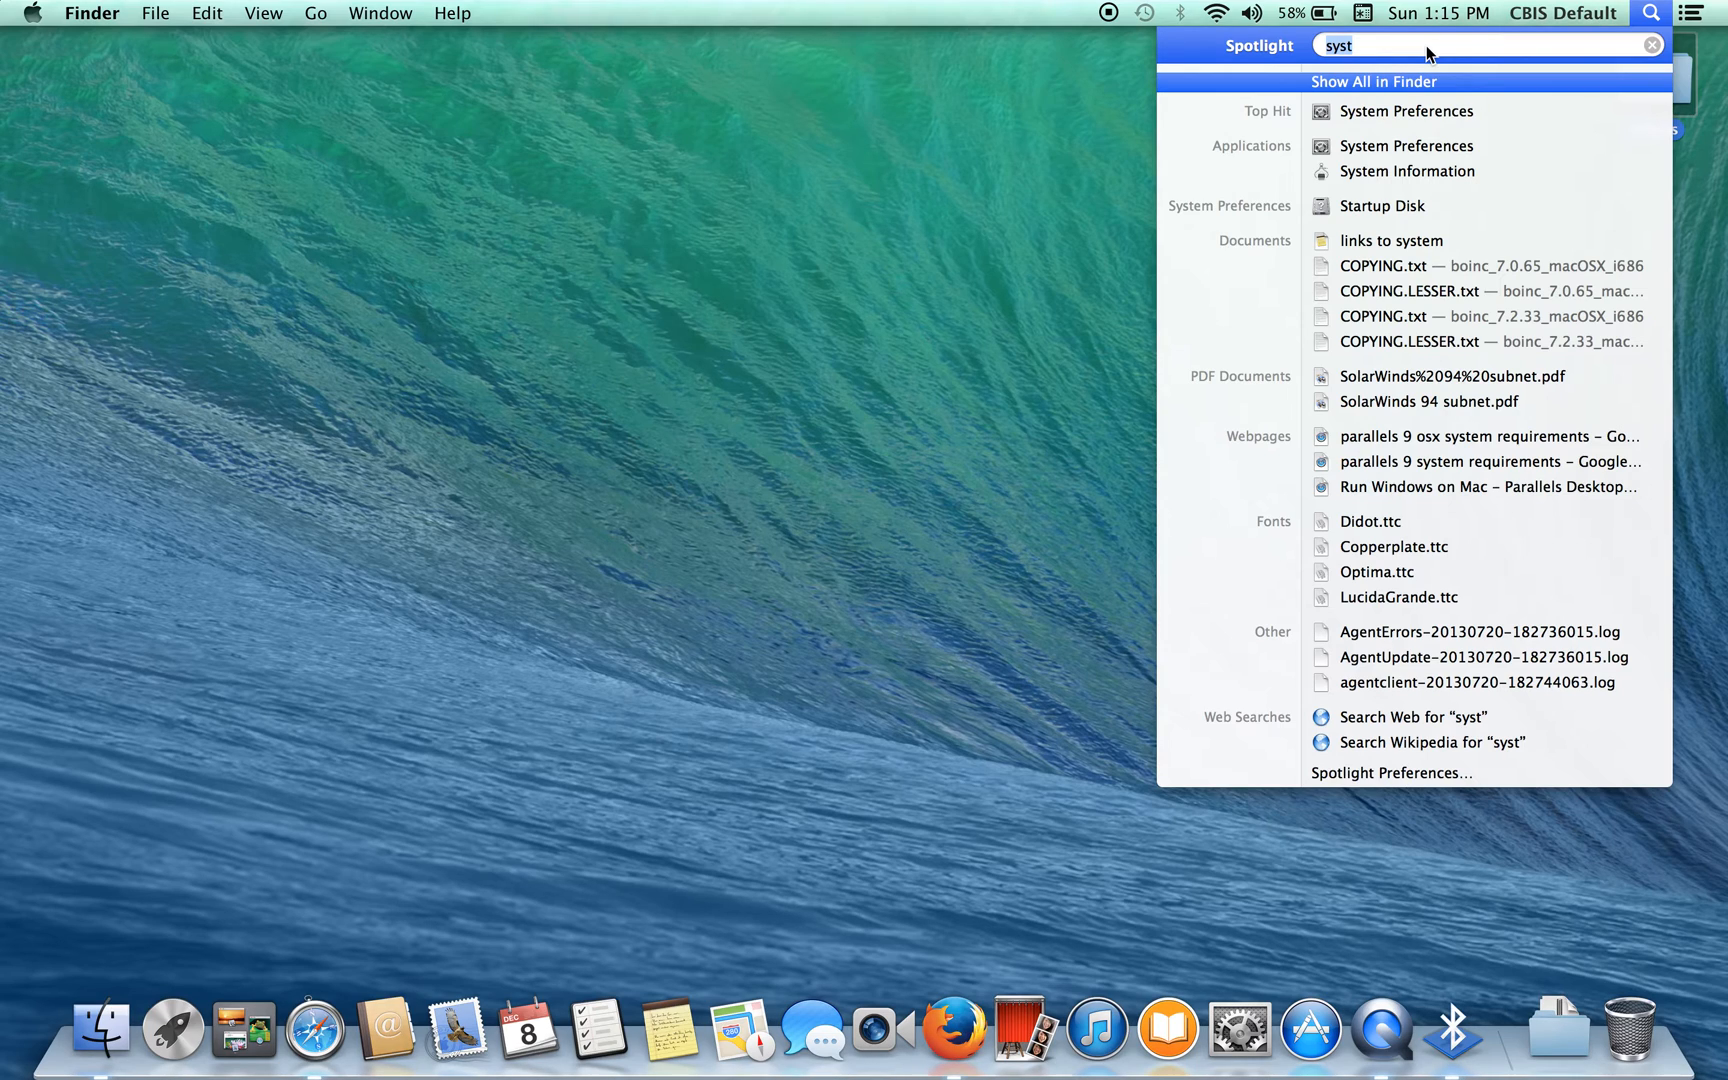
key(Backspace)
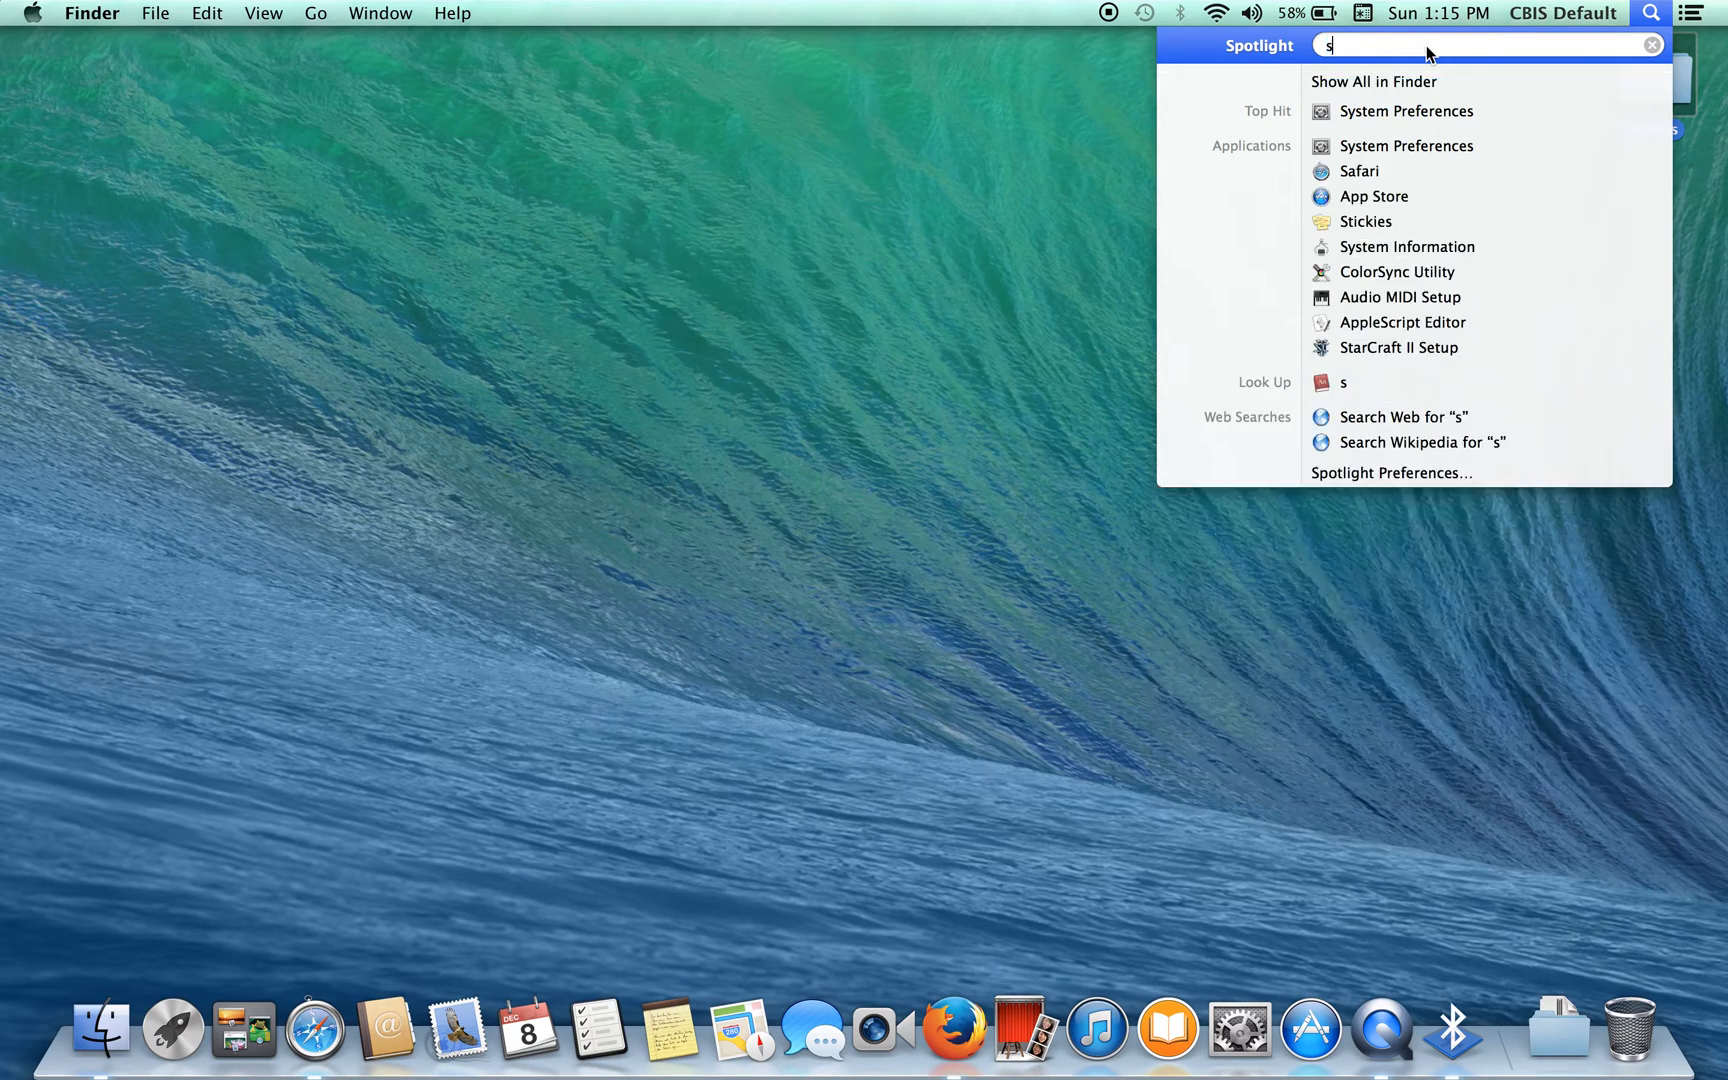
text(creen)
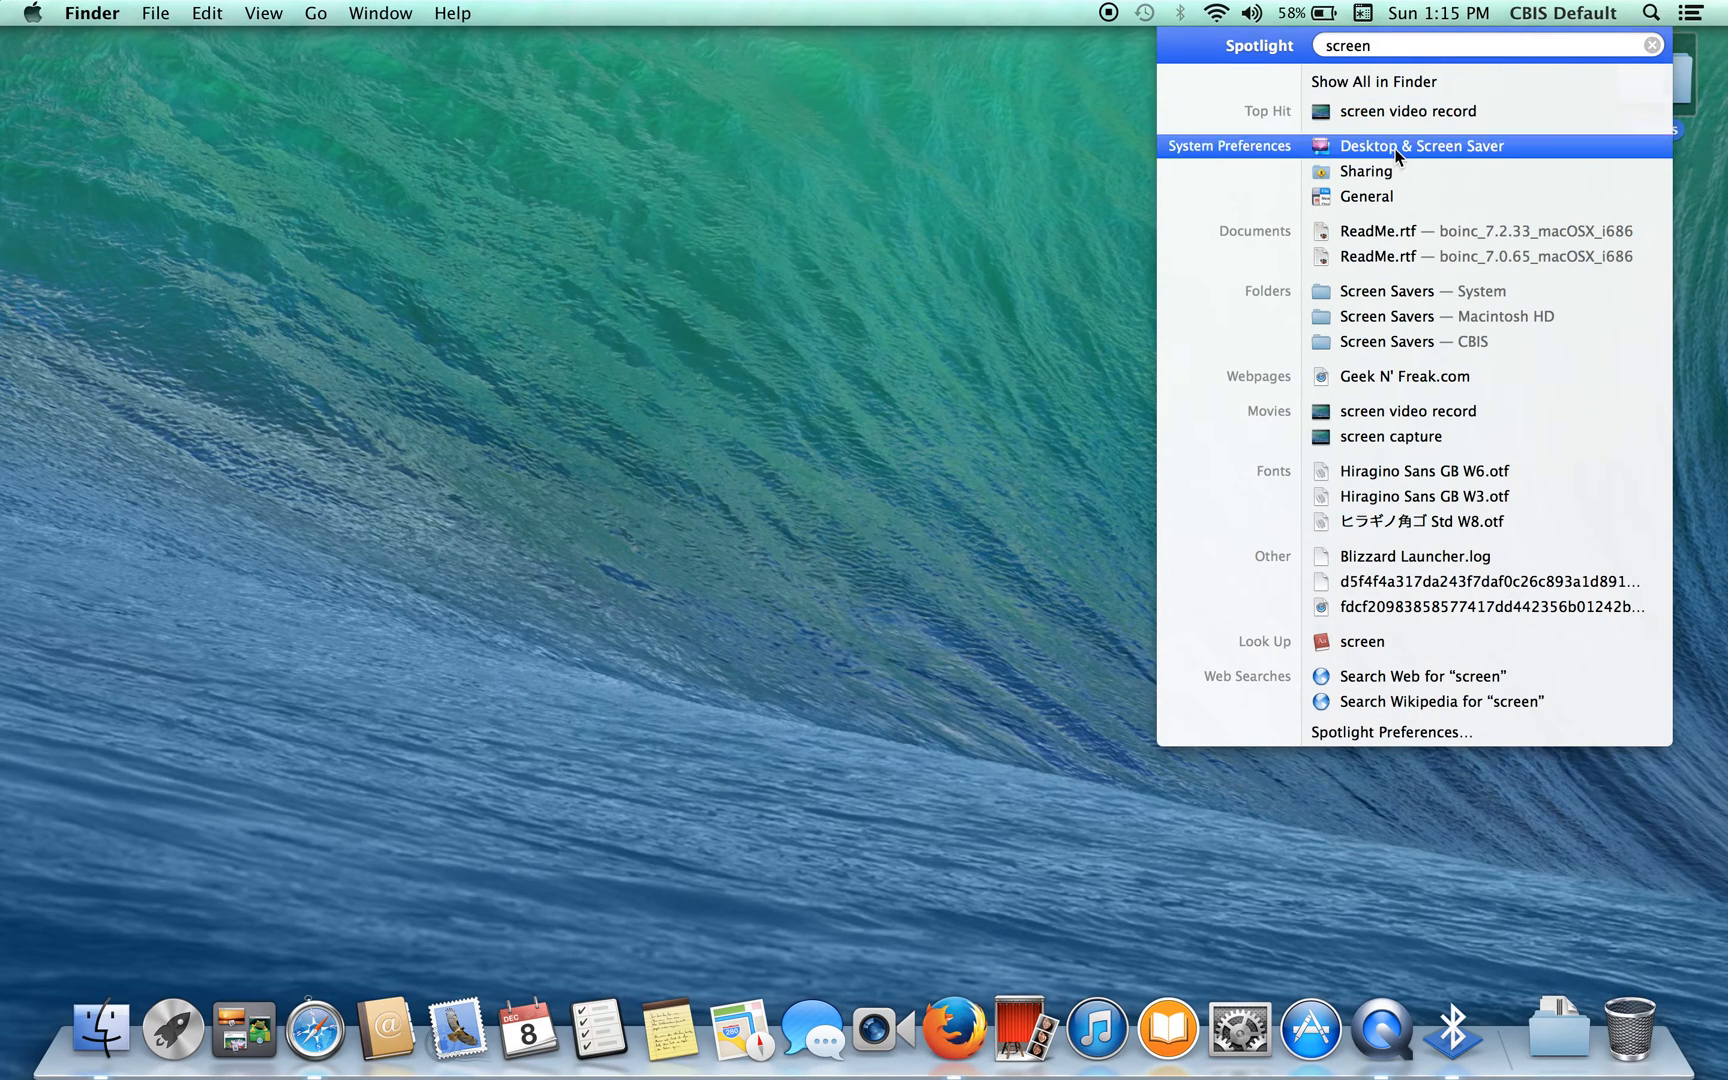
click(1421, 145)
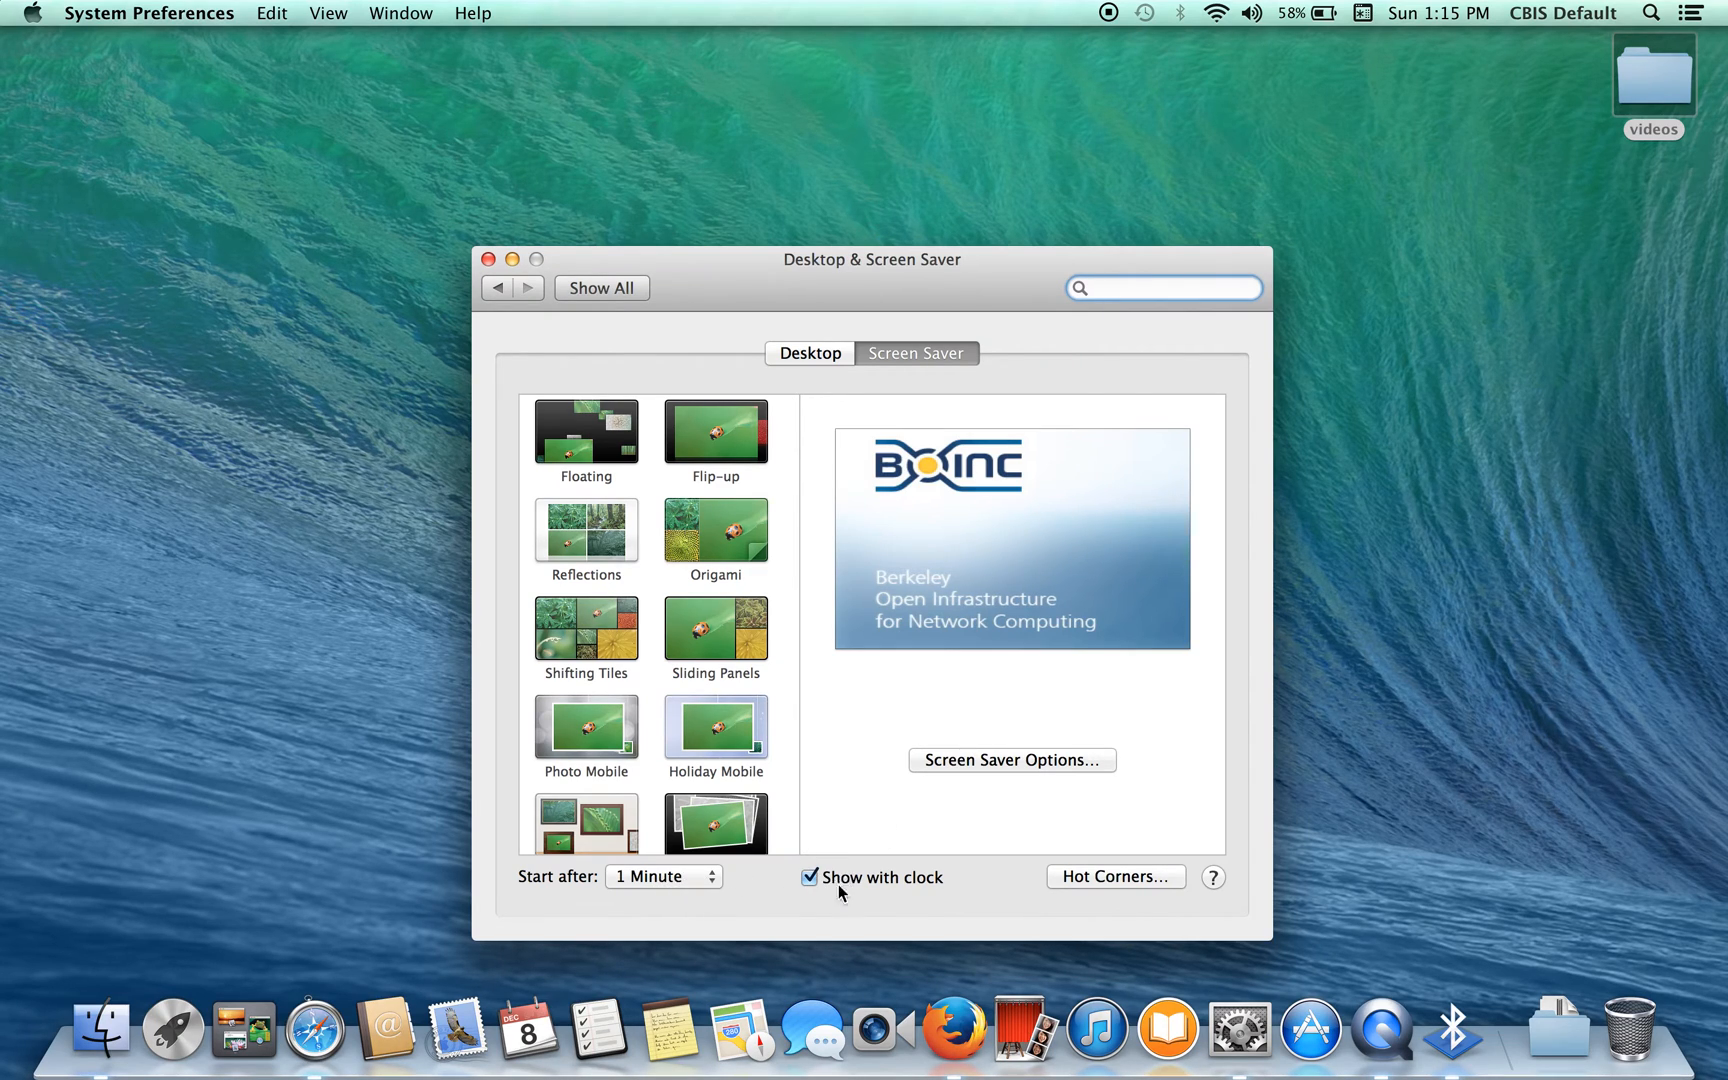
On the Desktop tab, turn off Change picture, choose Solid Gray Dark, and close the window
click(809, 353)
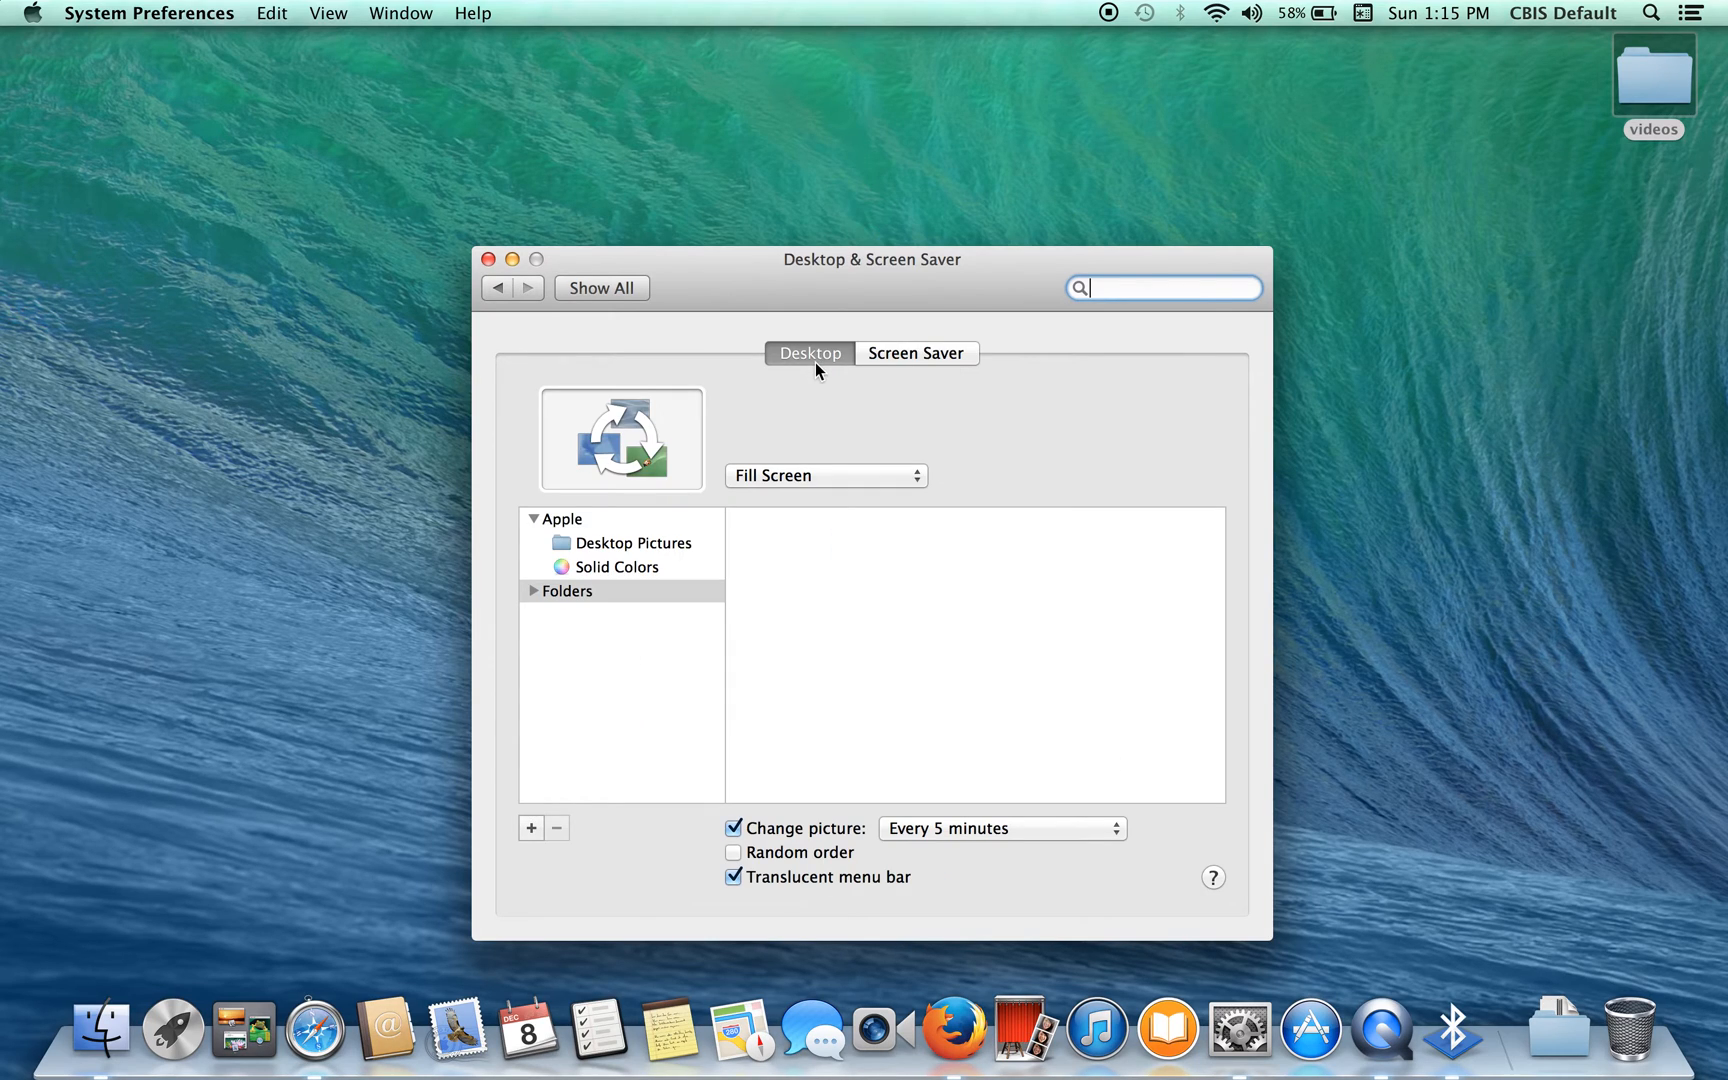
mouse_move(829, 824)
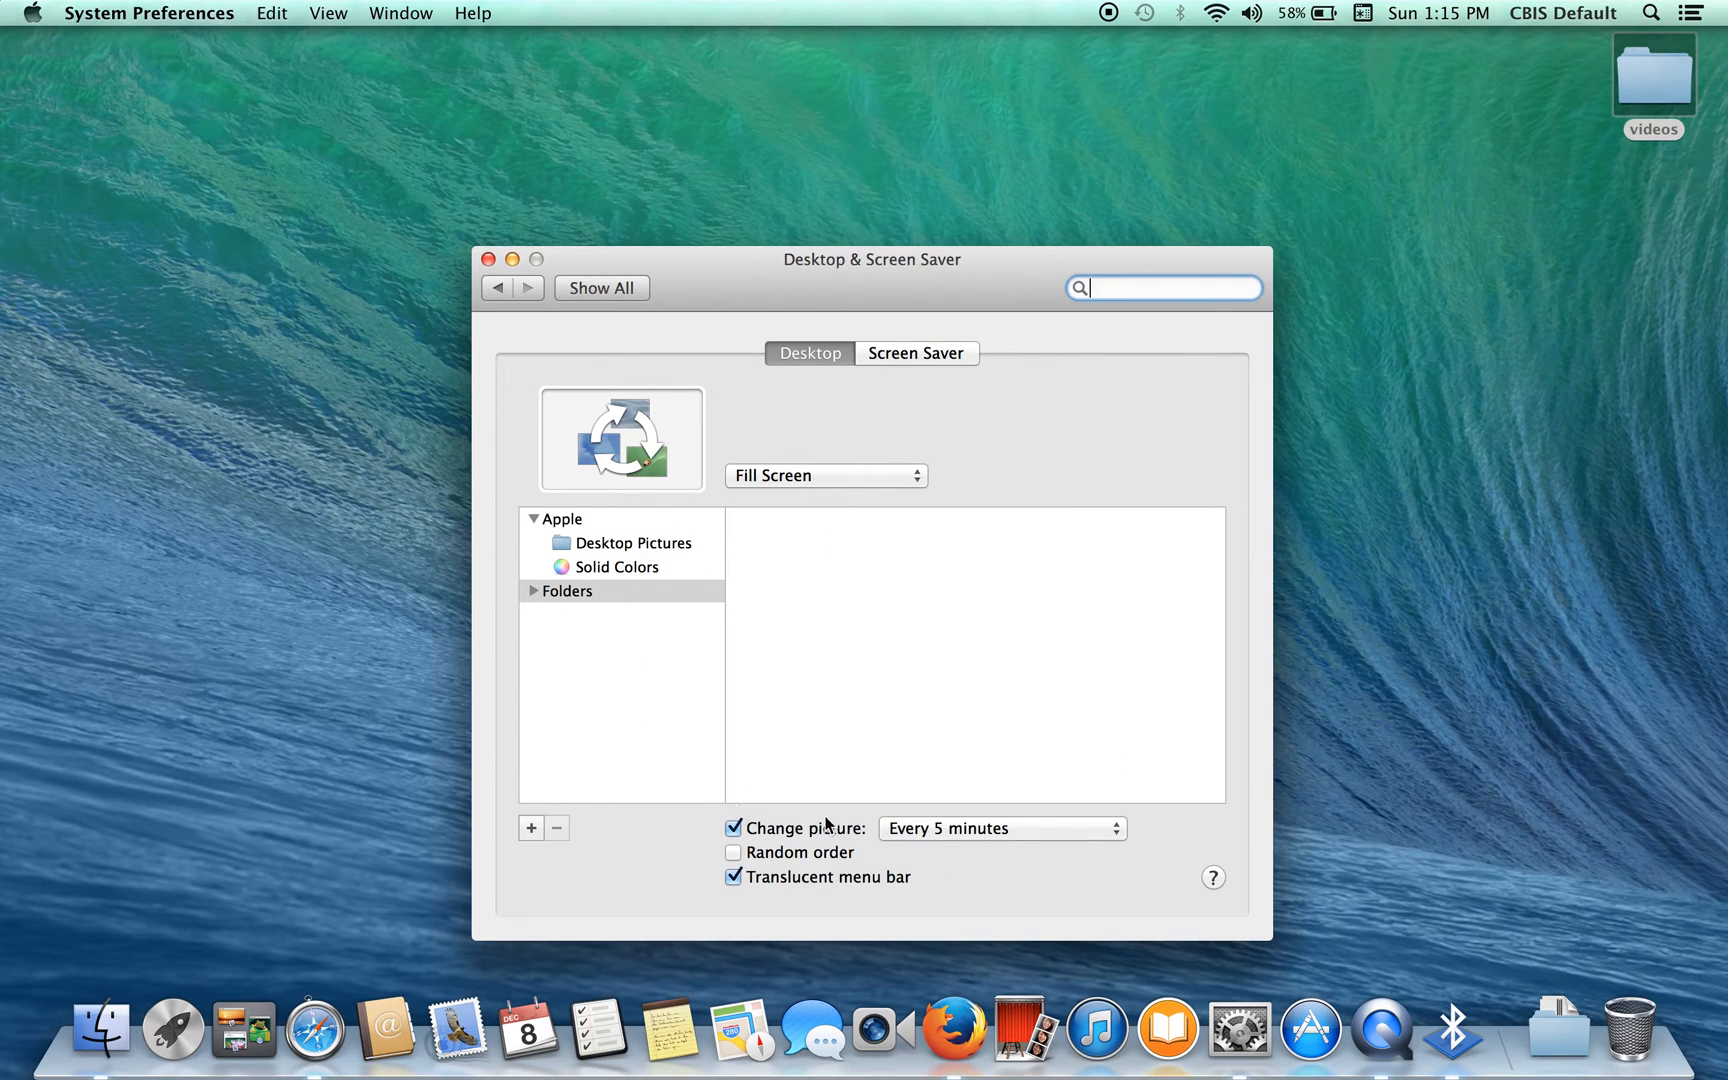
click(734, 828)
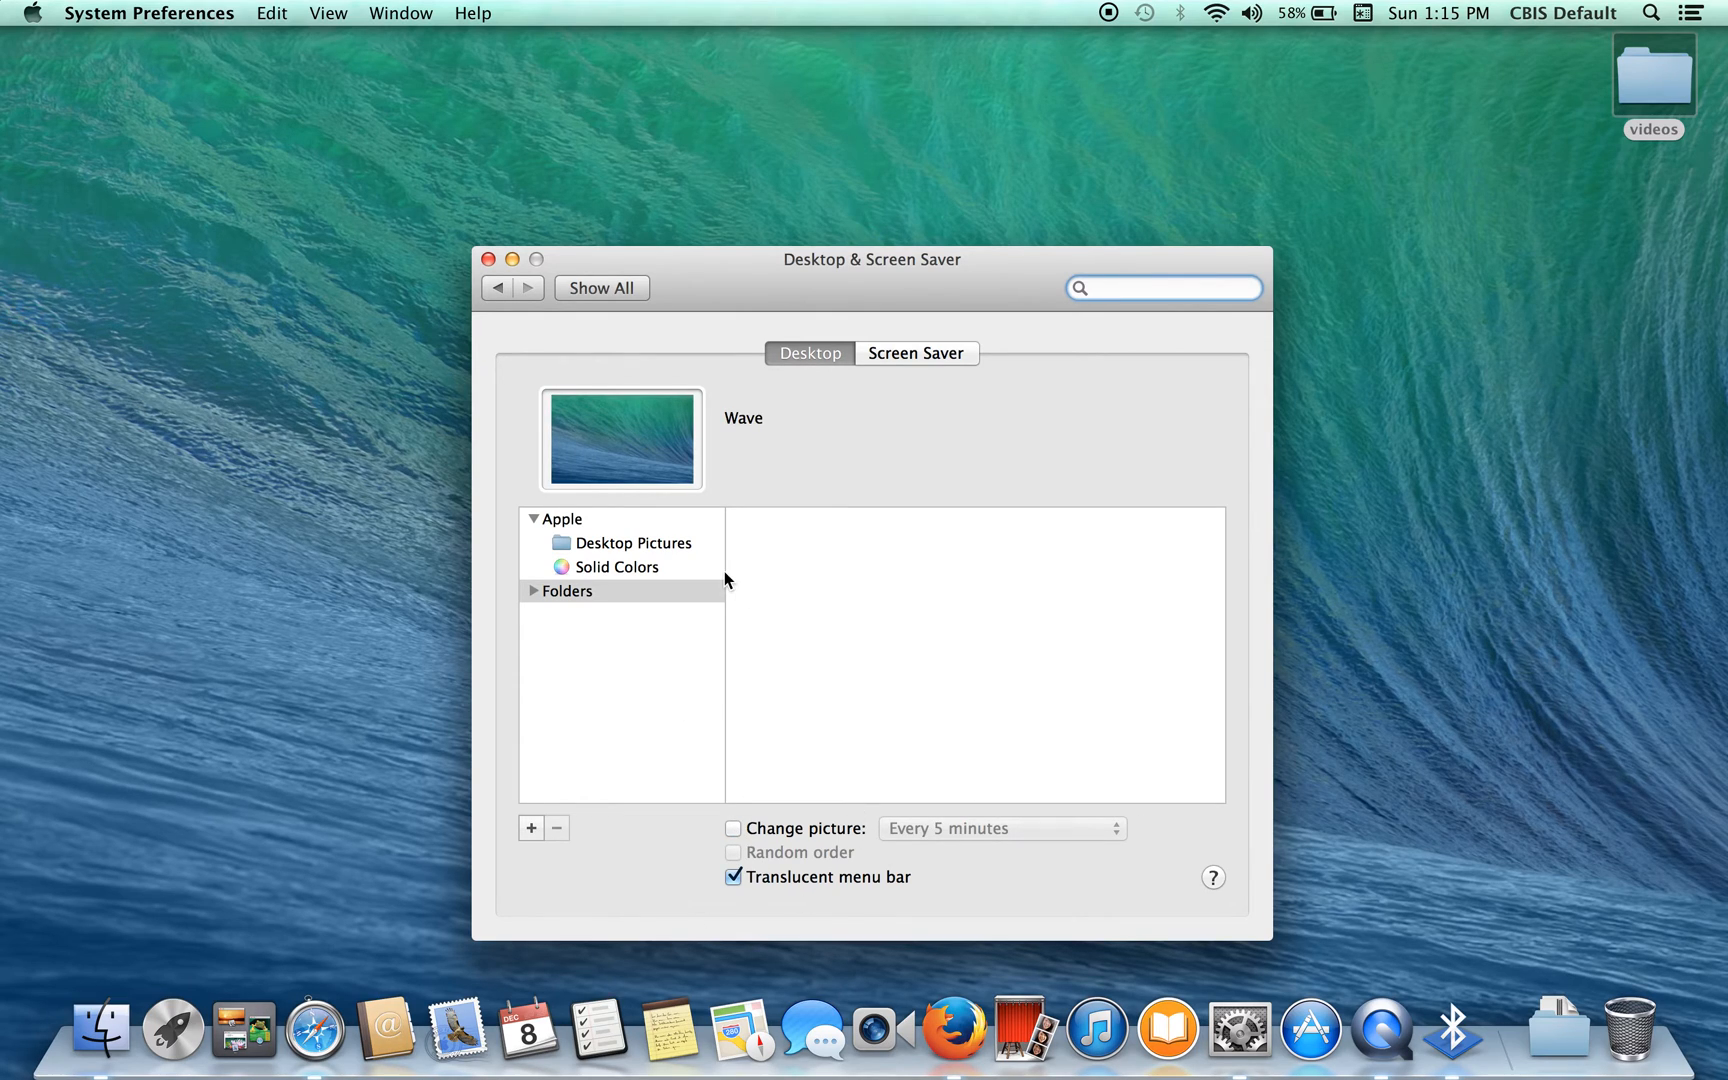
mouse_move(604, 577)
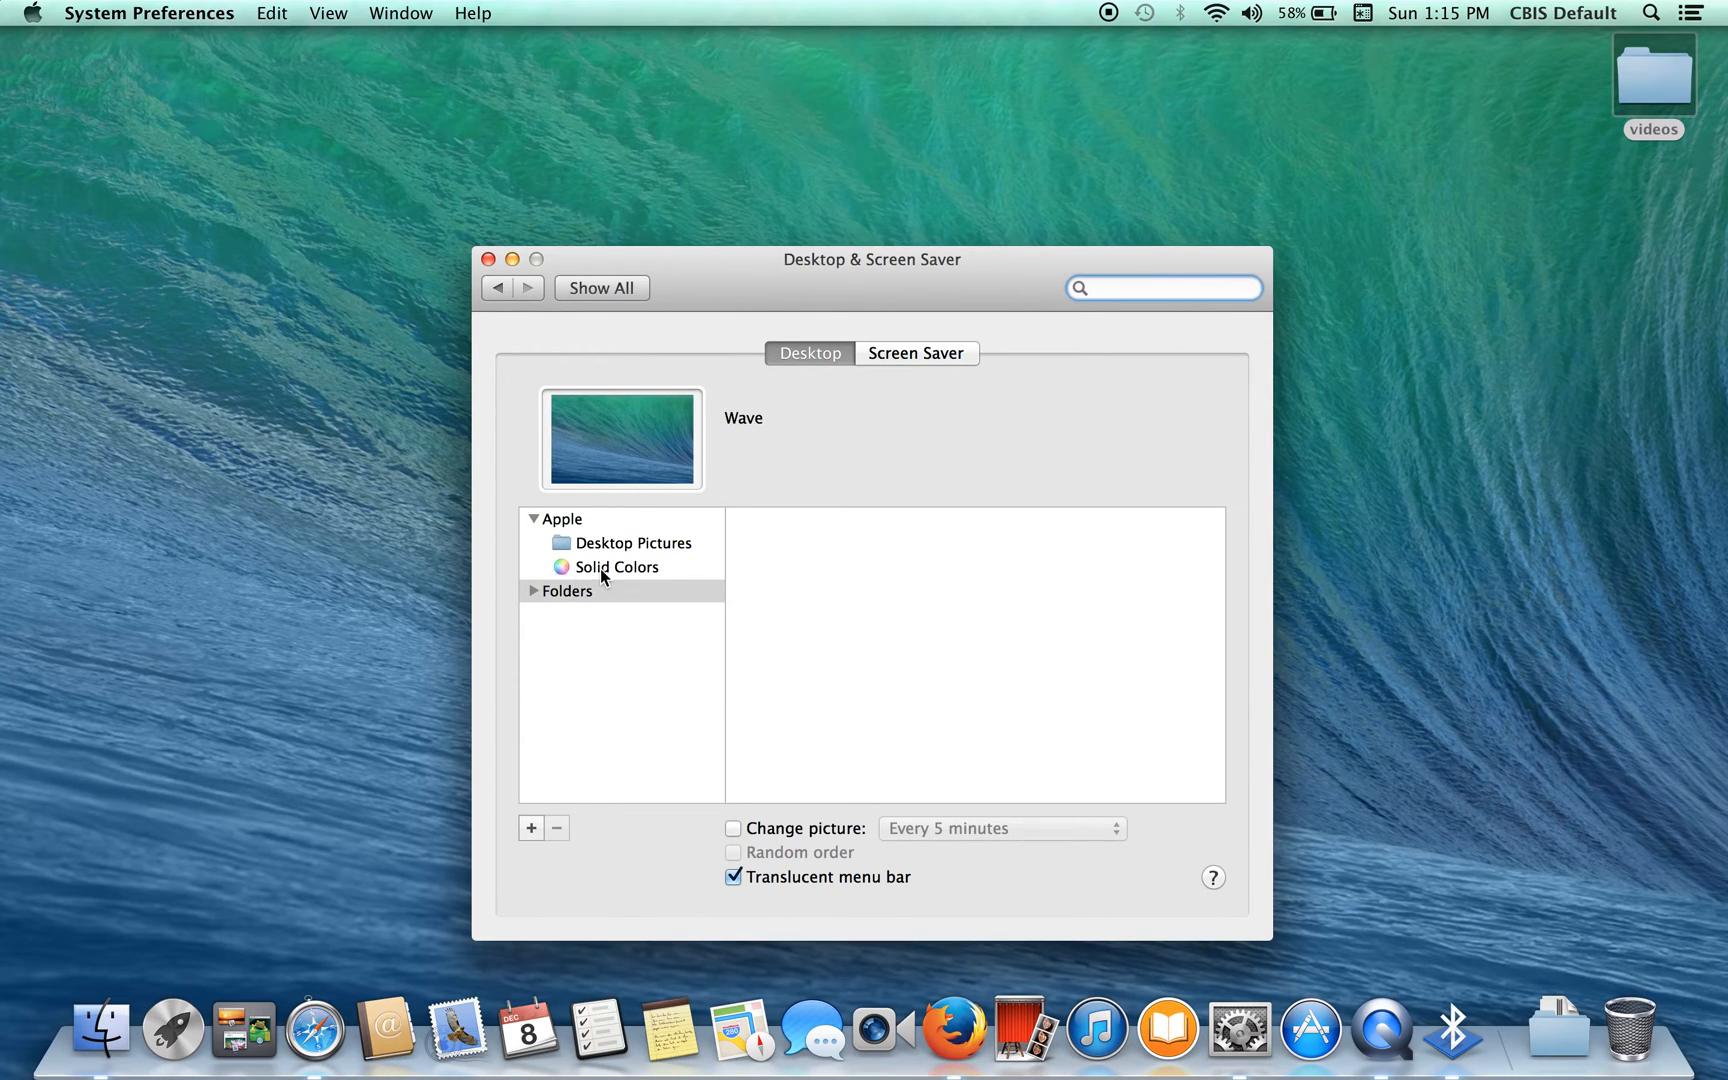
click(615, 566)
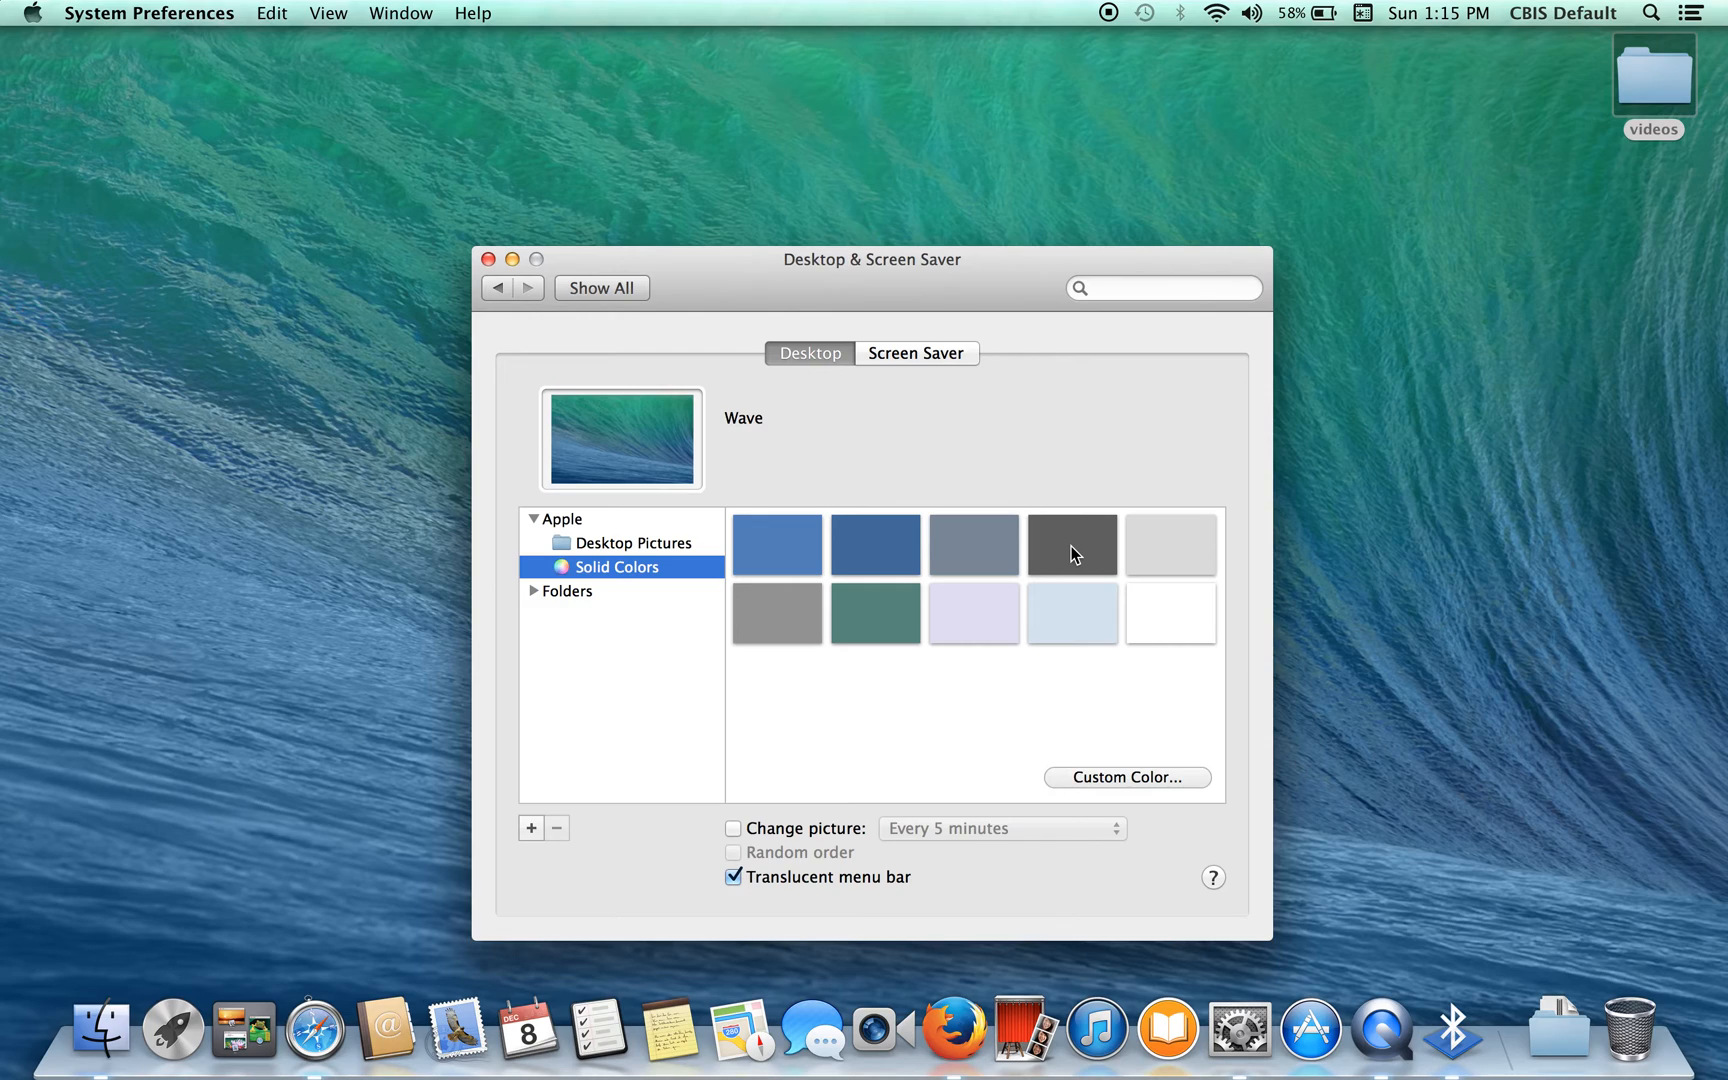
click(1070, 544)
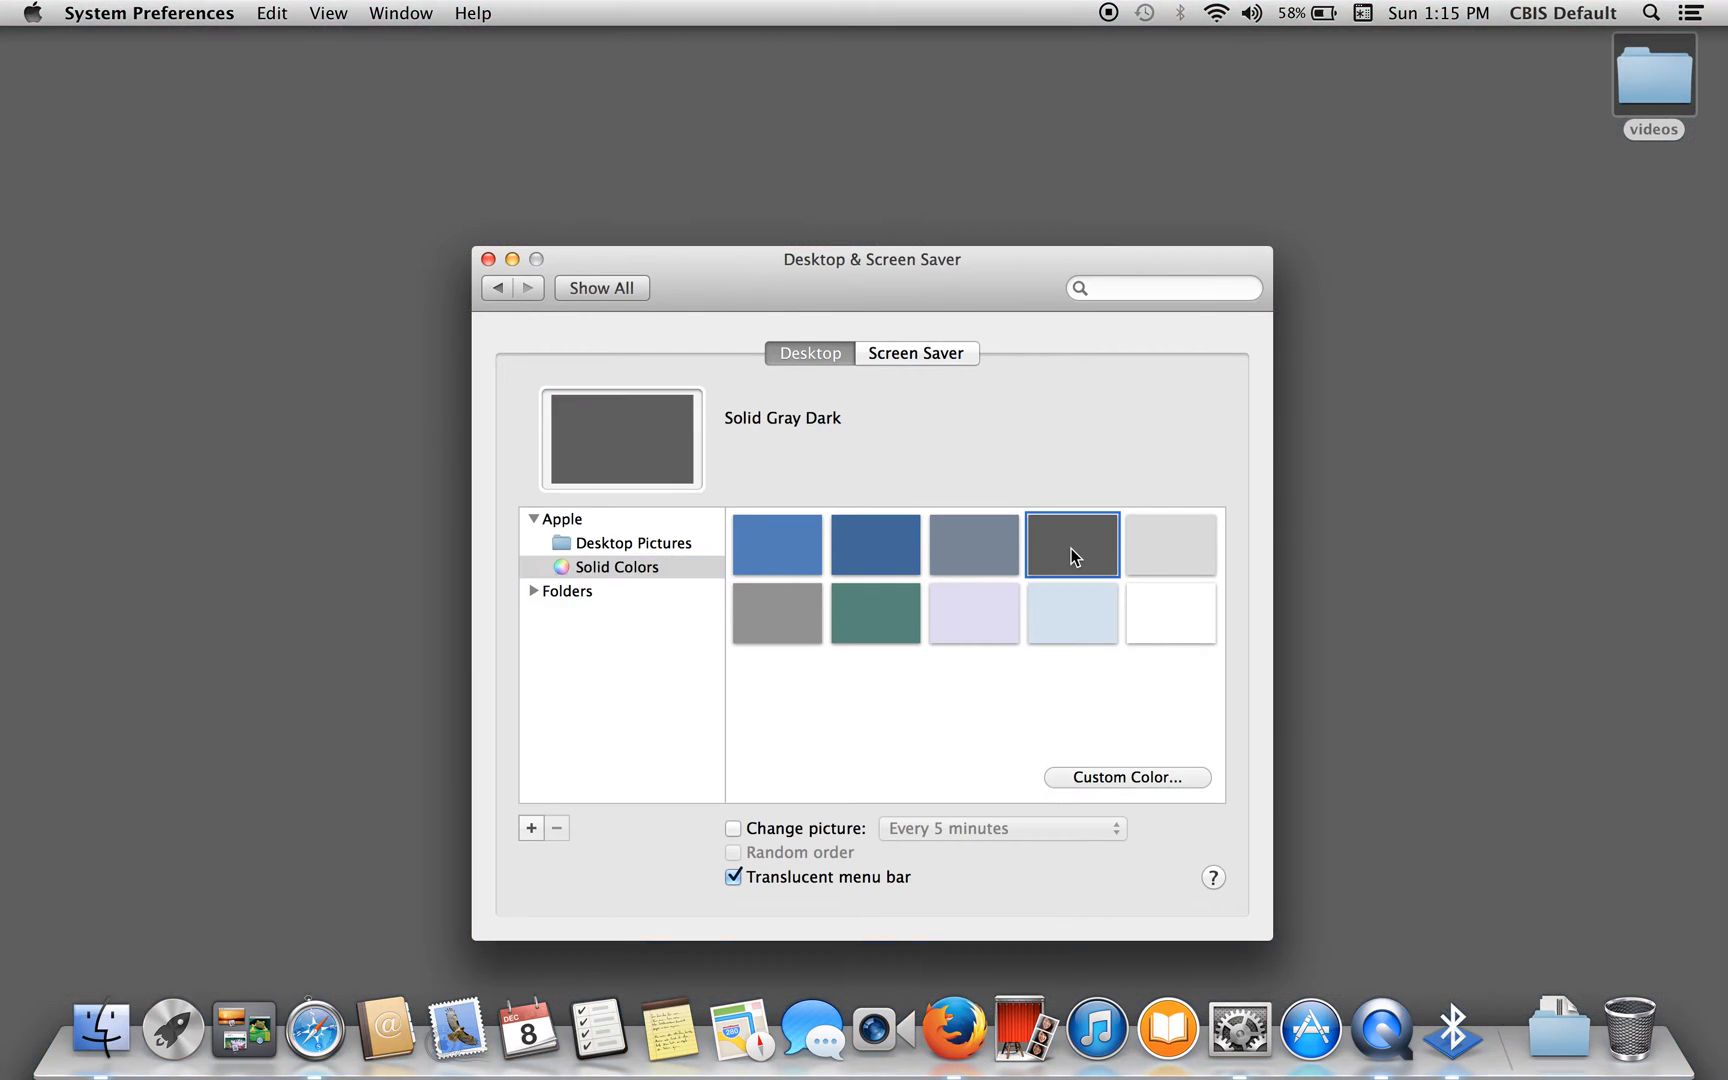
mouse_move(849, 551)
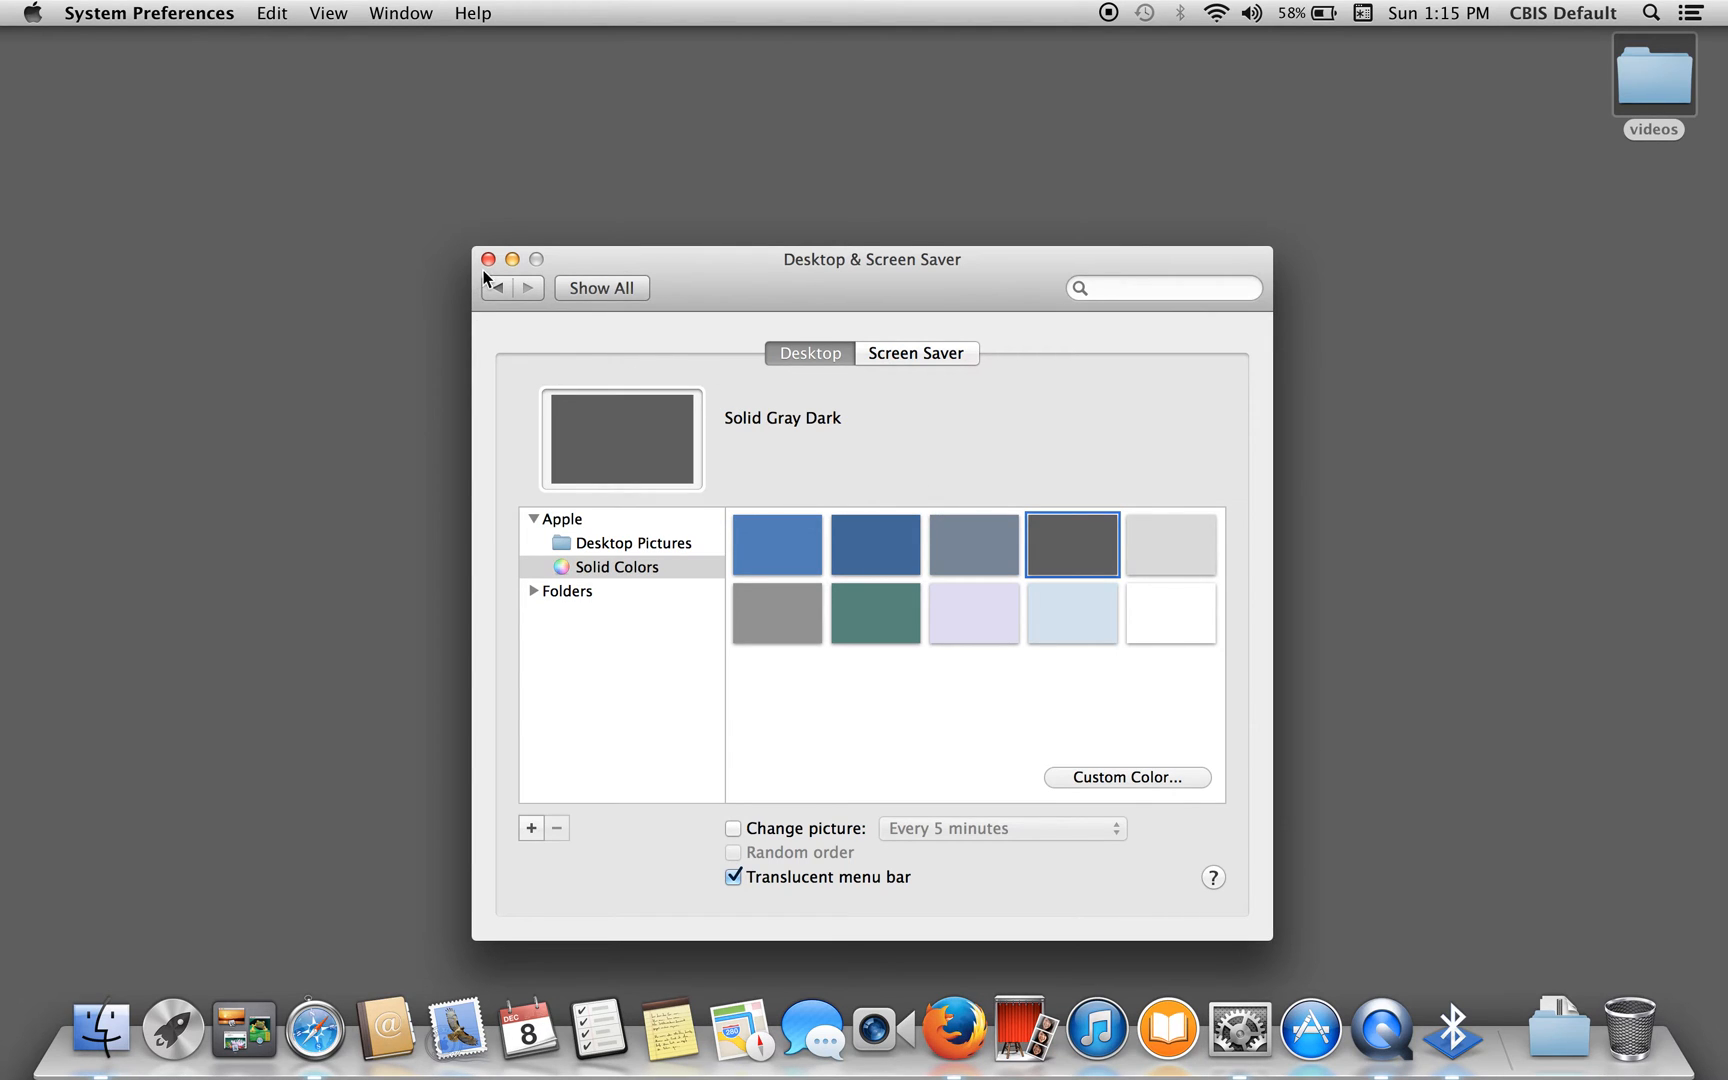
mouse_move(488, 259)
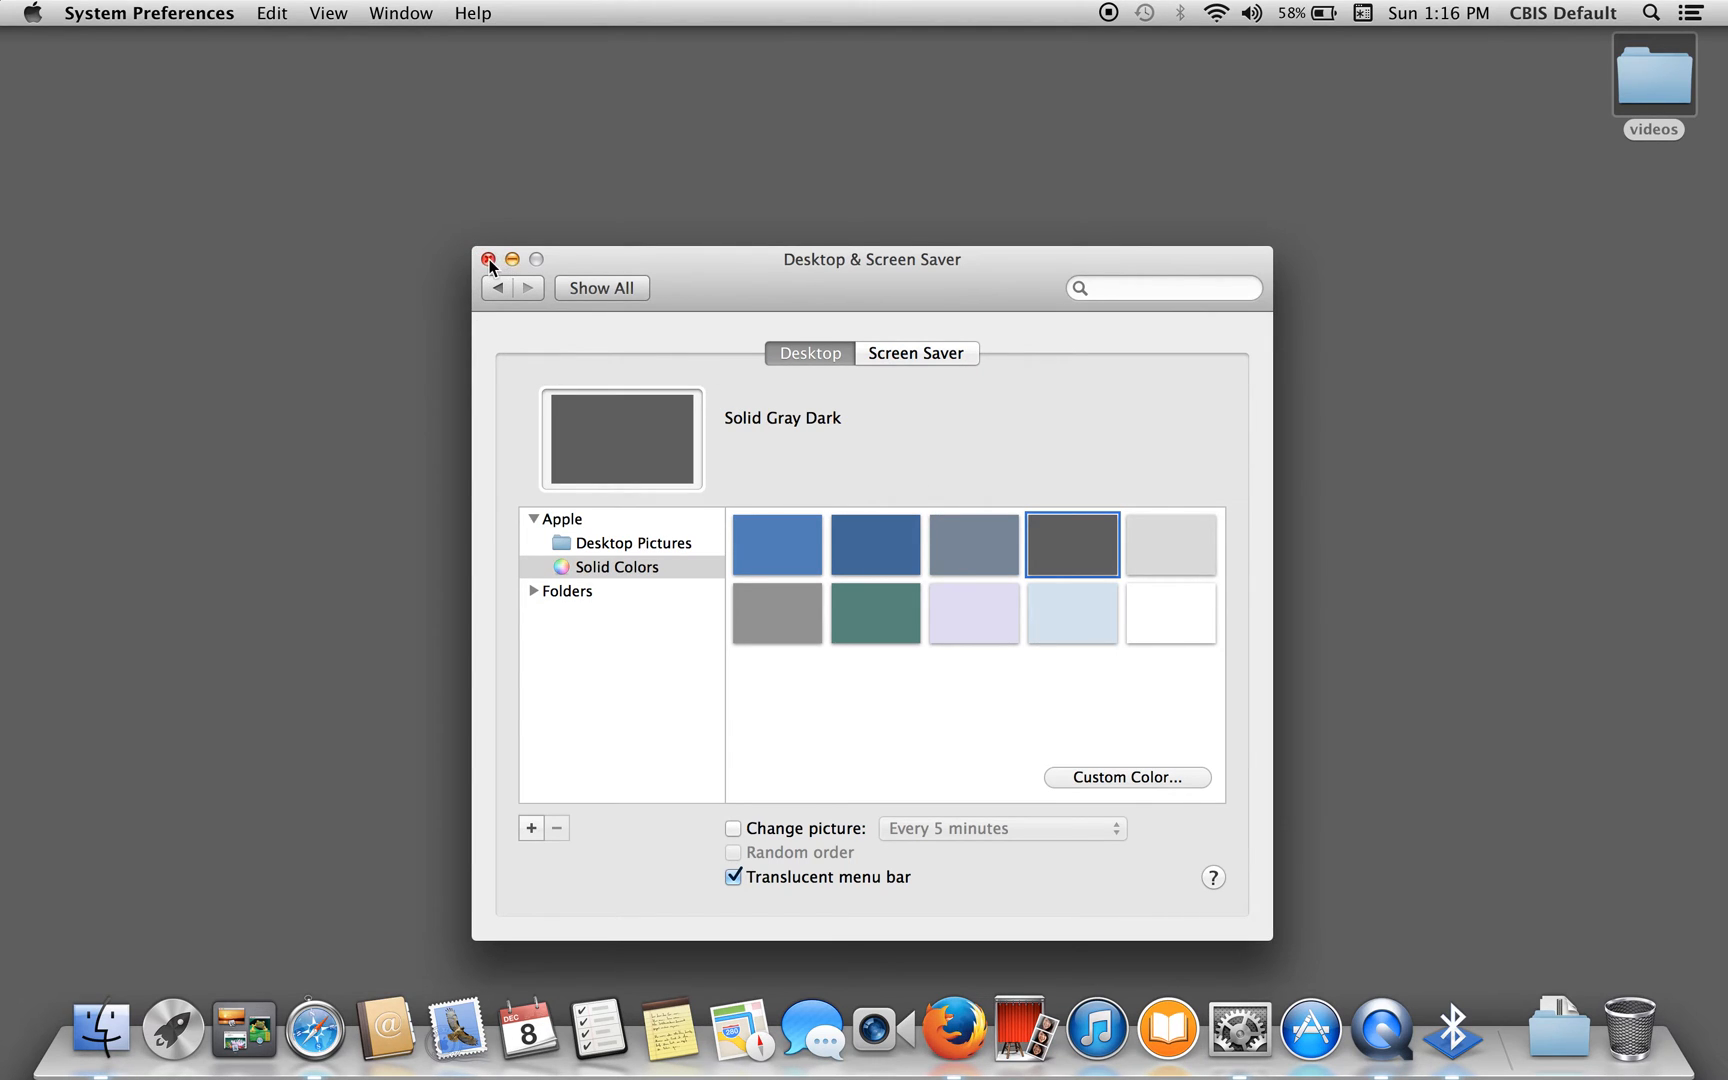
click(488, 259)
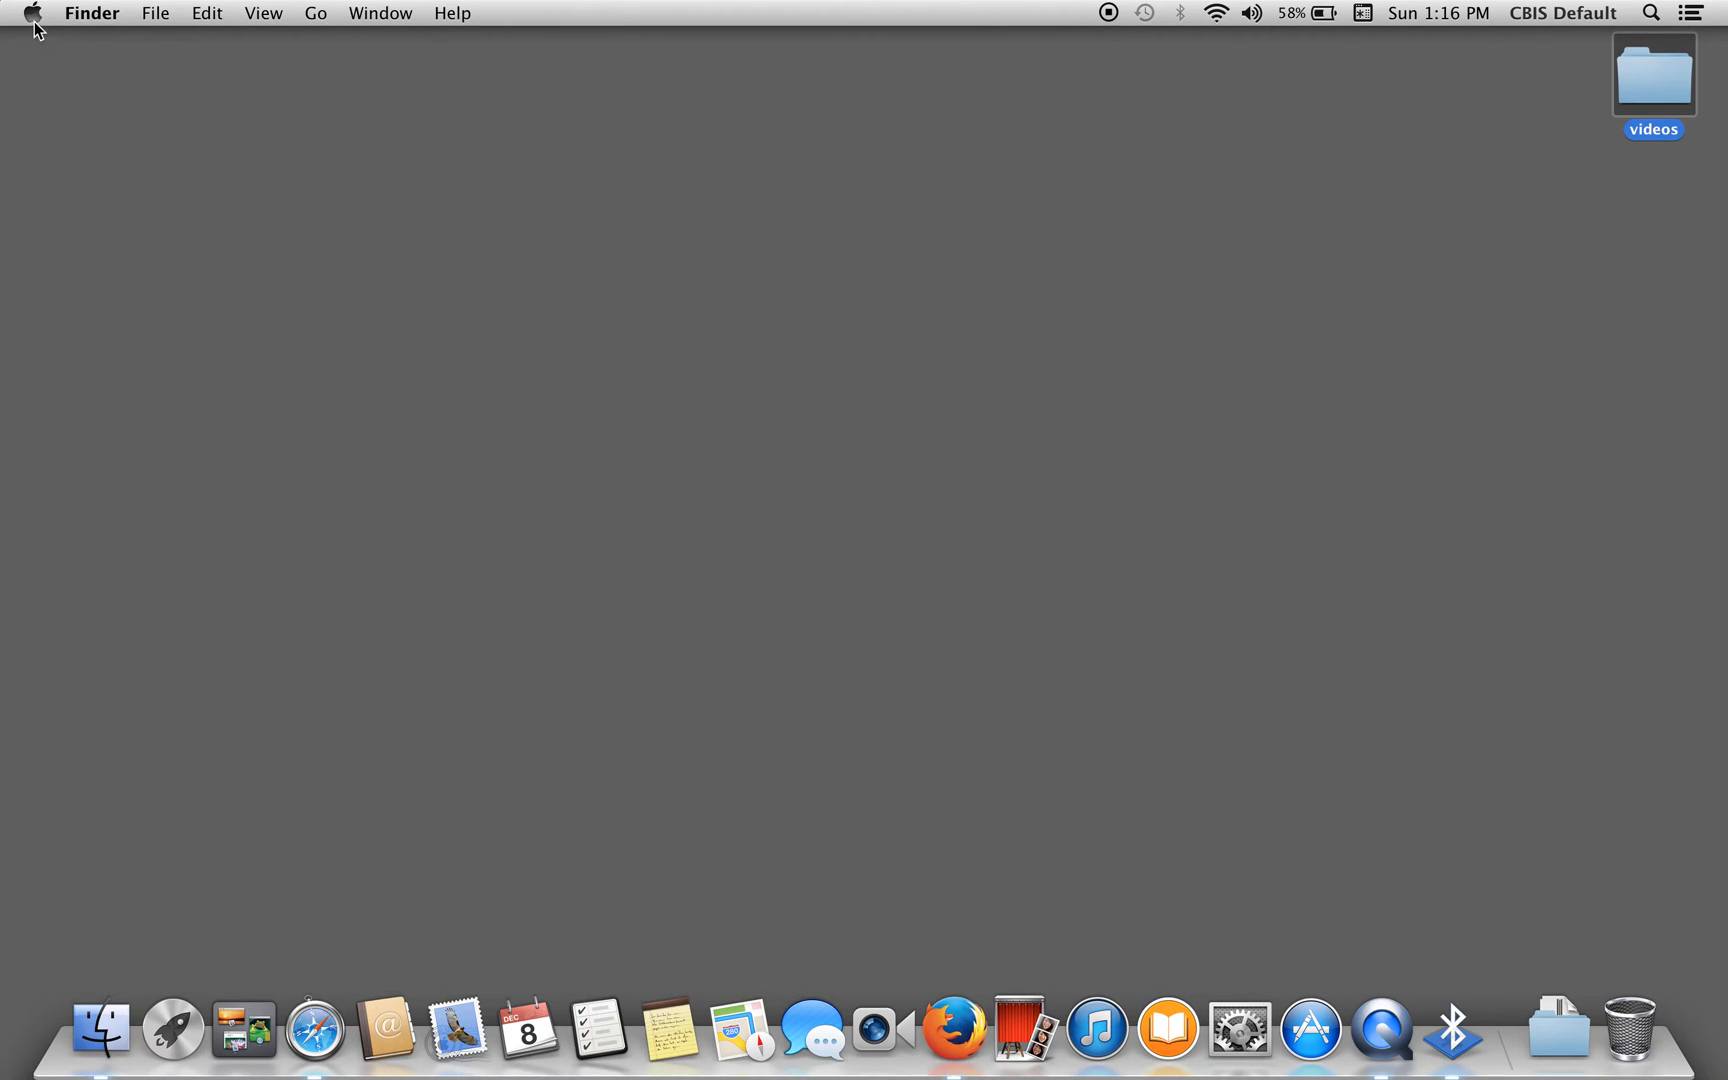
Run Software Update from the Apple menu, confirm no updates are available, and close App Store
click(31, 12)
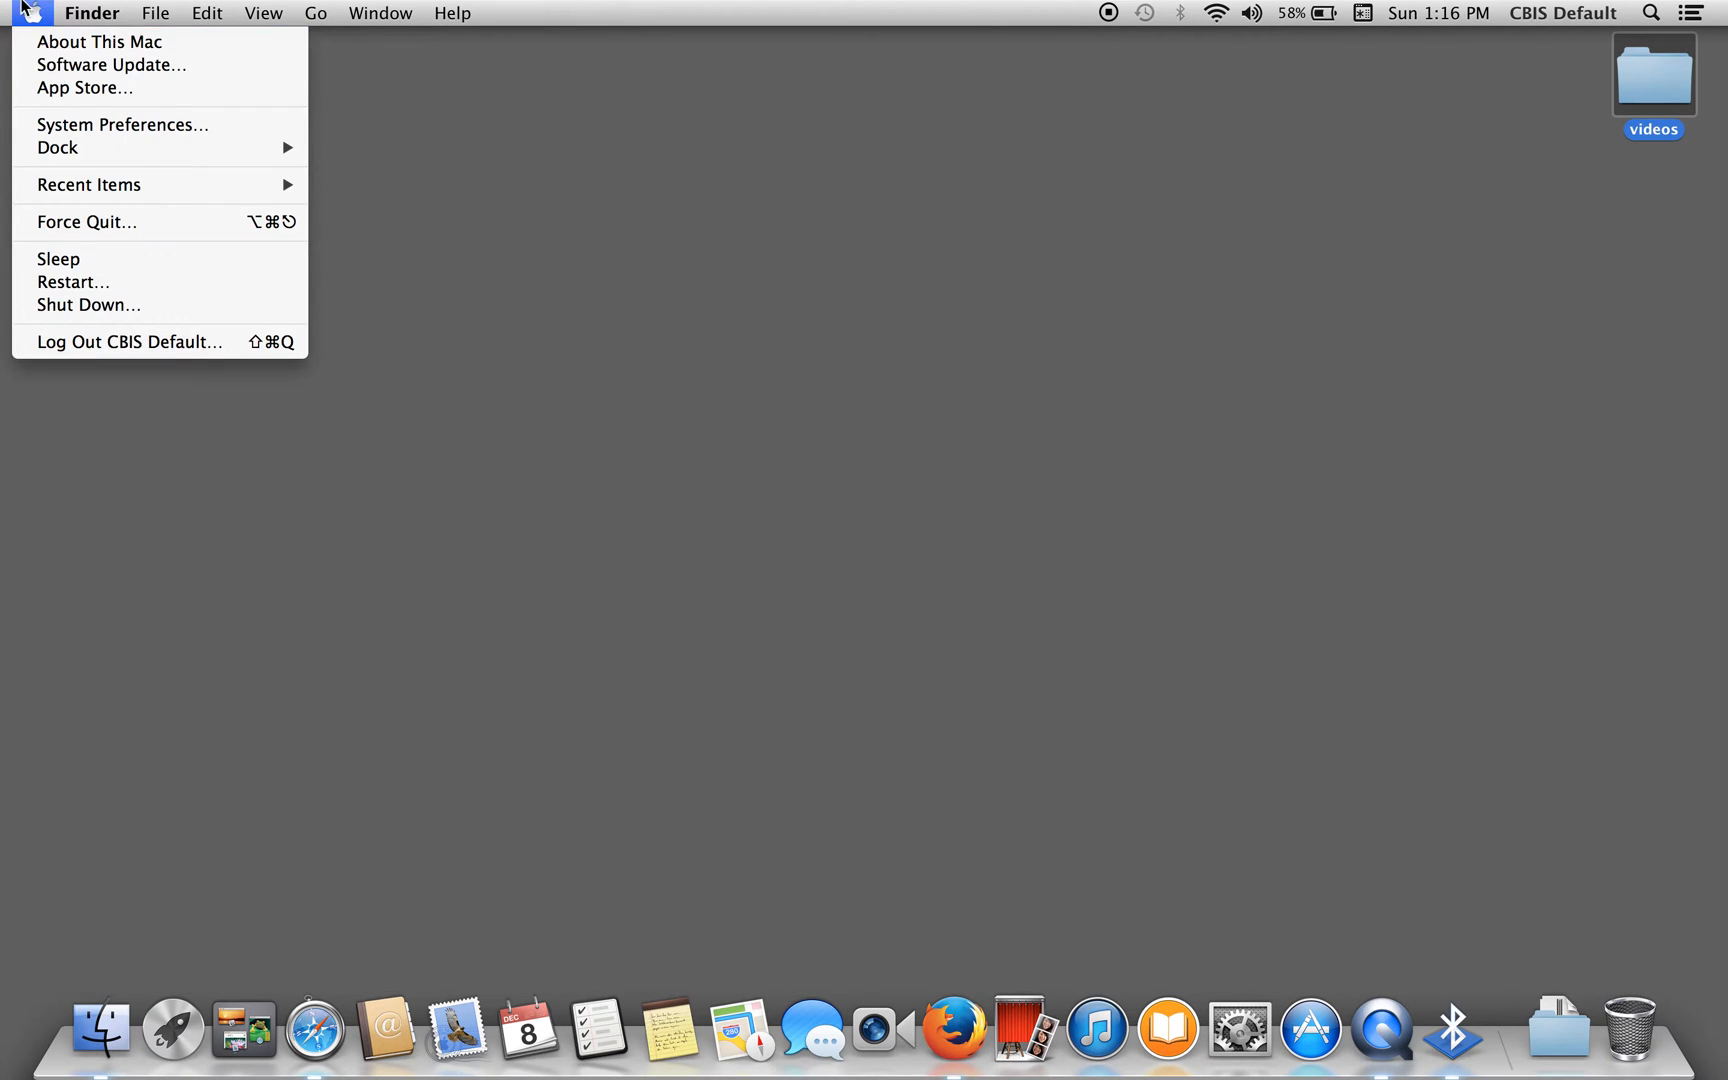
mouse_move(111, 65)
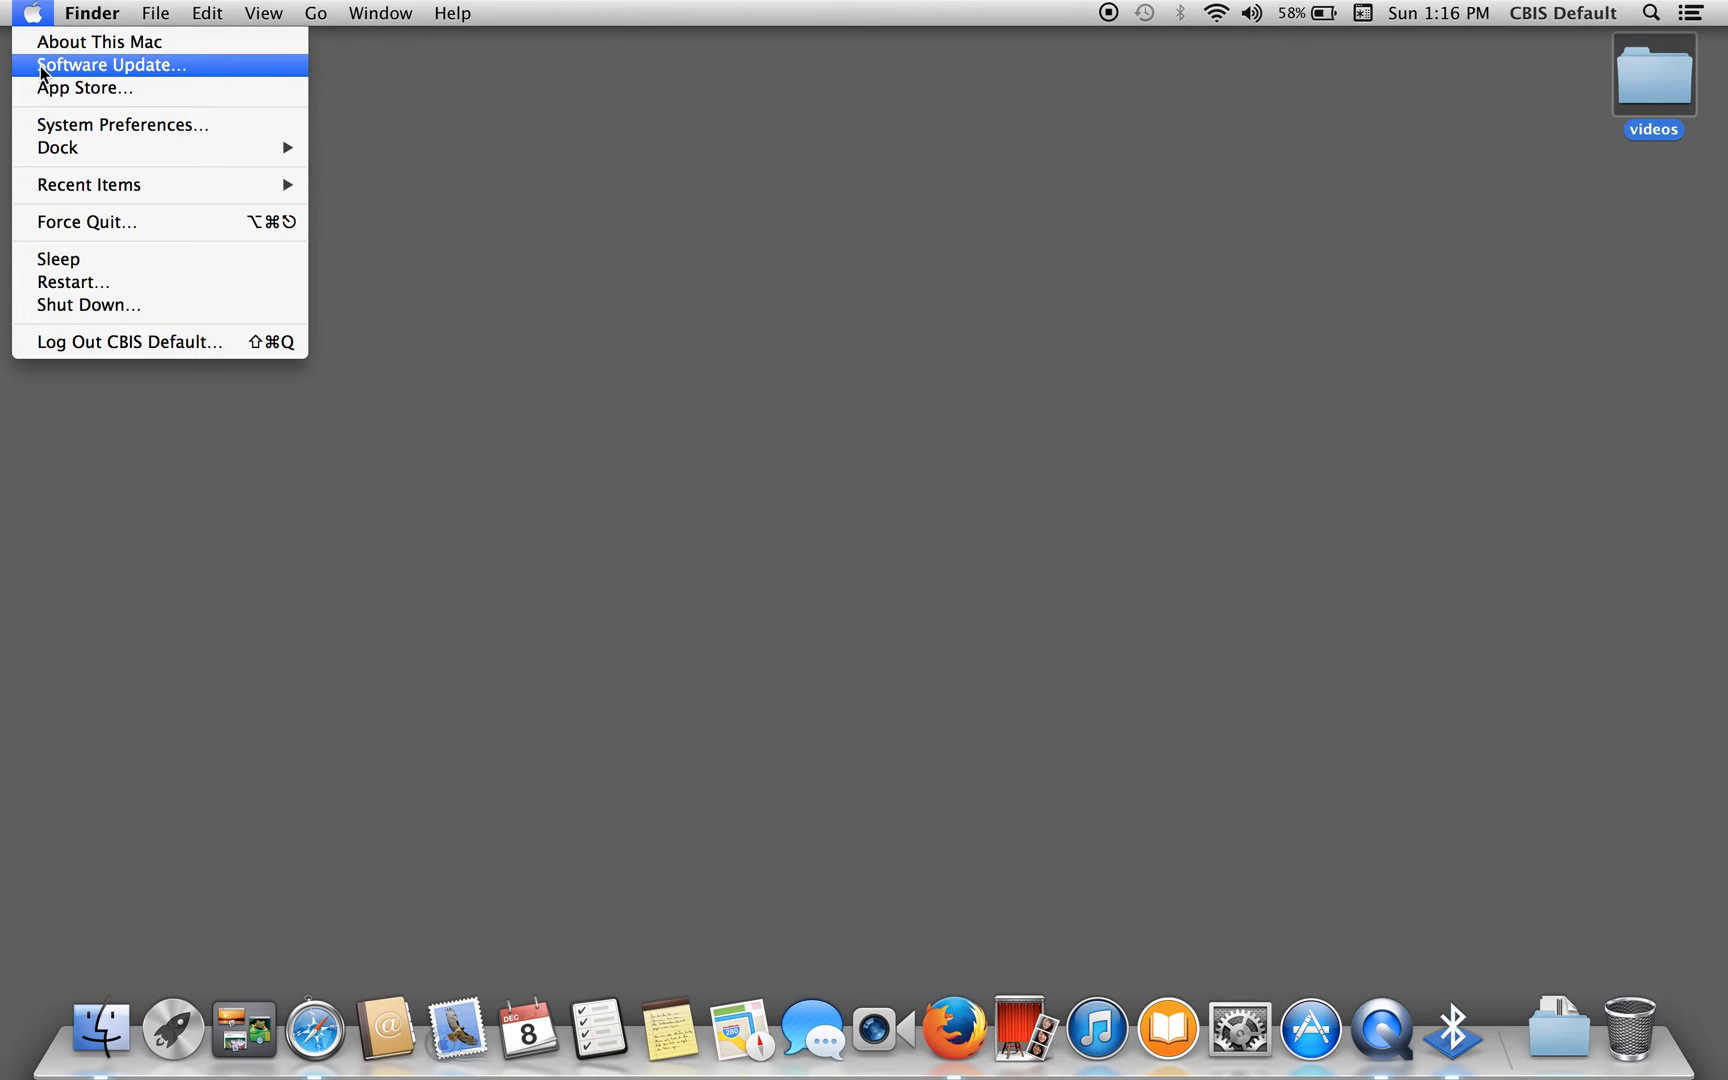
click(110, 65)
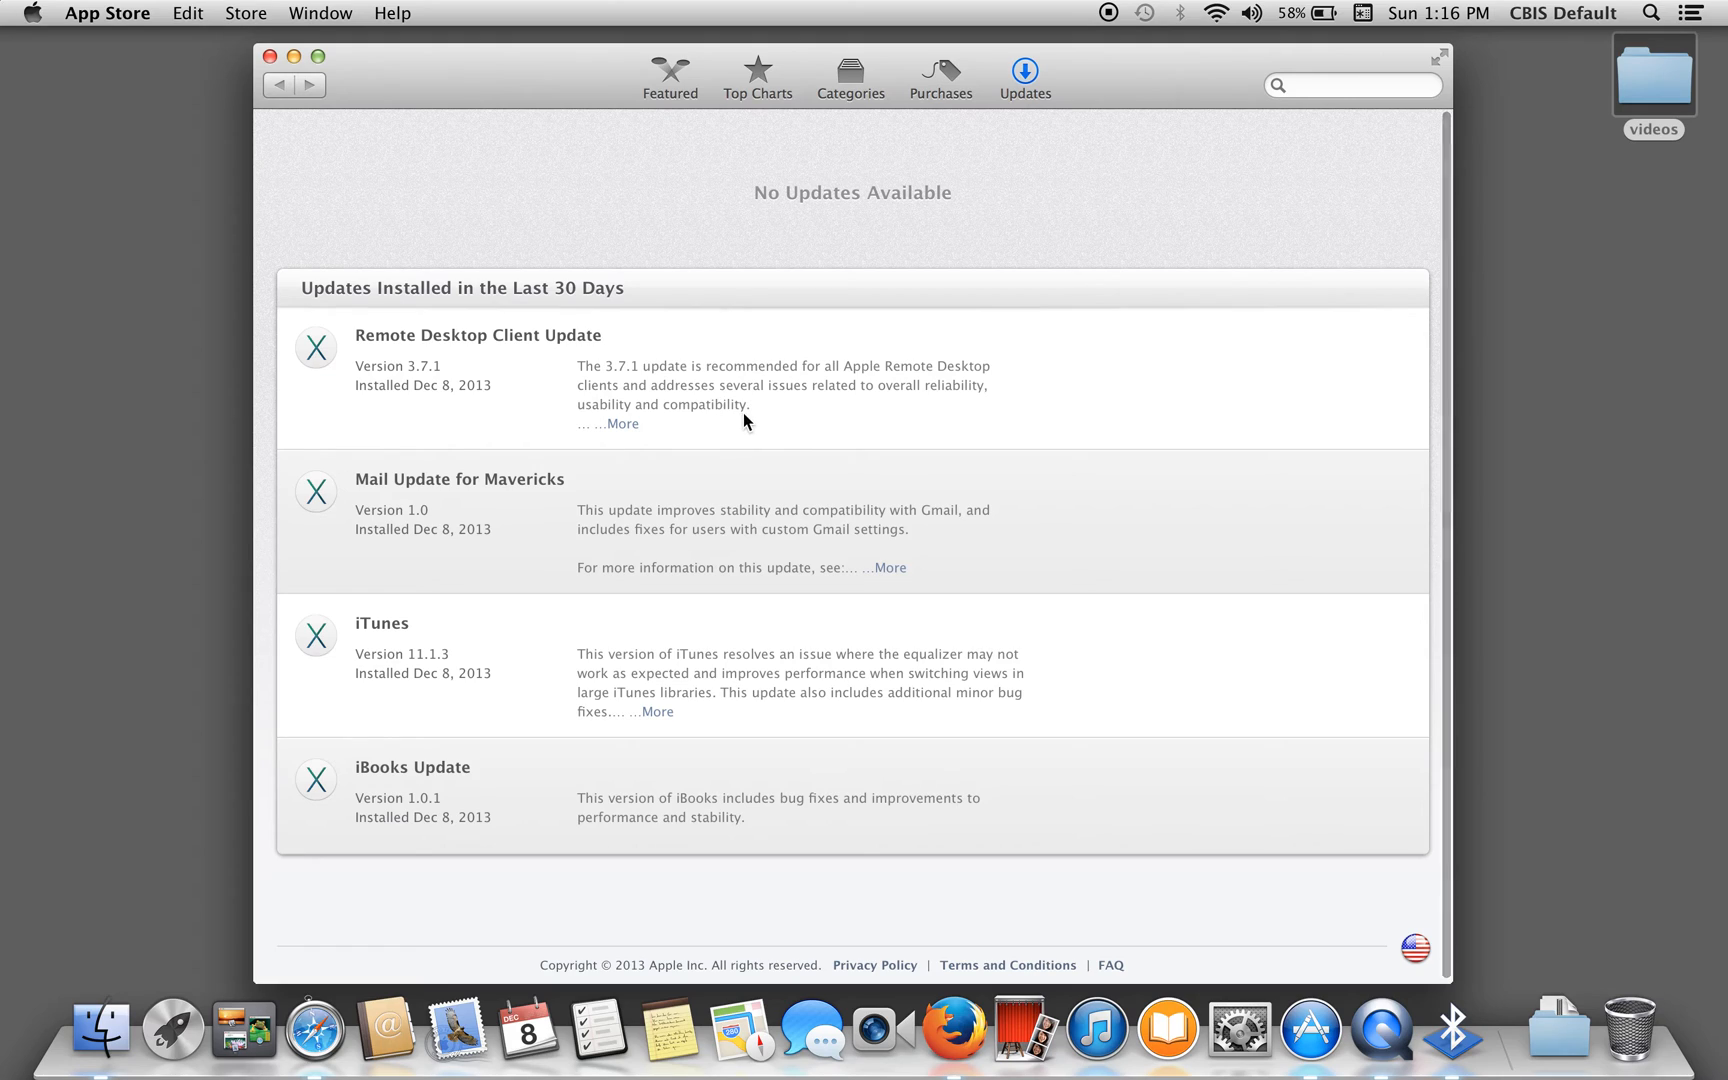
mouse_move(828, 398)
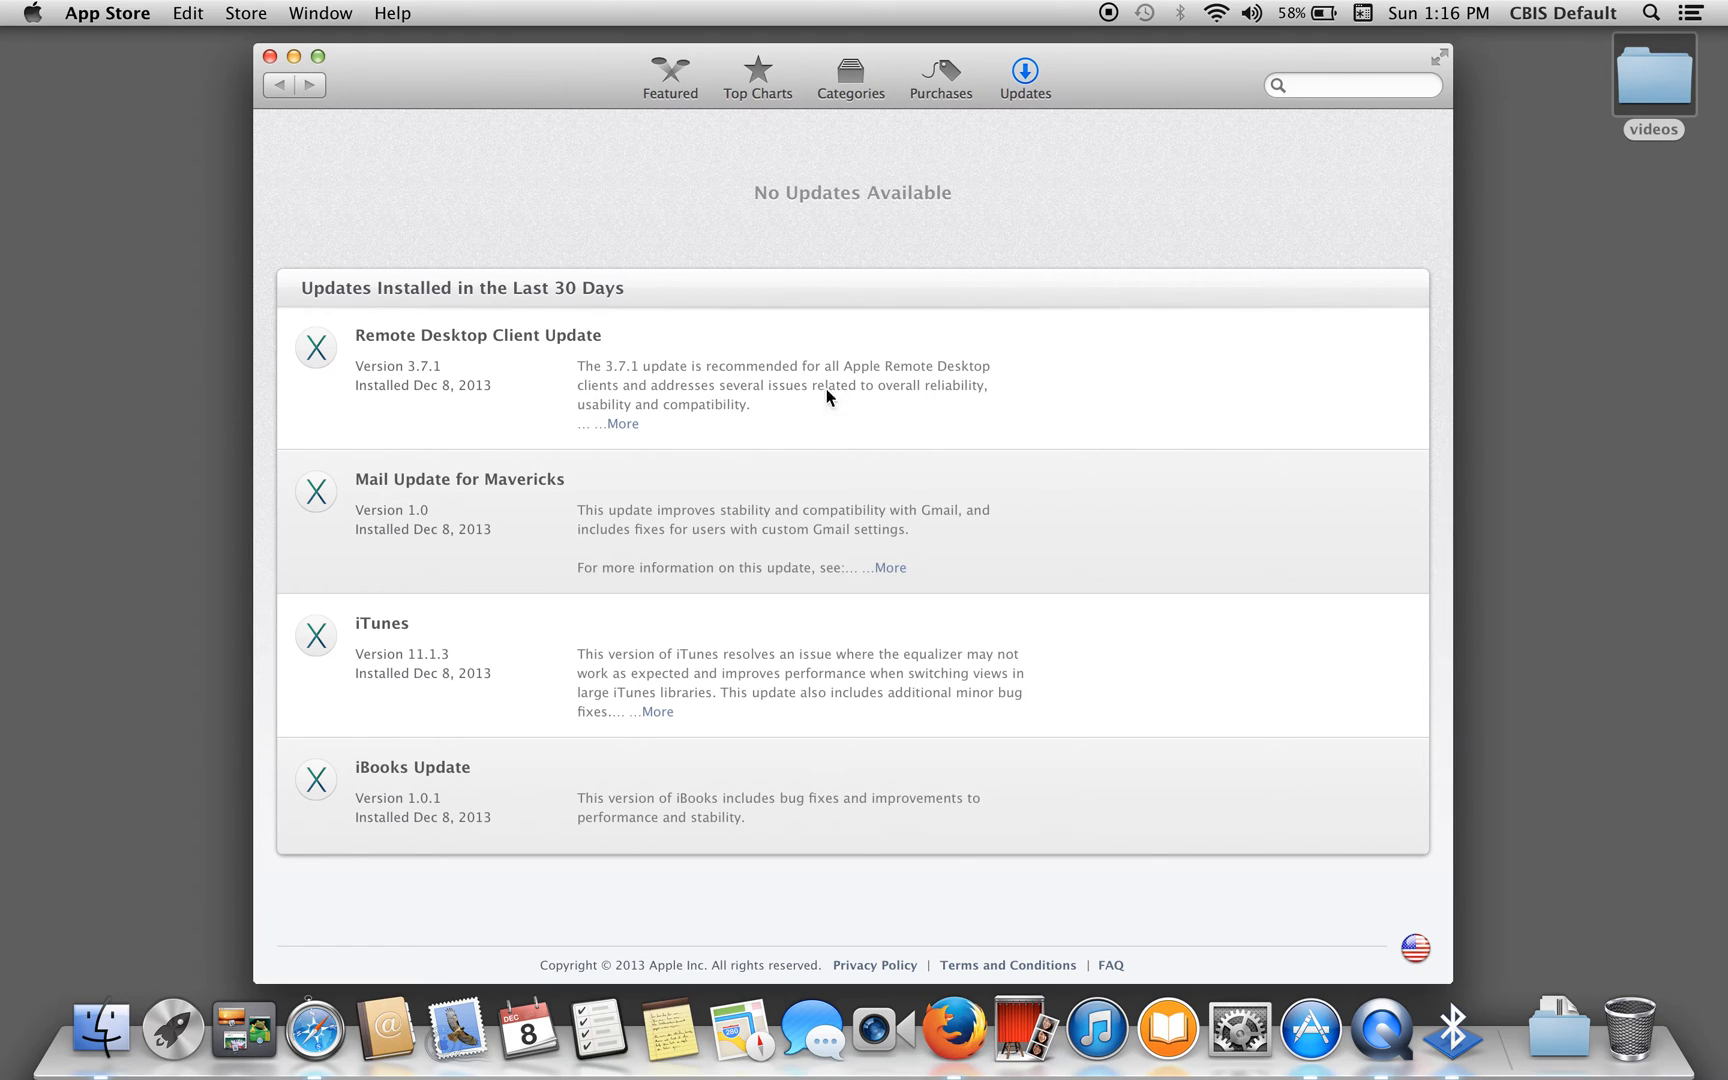
mouse_move(390, 175)
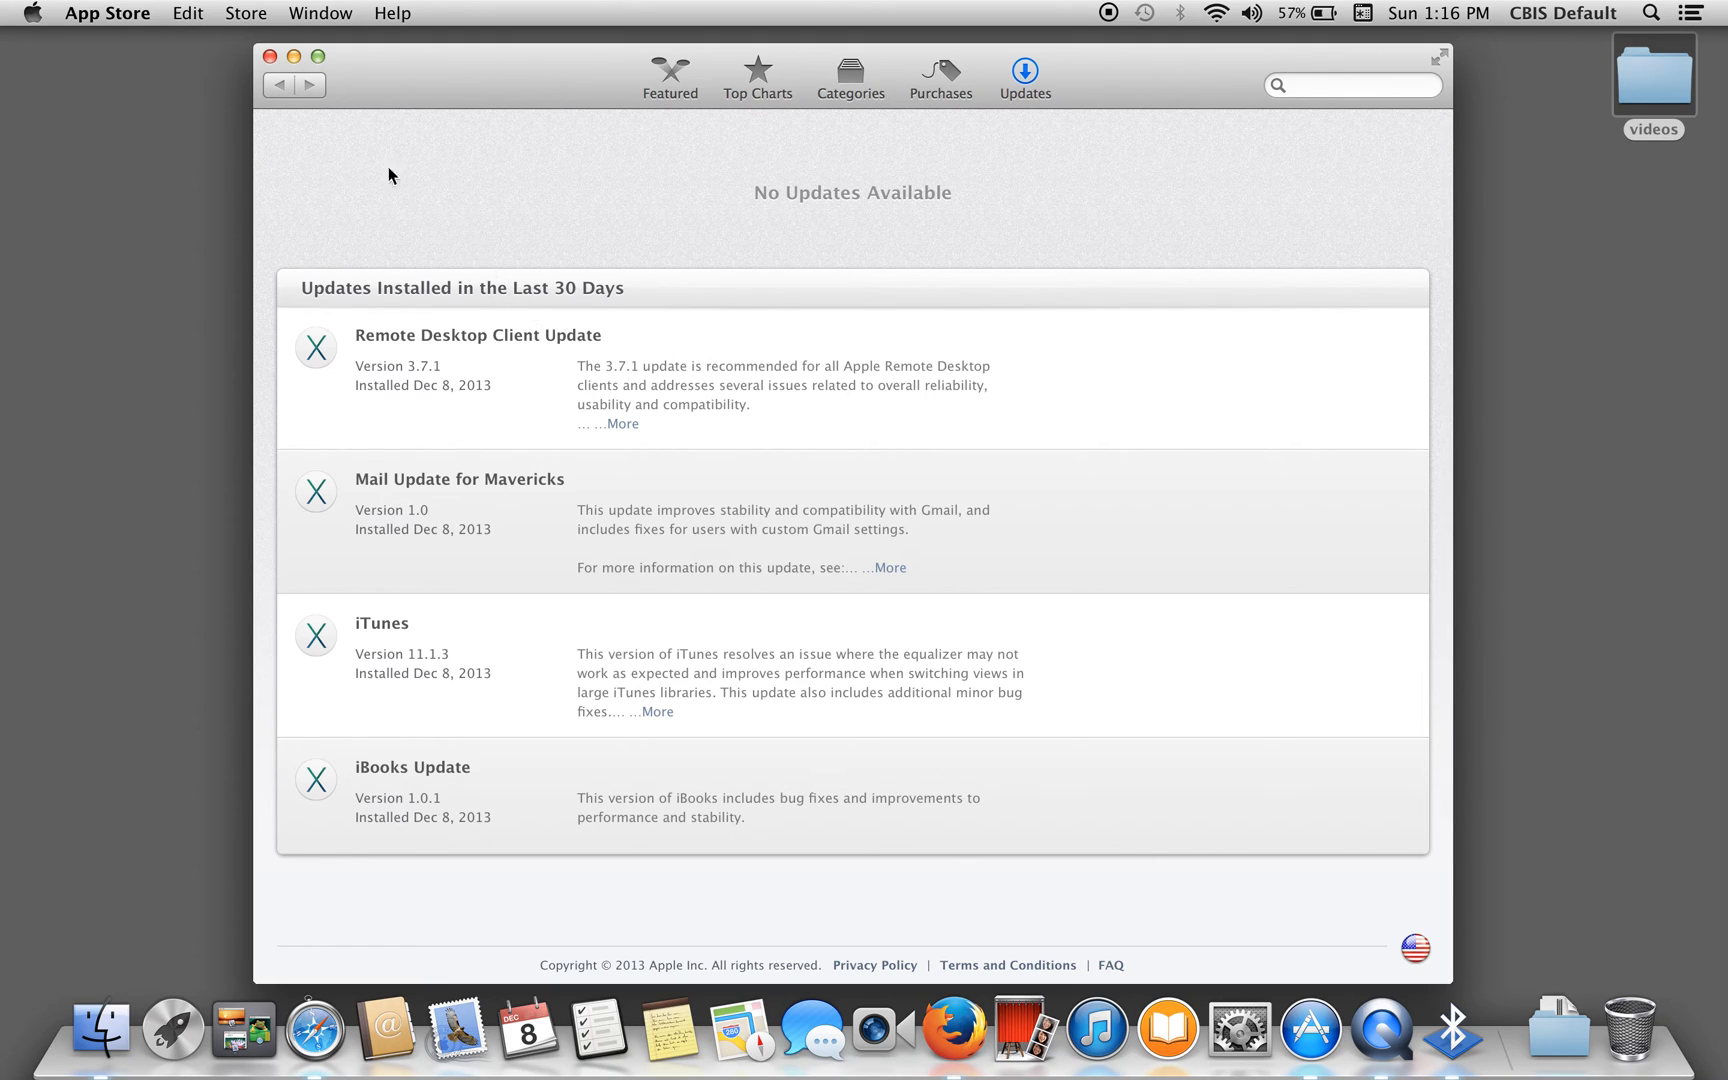
mouse_move(268, 56)
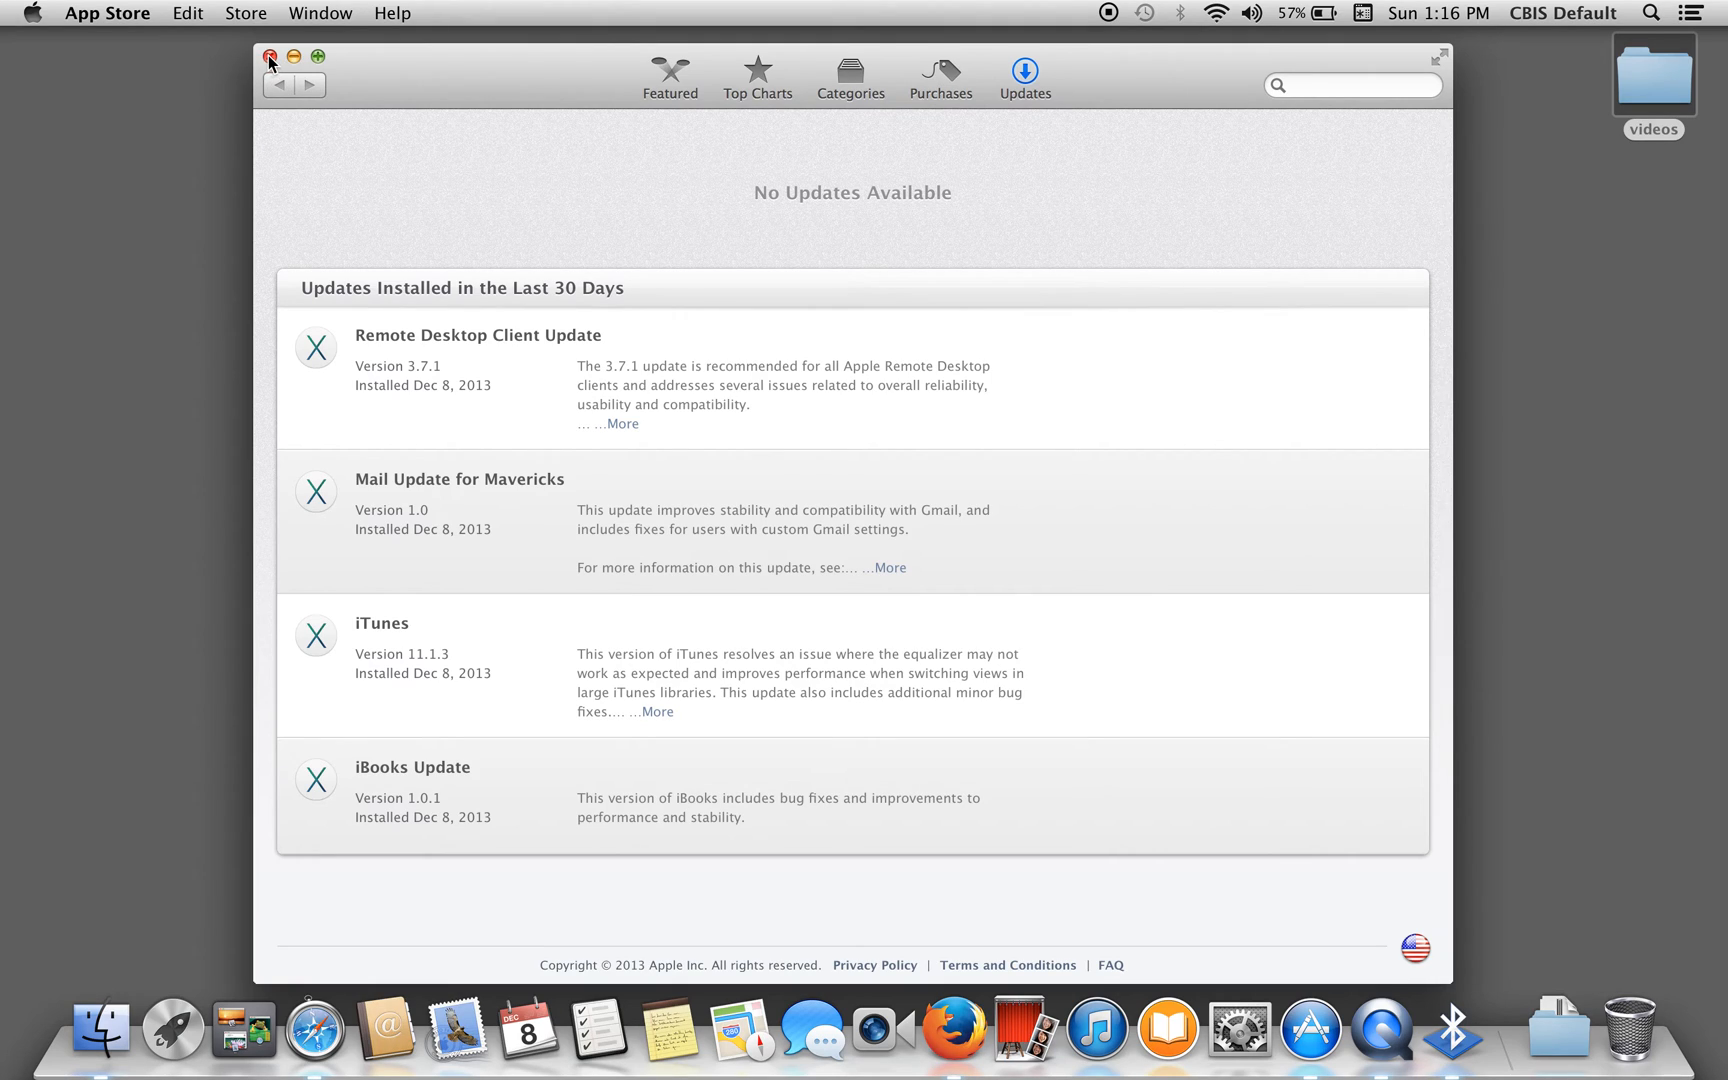
click(269, 56)
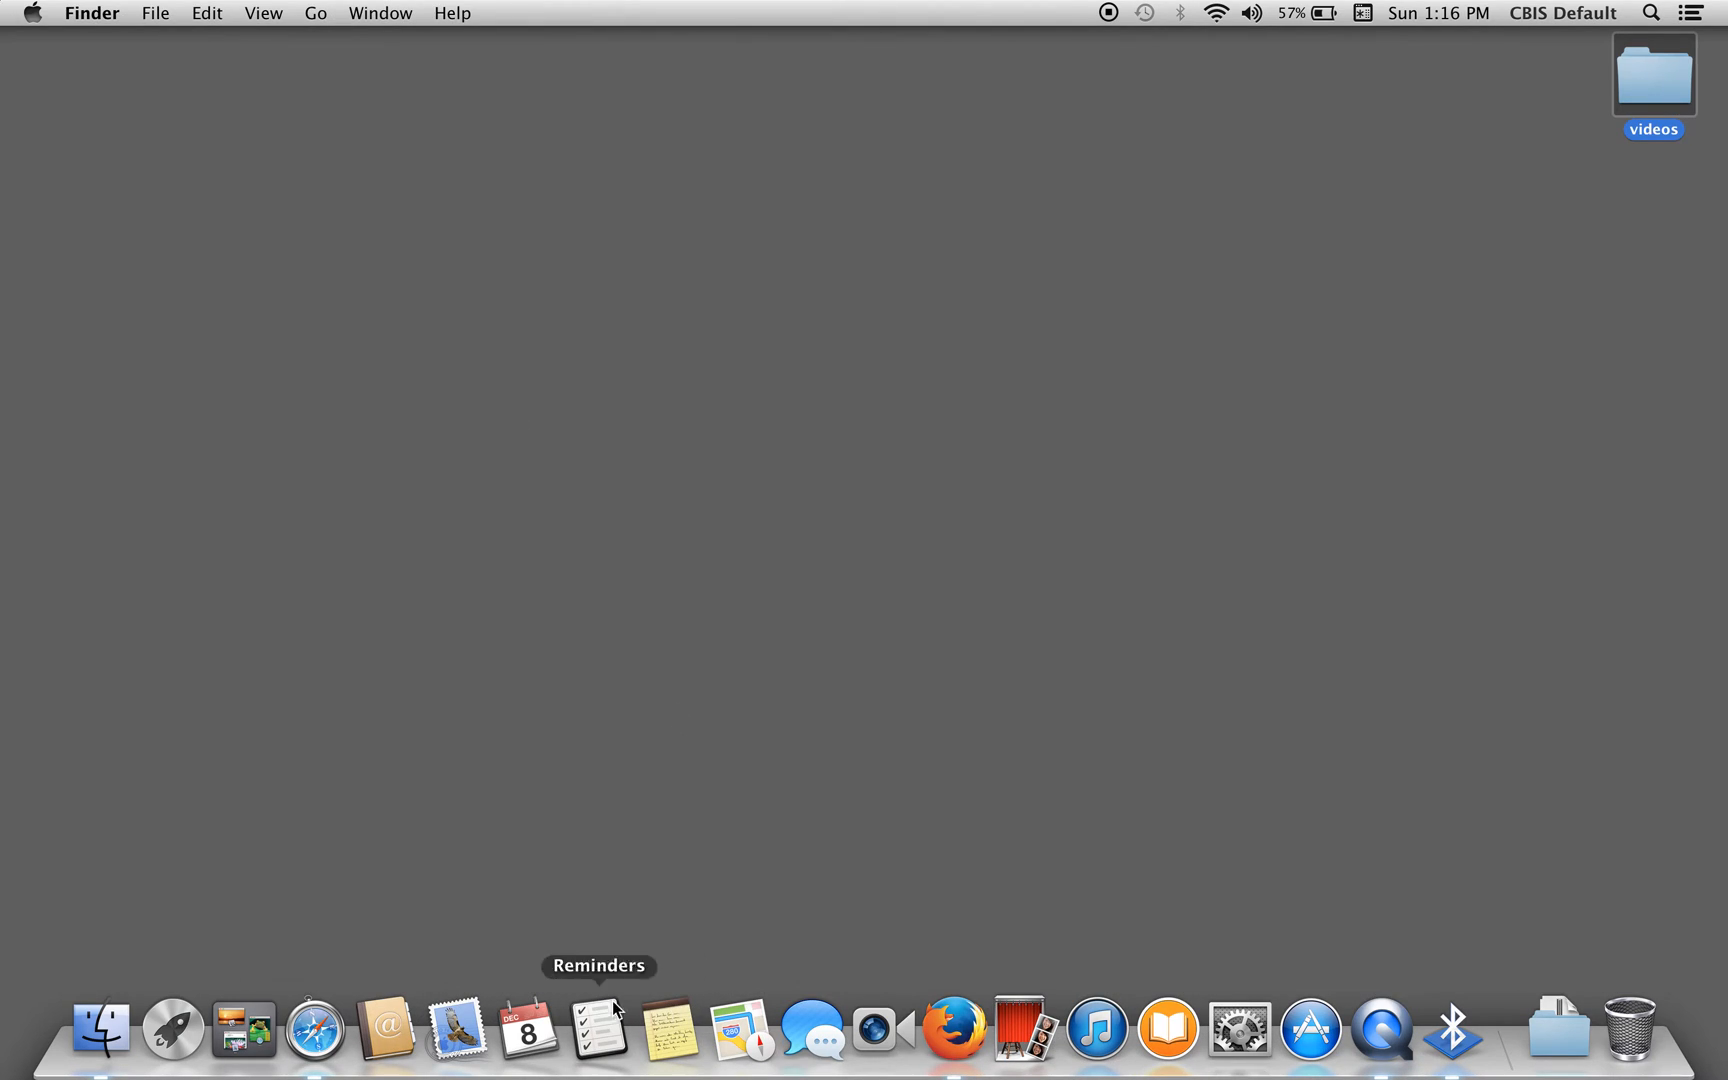
mouse_move(449, 974)
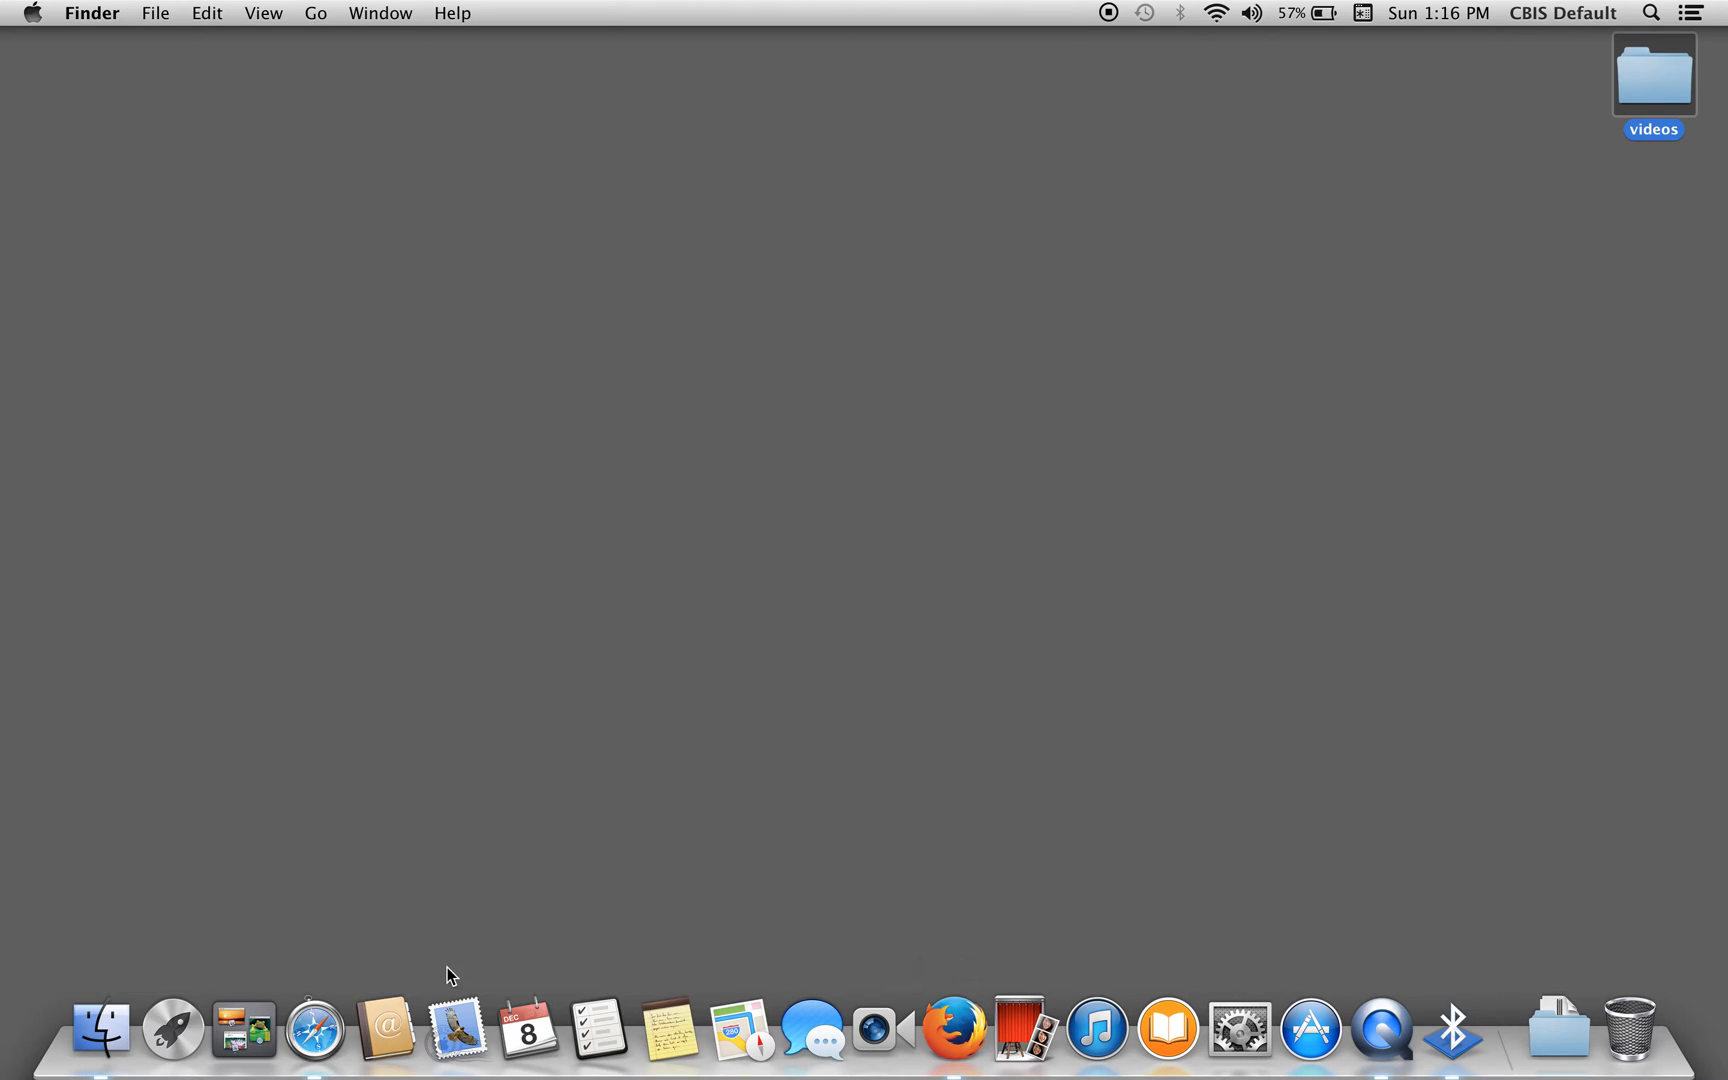
Launch Safari, clear all history with Top Sites reset, verify the History menu, and close Safari
click(314, 1027)
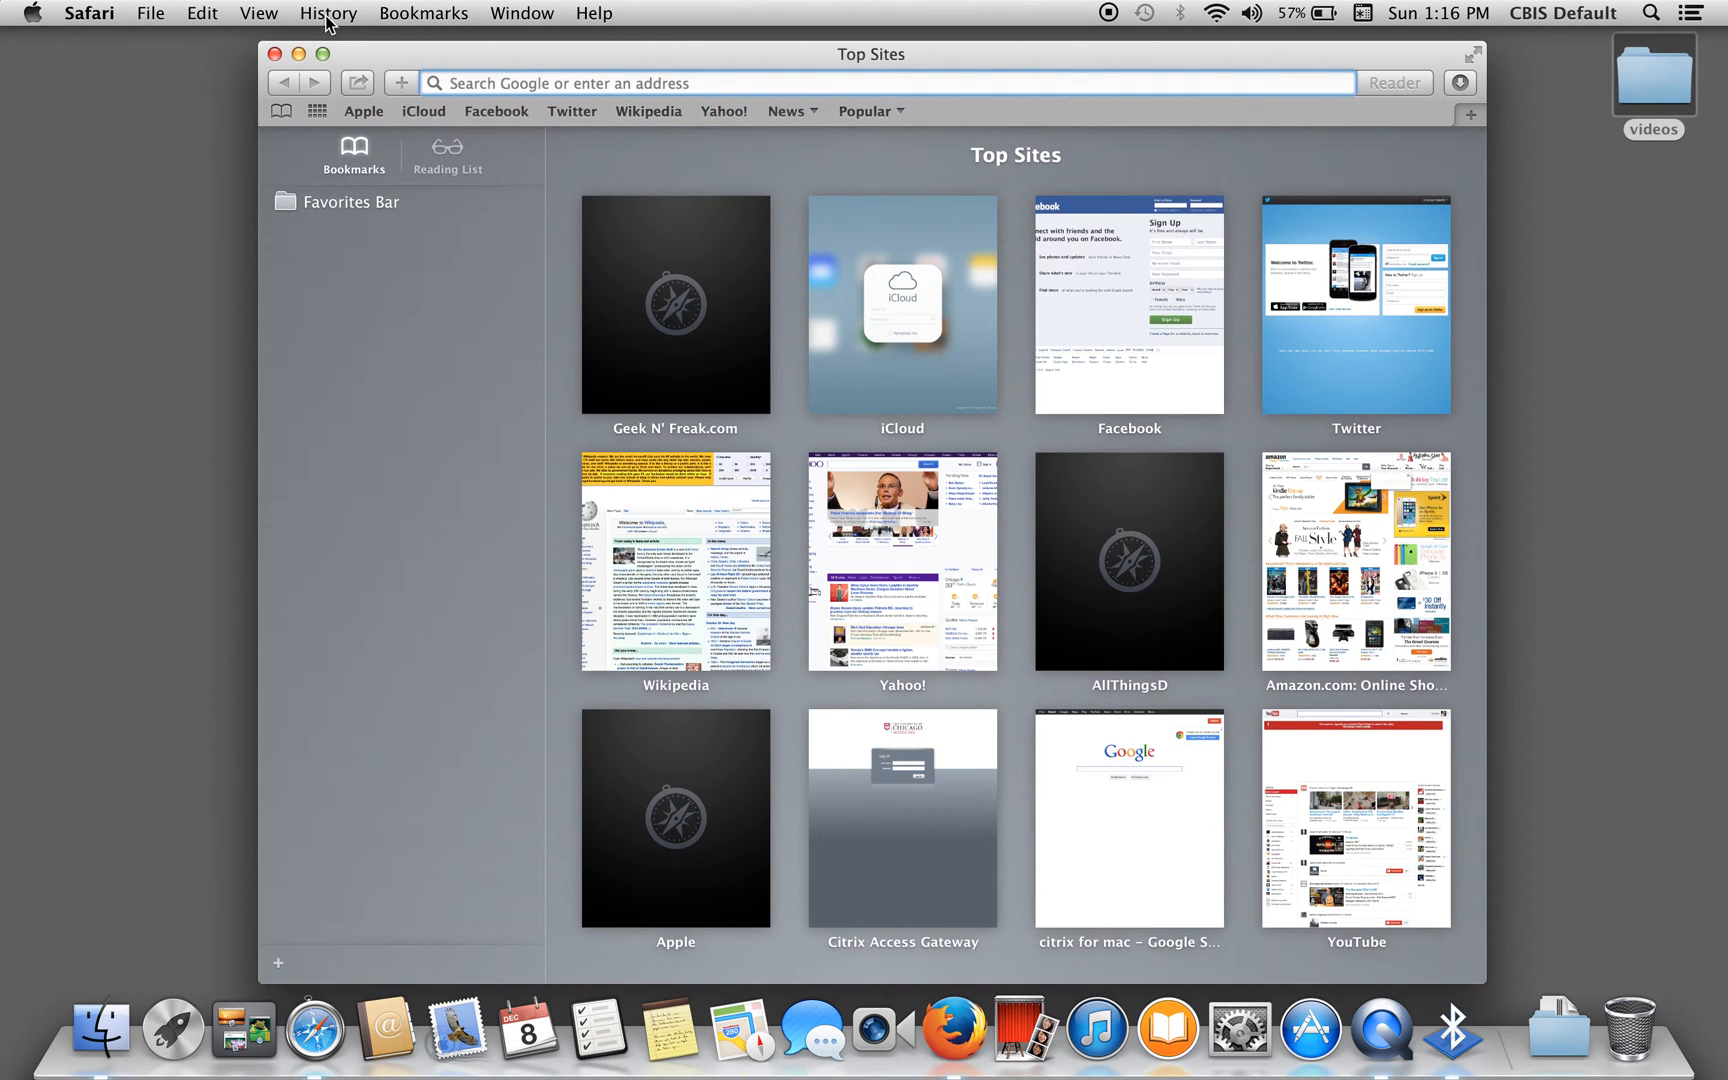
click(327, 12)
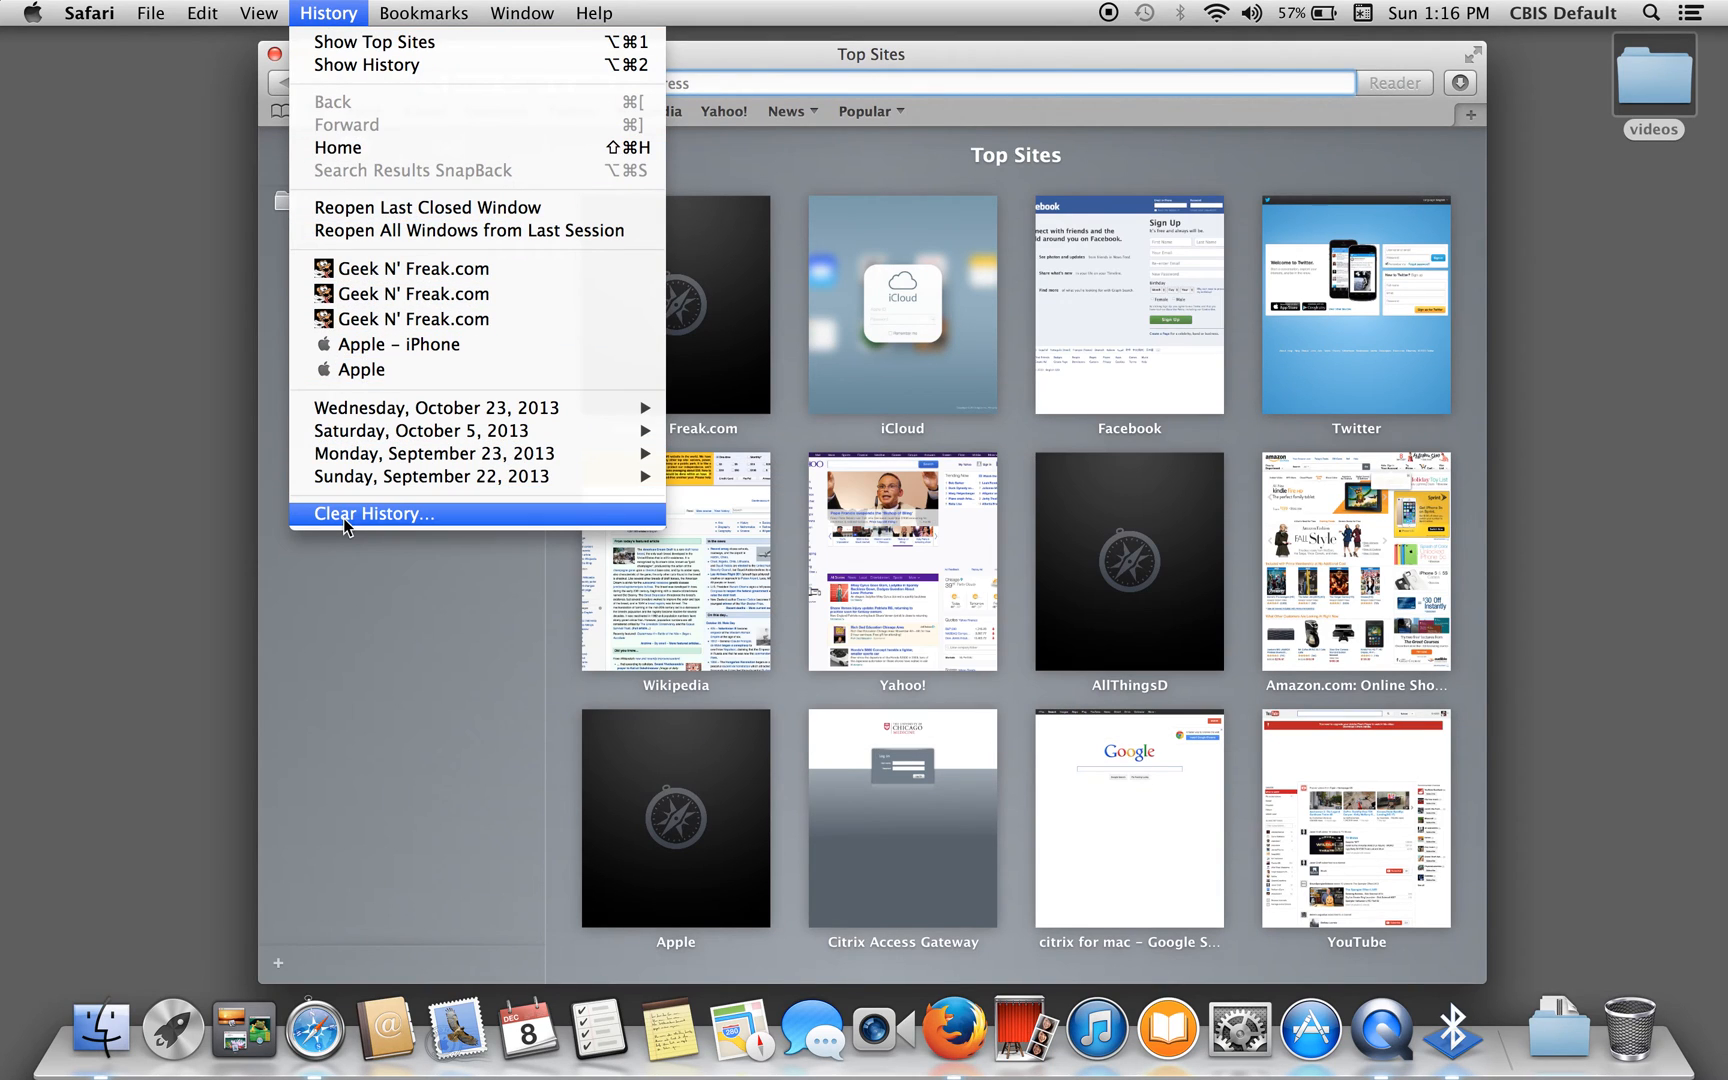
click(375, 514)
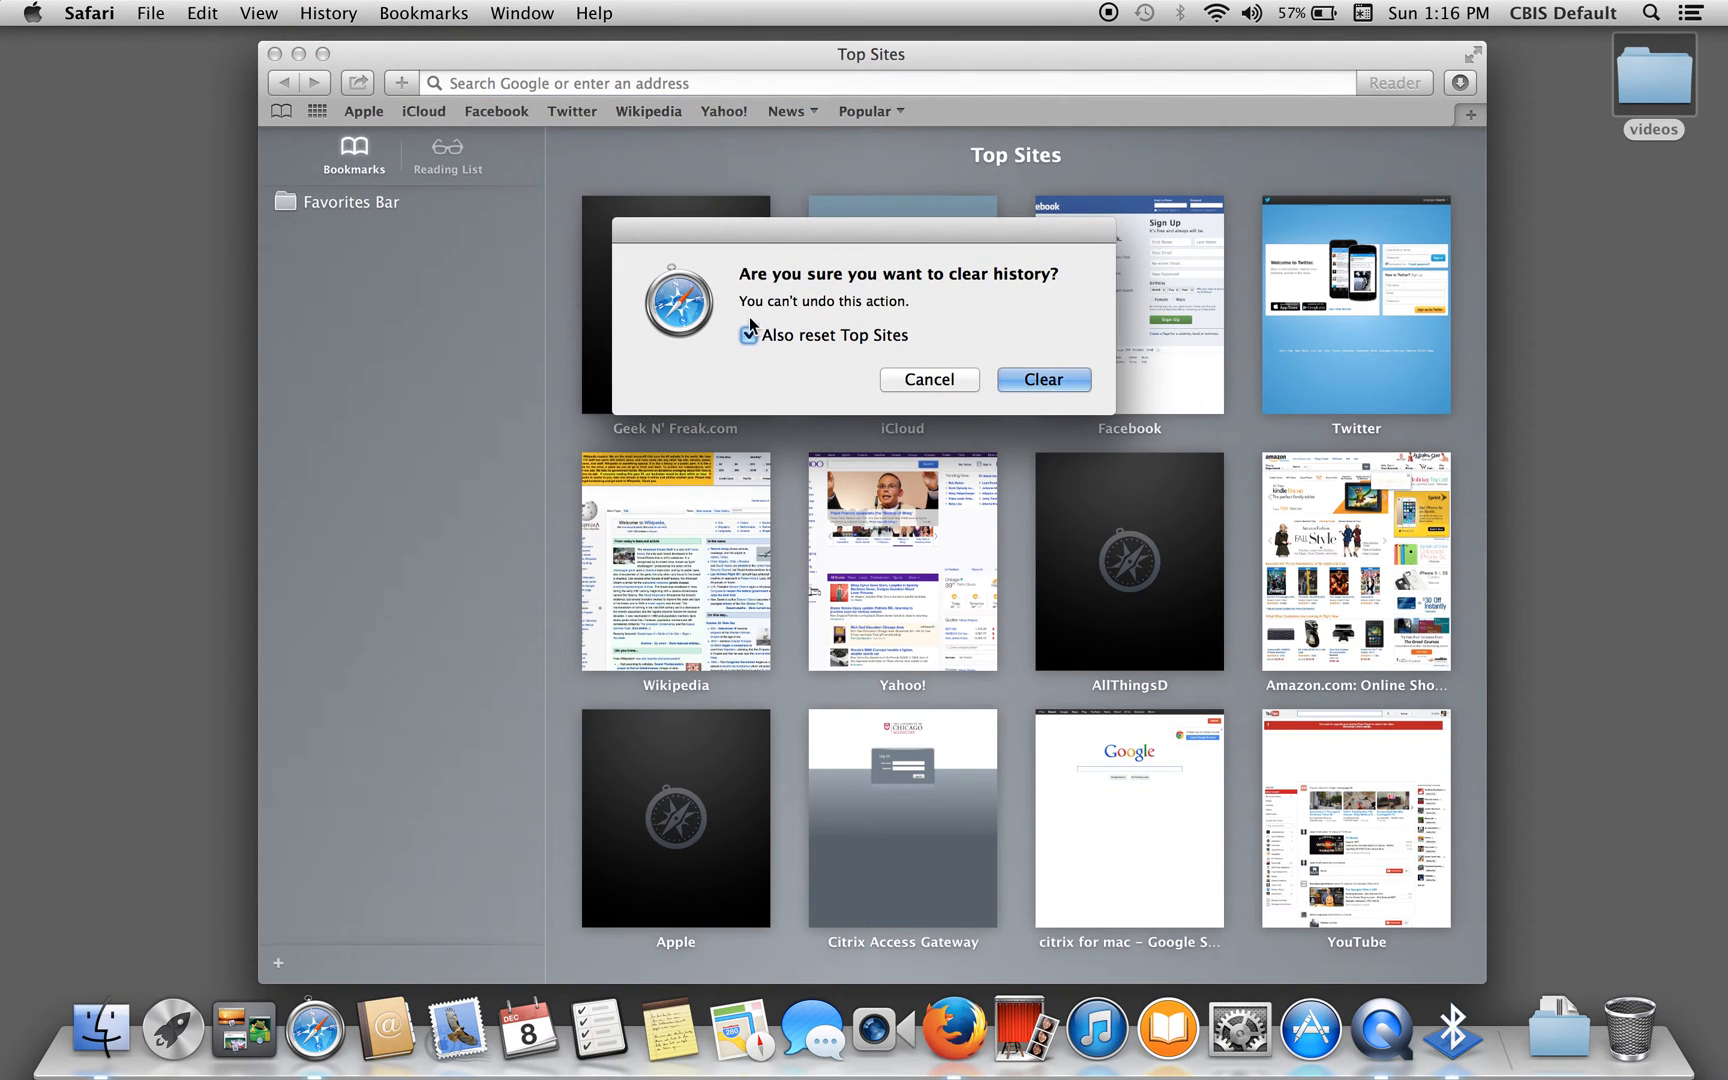
click(1040, 379)
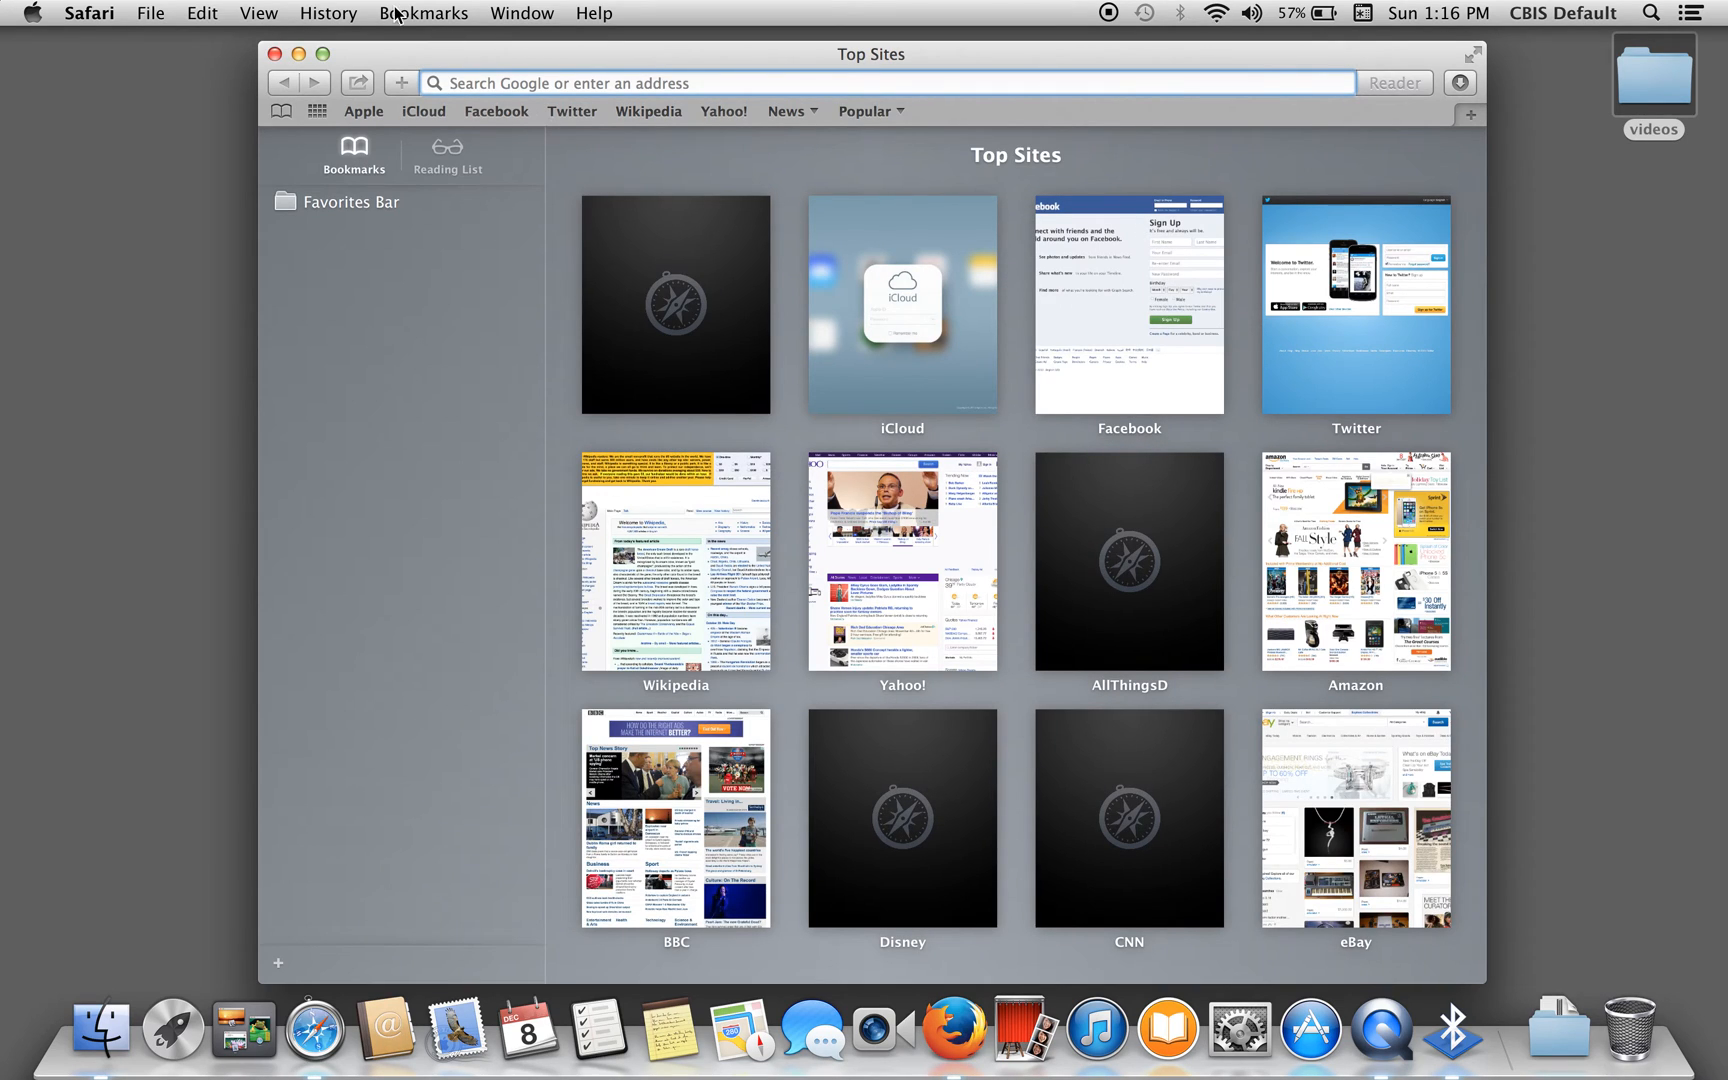
click(327, 12)
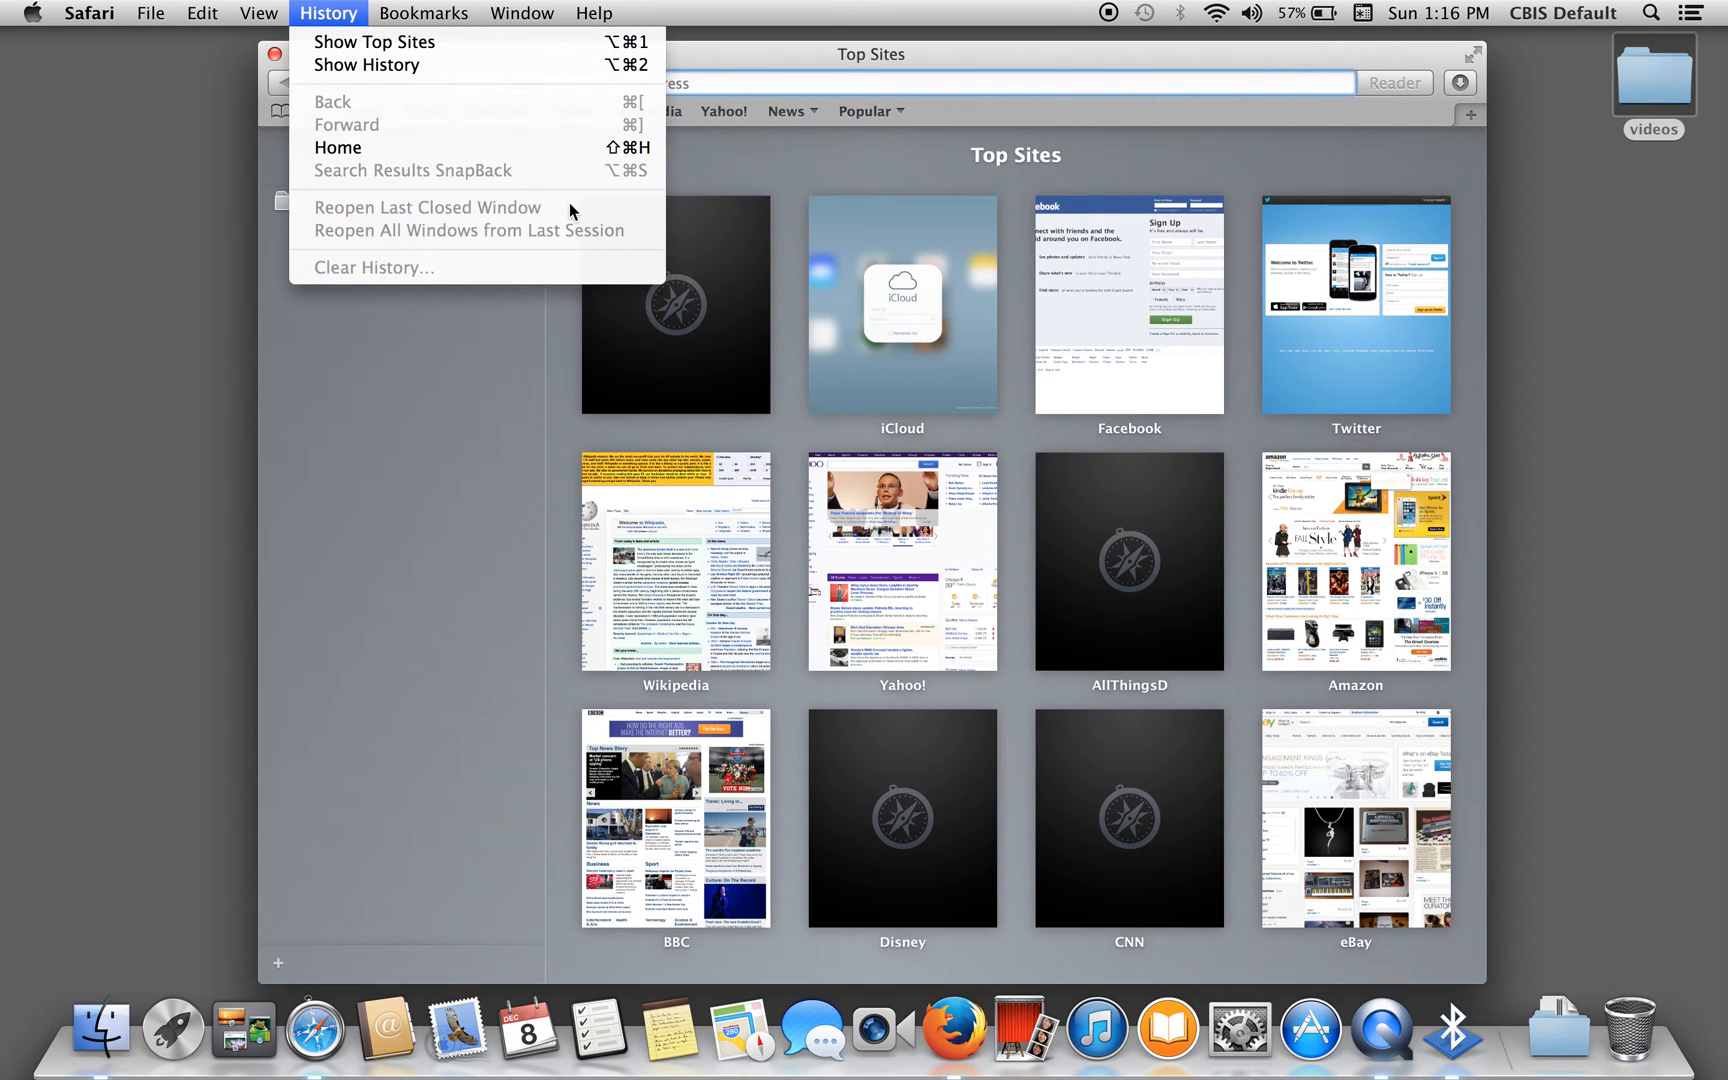
click(327, 12)
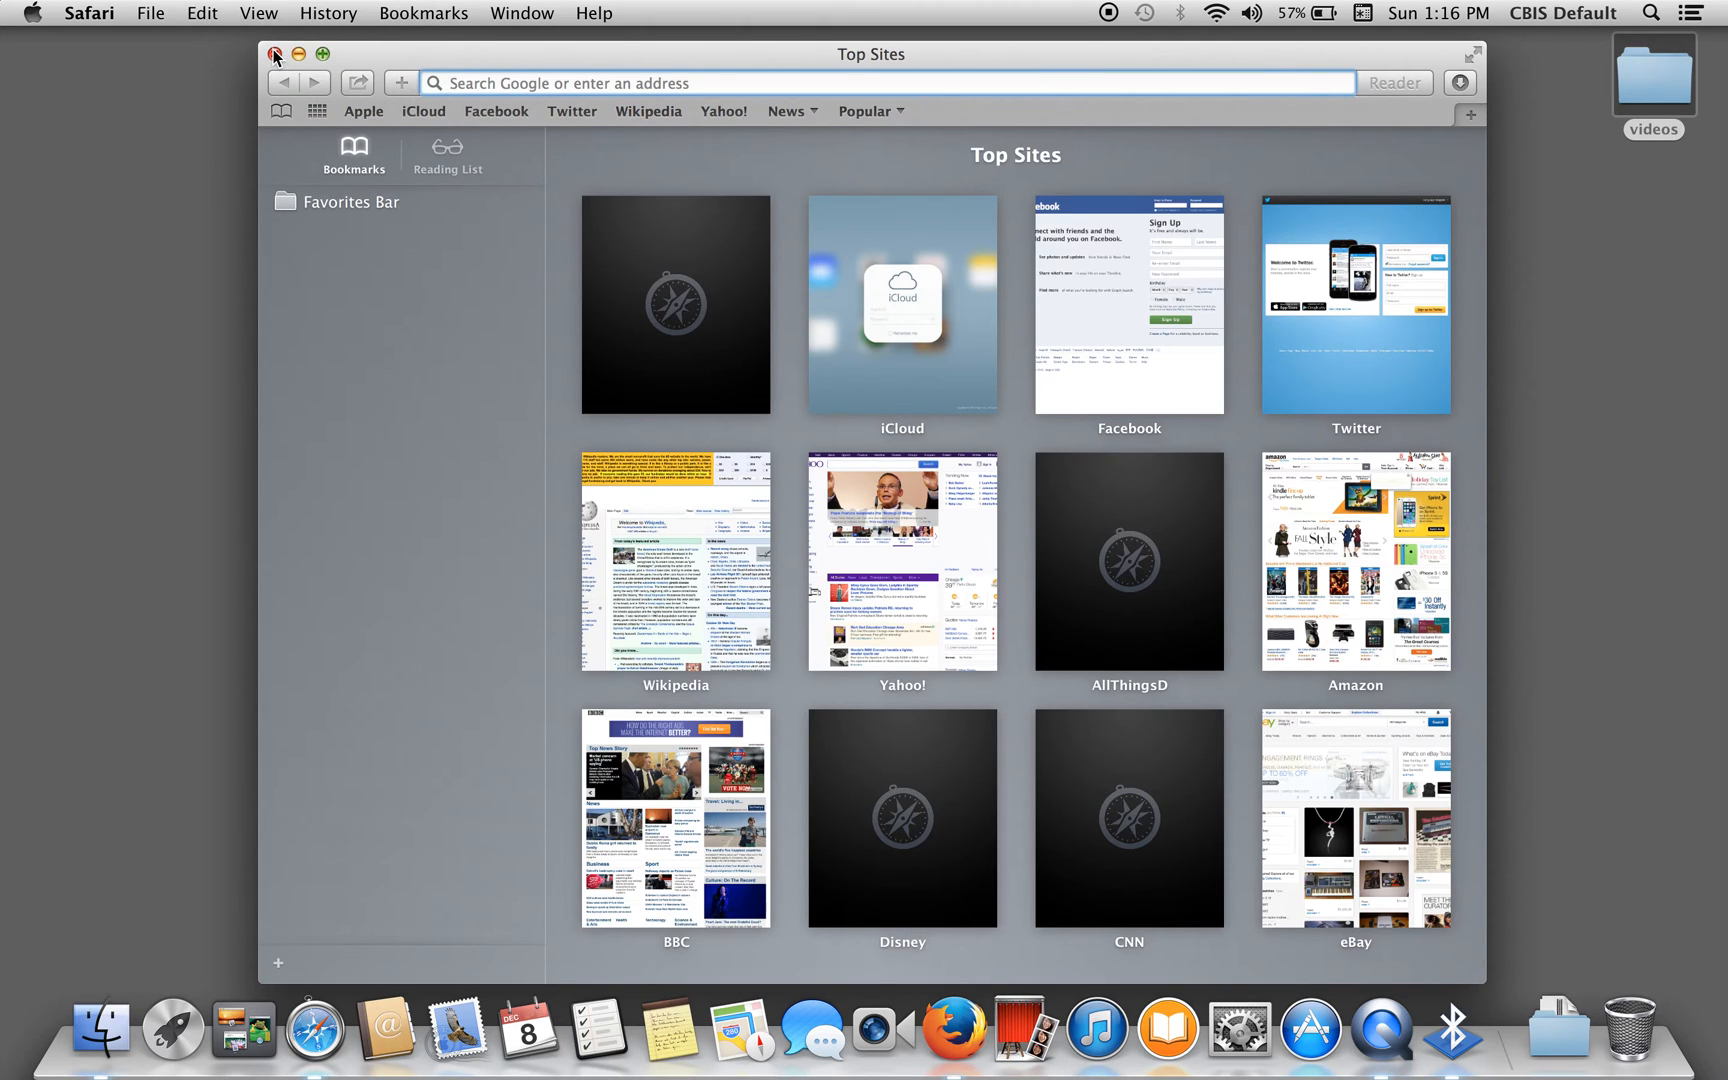
click(274, 53)
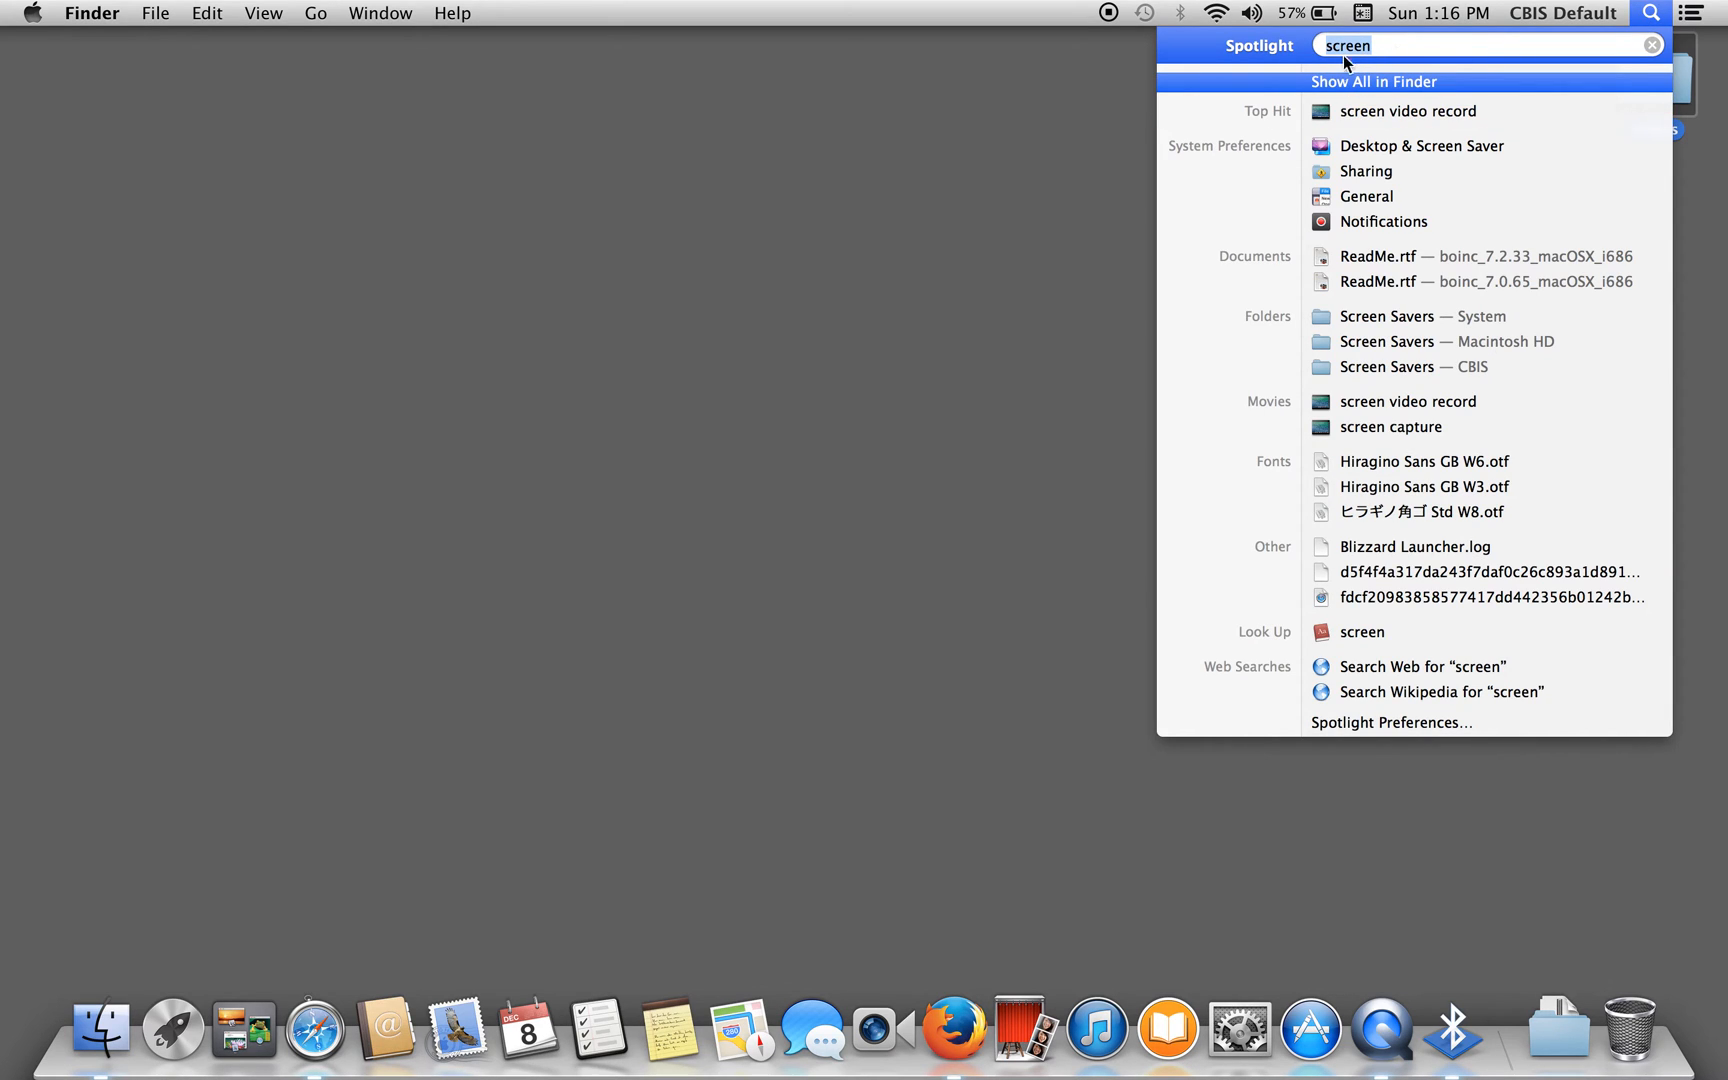
text(application)
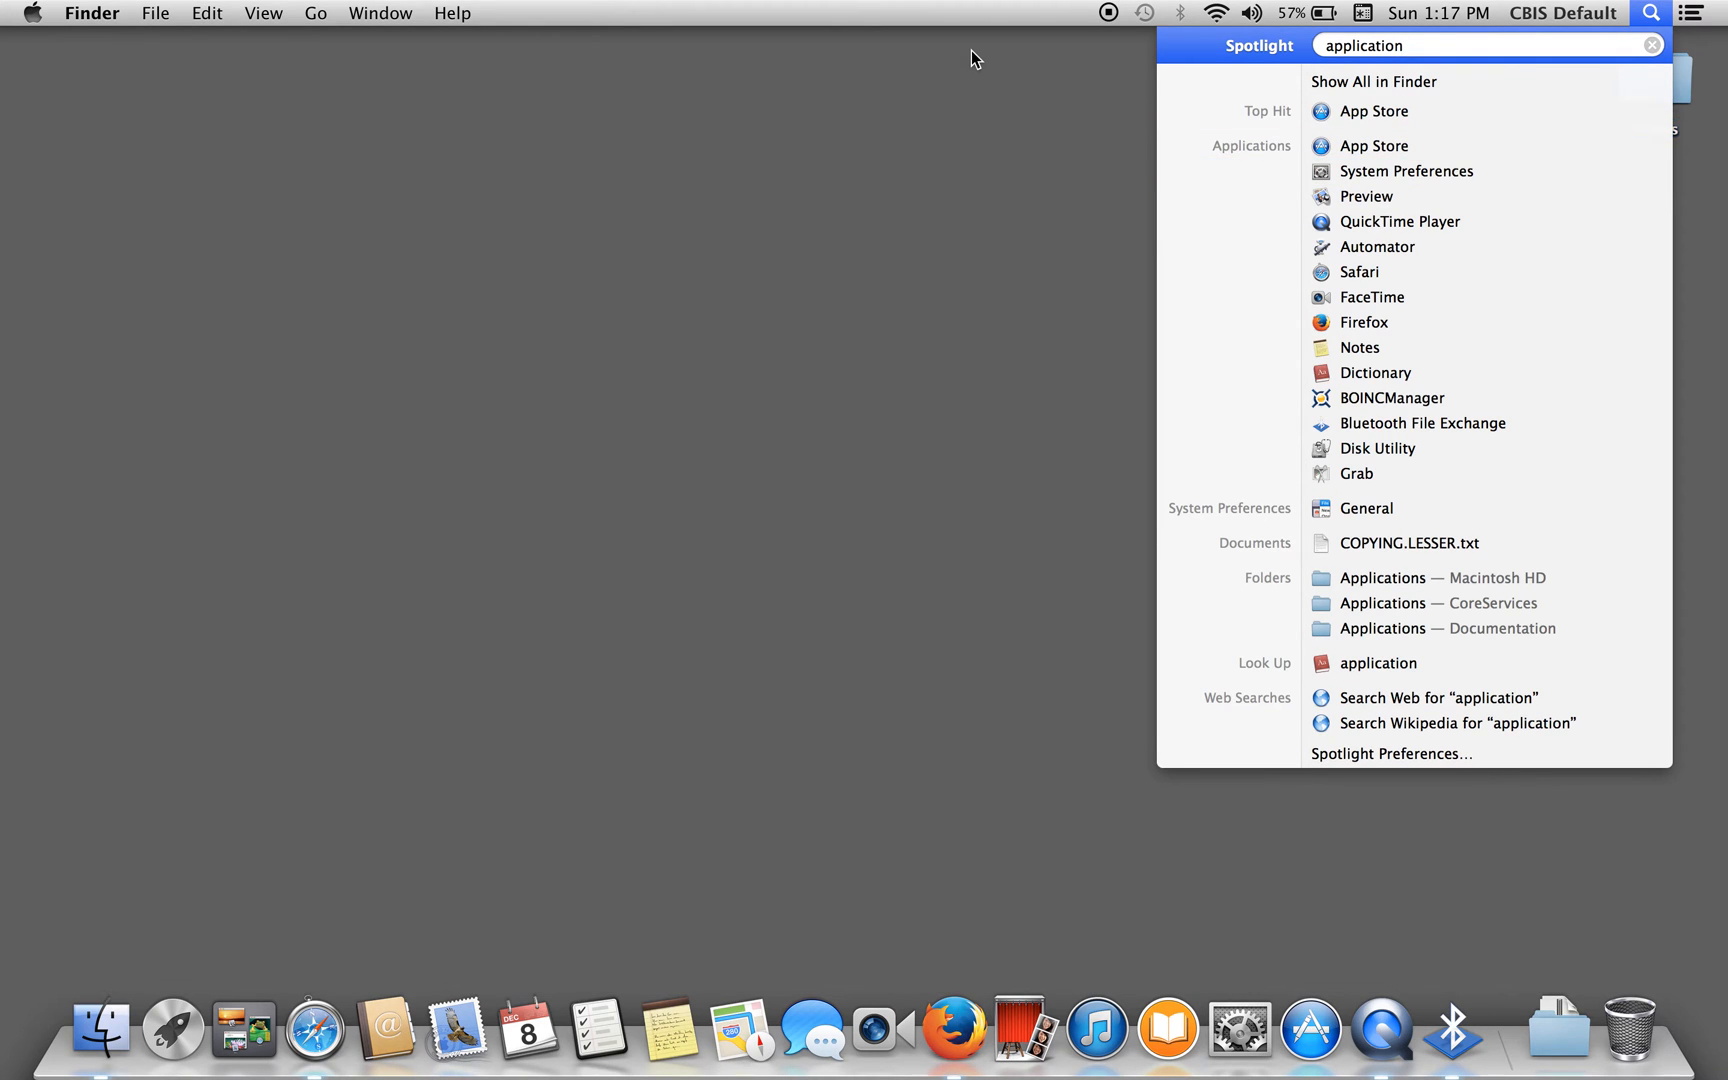
click(154, 12)
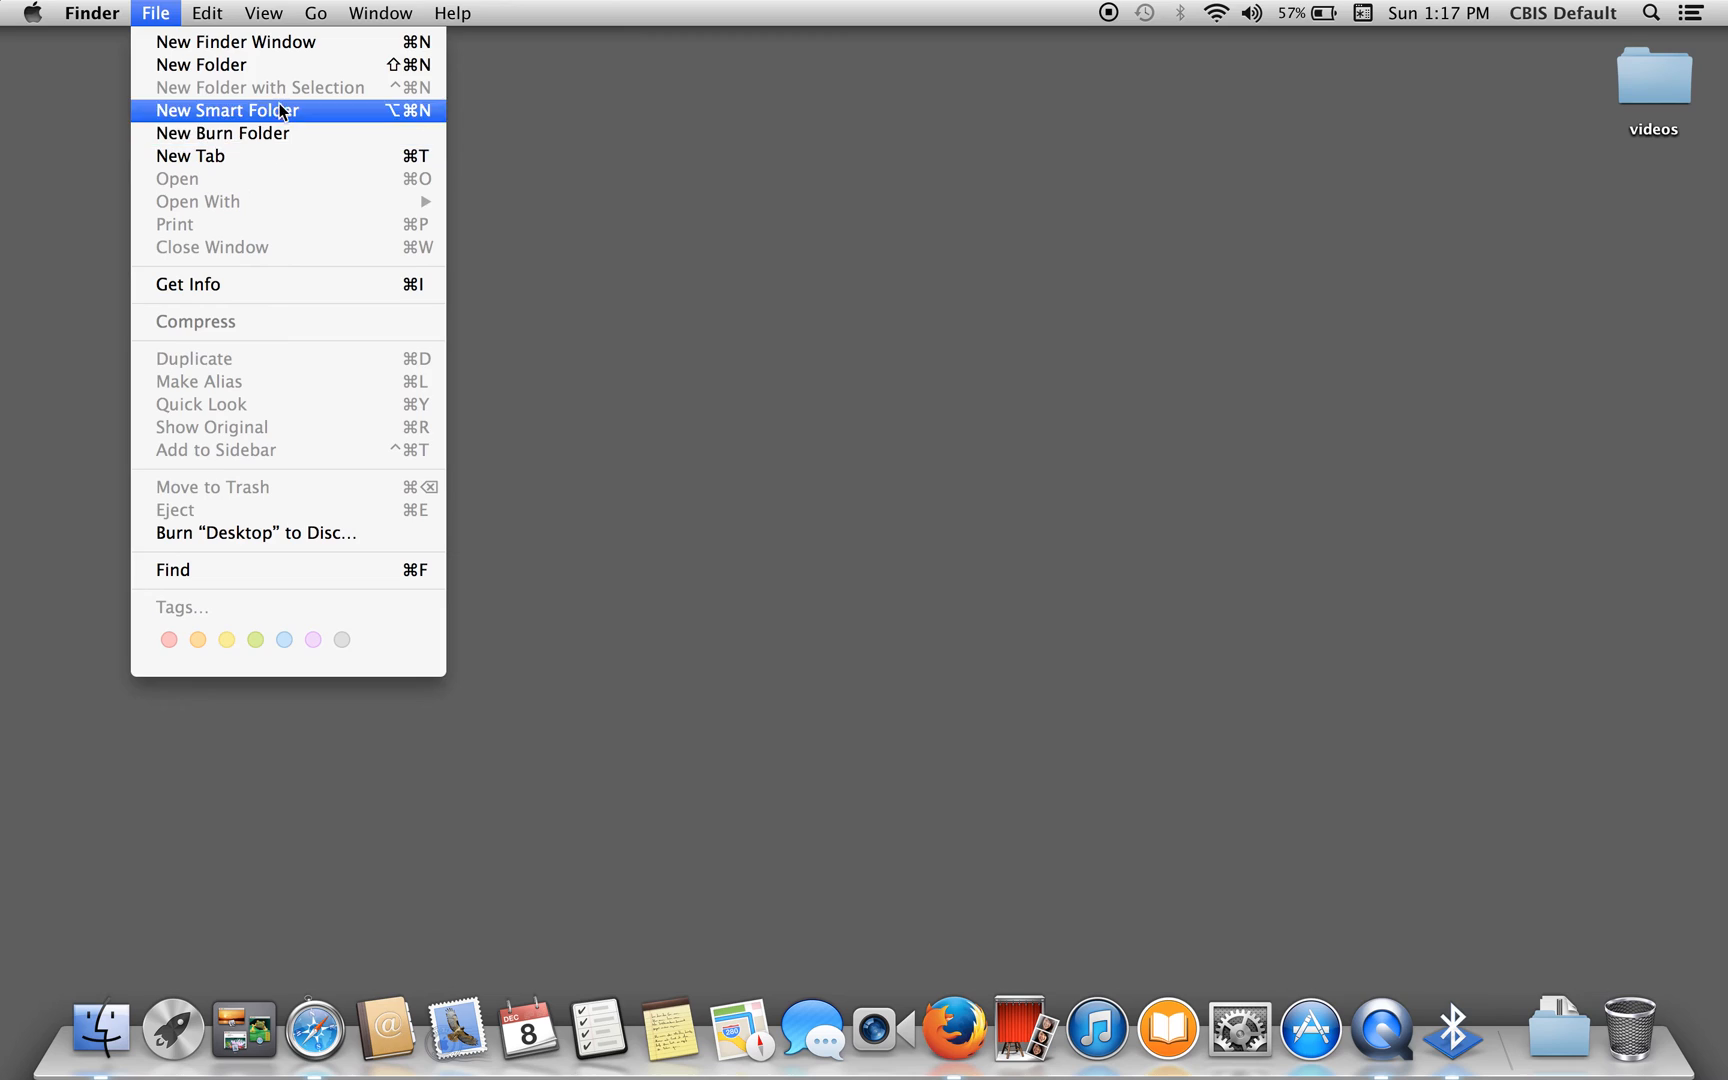
click(315, 12)
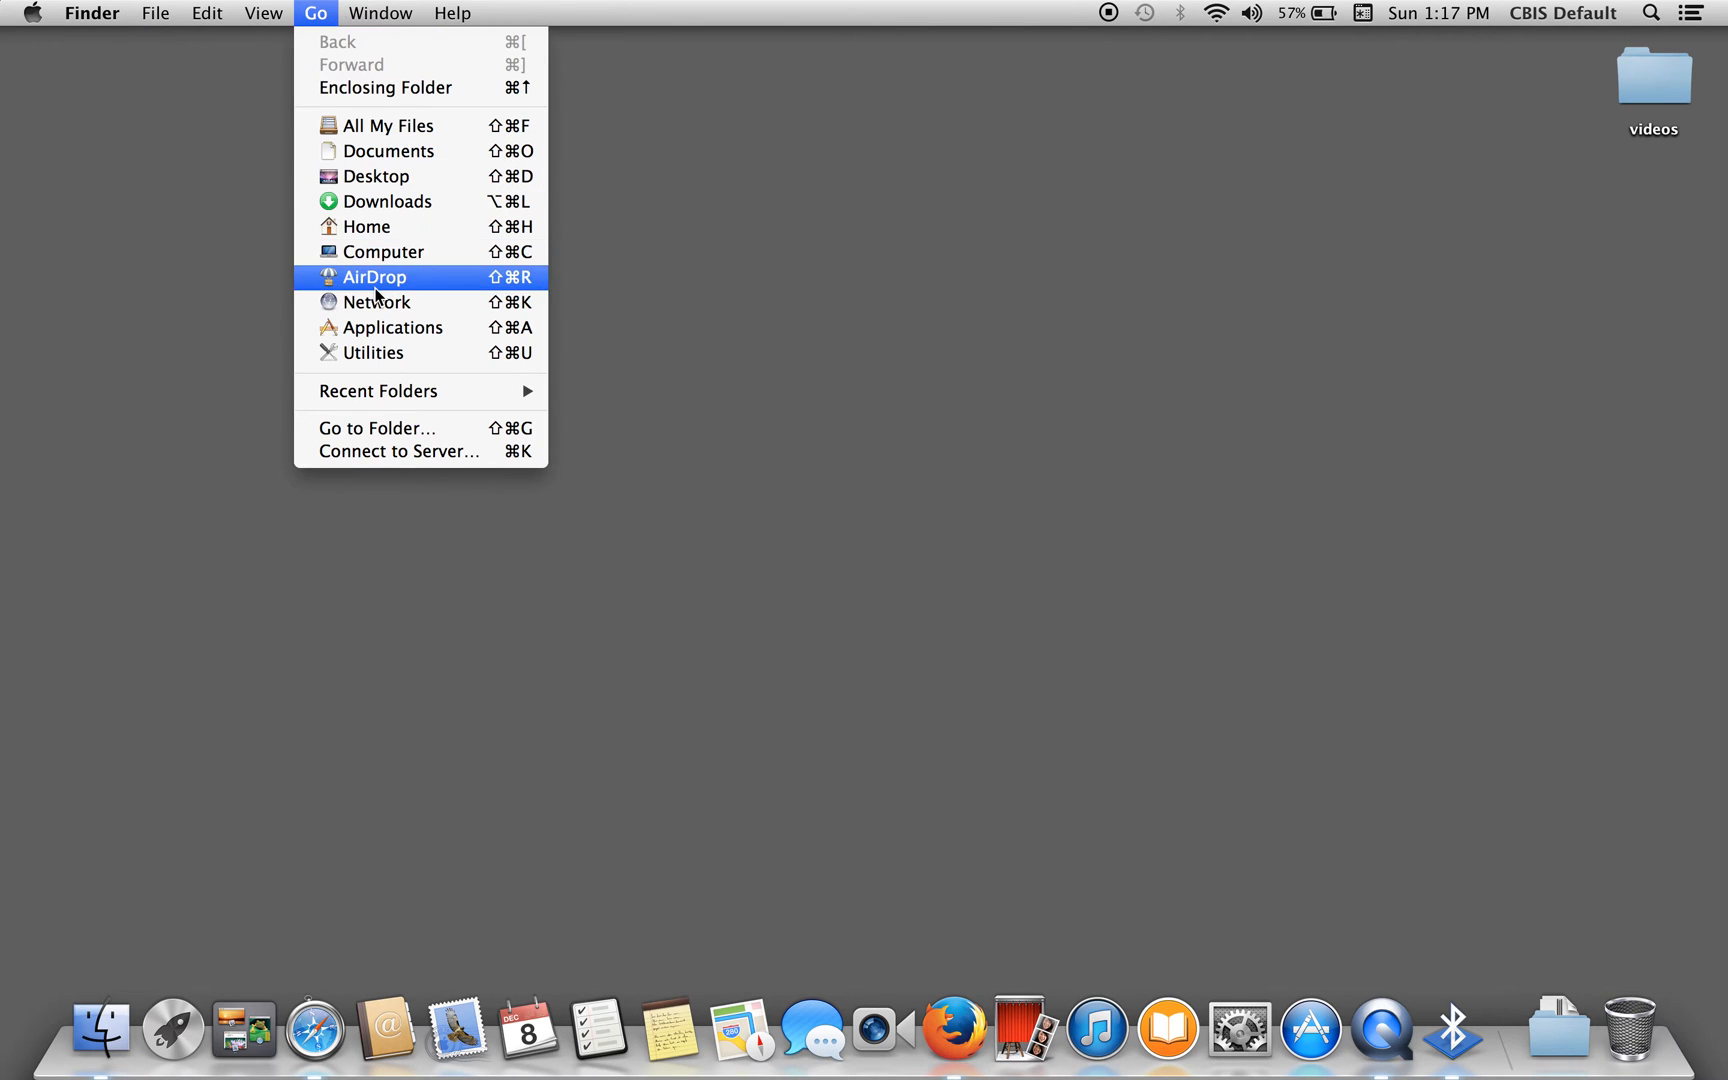
click(395, 326)
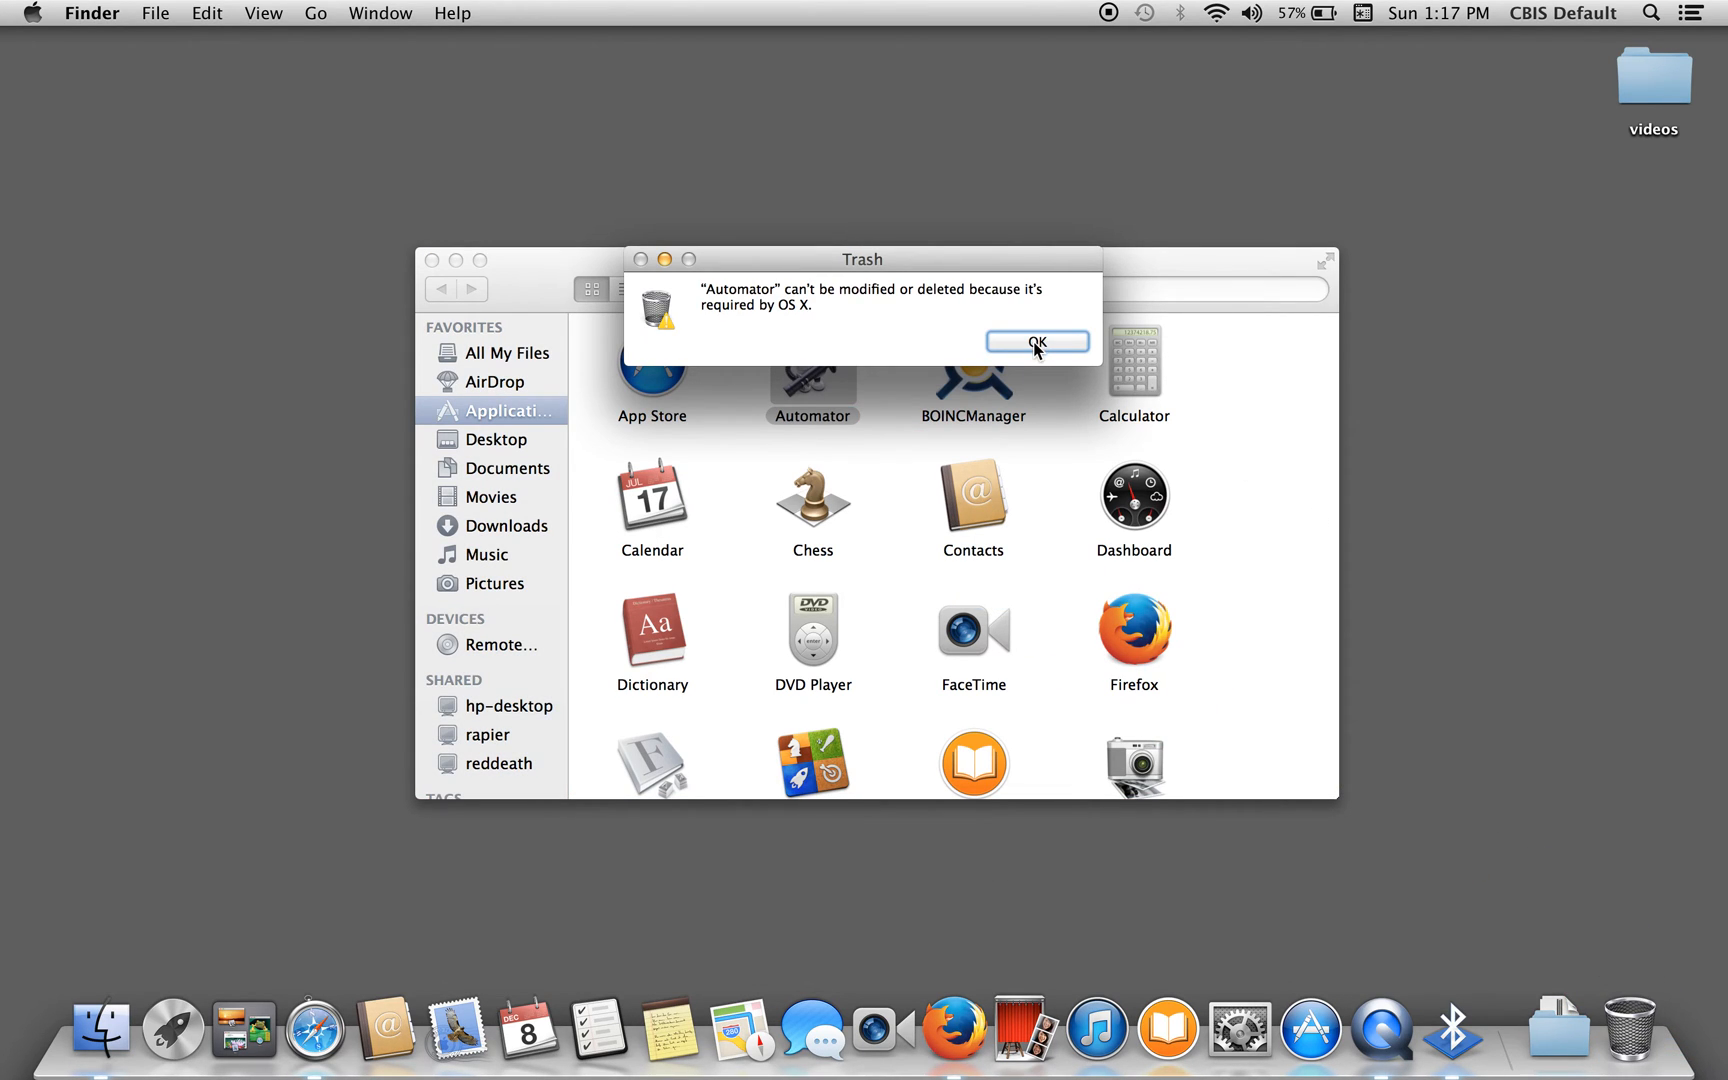
click(1034, 341)
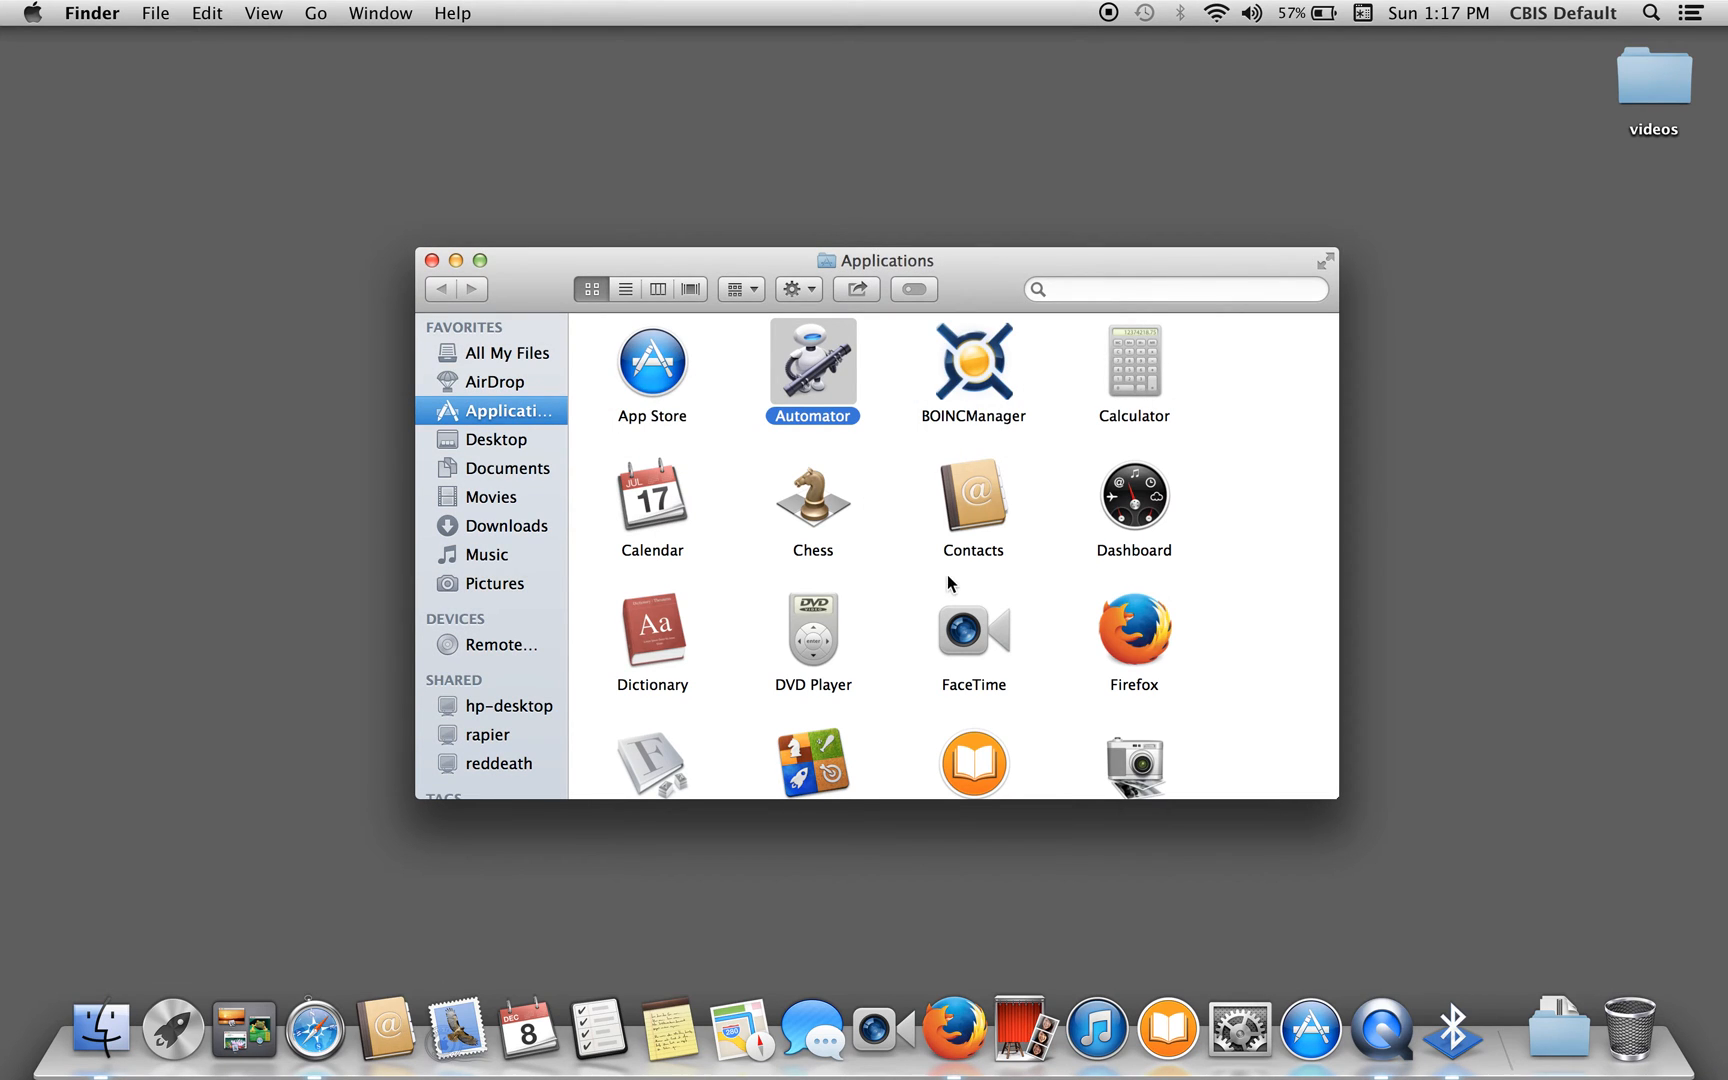
scroll(down, 3)
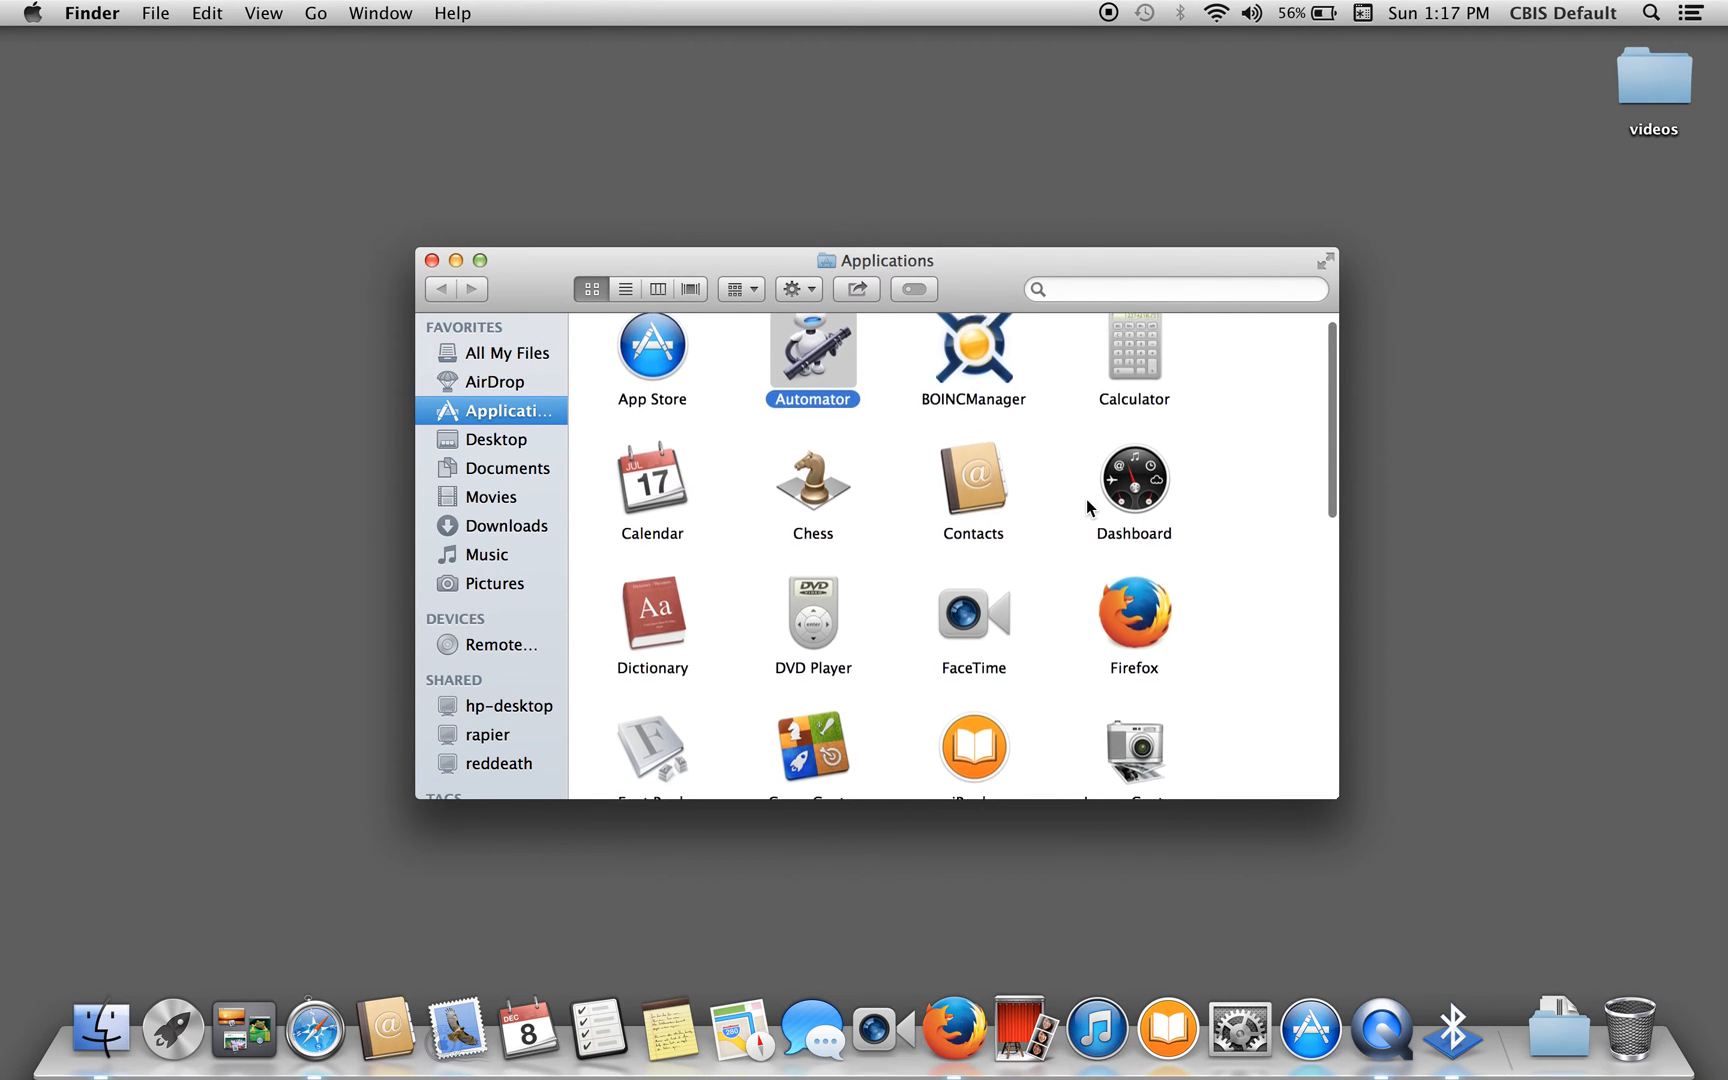
scroll(down, 3)
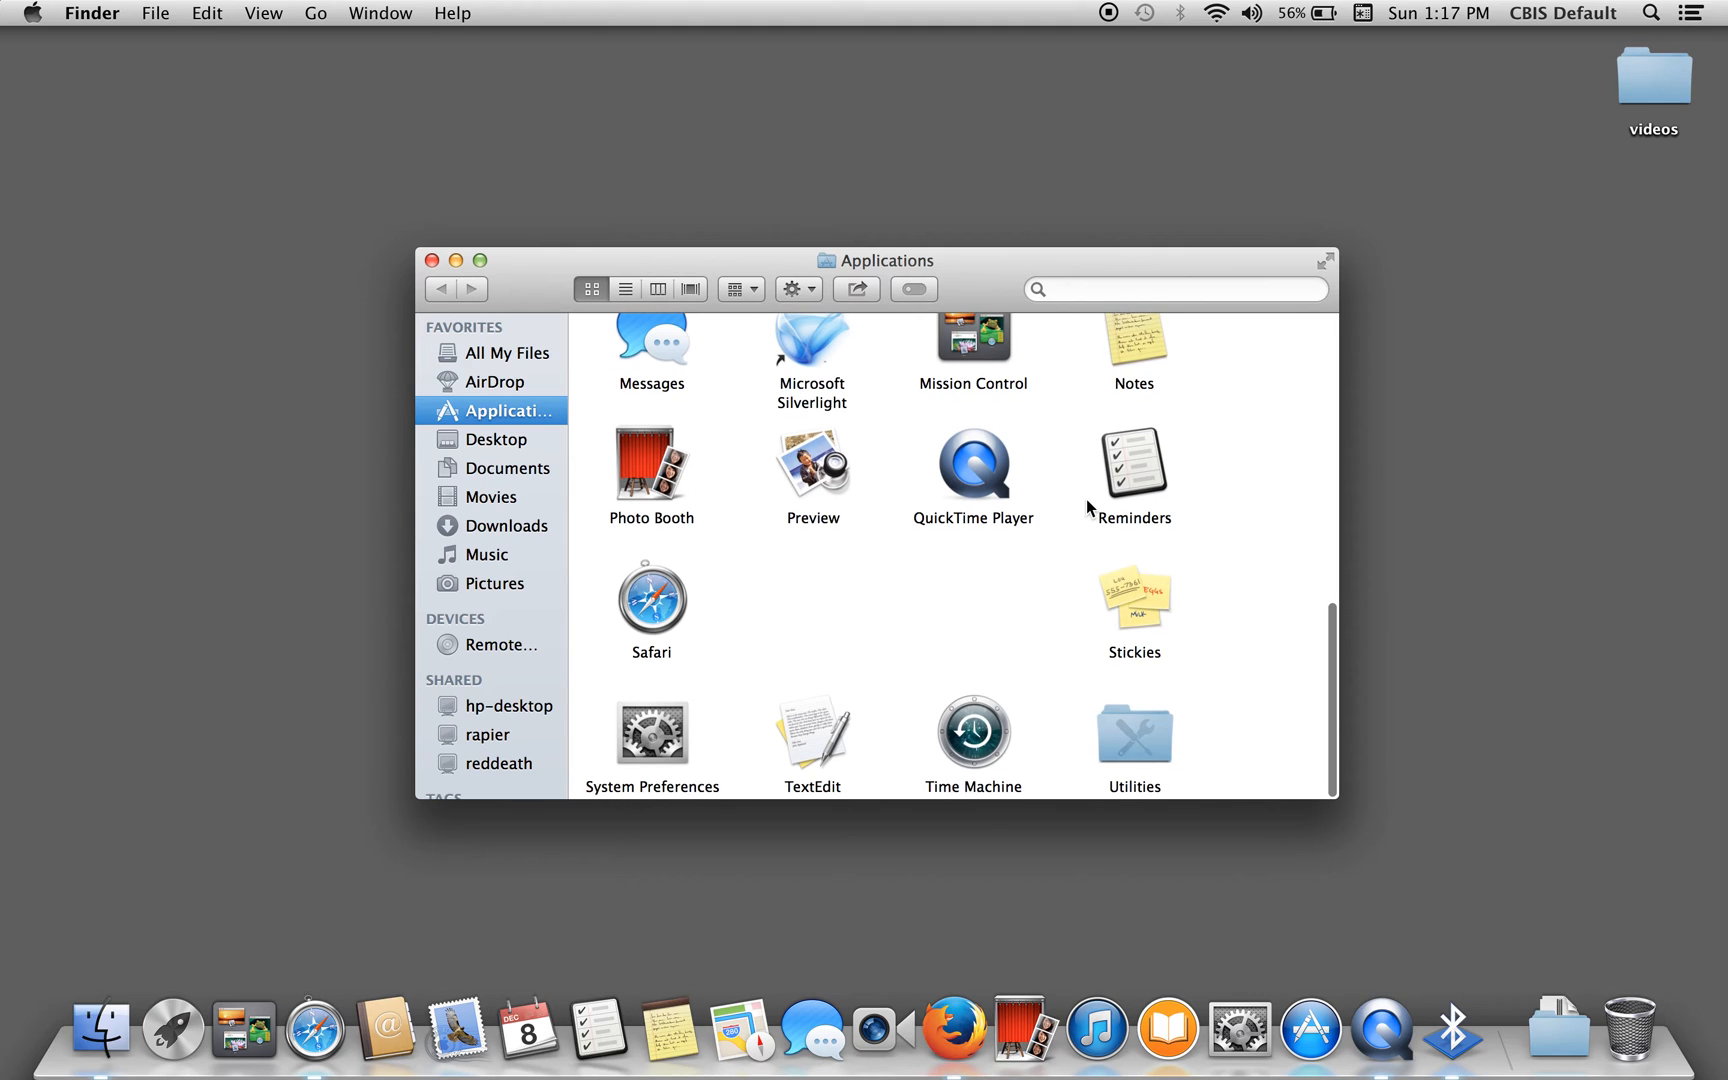
scroll(up, 3)
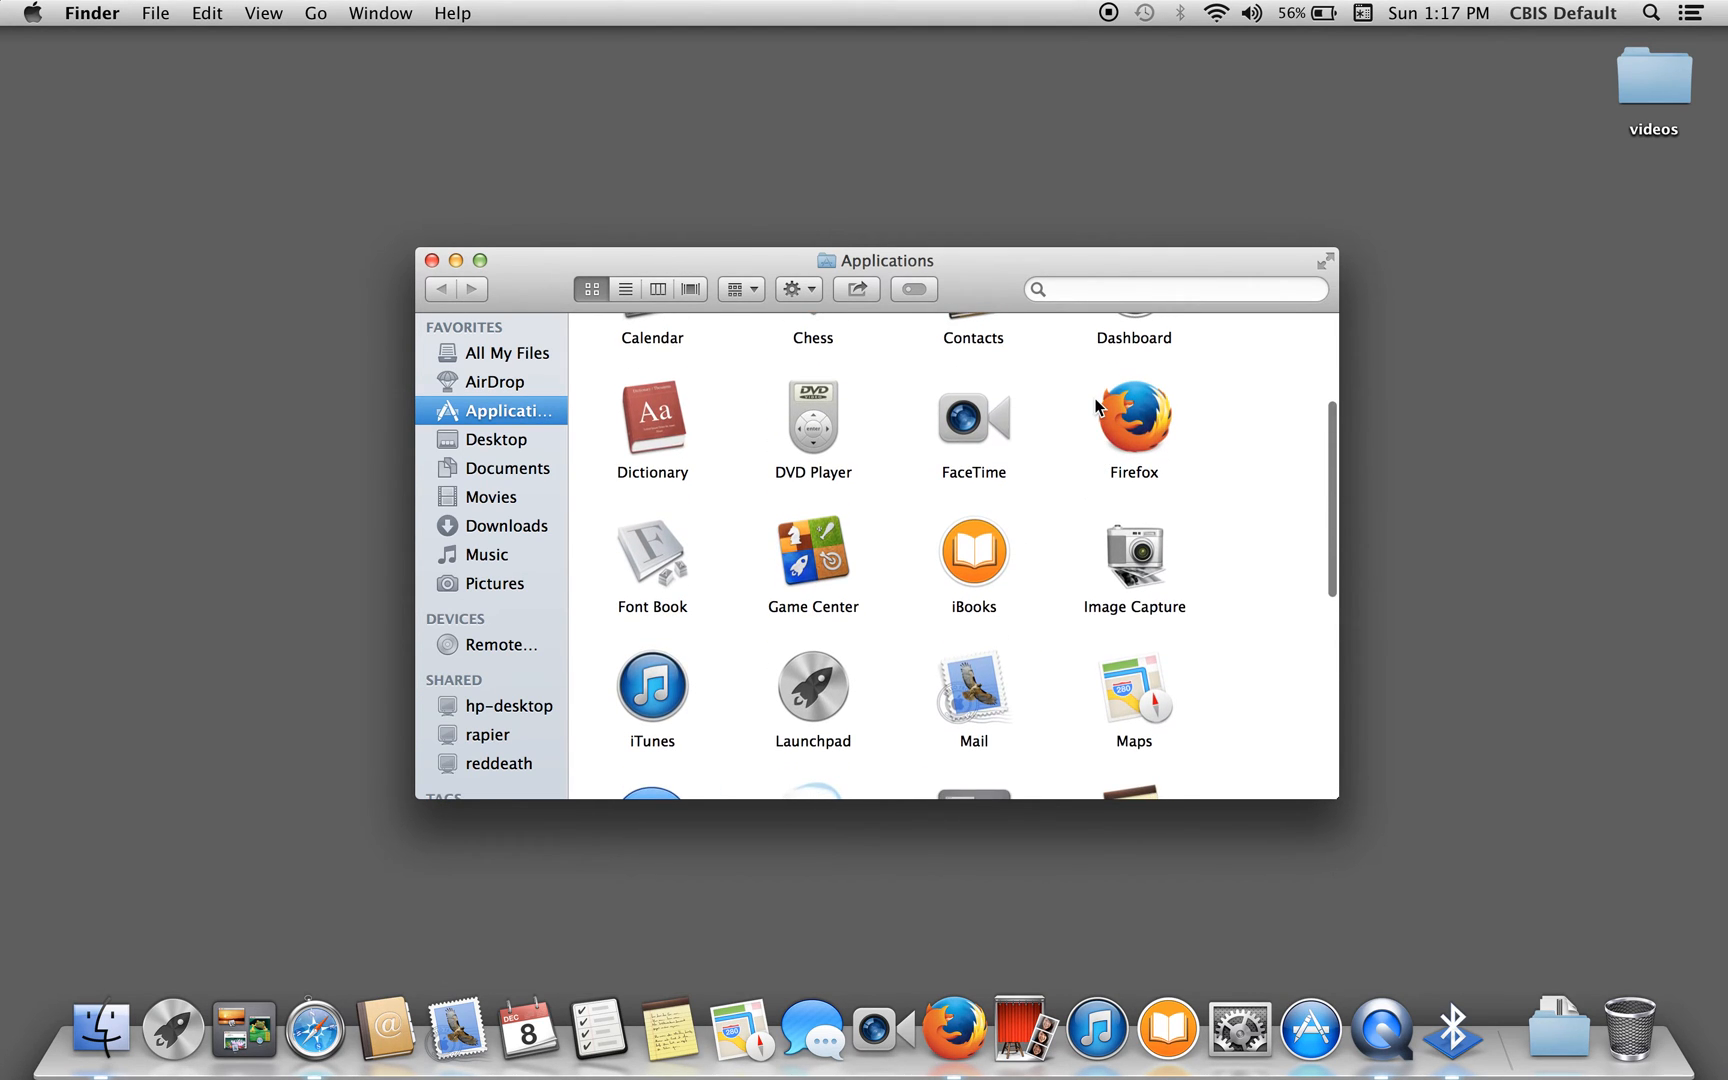
scroll(down, 3)
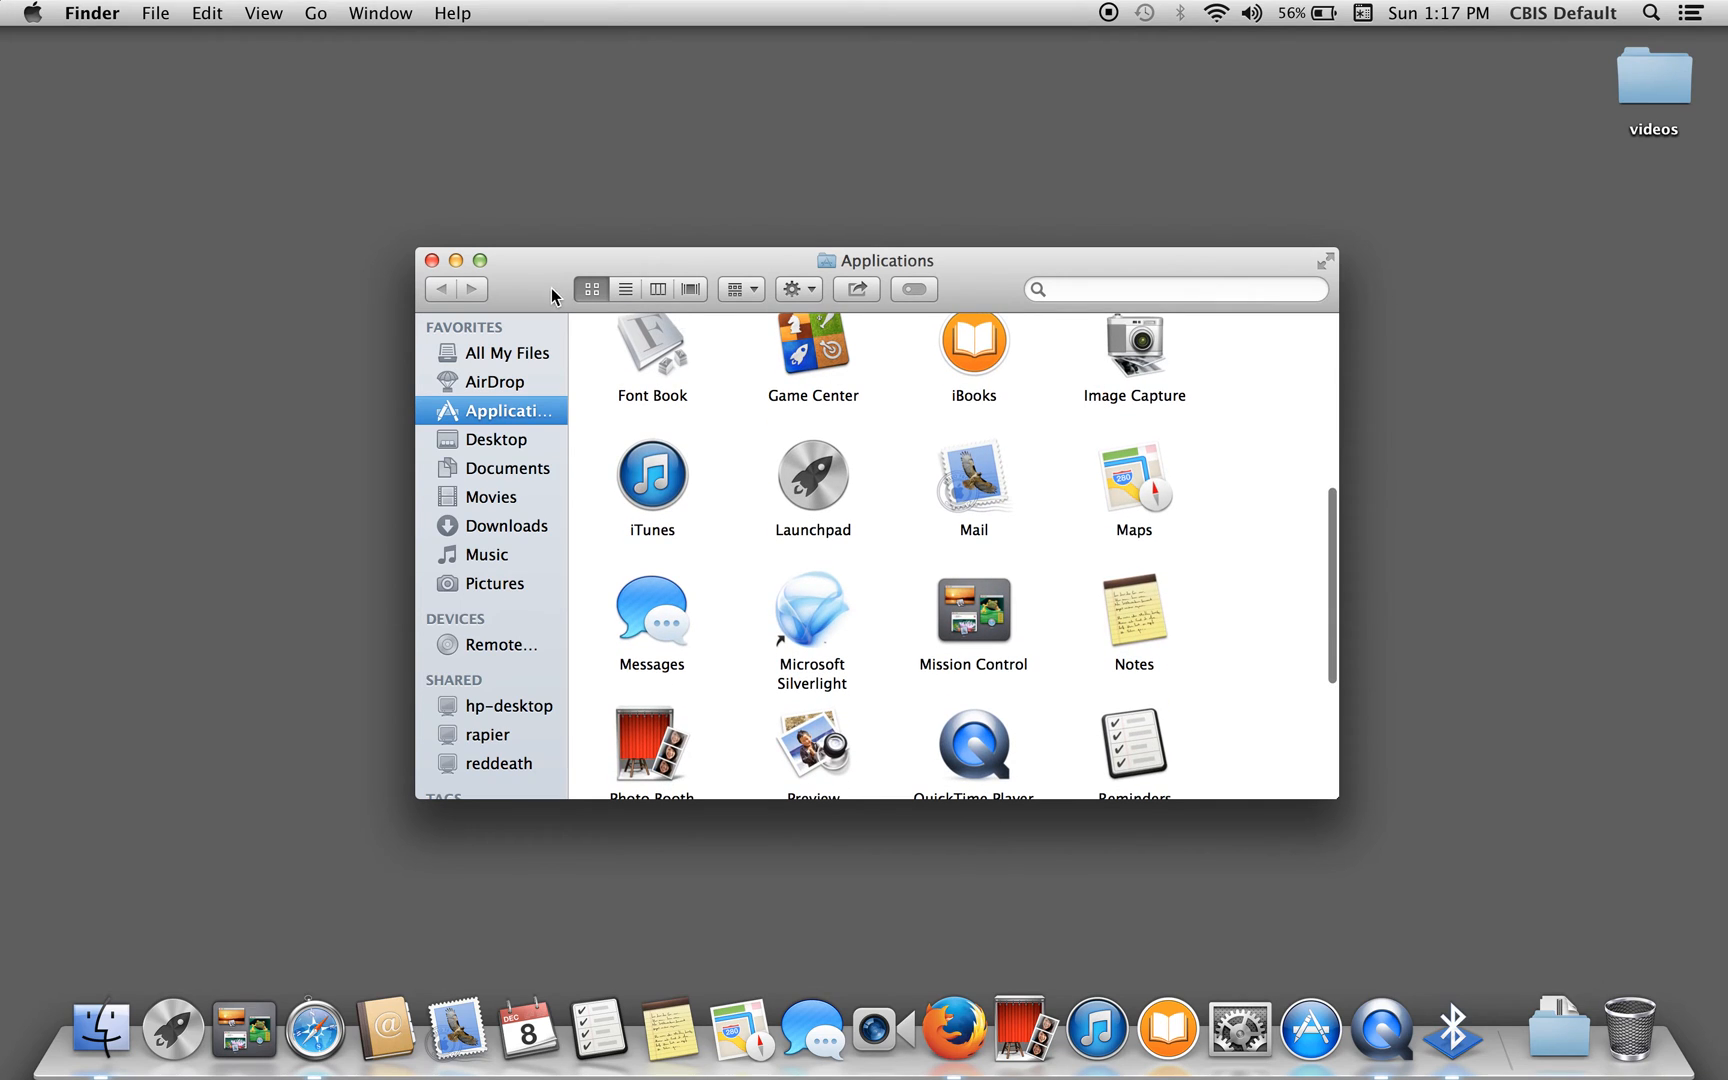
mouse_move(432, 261)
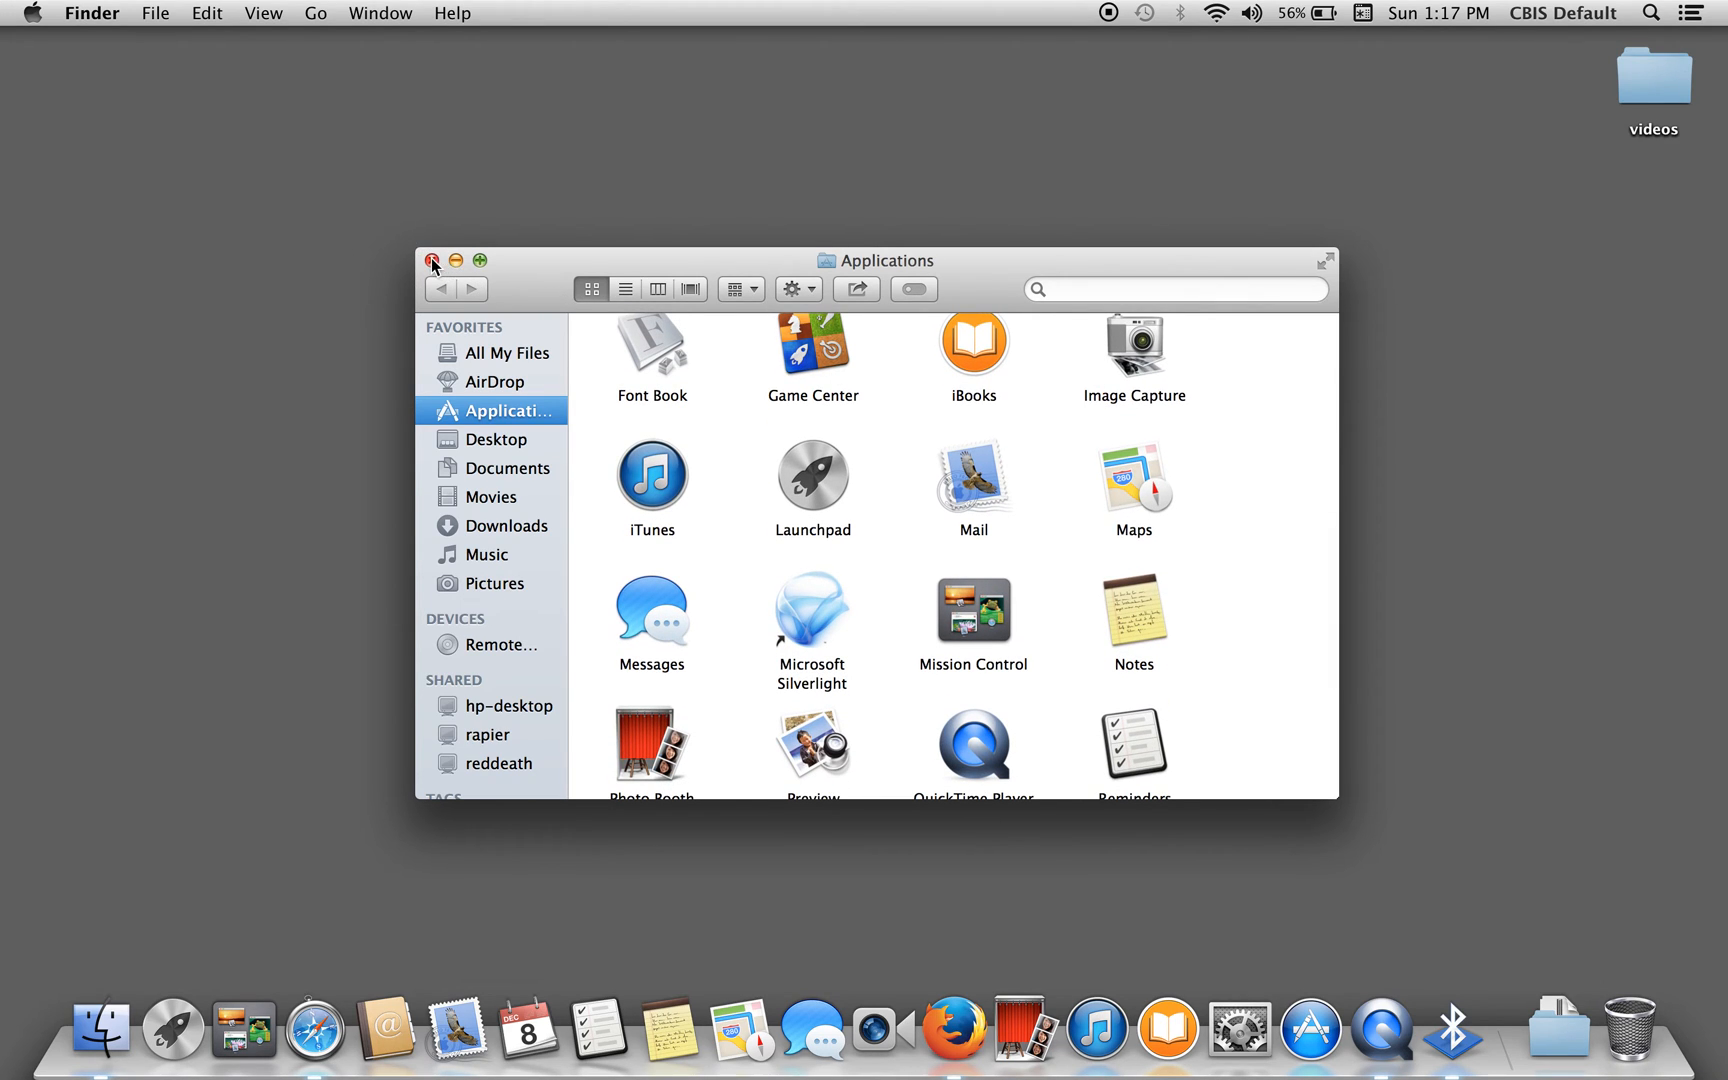
click(436, 261)
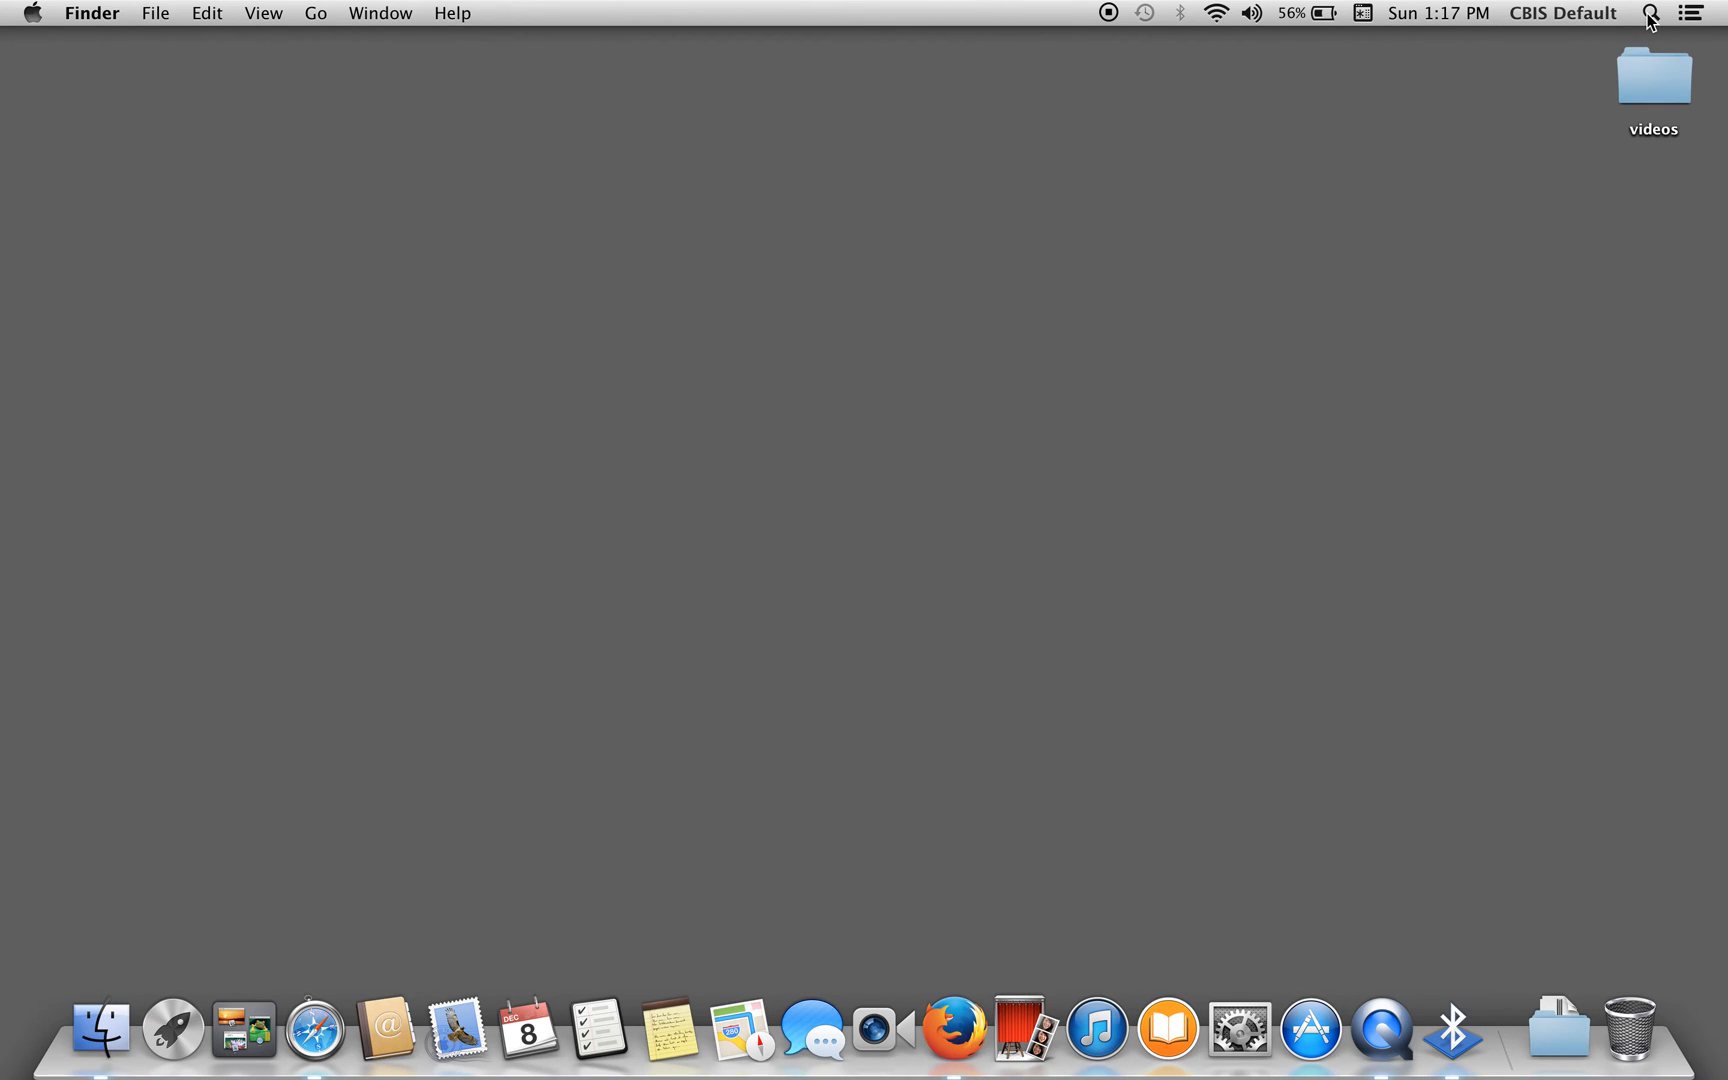
Use Spotlight to open the Users folder, then search 'user &' for Users & Groups
text(application)
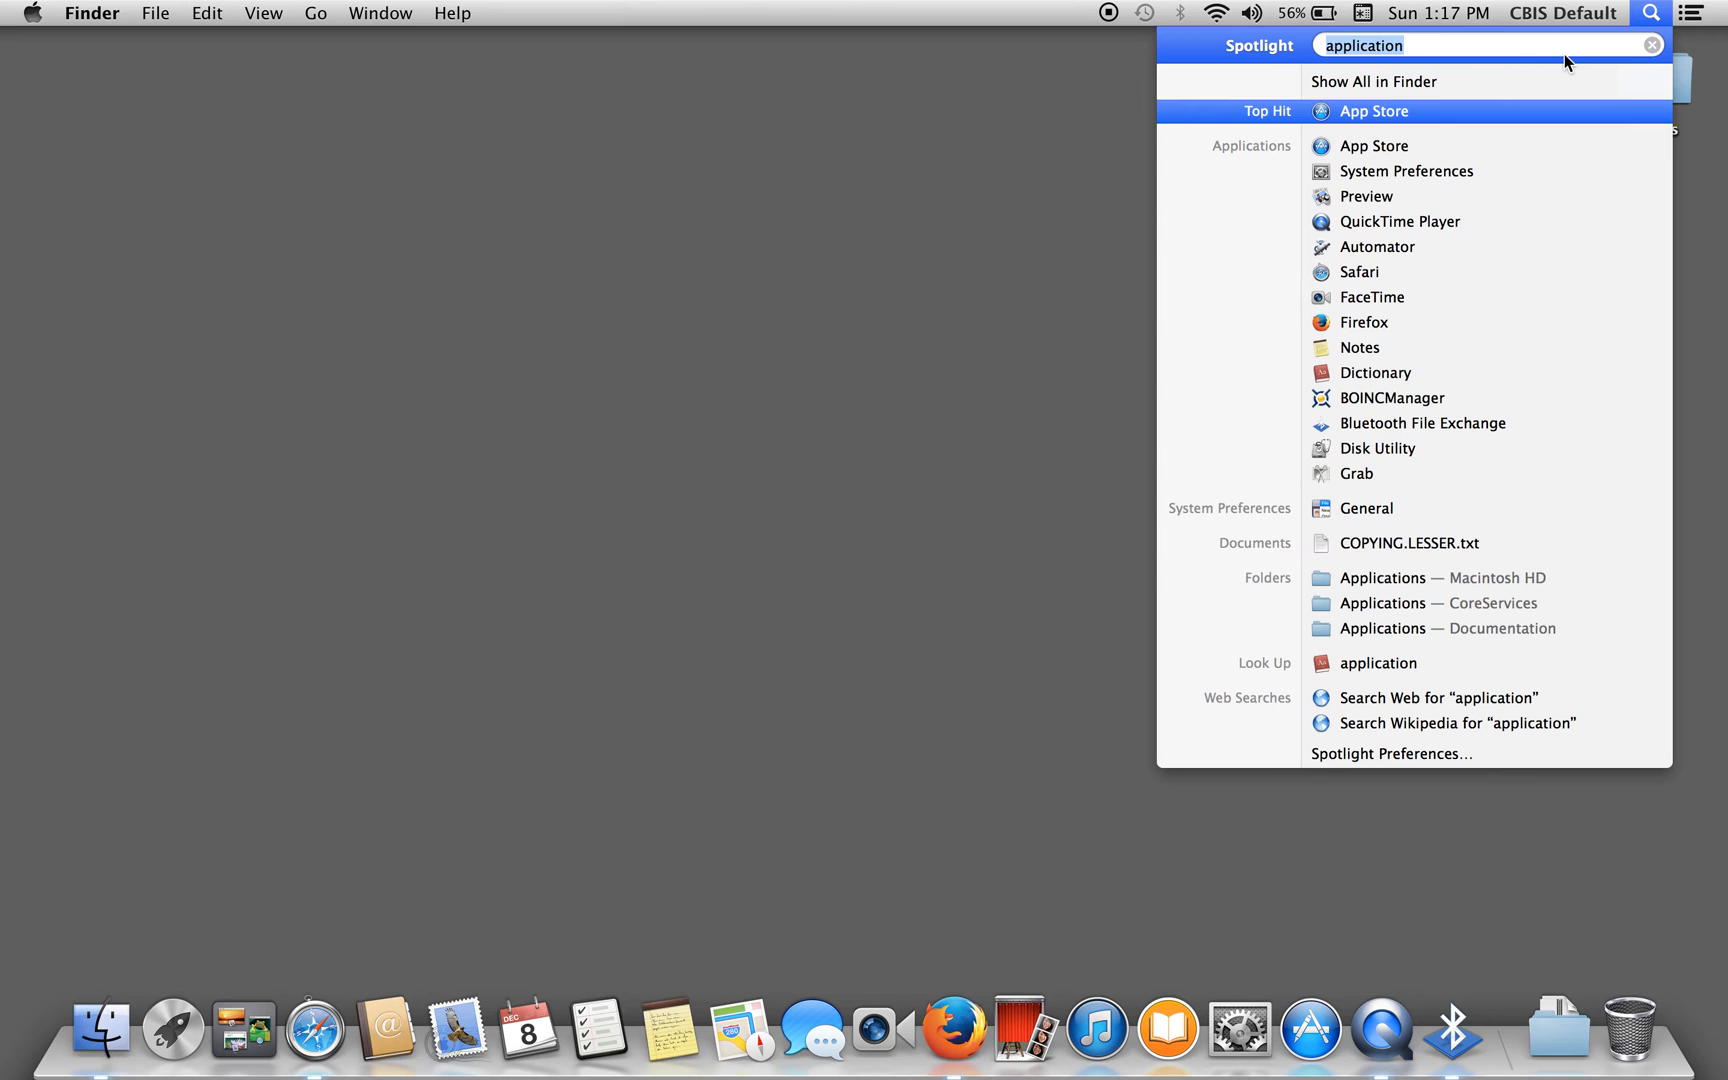
text(user)
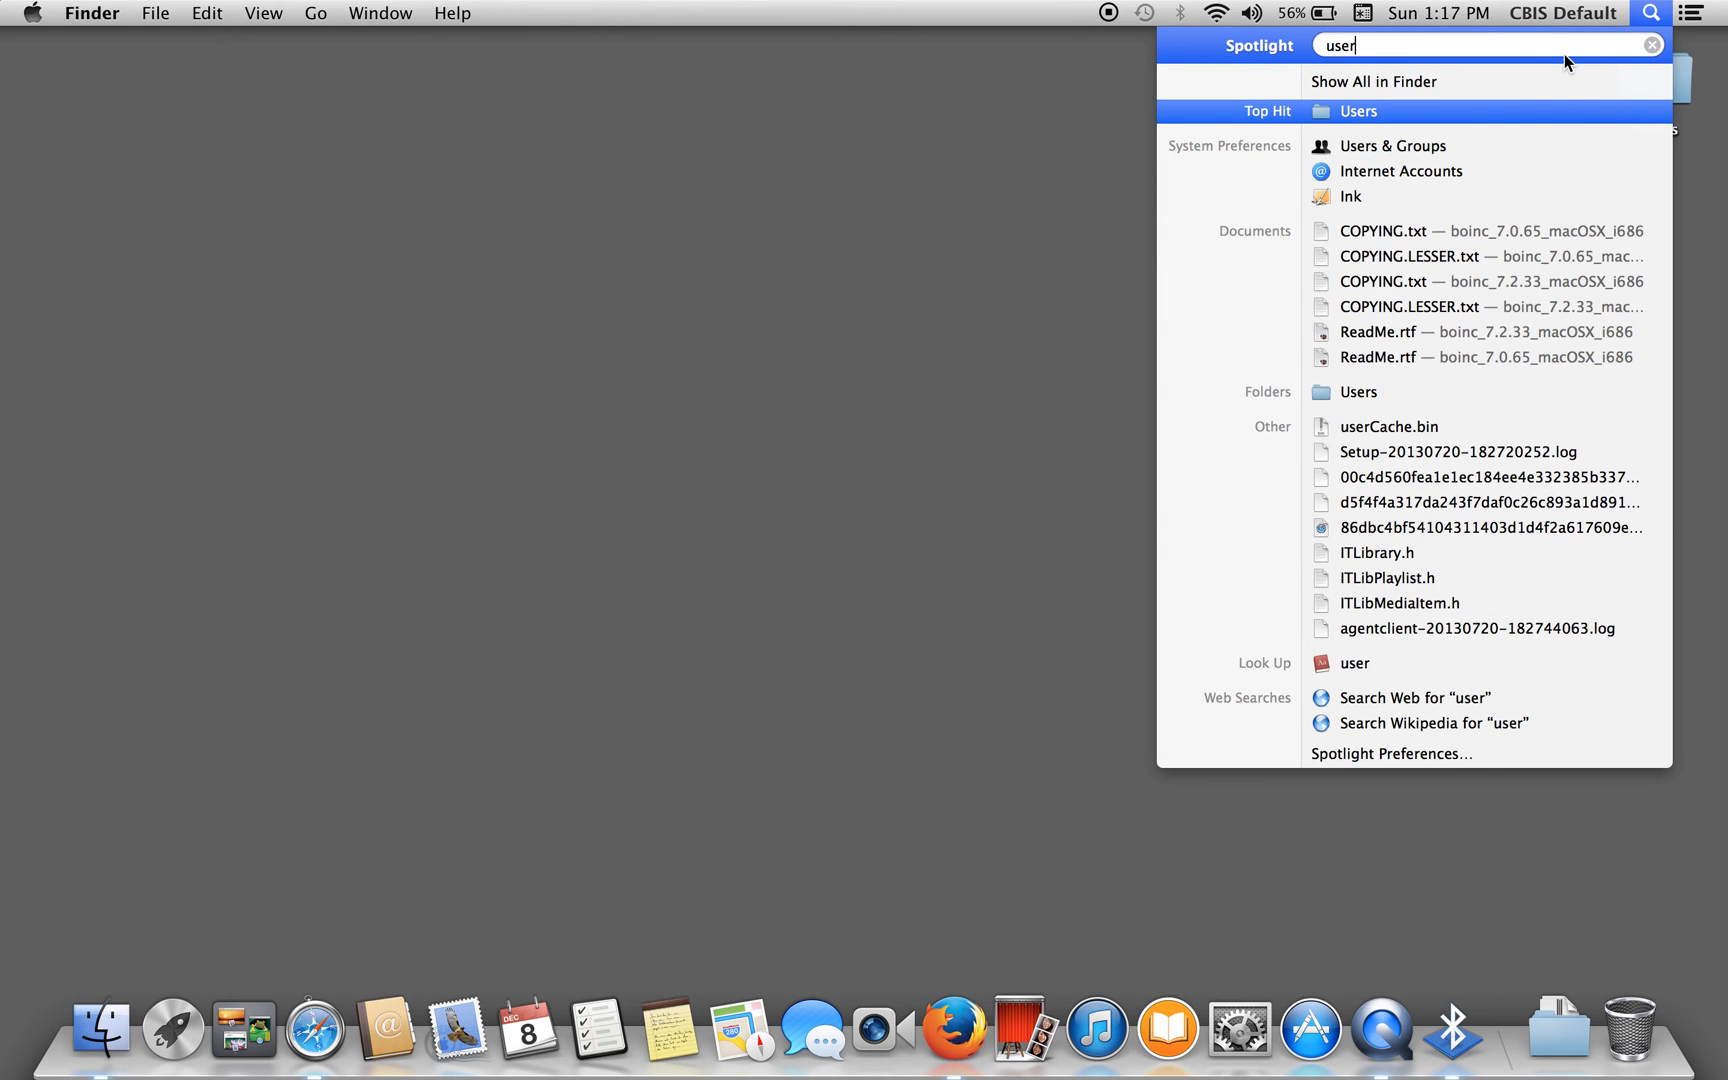
click(1359, 110)
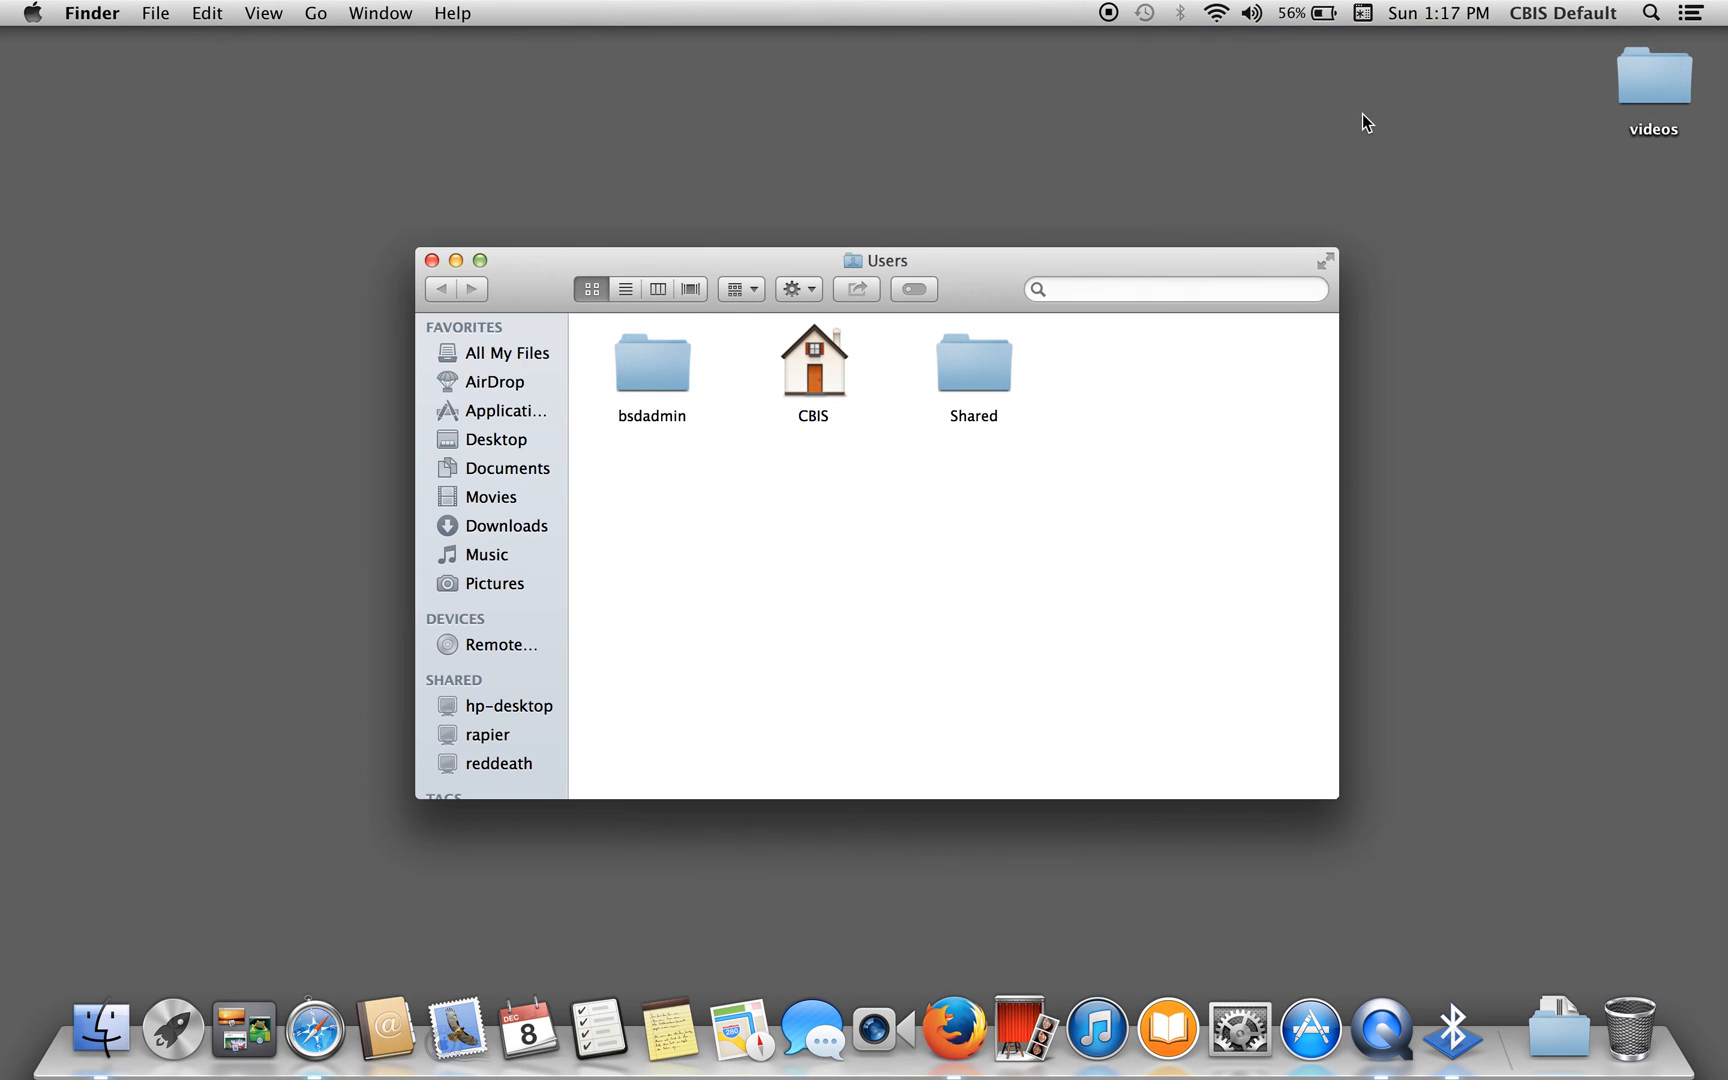
mouse_move(661, 399)
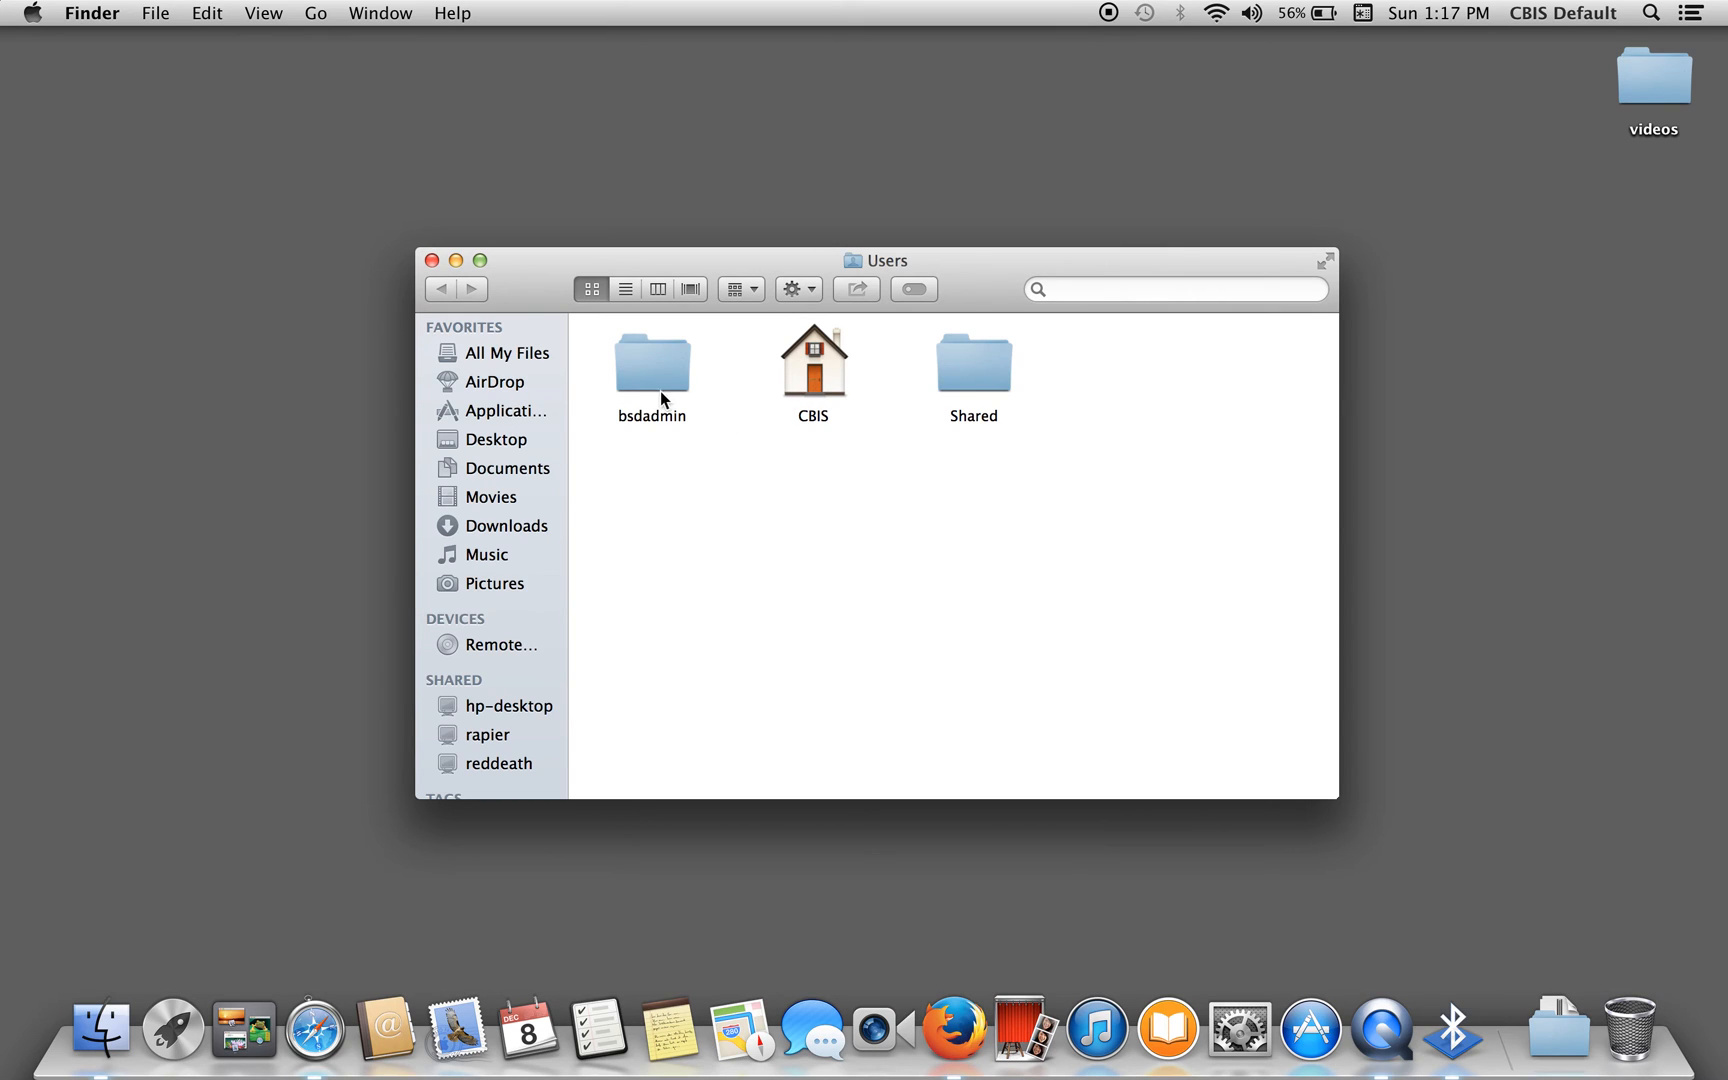
mouse_move(518, 419)
text(user)
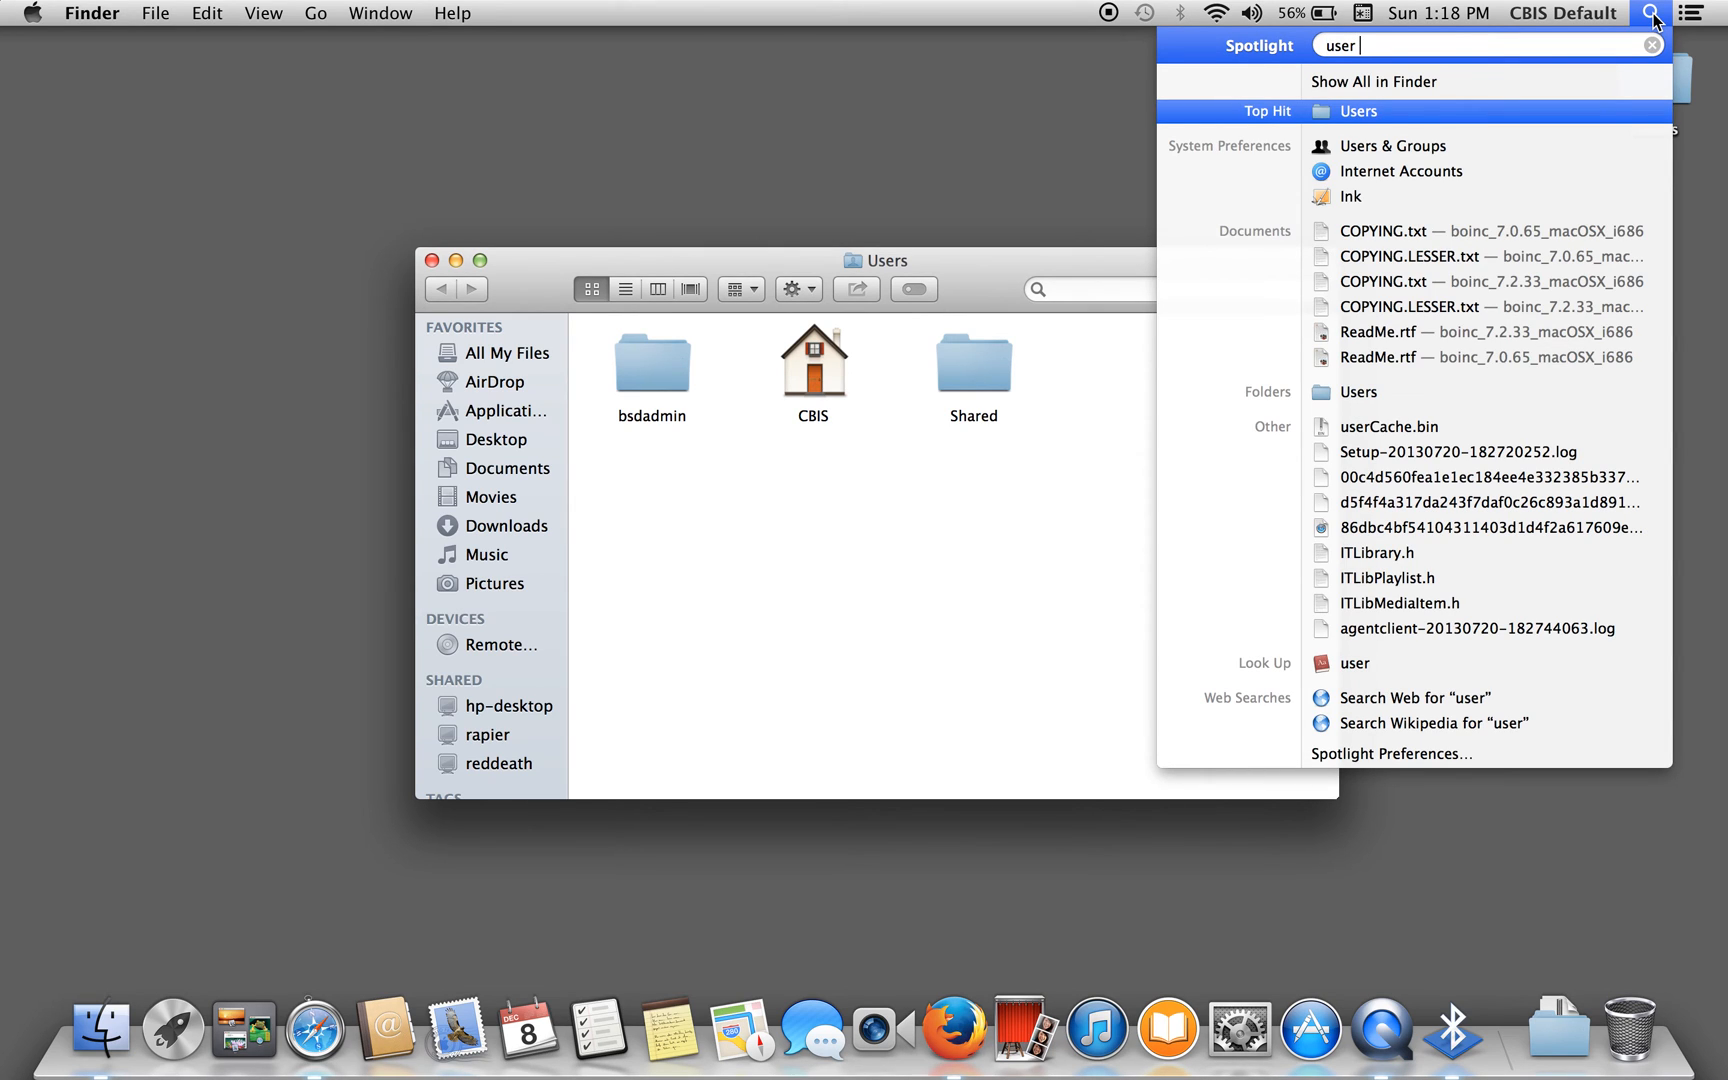
text(&)
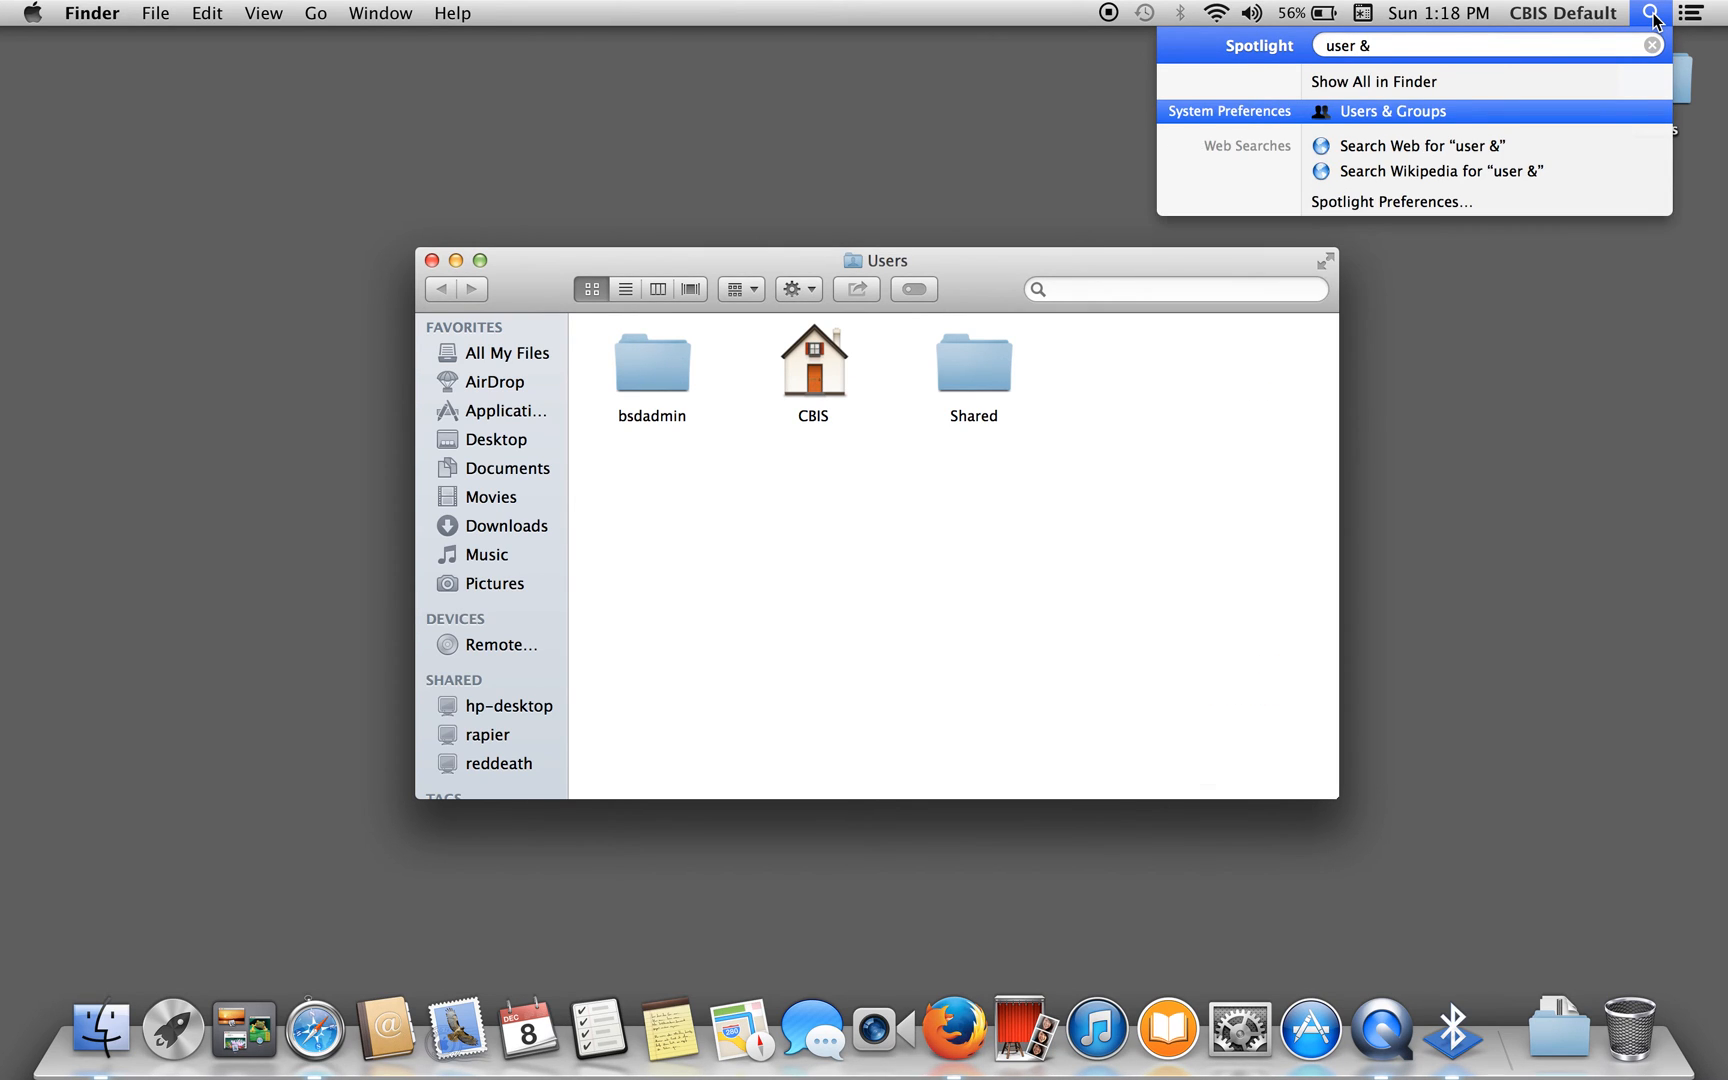
click(1393, 110)
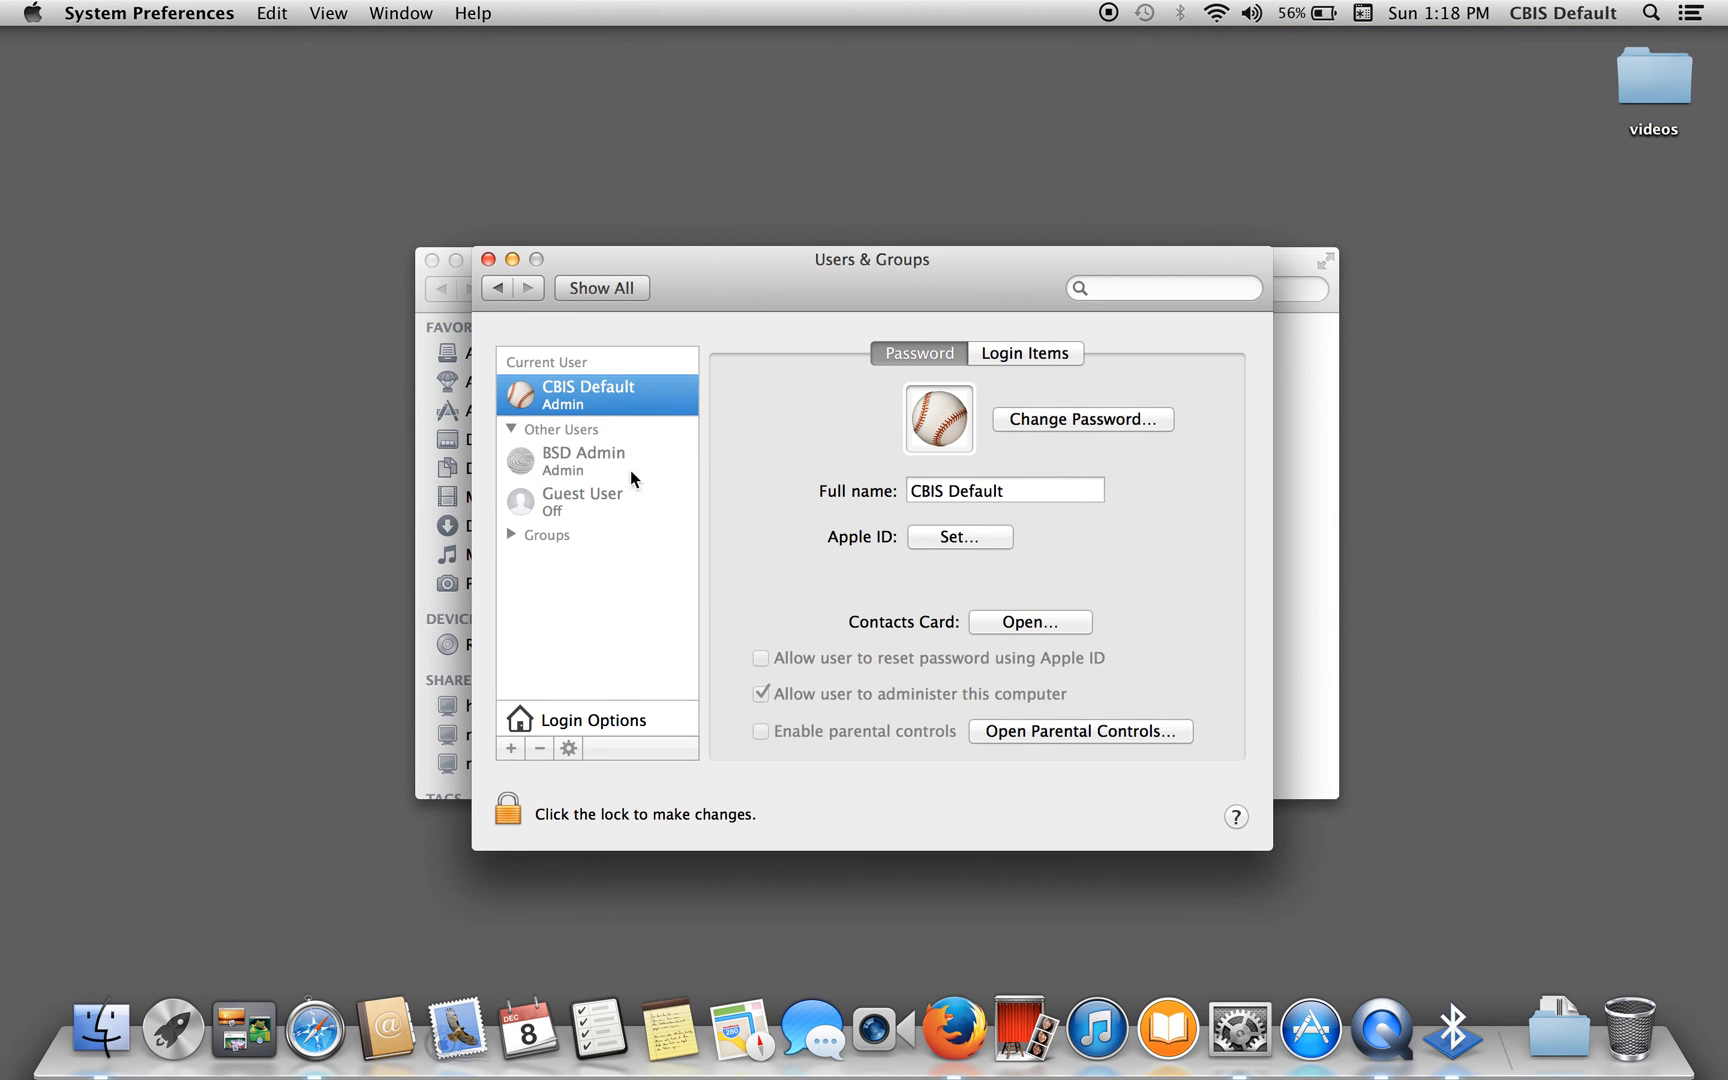
mouse_move(596, 404)
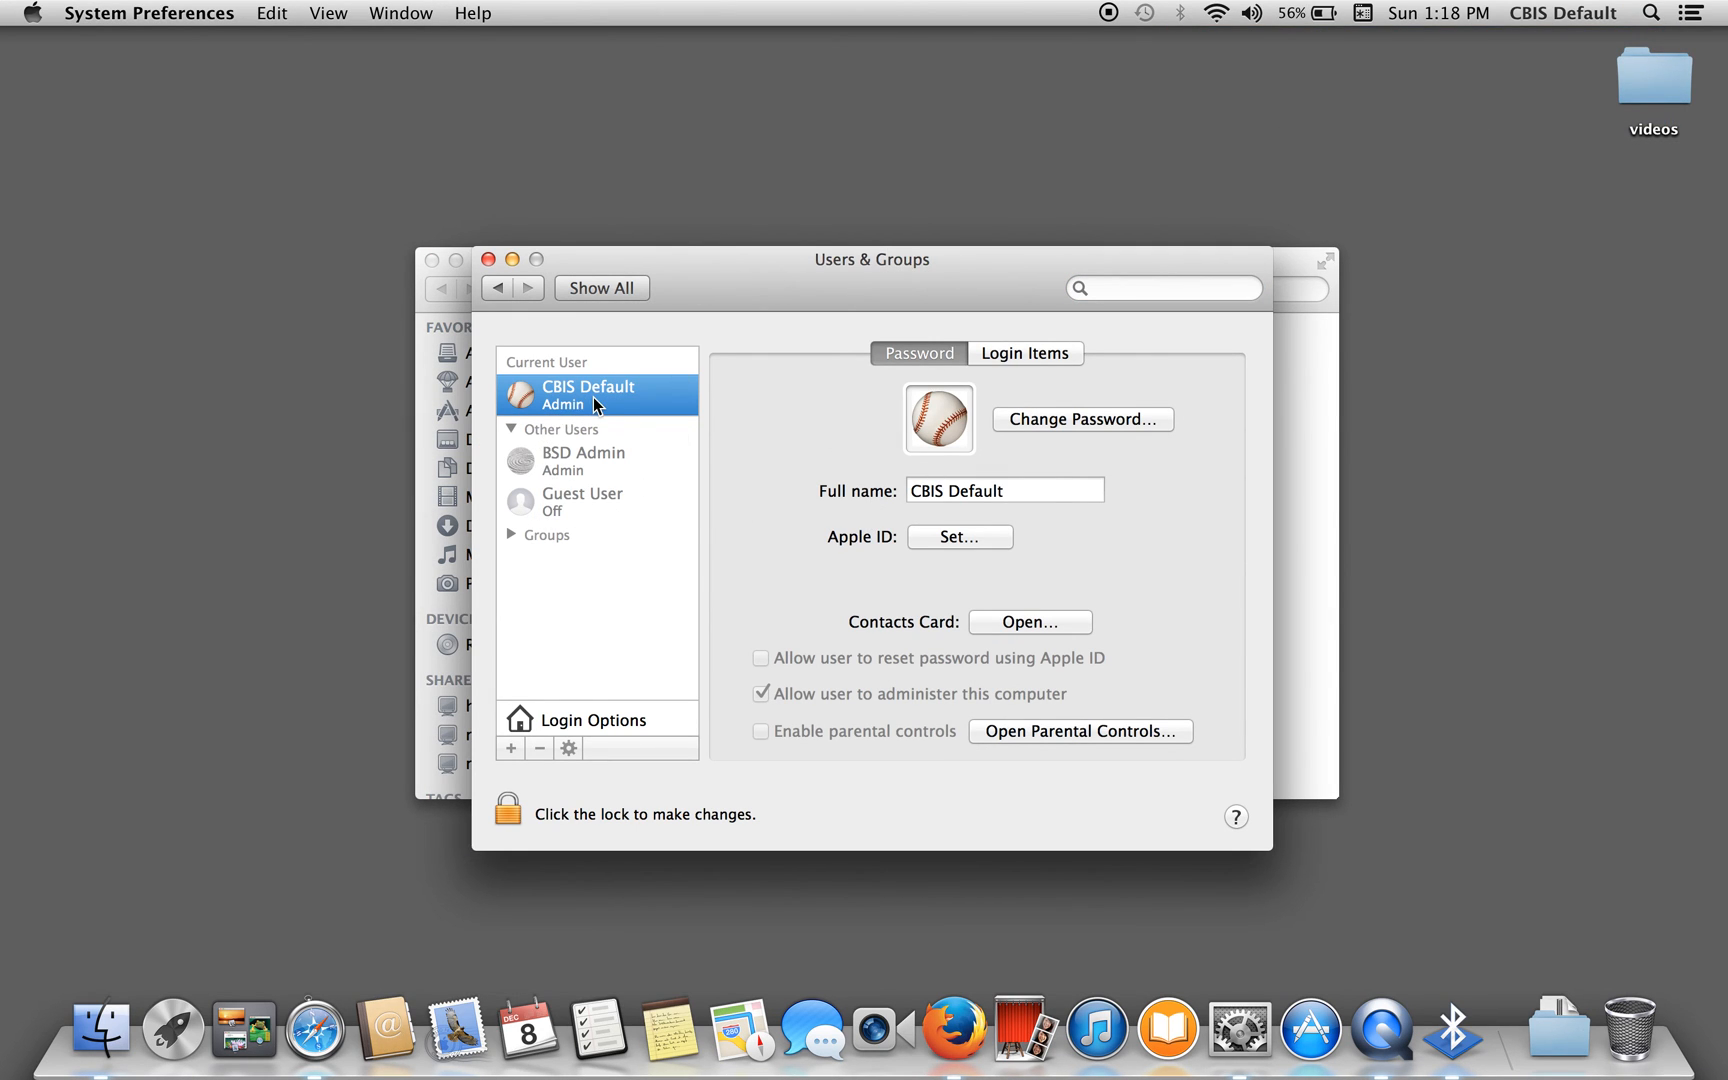
Show the Login Items tab and untick Hide for BOINCManager
click(1024, 353)
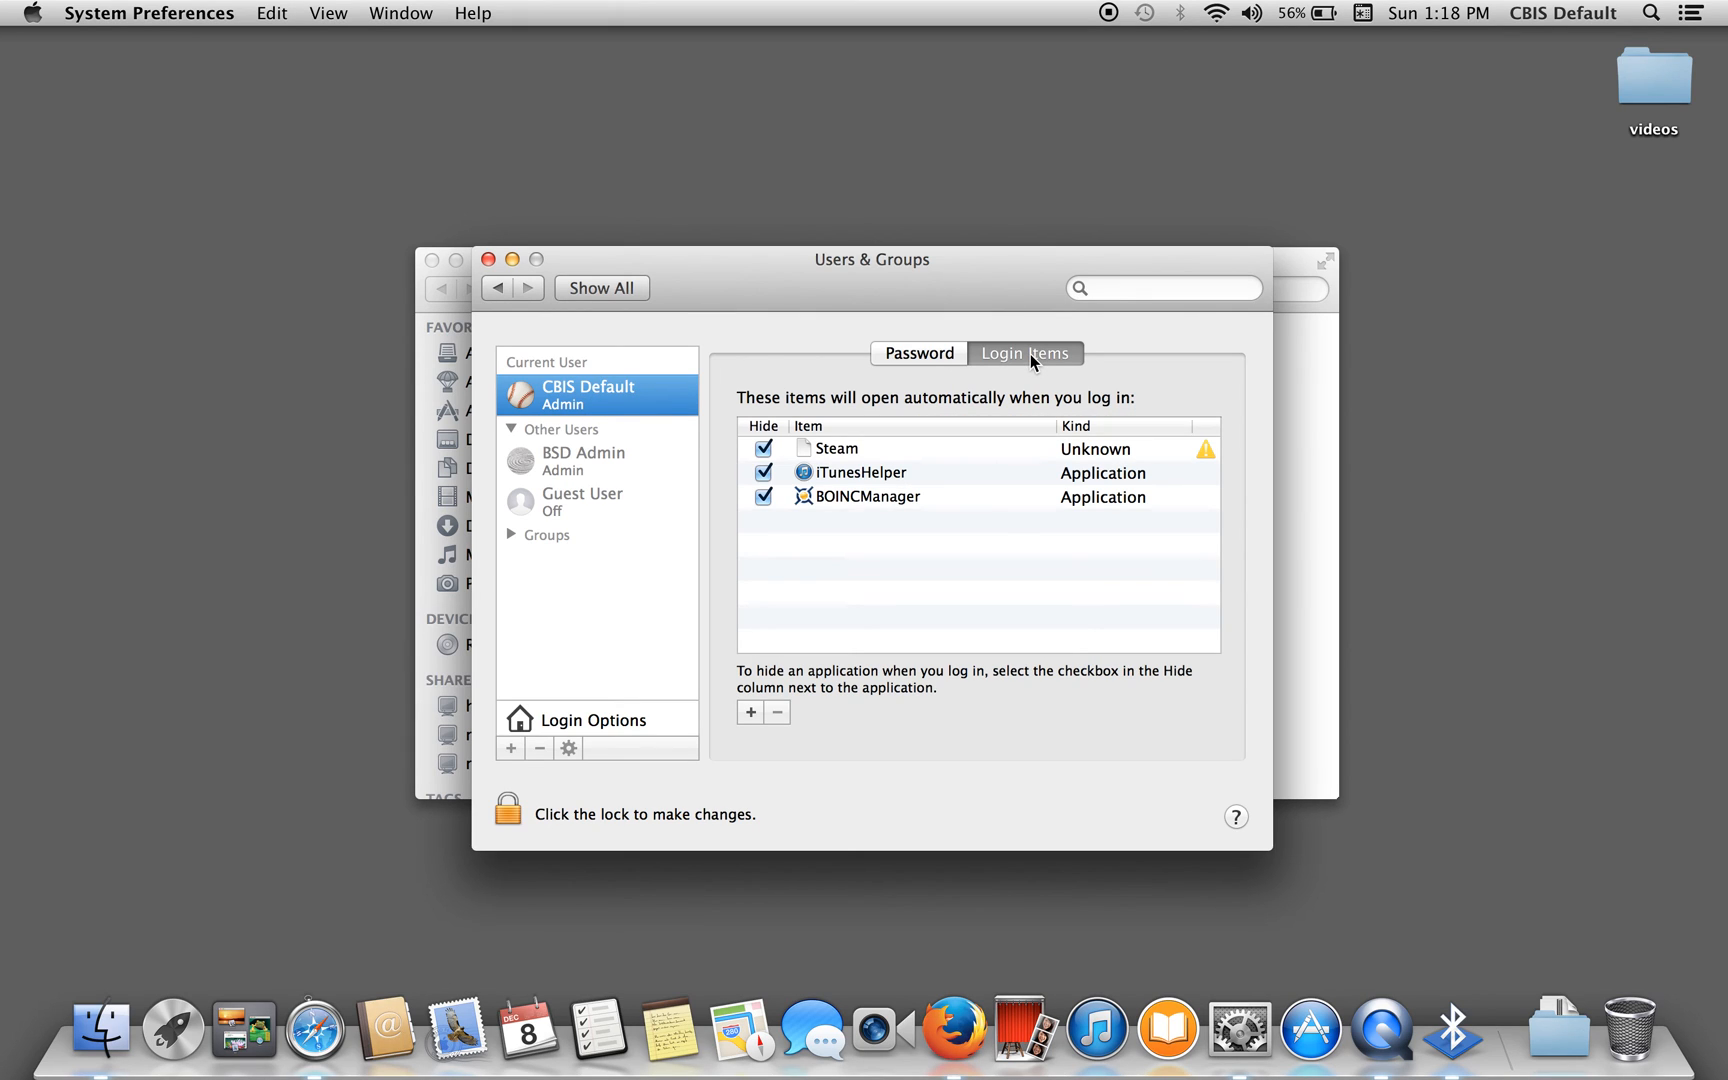
mouse_move(764, 449)
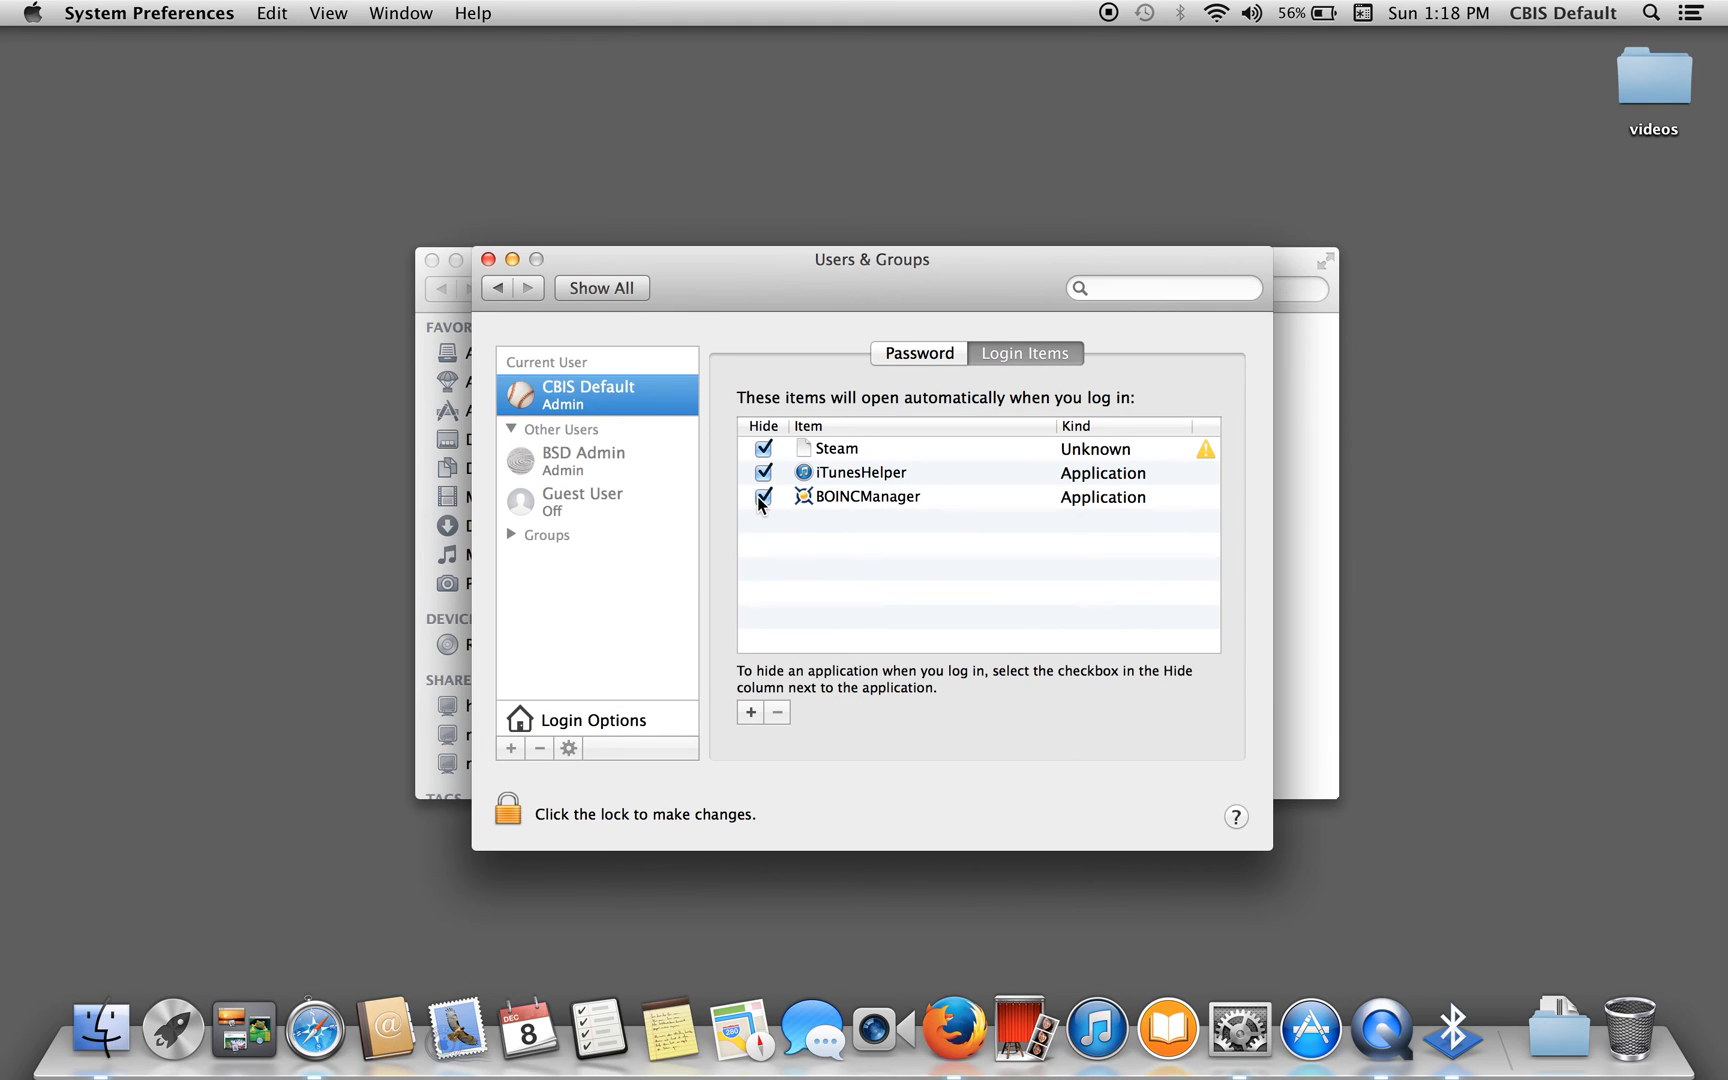
click(857, 496)
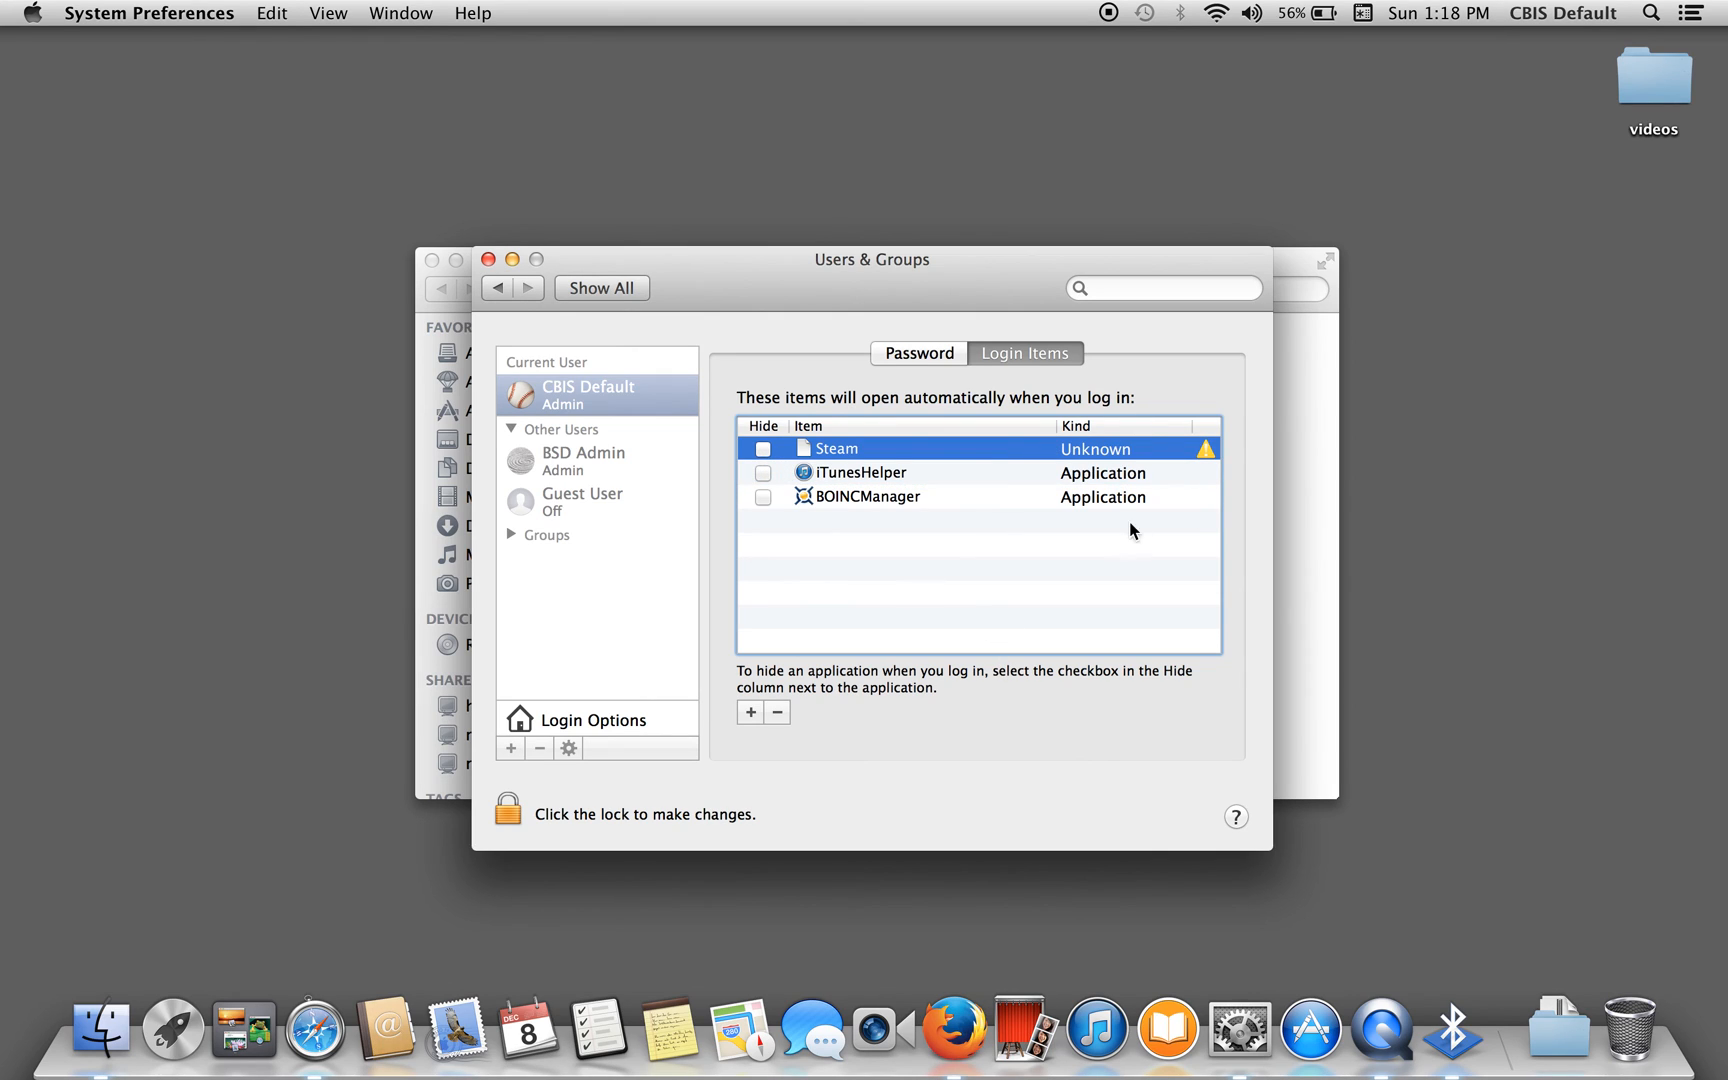
mouse_move(487, 260)
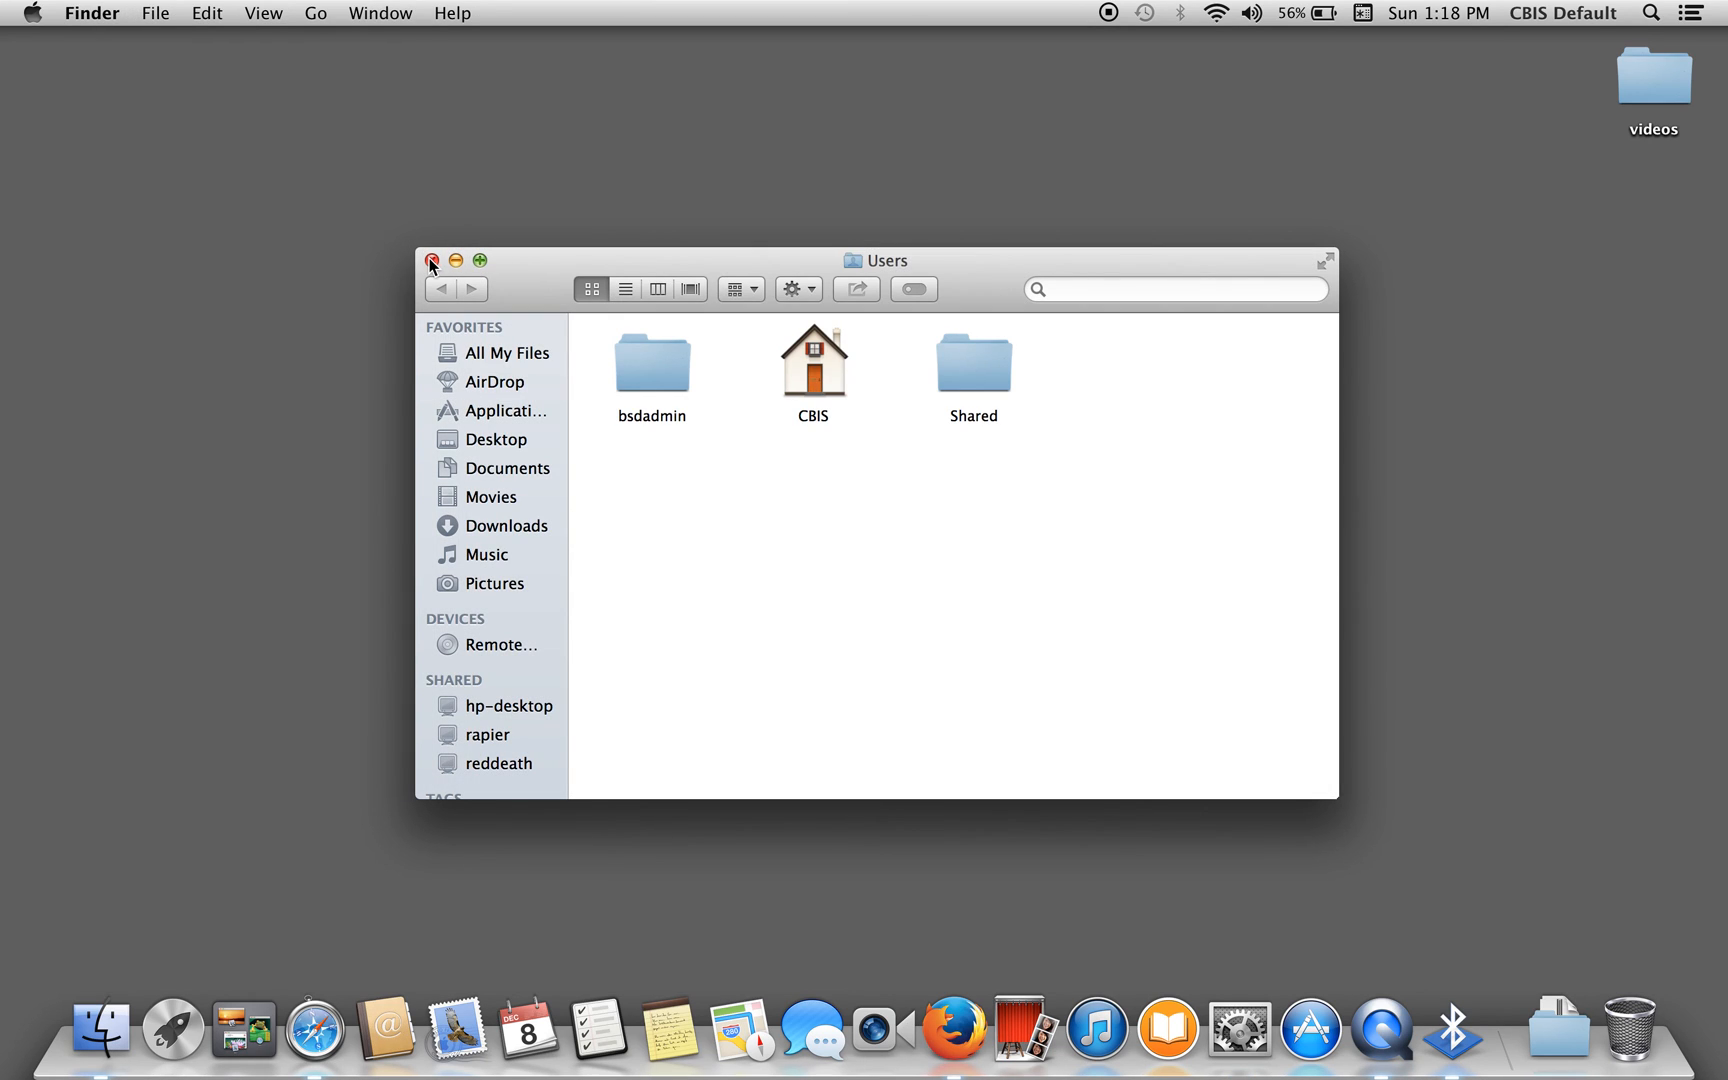
Close the Finder Users window to leave the empty desktop
click(430, 260)
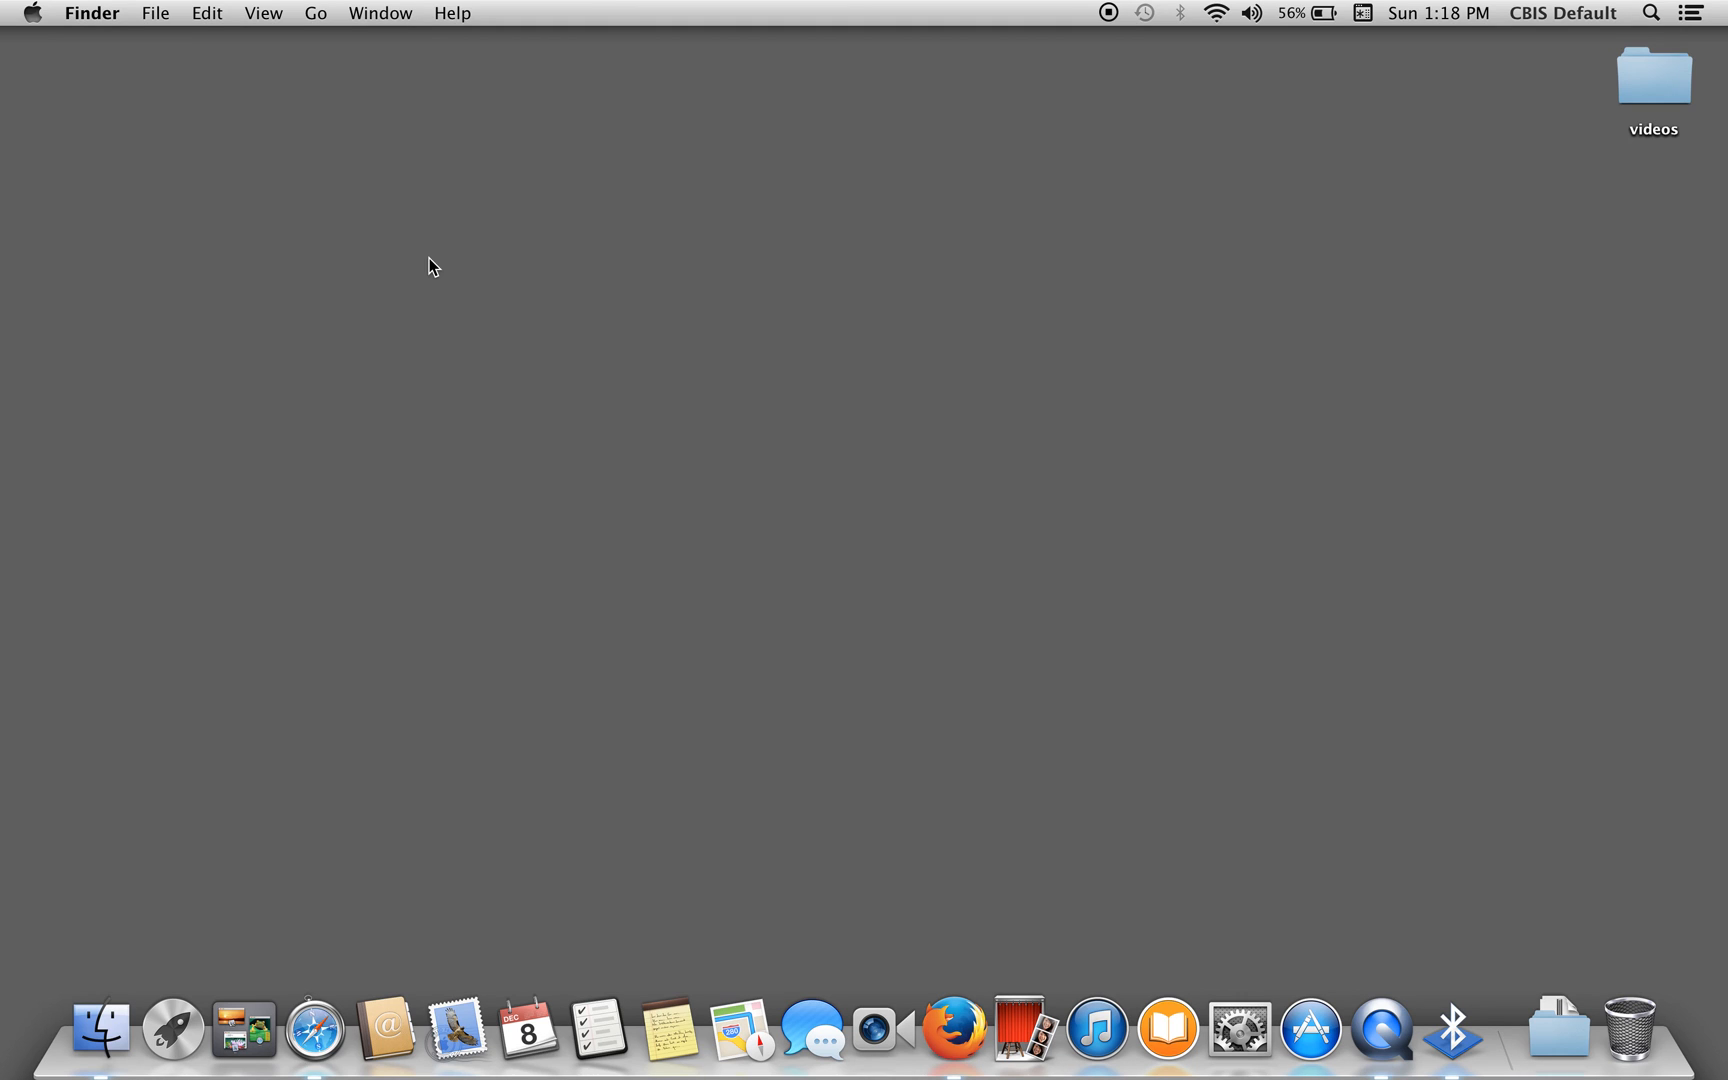